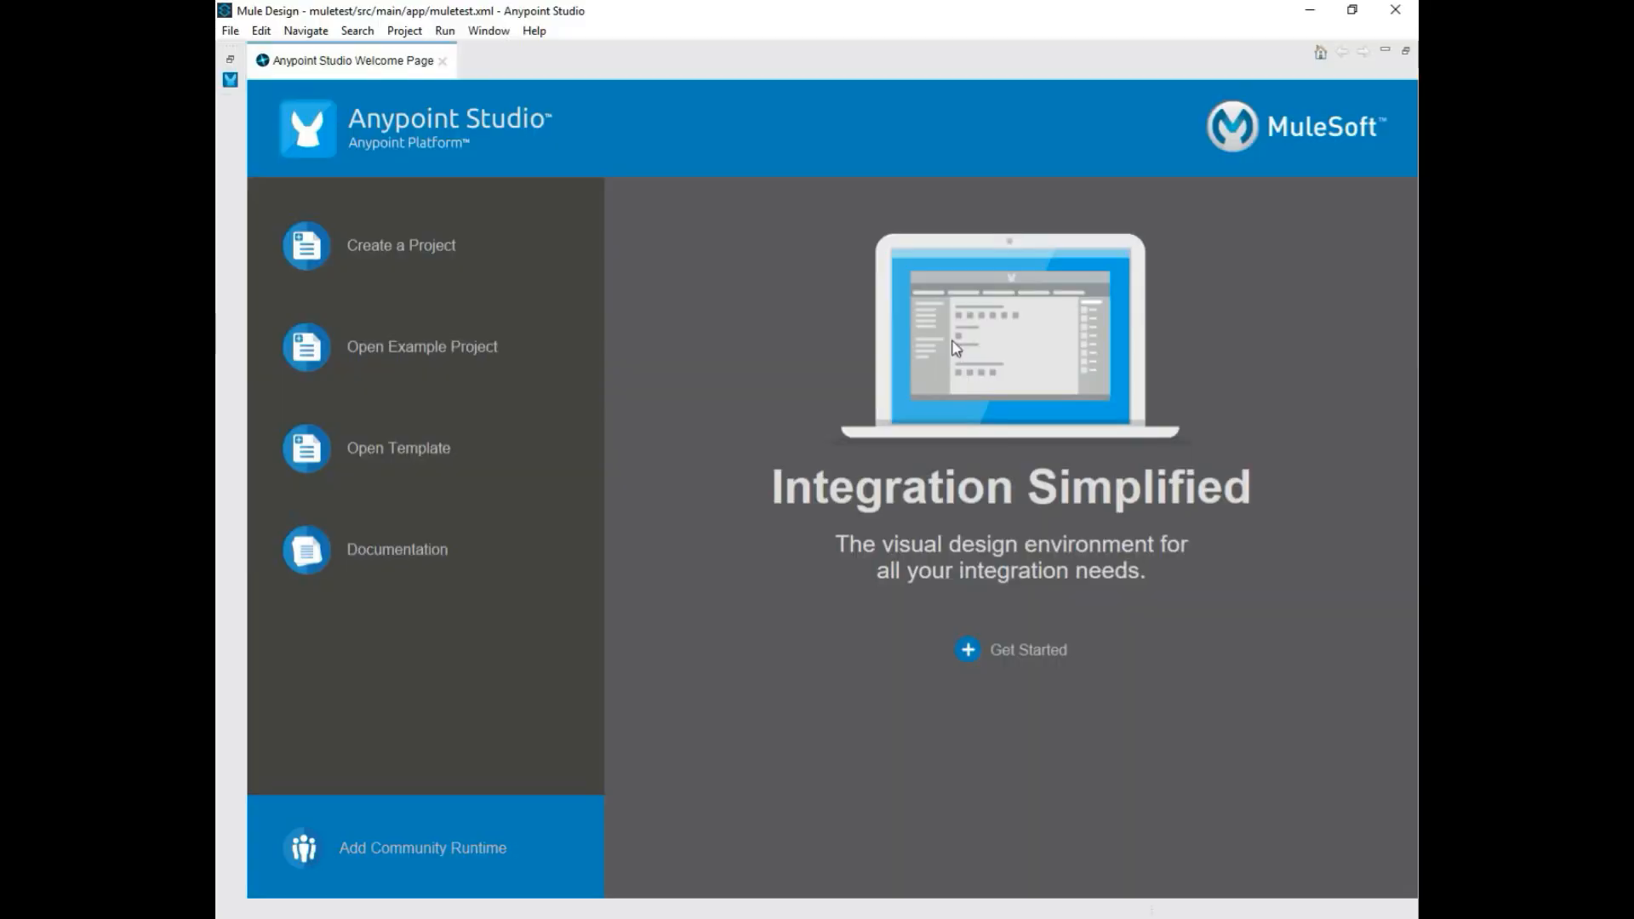
{"action": "mouse_move", "coordinate": [512, 148]}
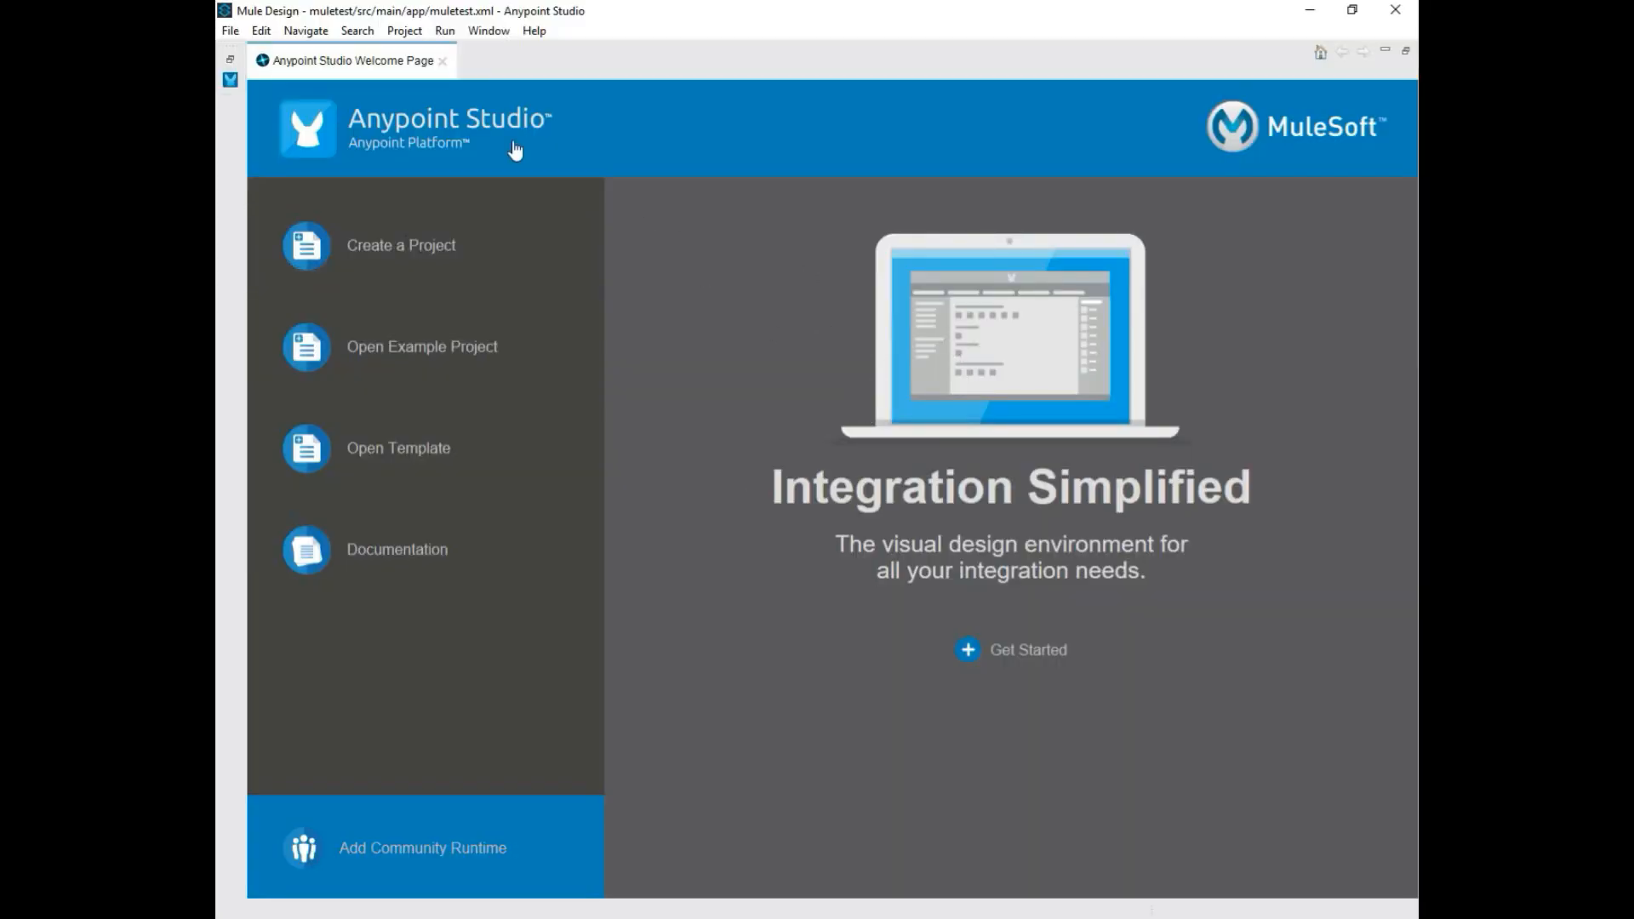
{"action": "mouse_move", "coordinate": [442, 61]}
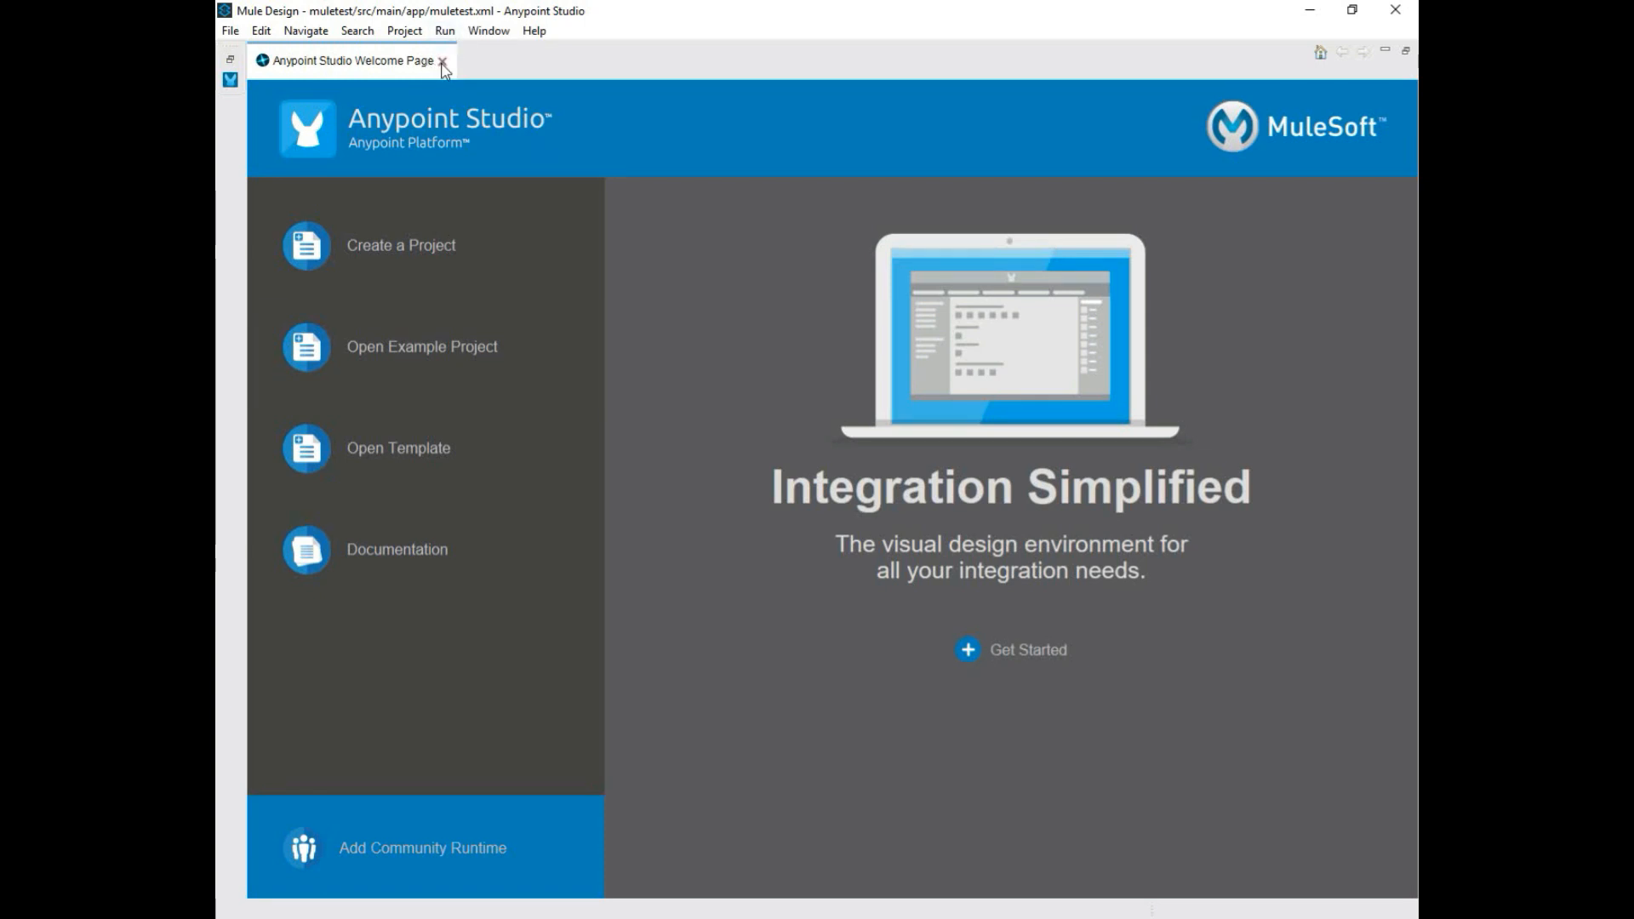
- Close the Anypoint Studio Welcome Page tab
{"action": "left_click", "coordinate": [229, 30]}
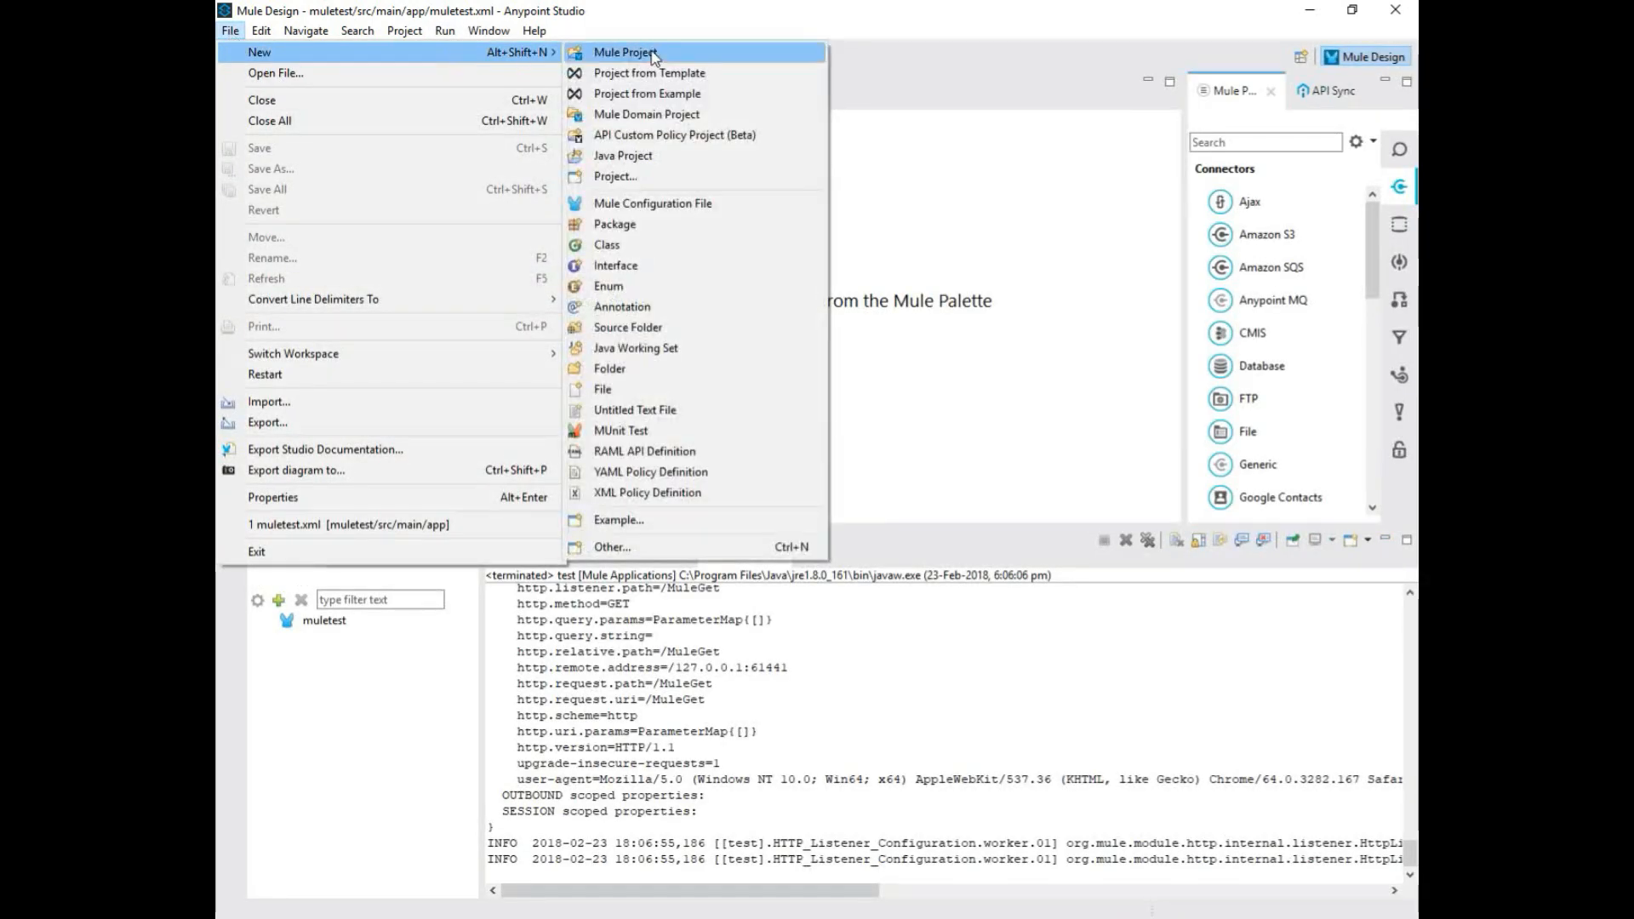
- Start a new Mule project named 'Mulesoft Free Tutorial' on the Mule Server 3.8.4 EE runtime
{"action": "left_click", "coordinate": [626, 52]}
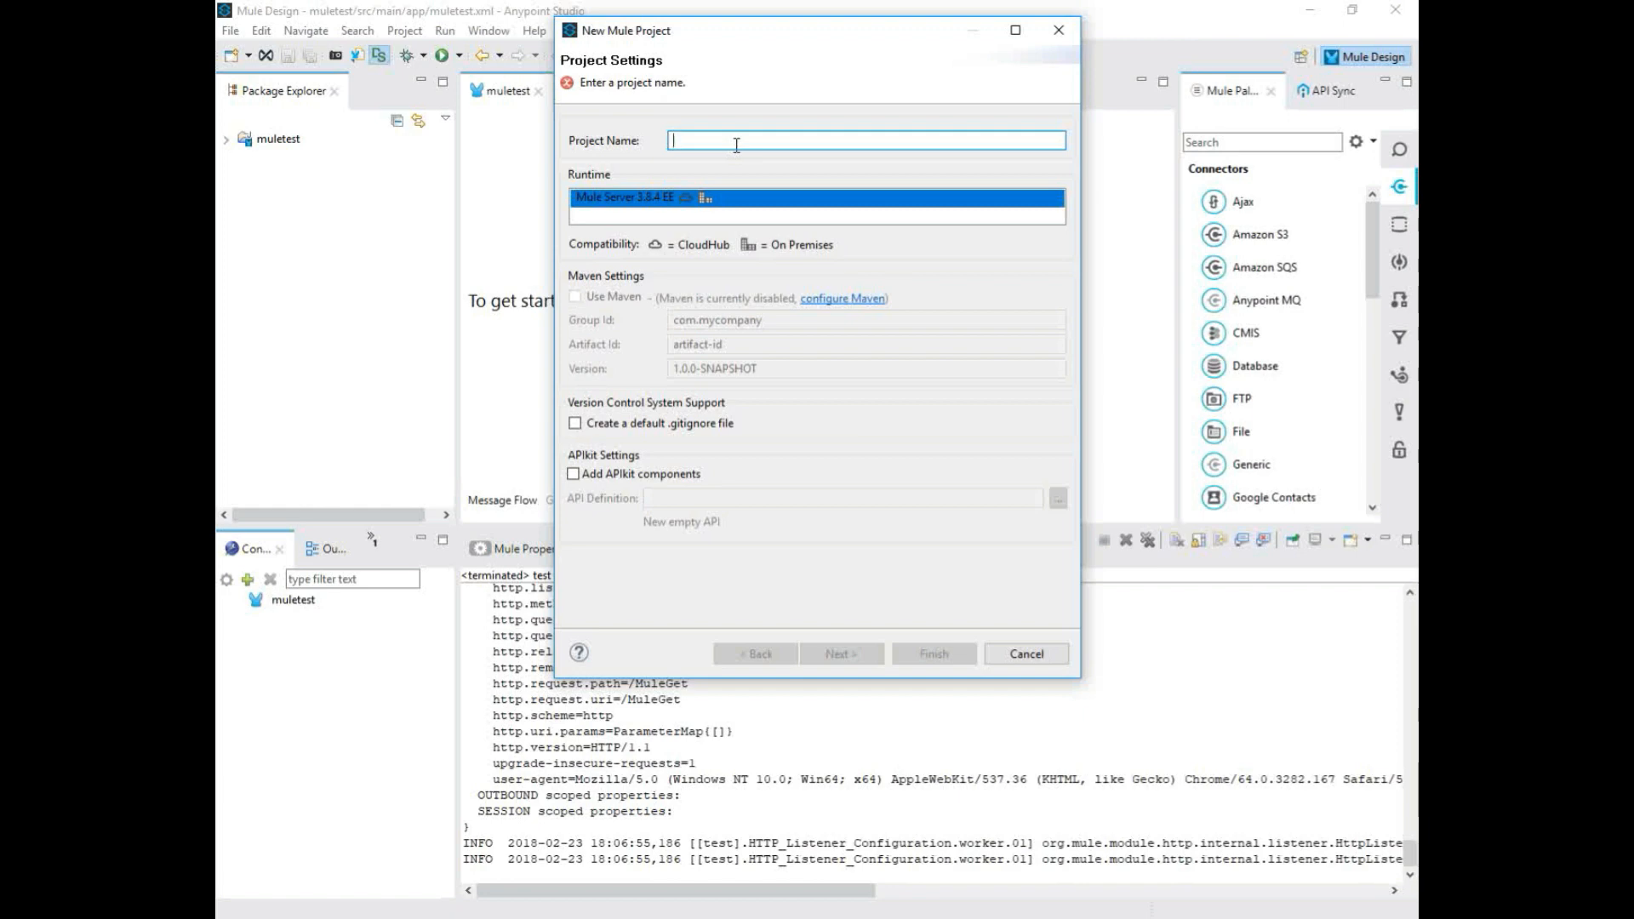
{"action": "type", "text": "Mule"}
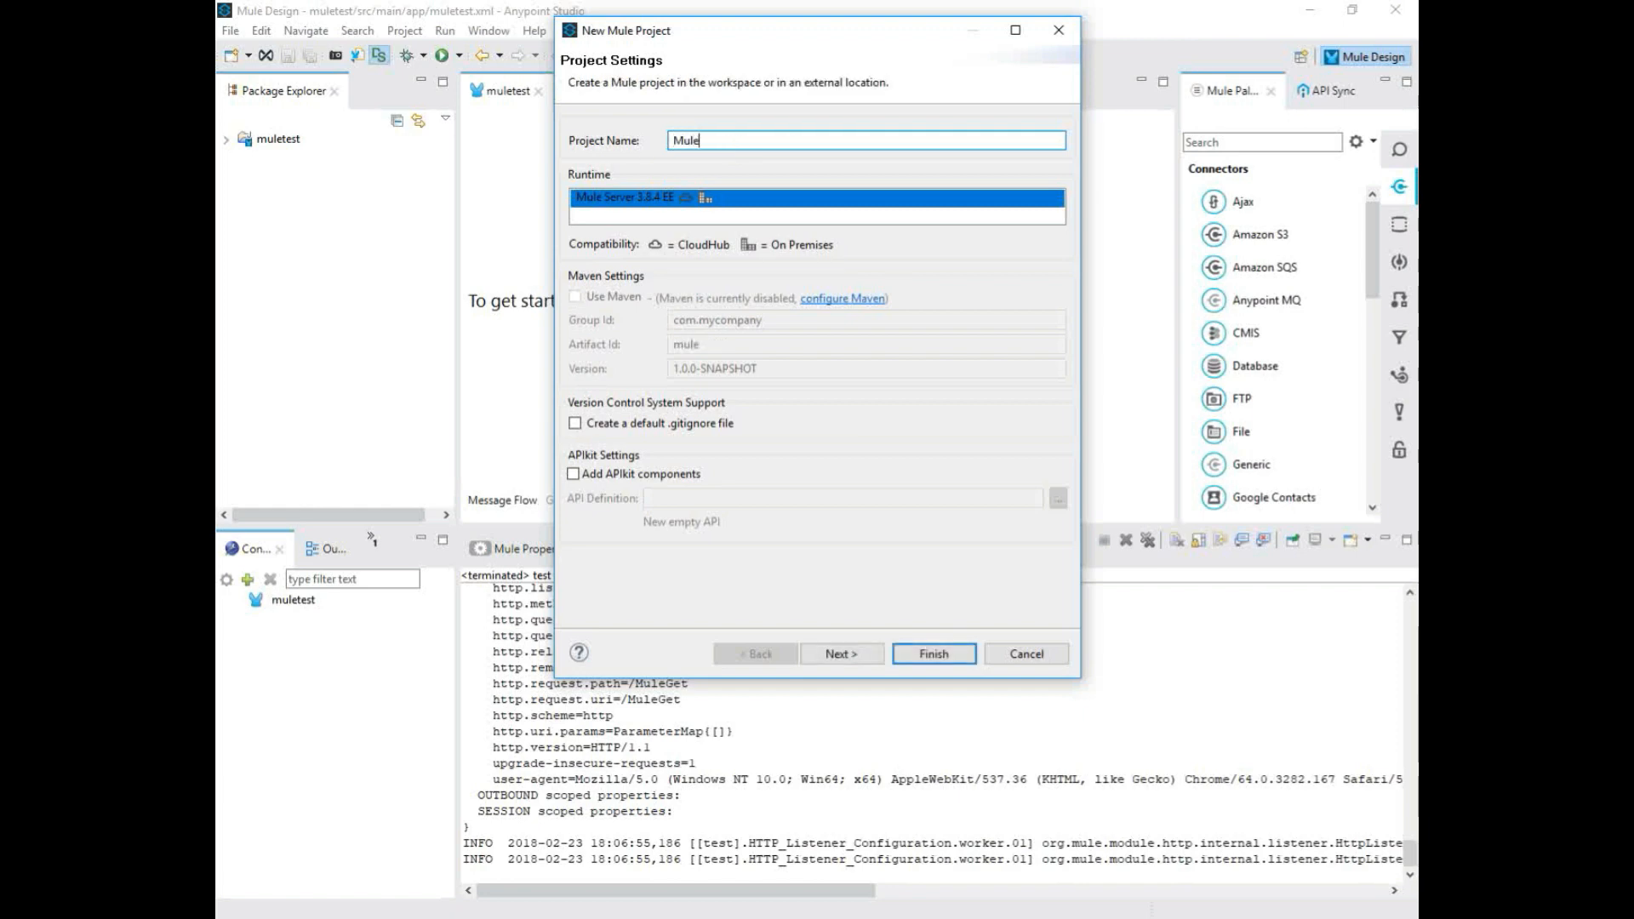
{"action": "type", "text": "soft F"}
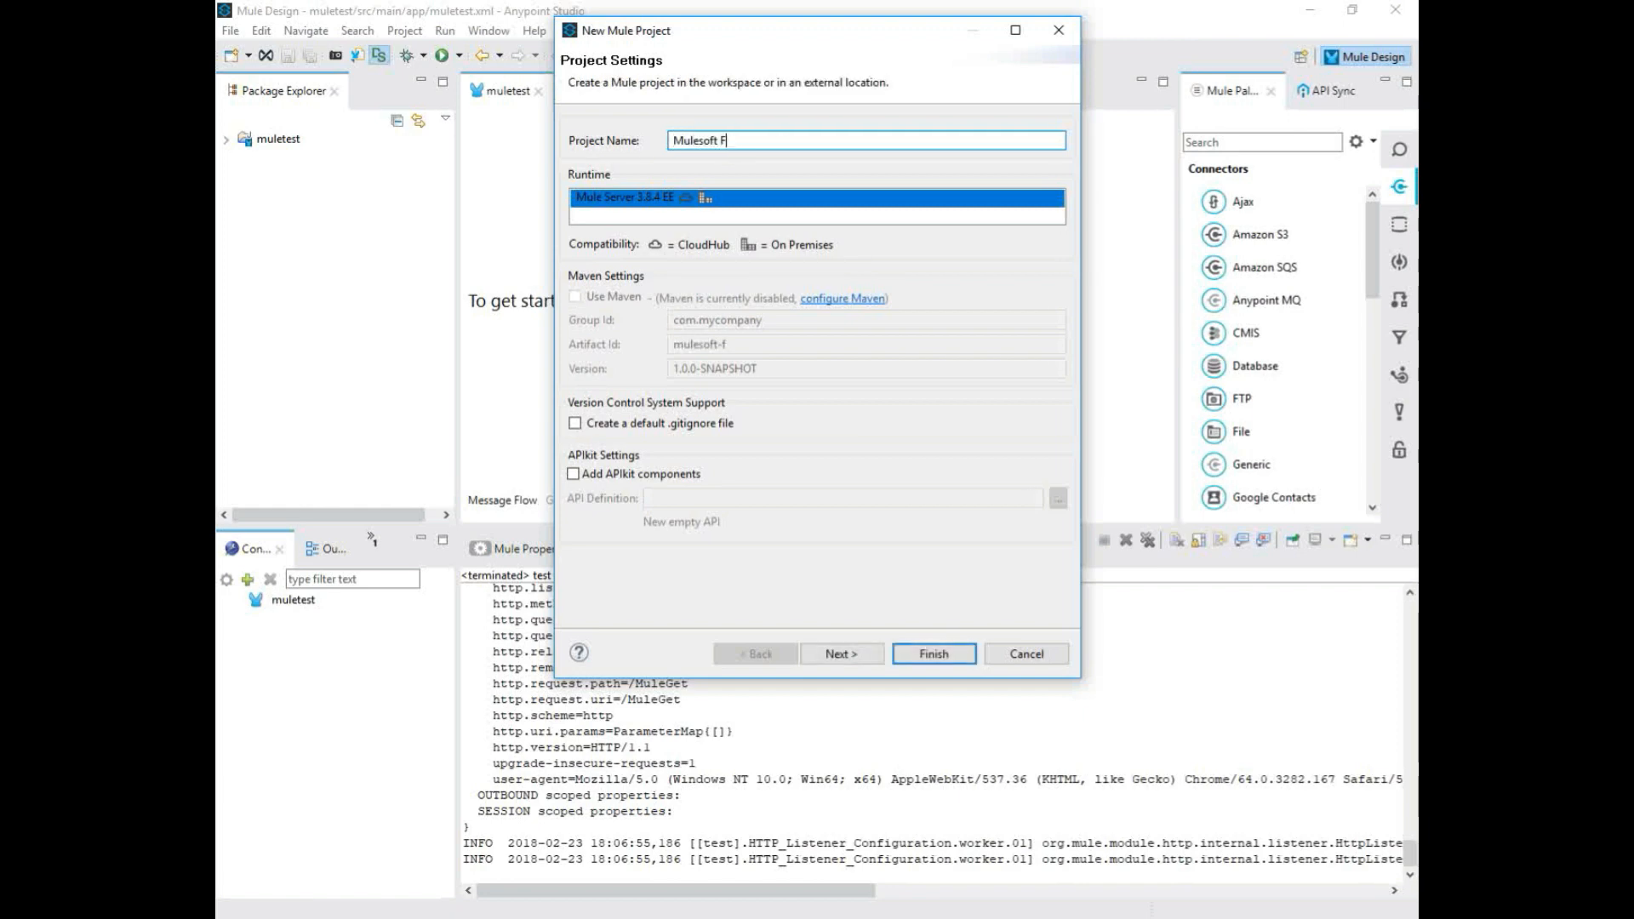
{"action": "type", "text": "ree Tuto"}
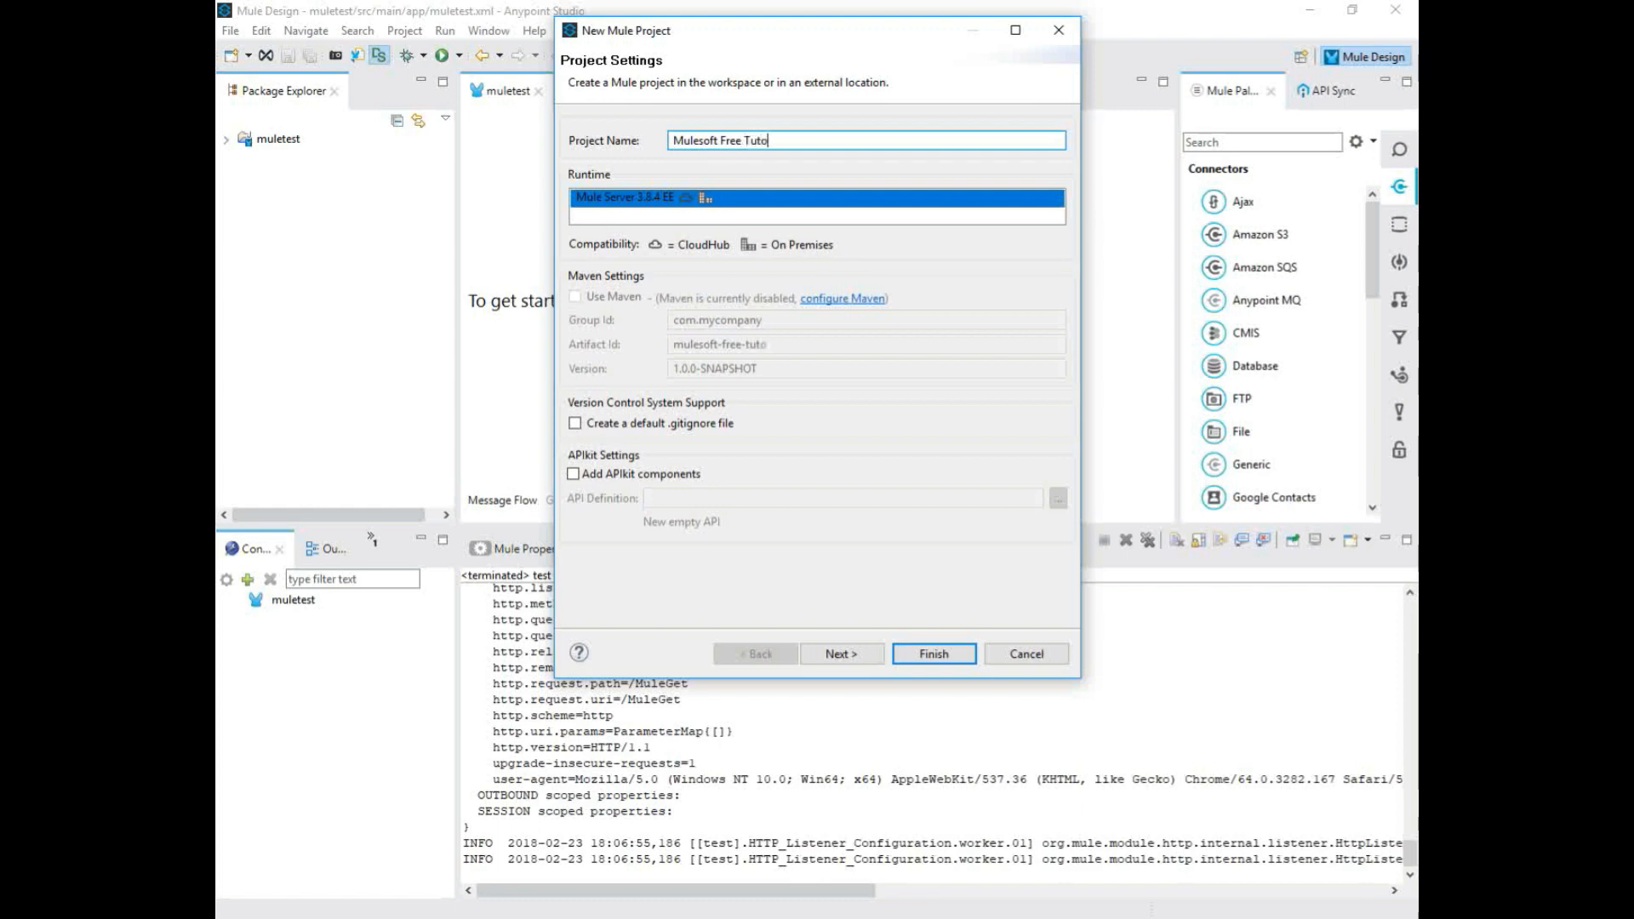
{"action": "type", "text": "rial"}
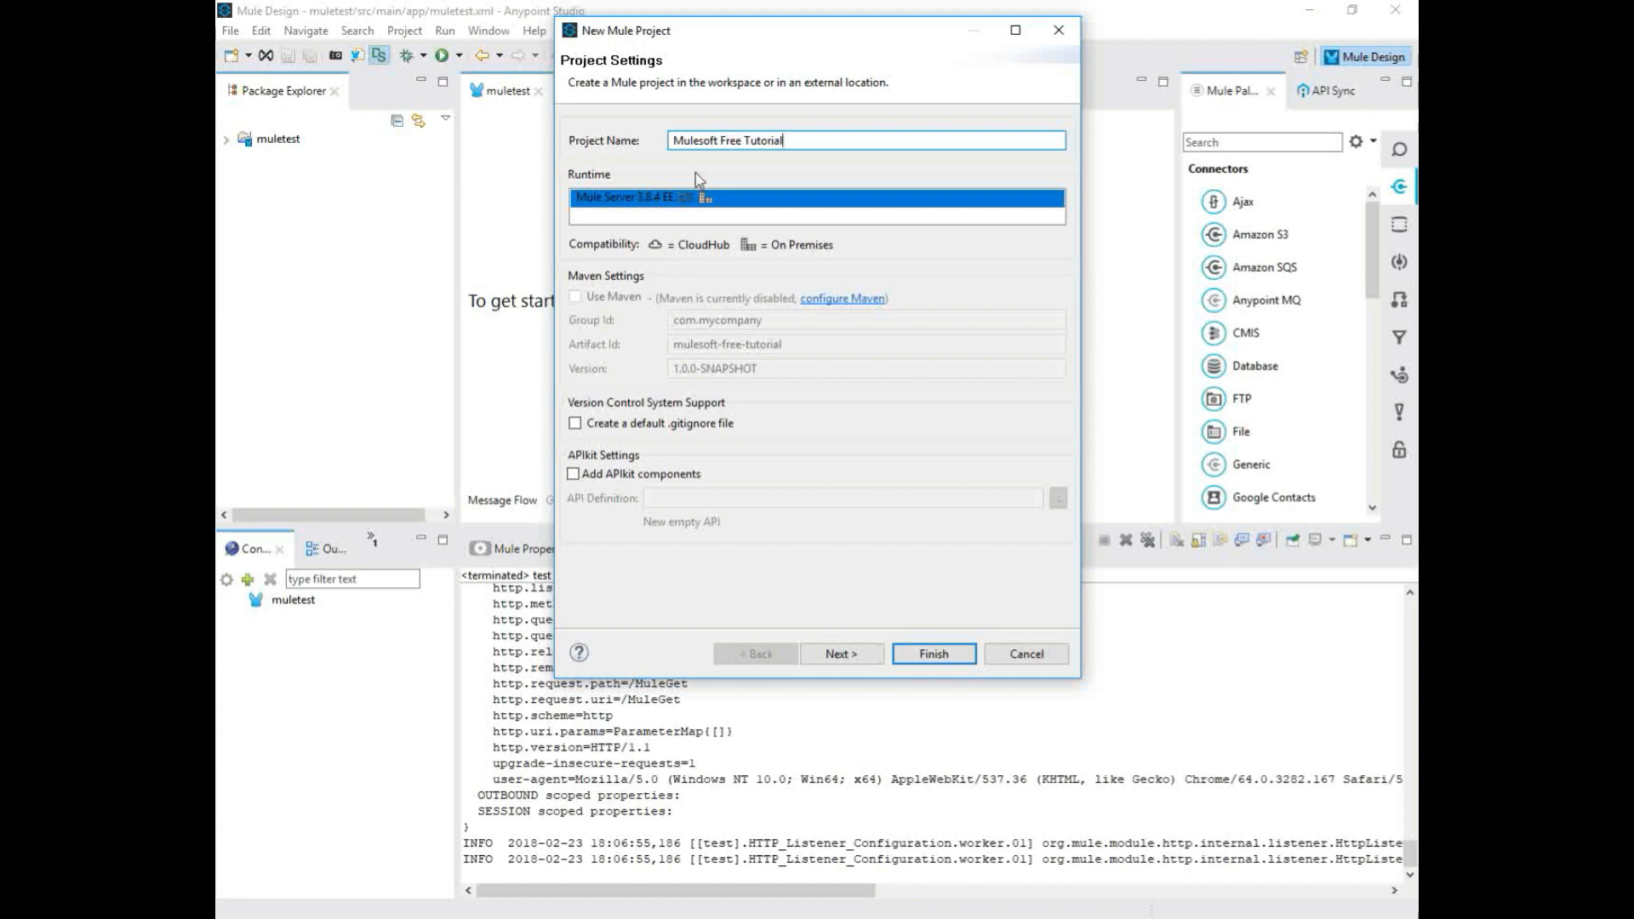
{"action": "mouse_move", "coordinate": [802, 162]}
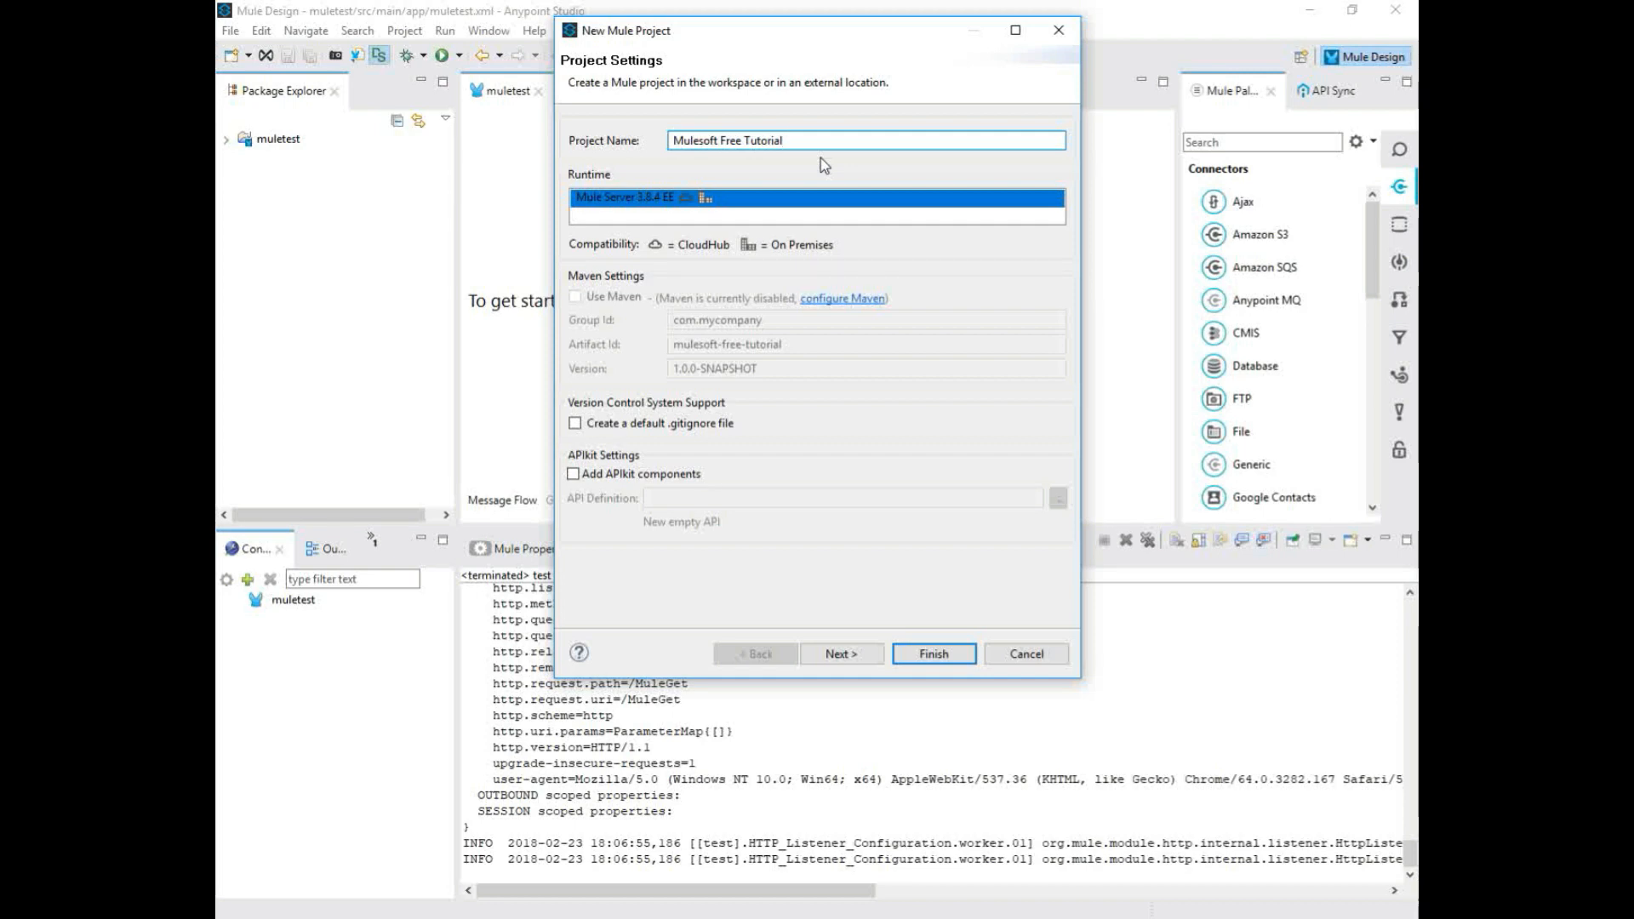
{"action": "mouse_move", "coordinate": [622, 215]}
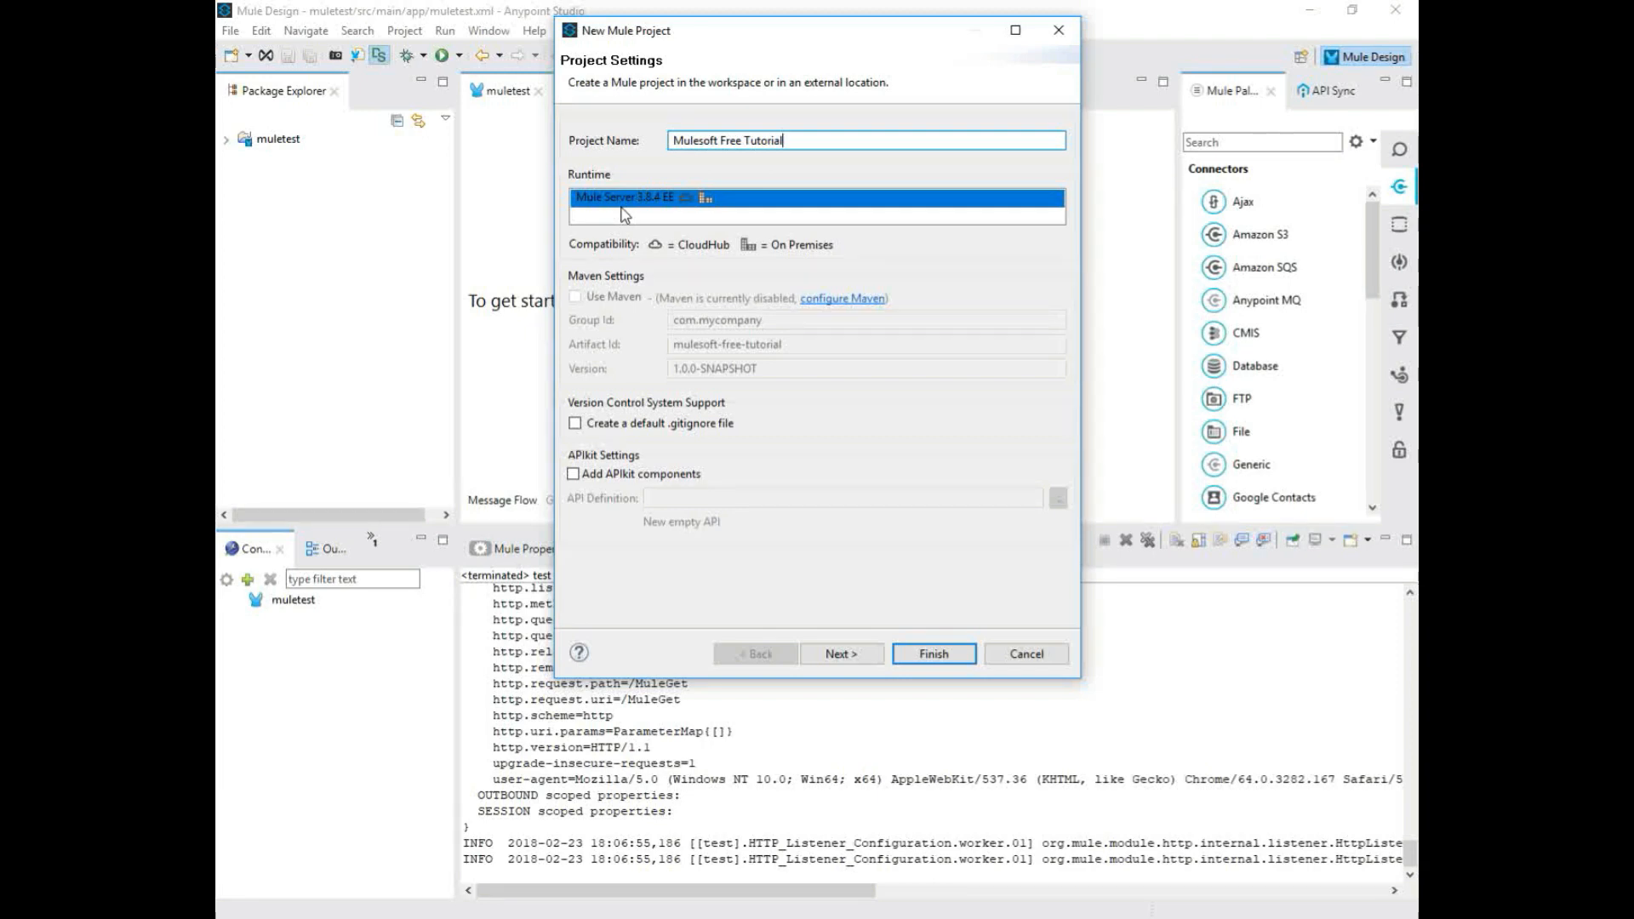
{"action": "mouse_move", "coordinate": [803, 257]}
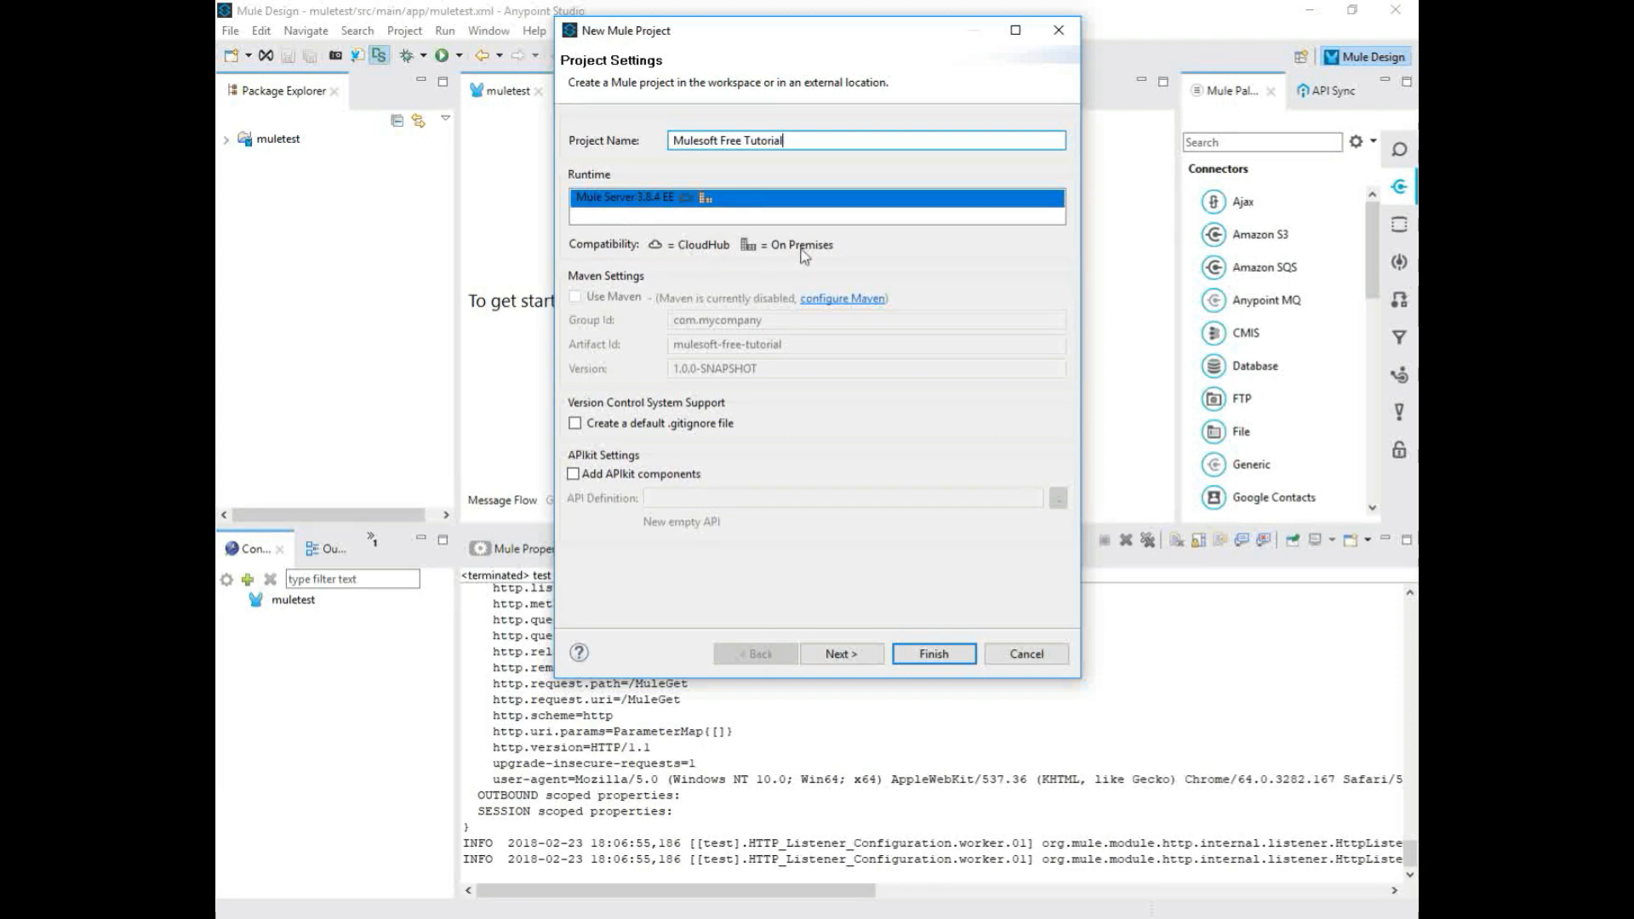
{"action": "mouse_move", "coordinate": [702, 260]}
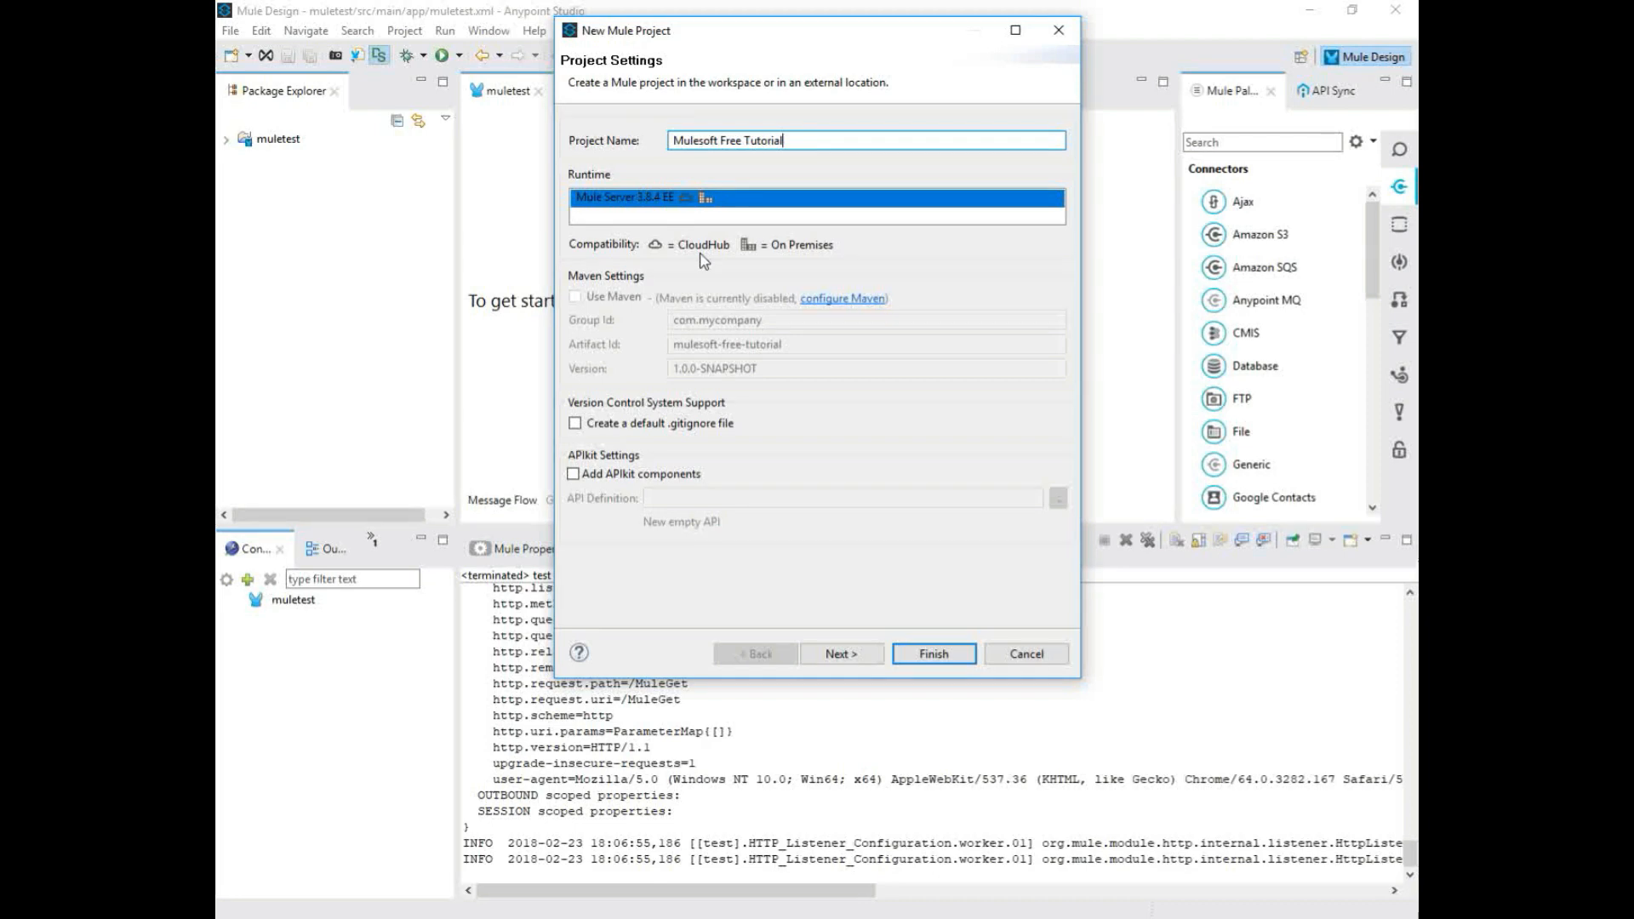
{"action": "mouse_move", "coordinate": [806, 256]}
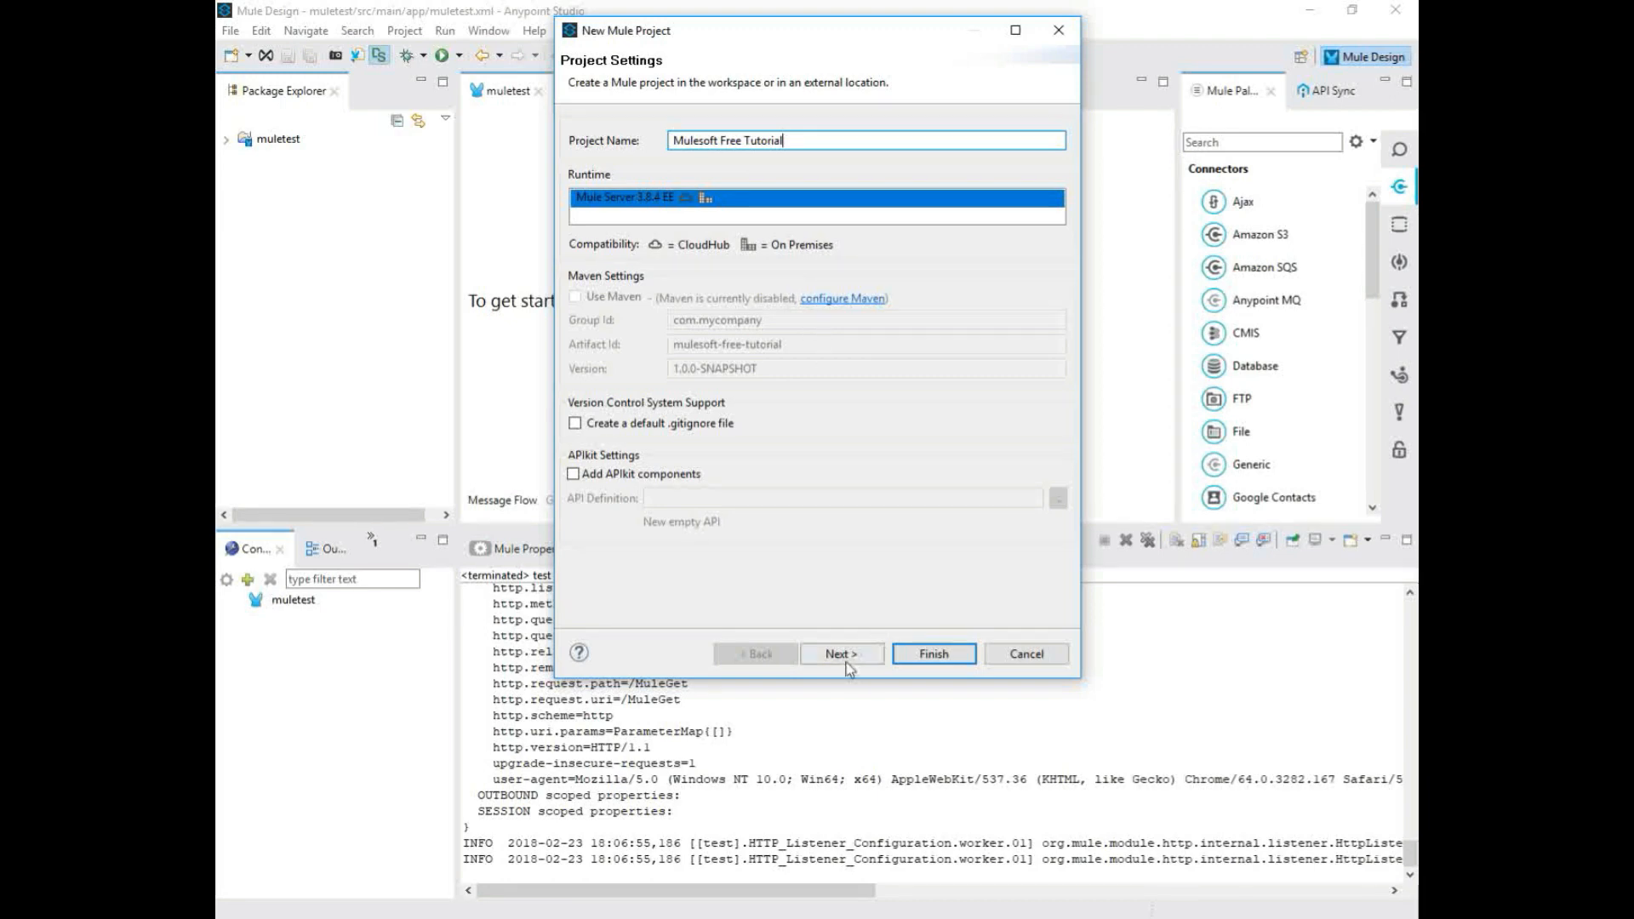
- Keep the default Java project settings and finish creating mulesoft_free_tutorial
{"action": "left_click", "coordinate": [840, 654]}
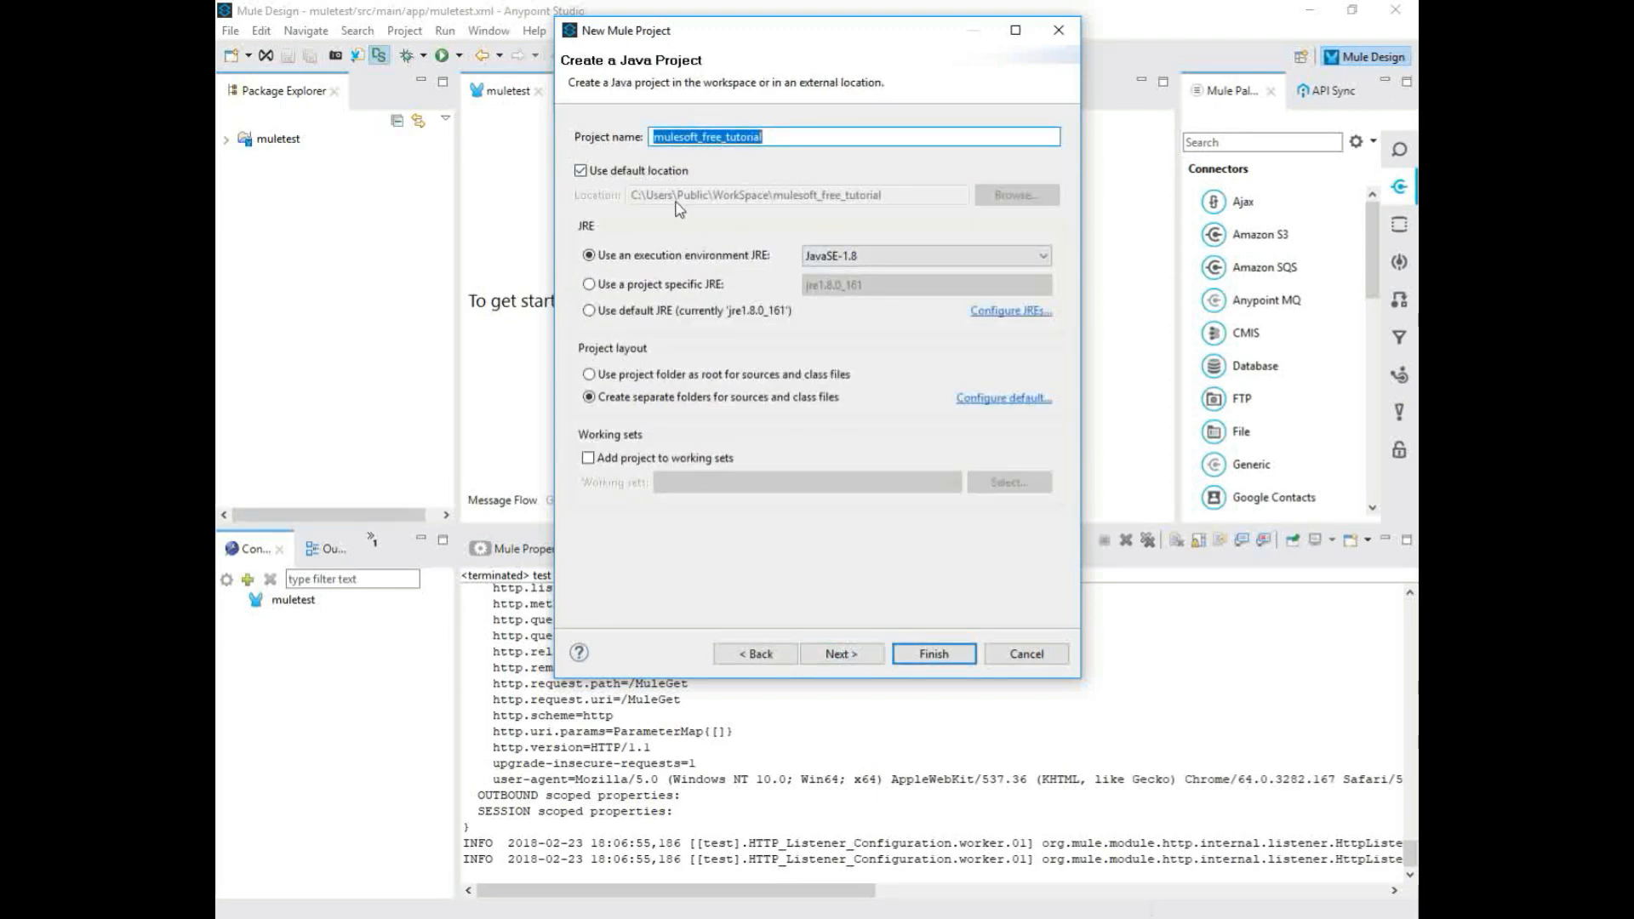
{"action": "mouse_move", "coordinate": [789, 314]}
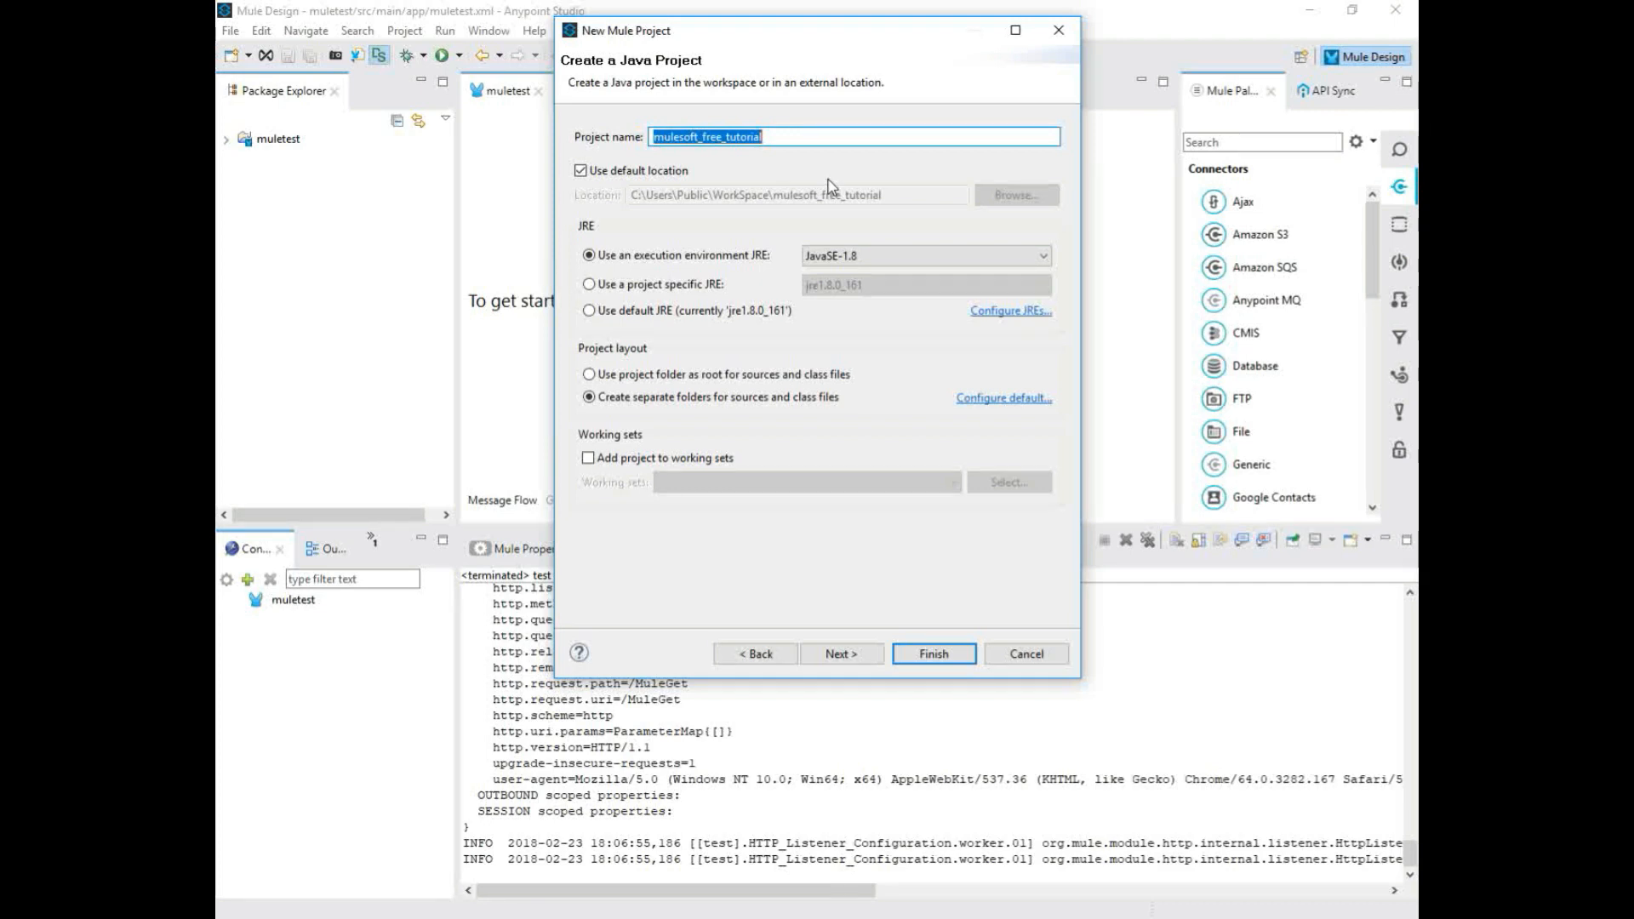
{"action": "mouse_move", "coordinate": [884, 409]}
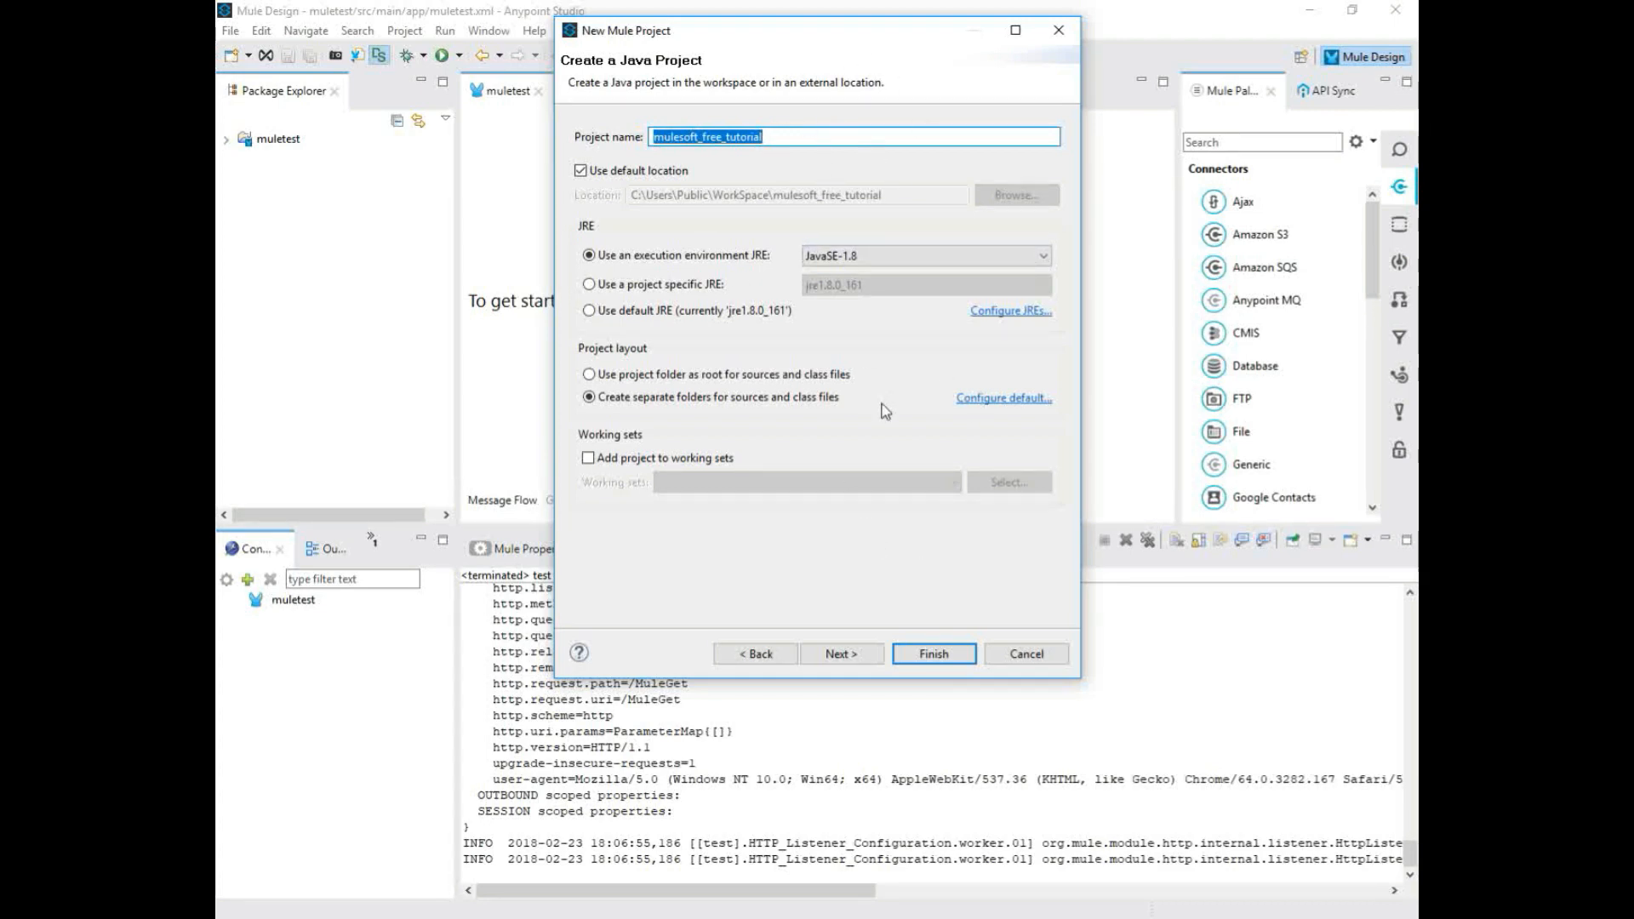
{"action": "mouse_move", "coordinate": [901, 556]}
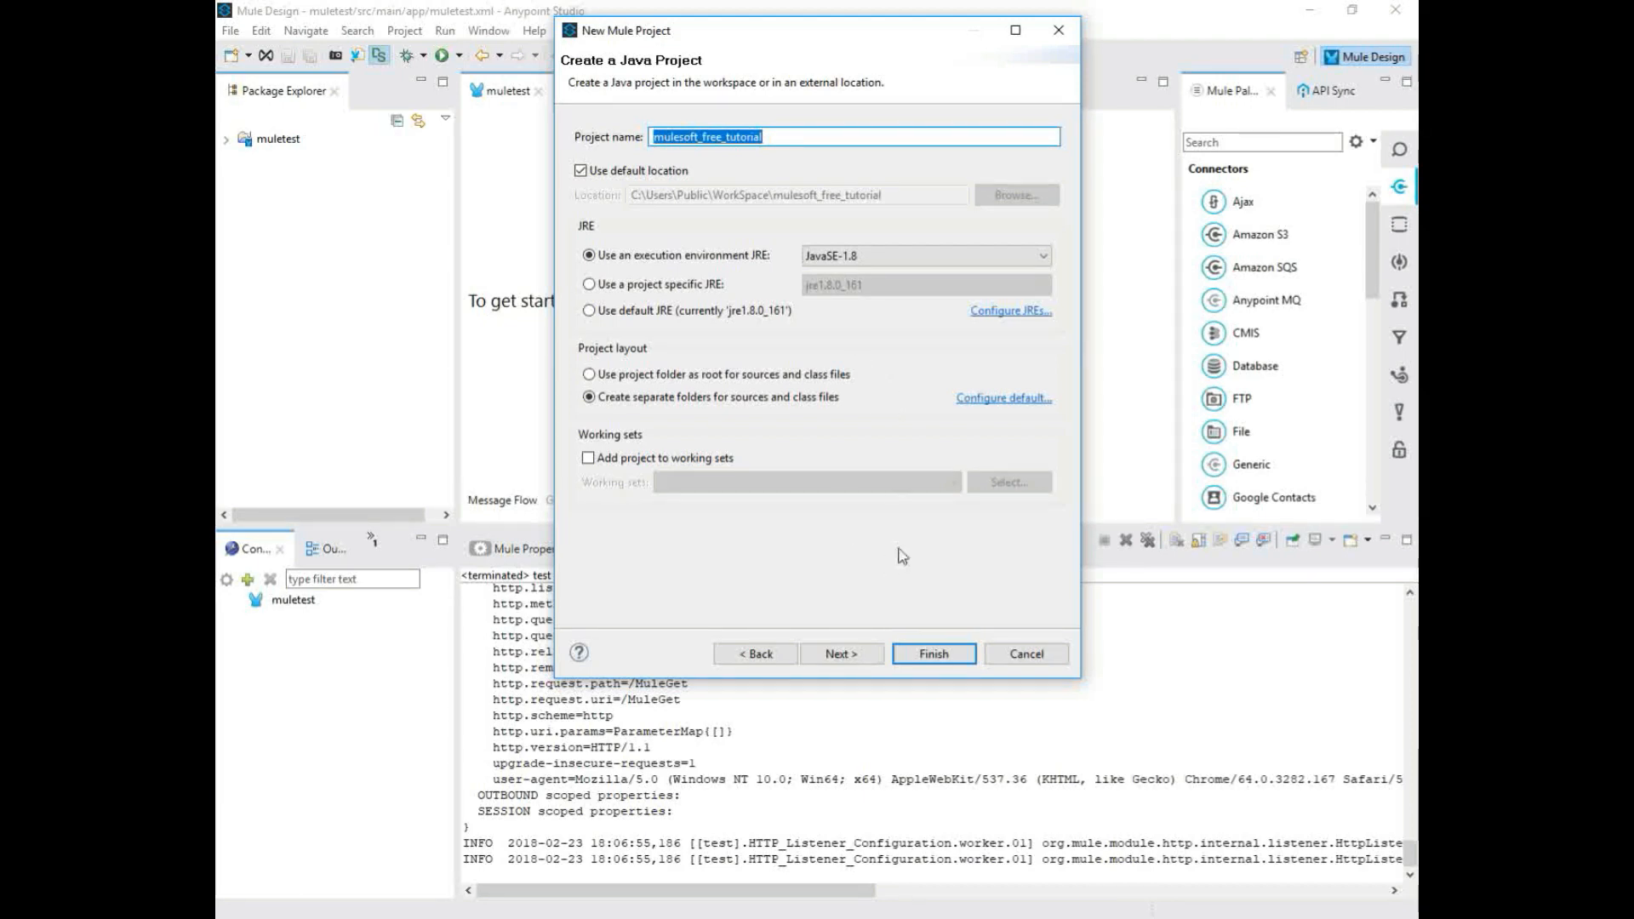
{"action": "left_click", "coordinate": [932, 654]}
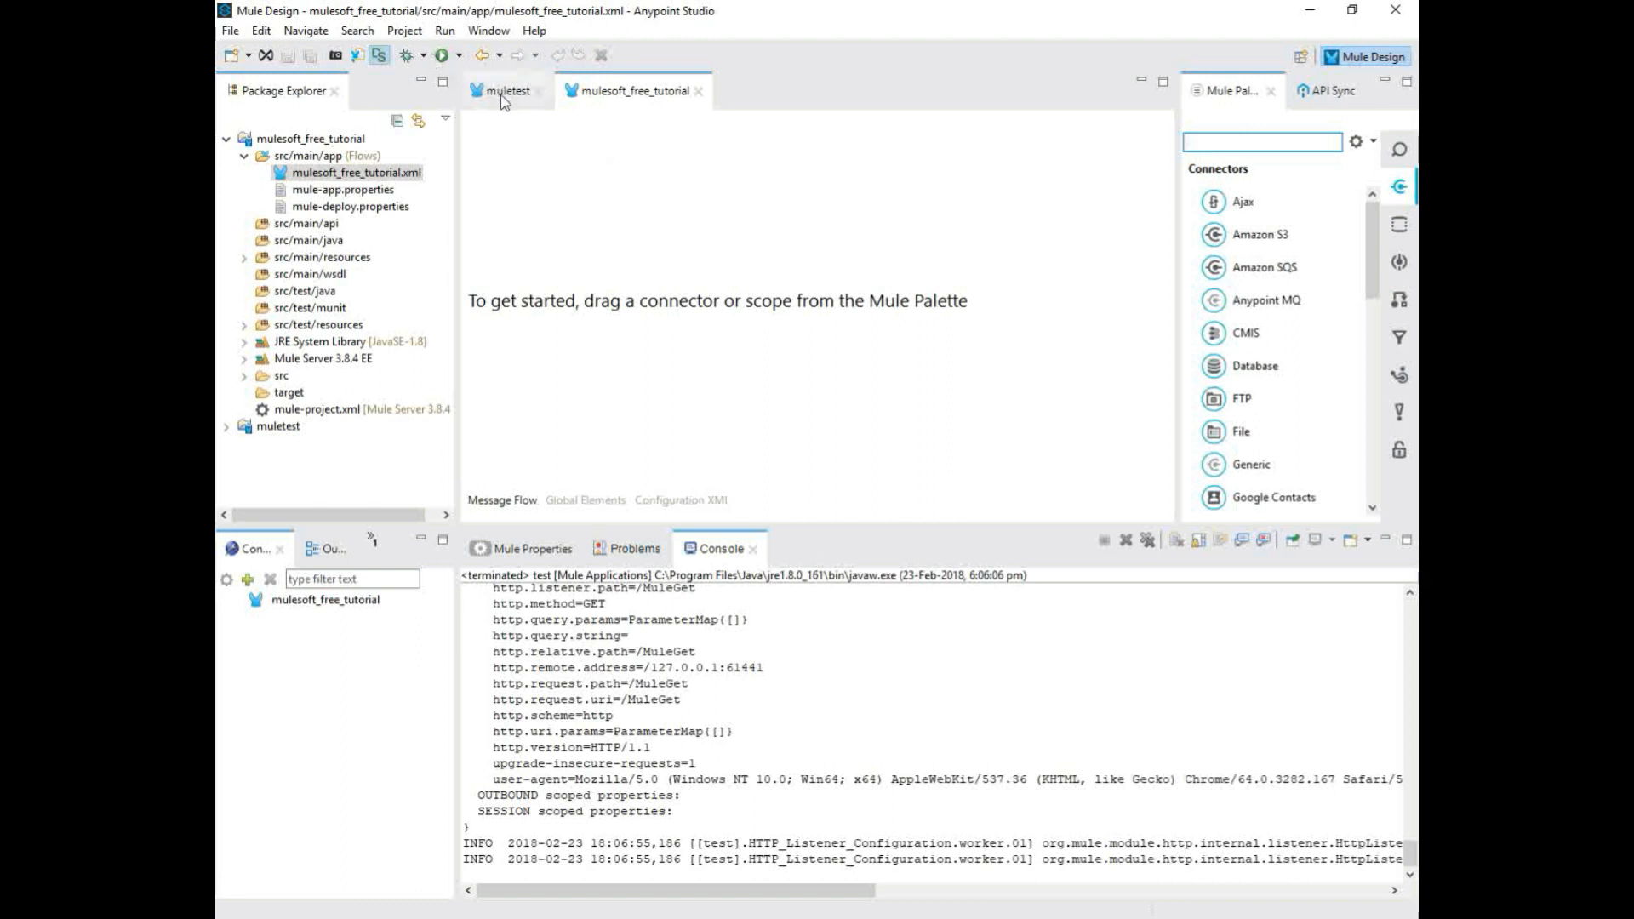
- Close the muletest flow tab and clear the previous run's Console output
{"action": "left_click", "coordinate": [503, 89]}
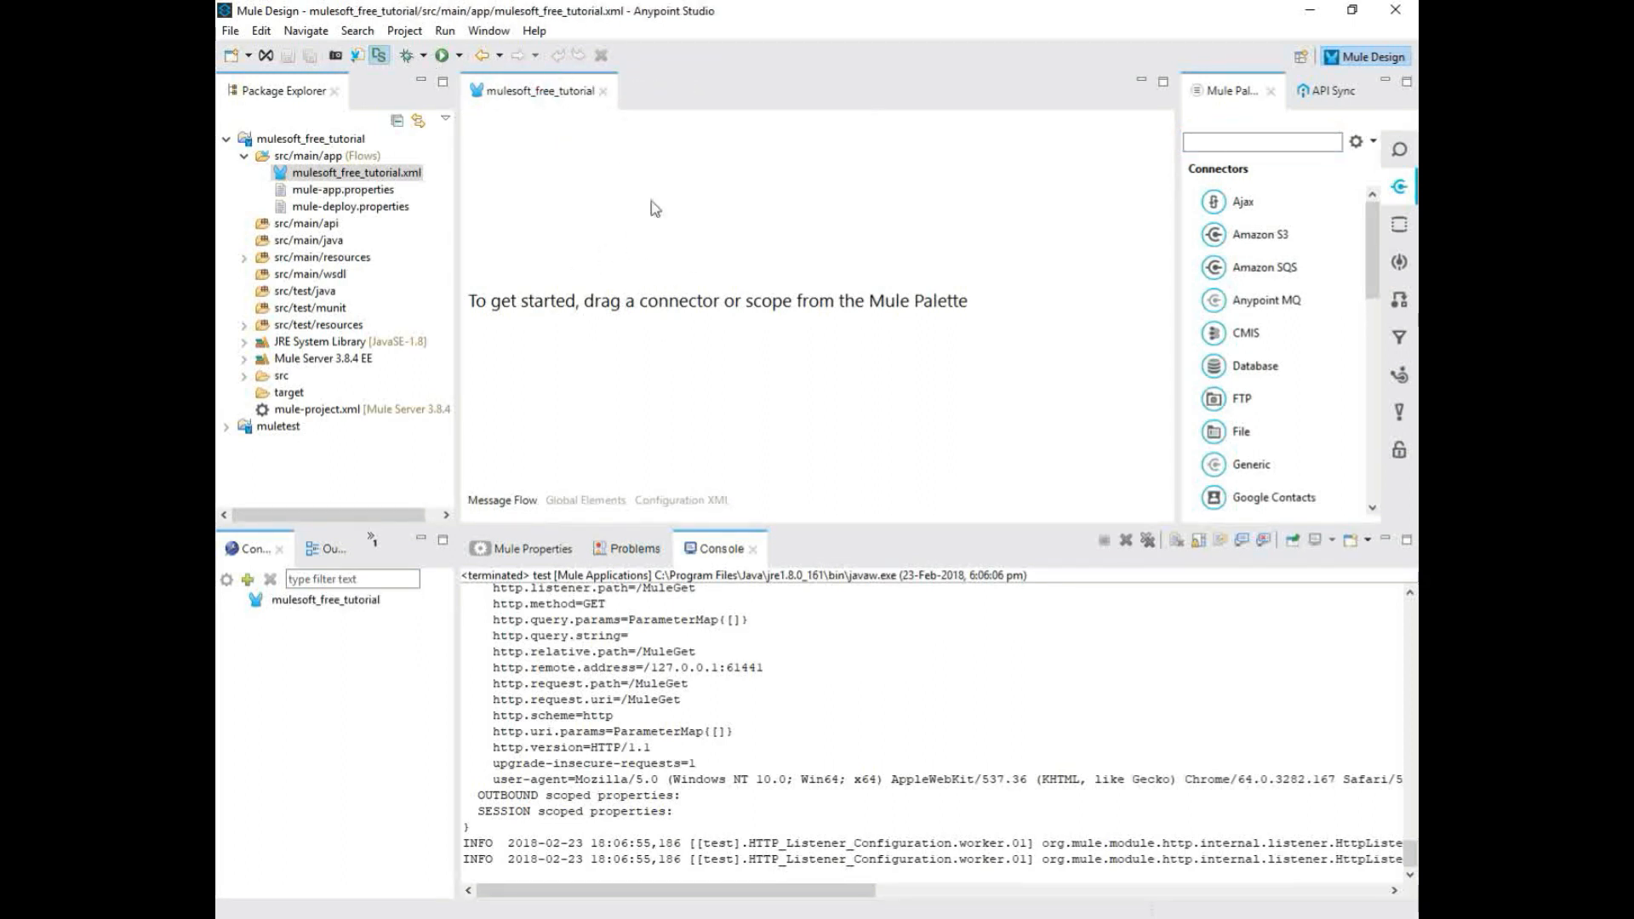
{"action": "mouse_move", "coordinate": [861, 278]}
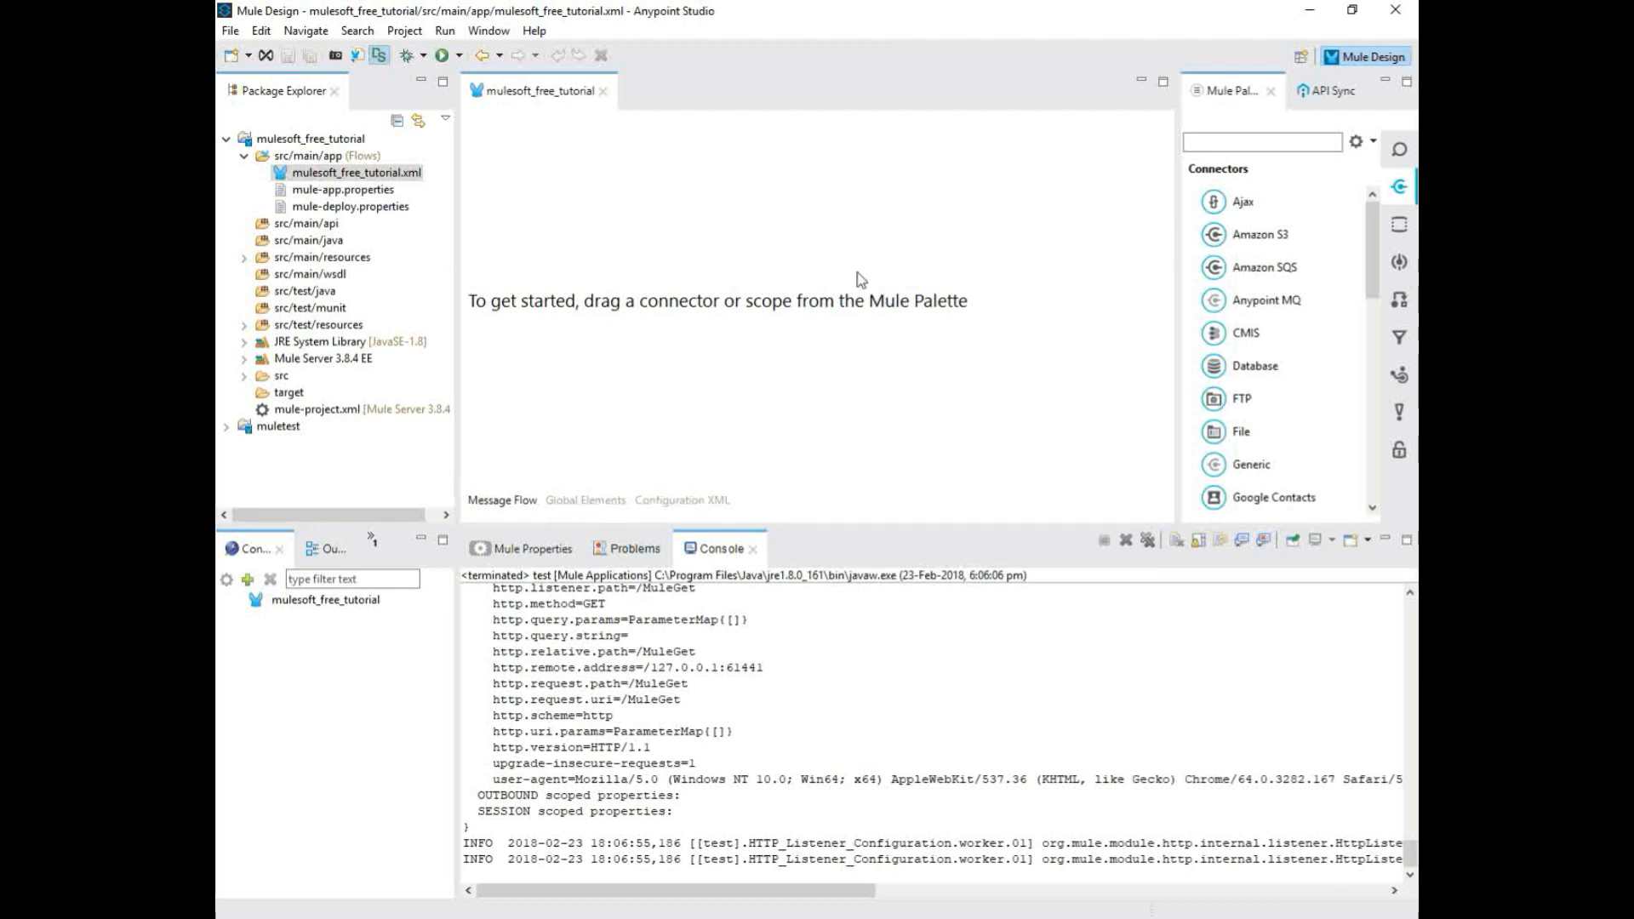
{"action": "left_click", "coordinate": [1259, 141]}
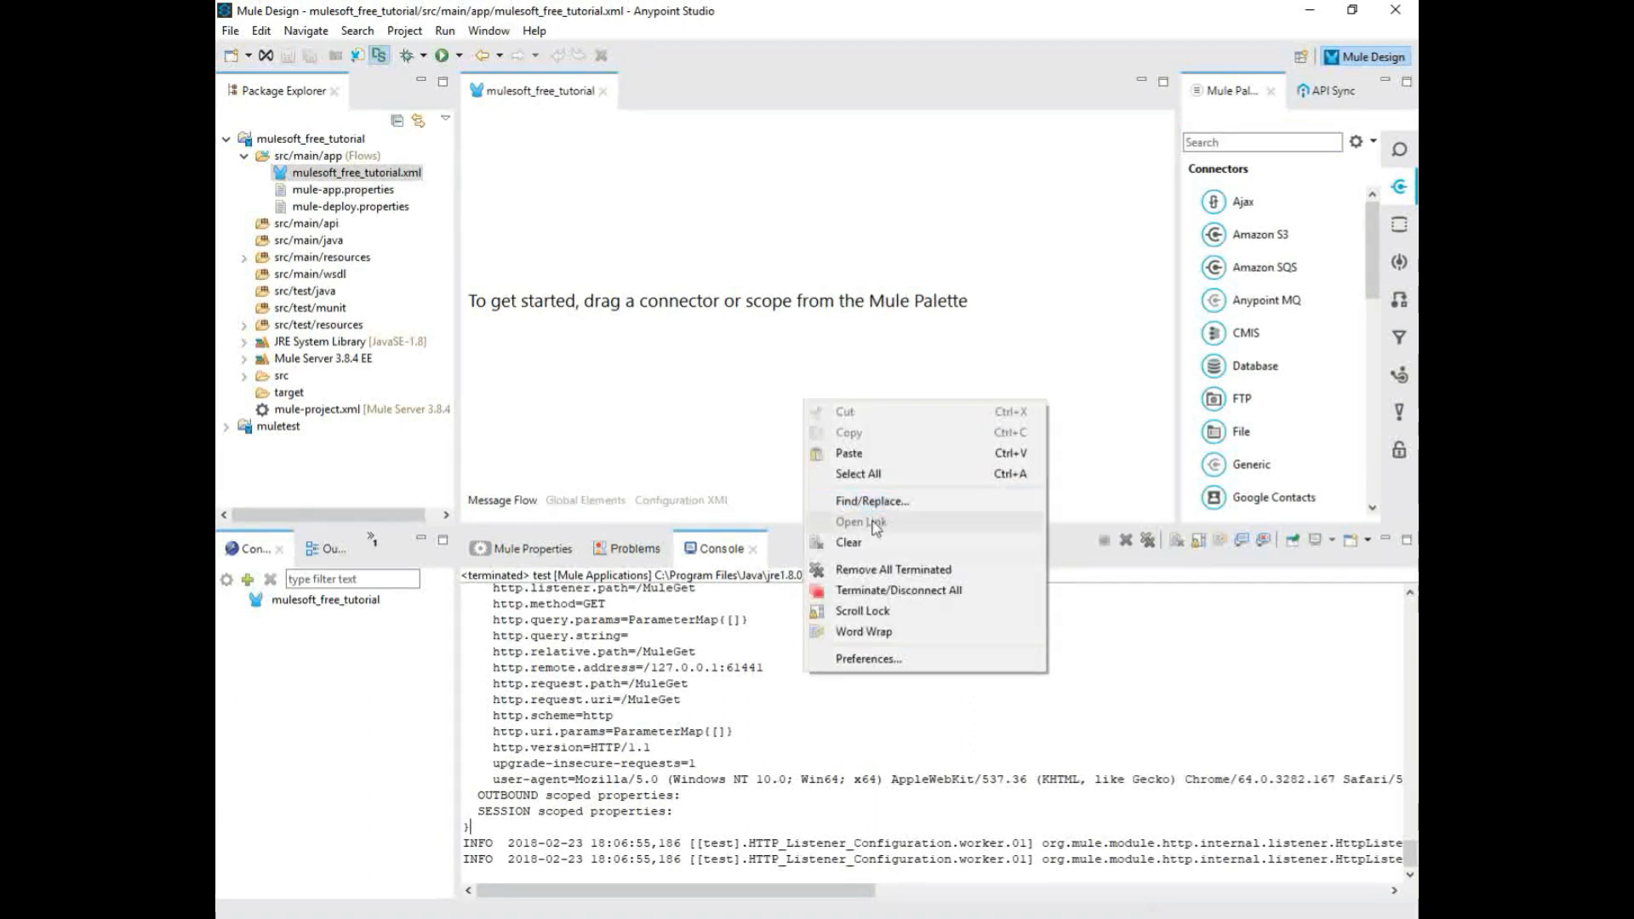
{"action": "left_click", "coordinate": [849, 542]}
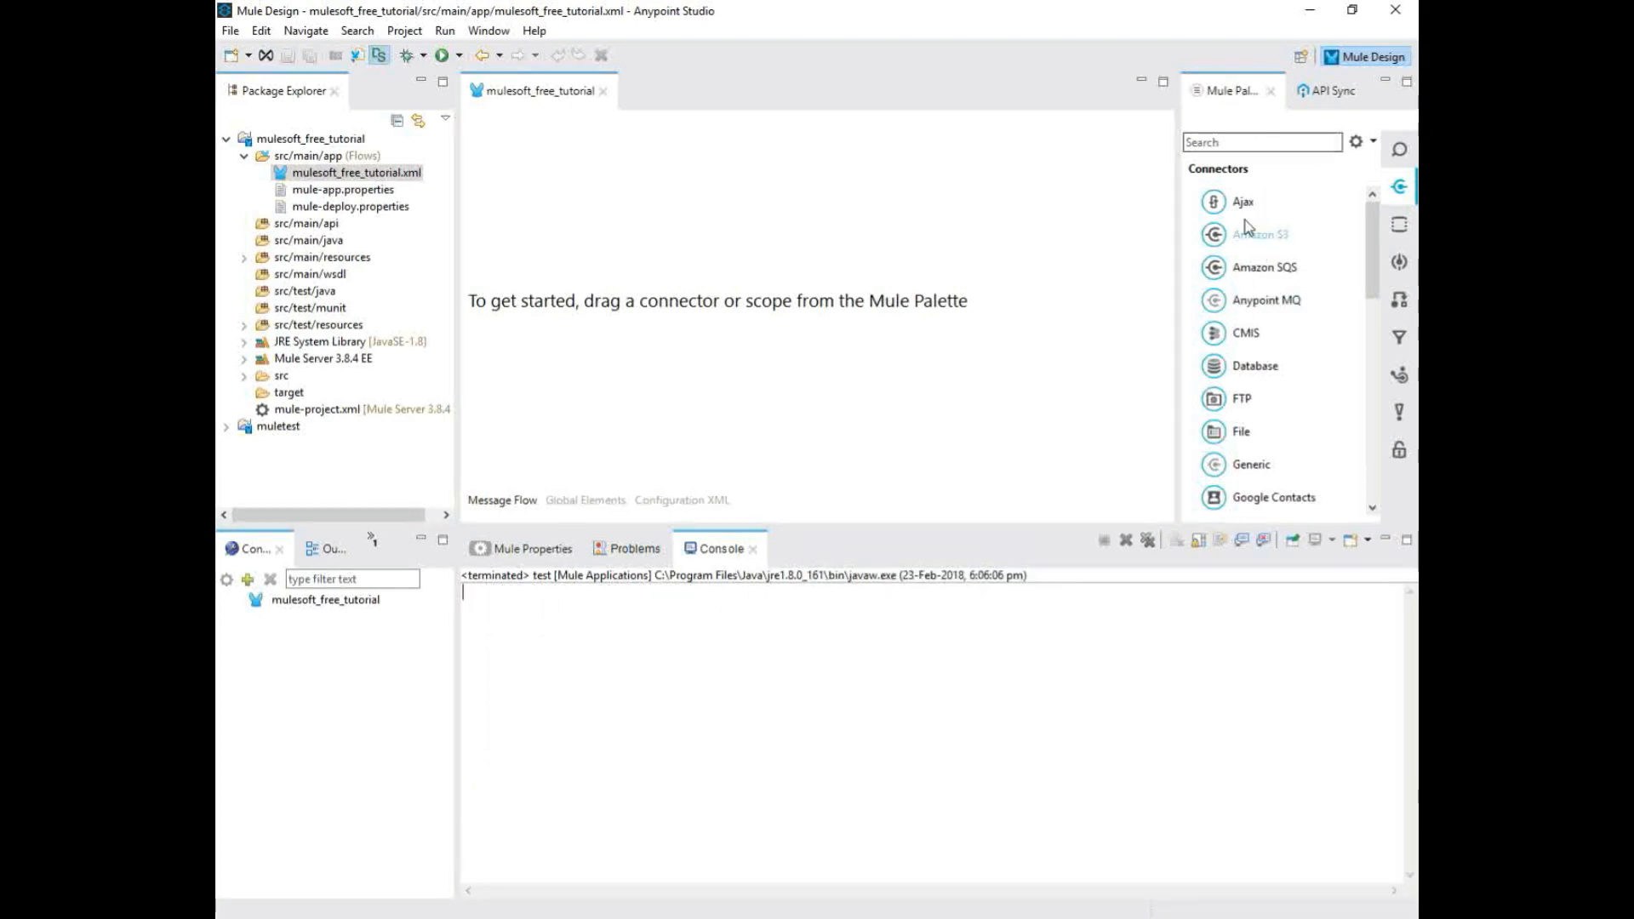
{"action": "mouse_move", "coordinate": [1264, 331]}
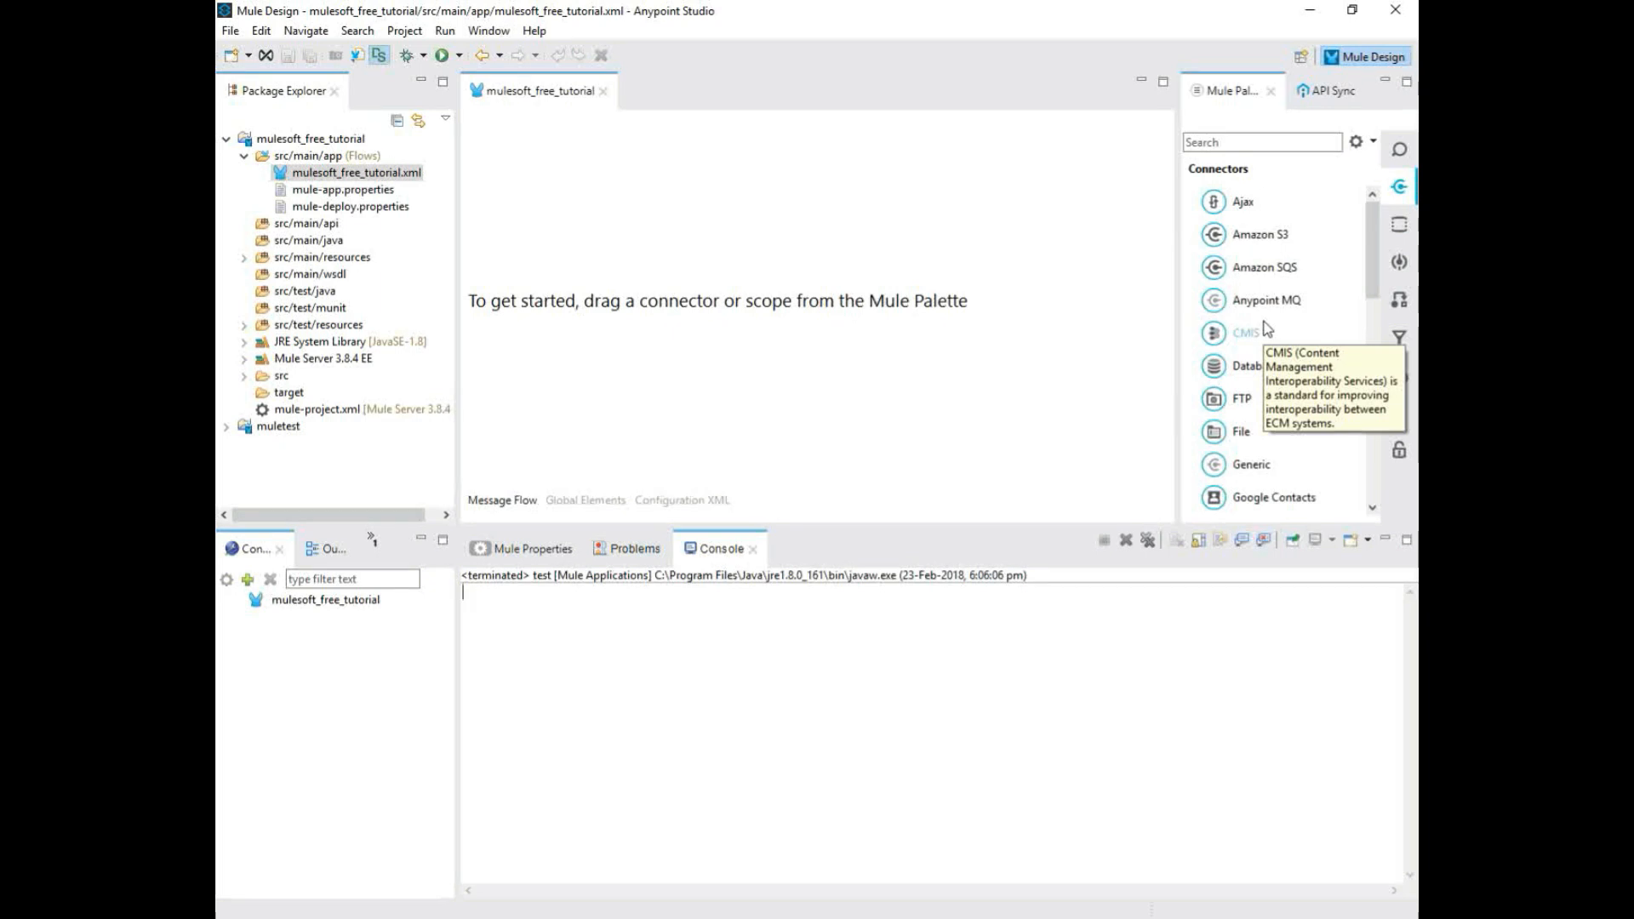
{"action": "mouse_move", "coordinate": [1265, 330]}
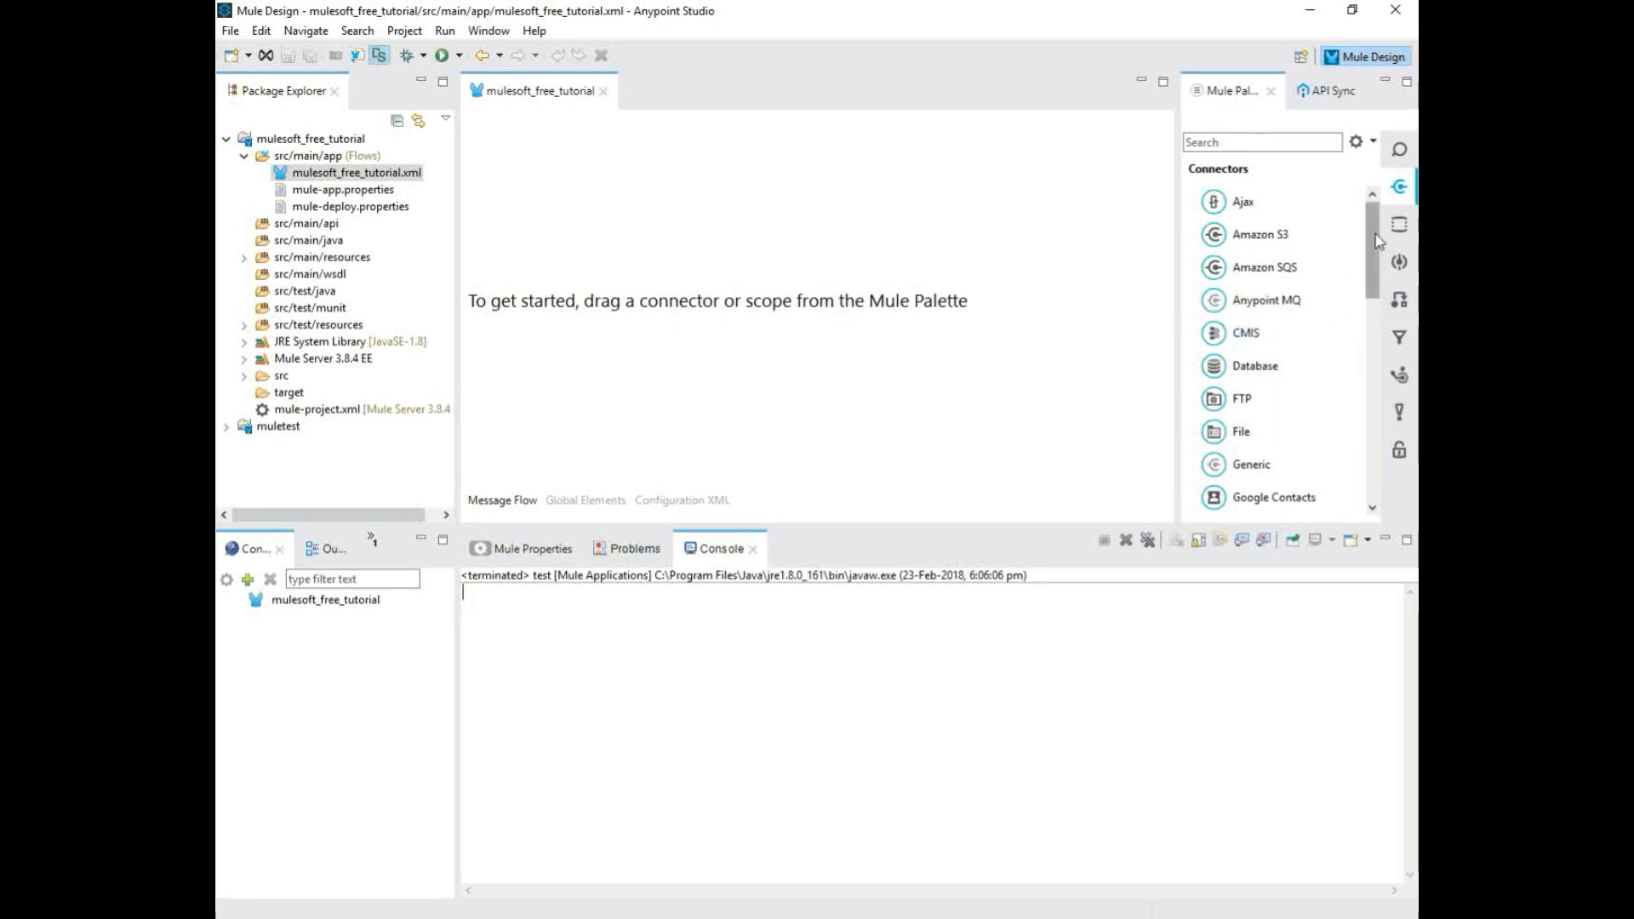
{"action": "scroll", "scroll_direction": "down", "scroll_amount": 3}
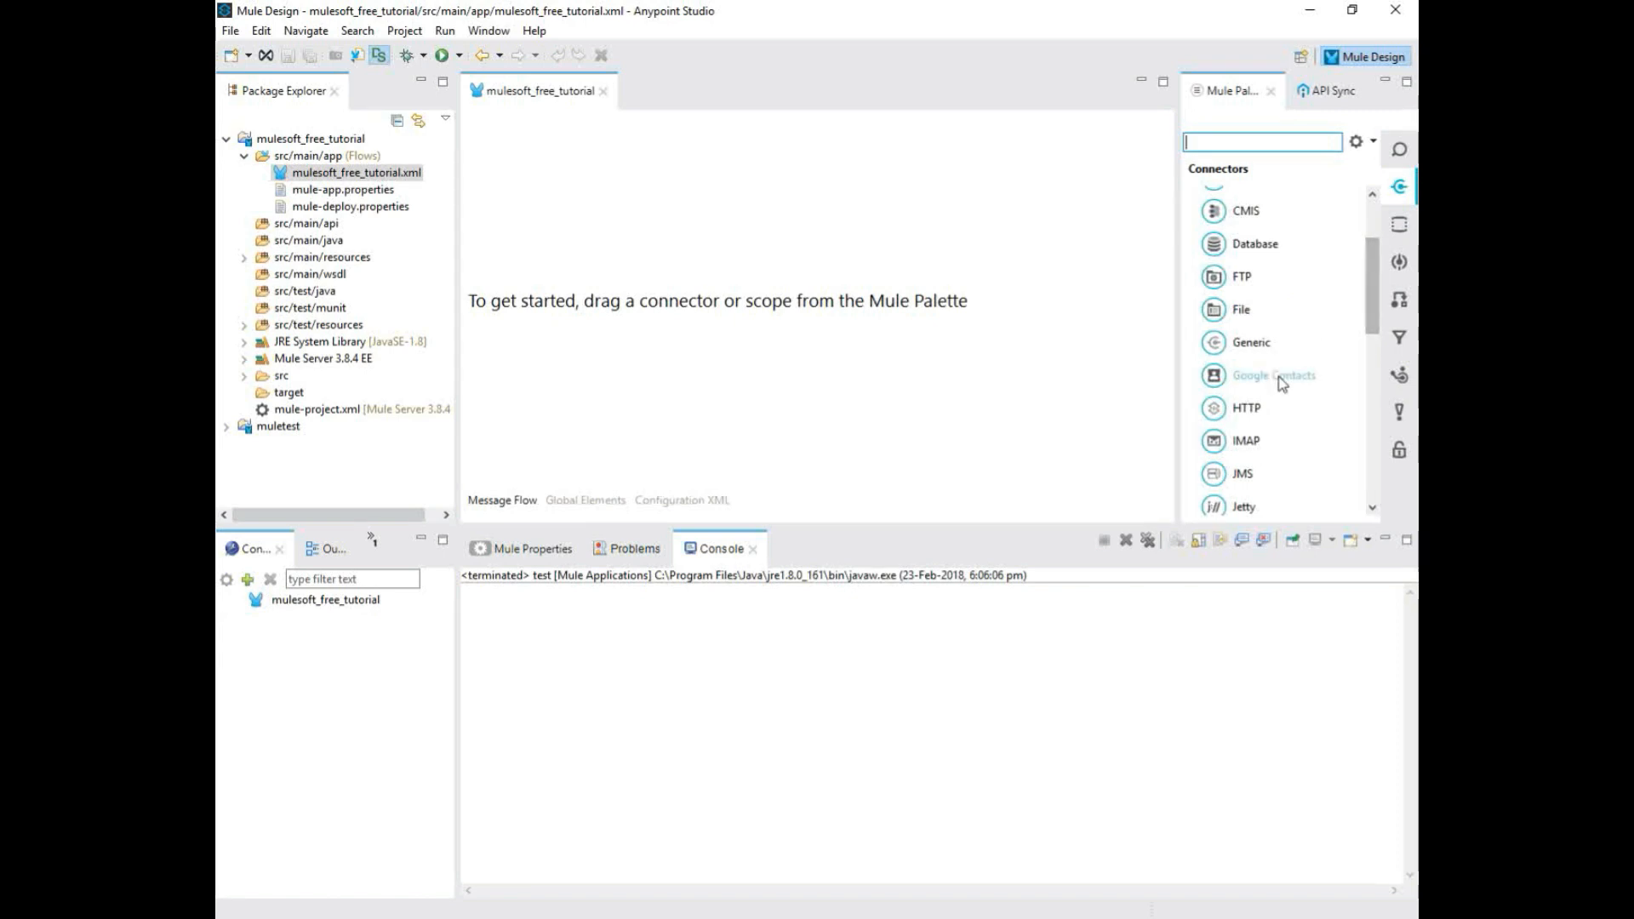
{"action": "mouse_move", "coordinate": [1271, 375]}
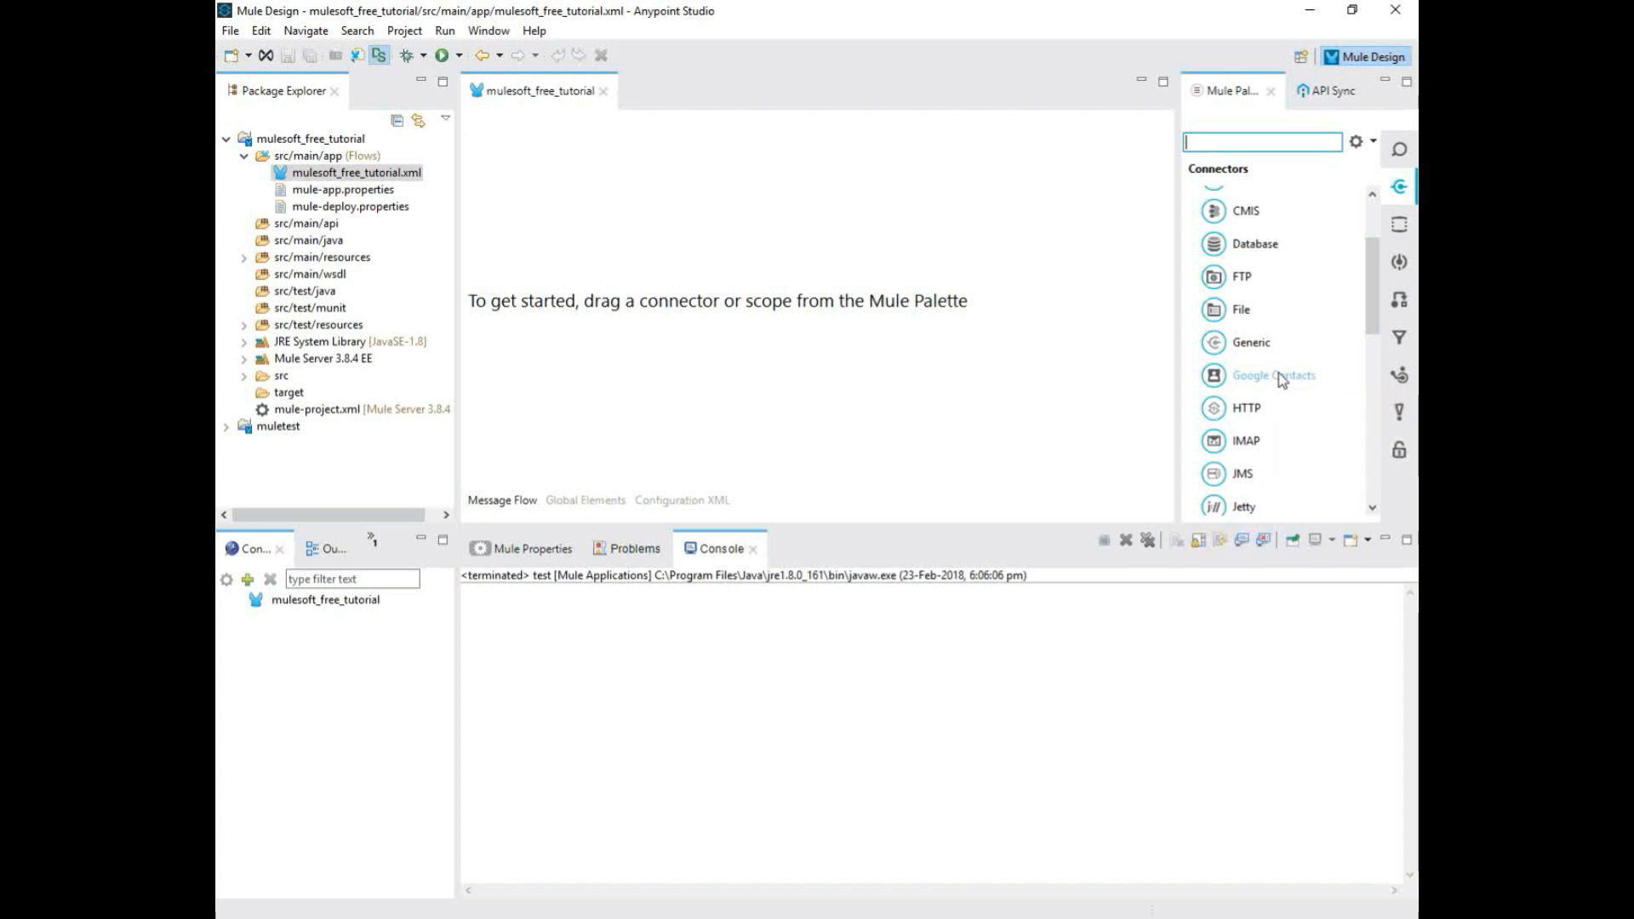
{"action": "mouse_move", "coordinate": [1280, 240]}
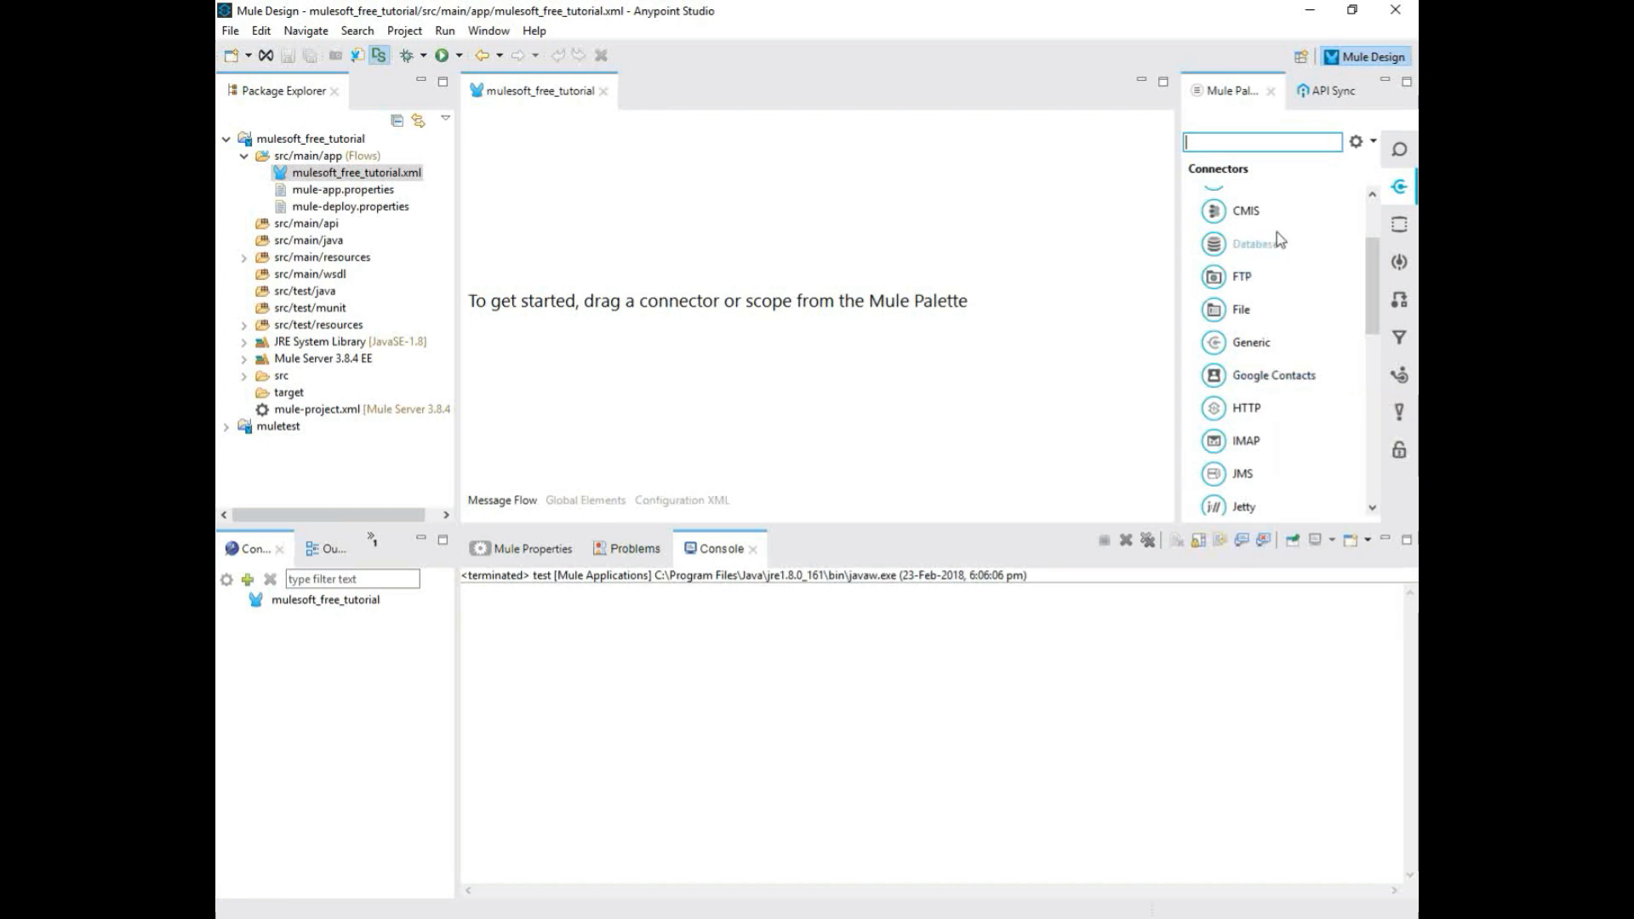
{"action": "mouse_move", "coordinate": [1254, 243]}
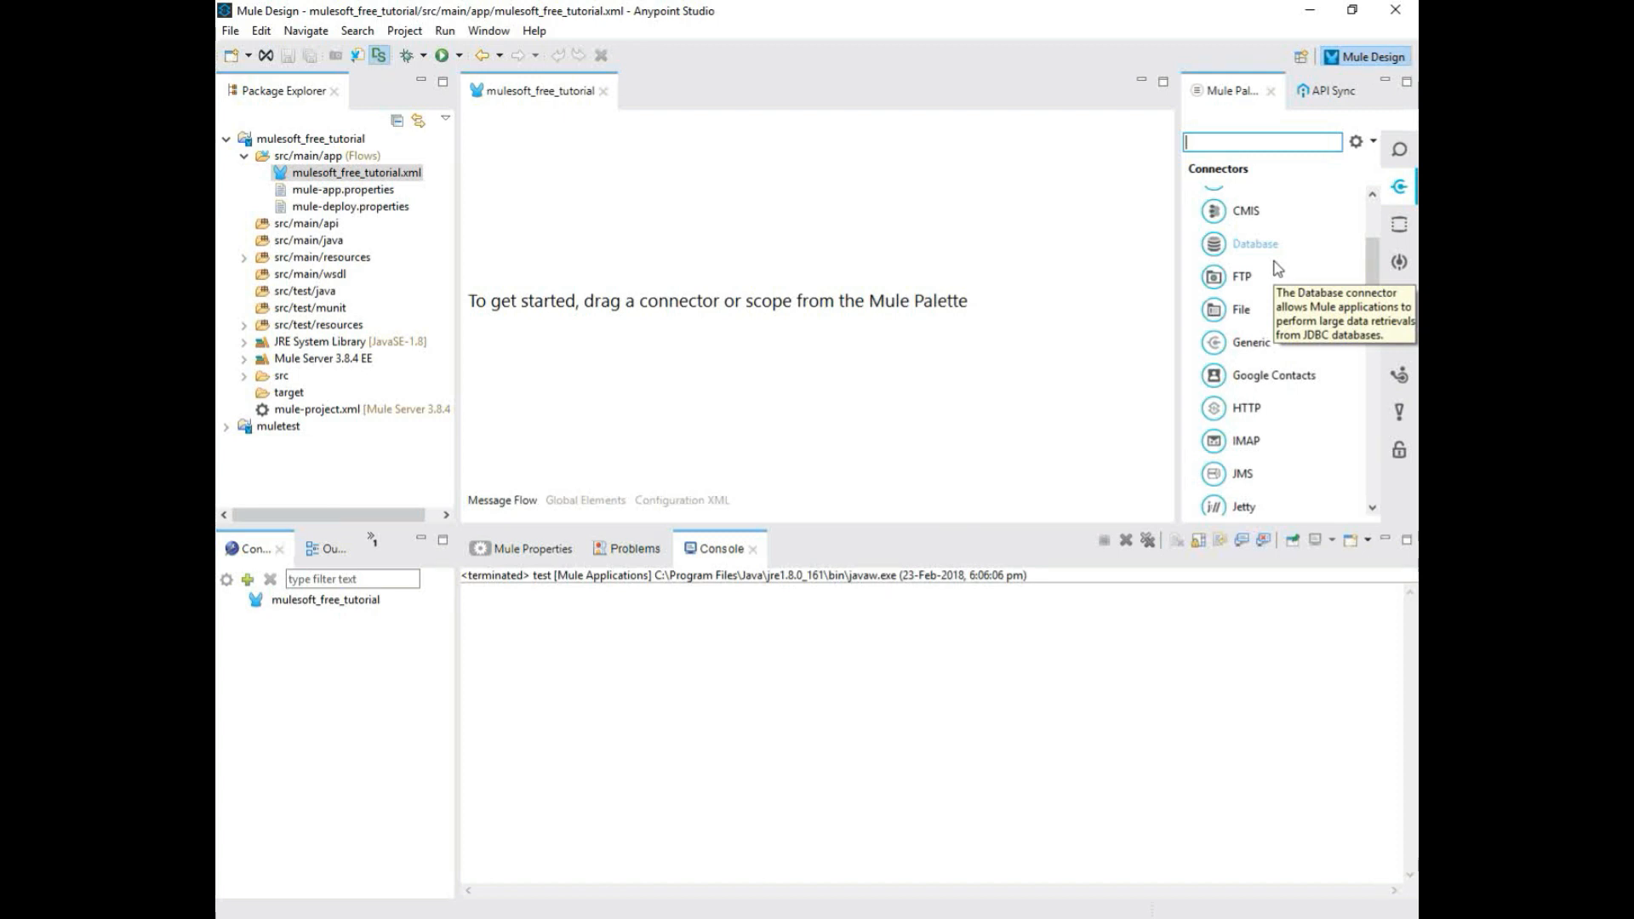
{"action": "mouse_move", "coordinate": [1231, 349]}
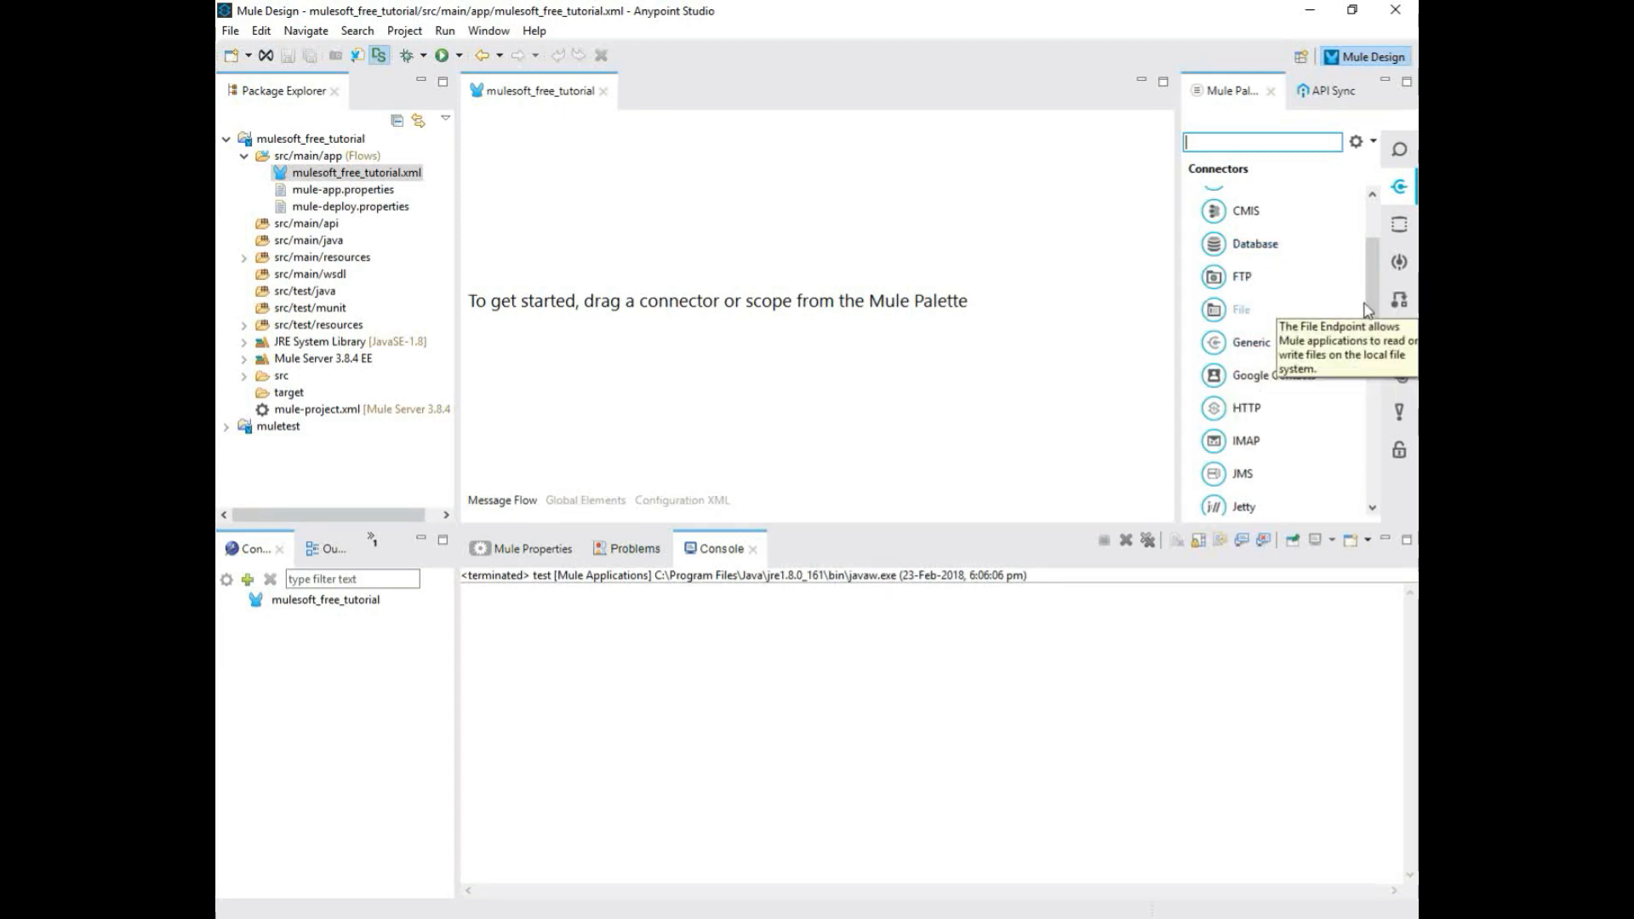
{"action": "scroll", "scroll_direction": "down", "scroll_amount": 3}
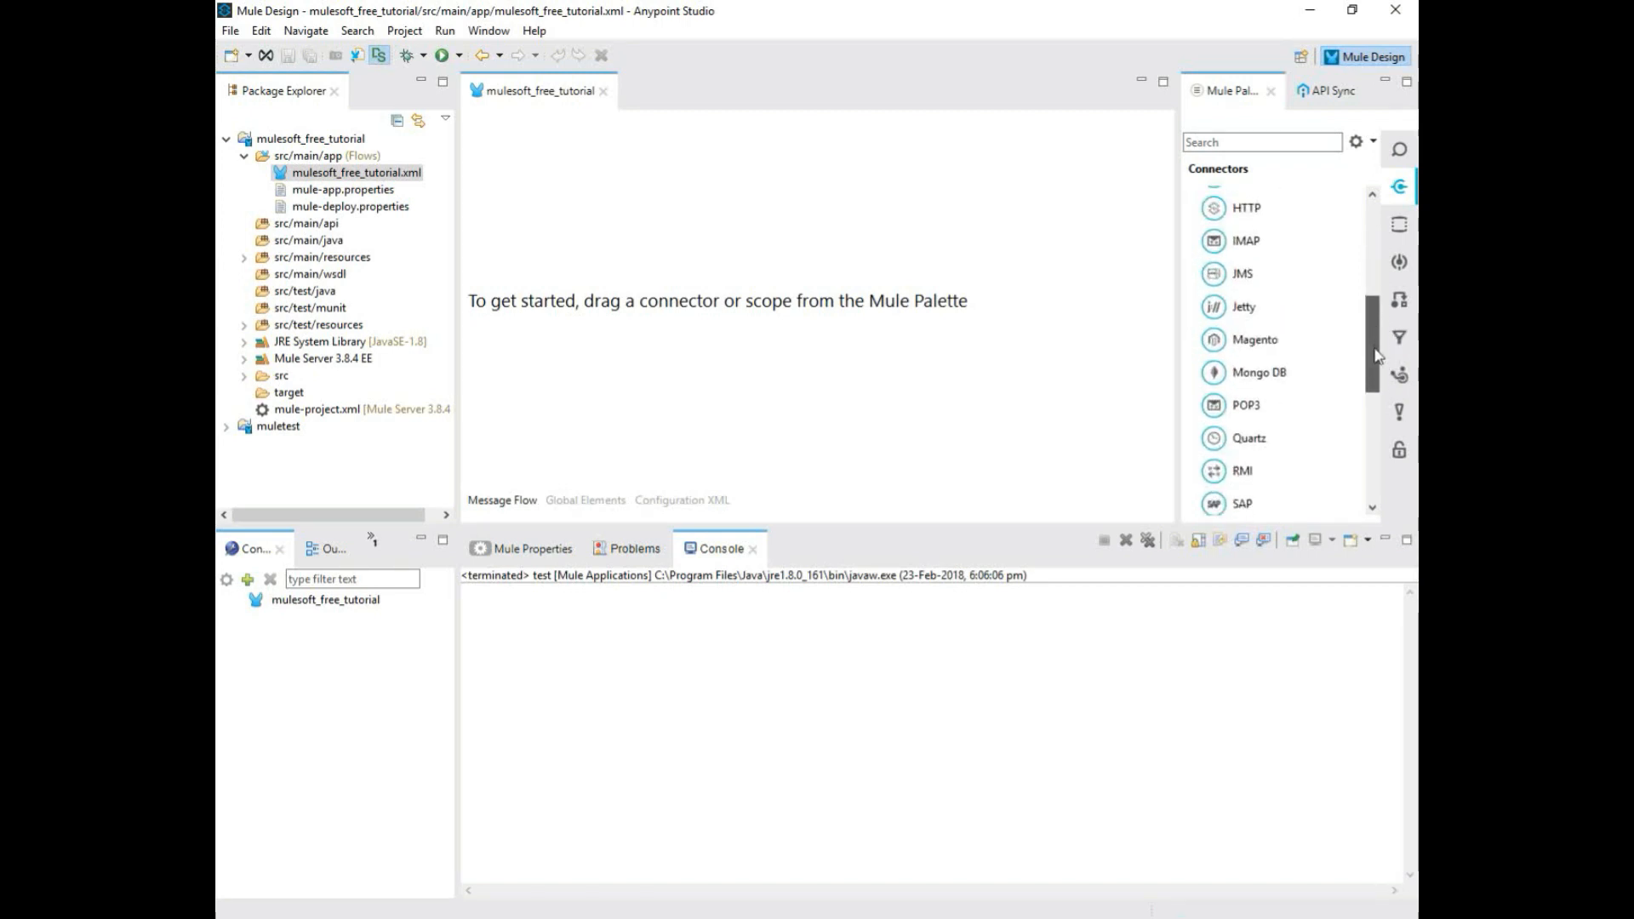
{"action": "scroll", "scroll_direction": "down", "scroll_amount": 3}
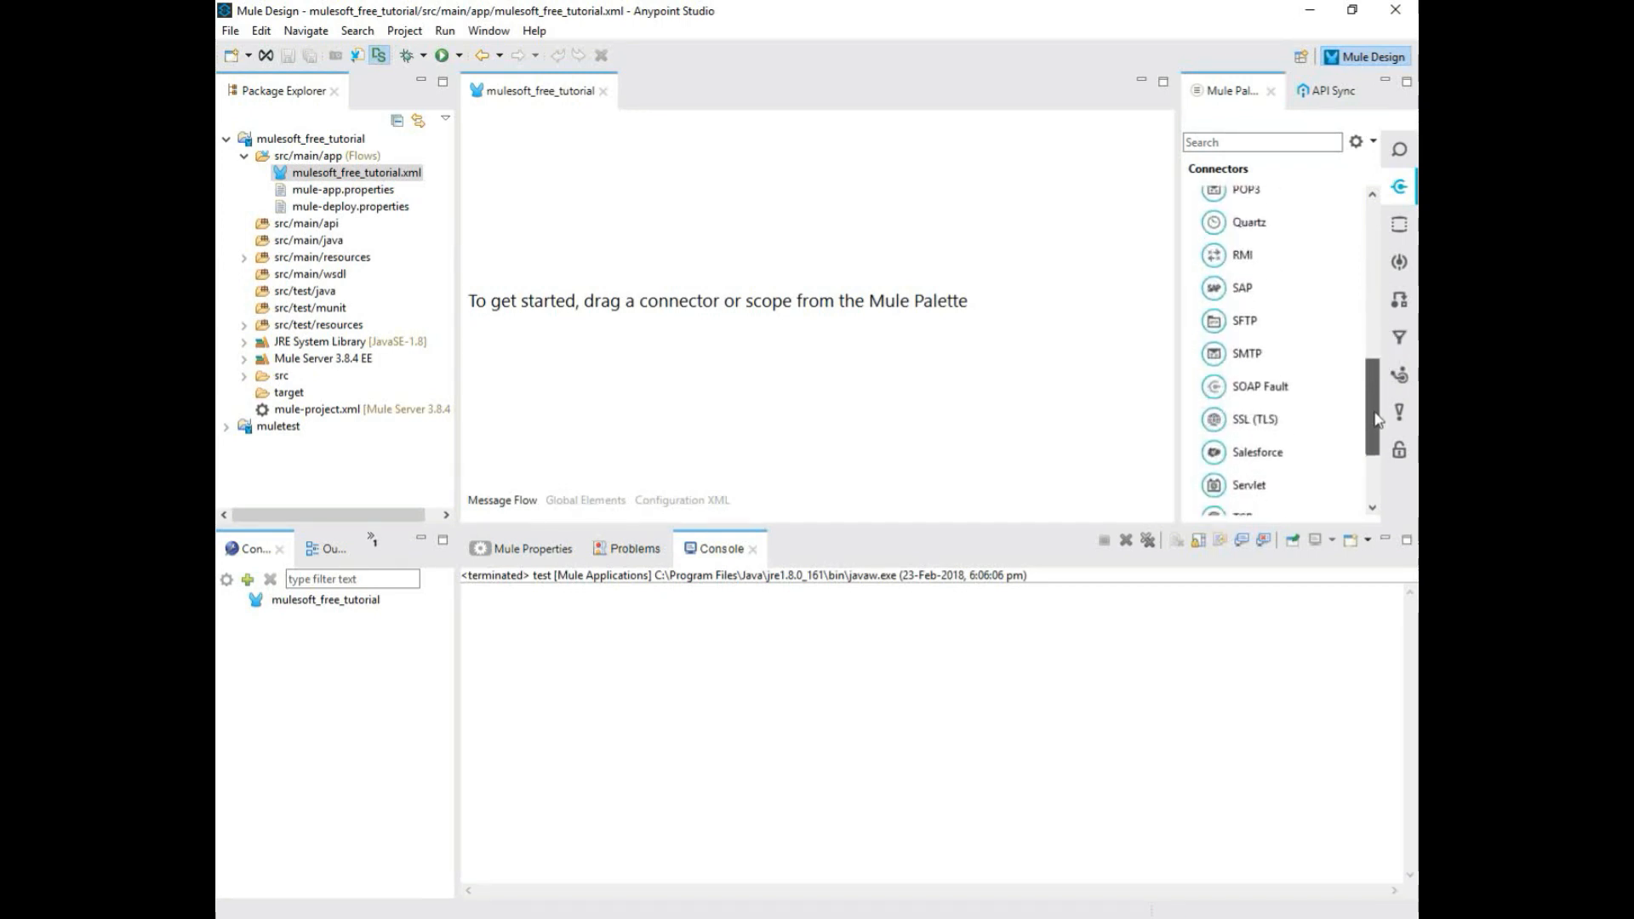
{"action": "scroll", "scroll_direction": "down", "scroll_amount": 3}
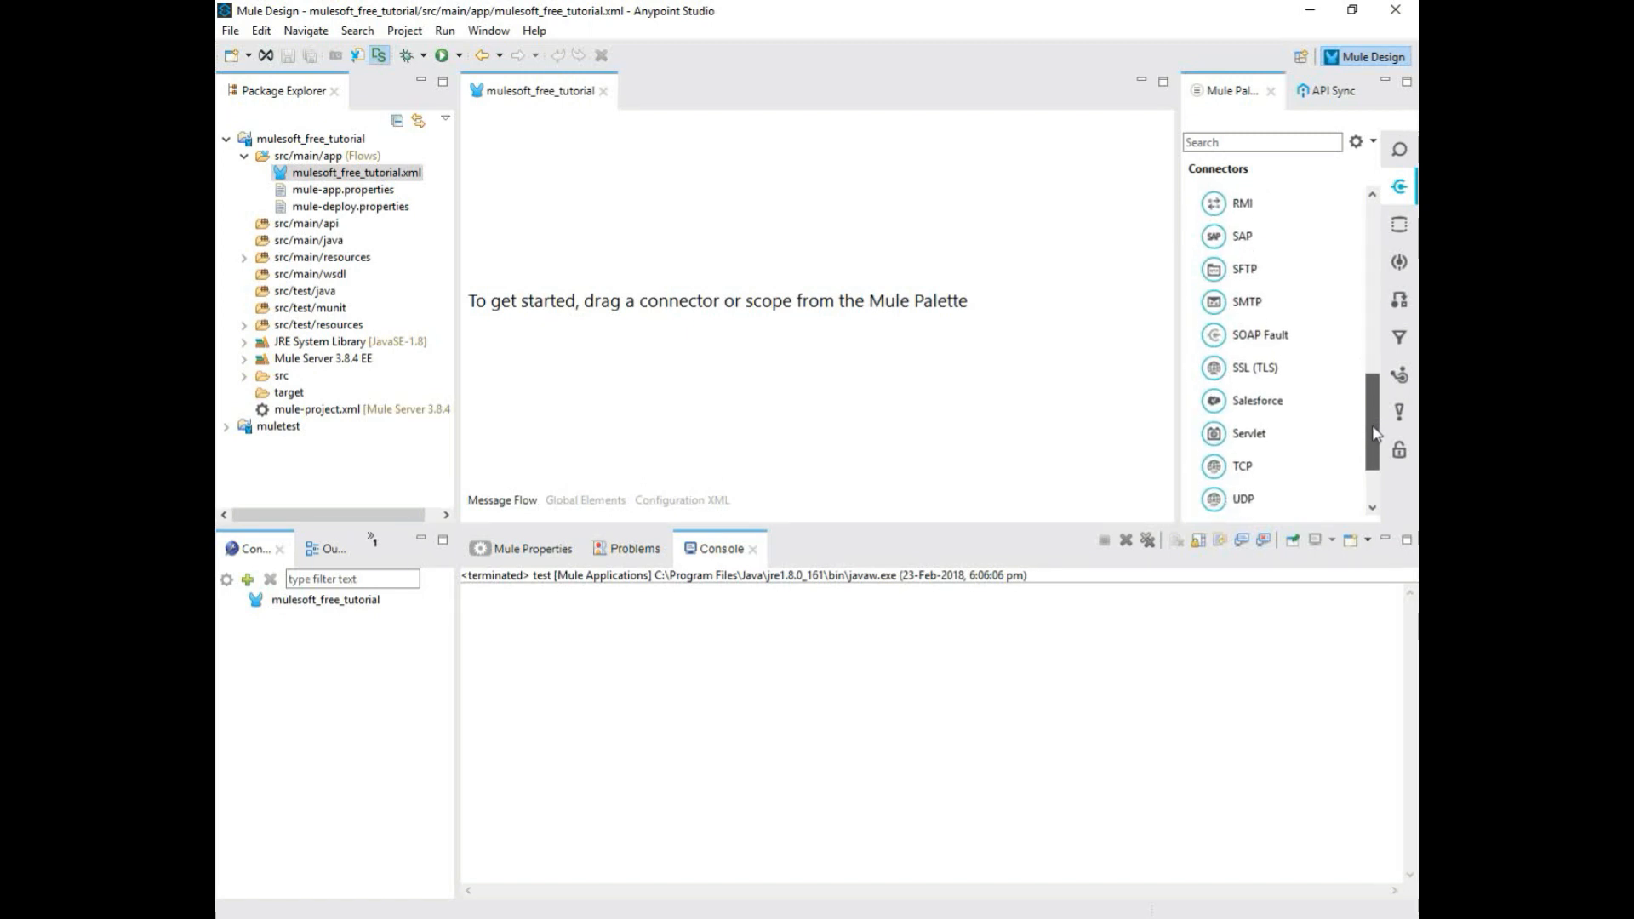
{"action": "scroll", "scroll_direction": "down", "scroll_amount": 3}
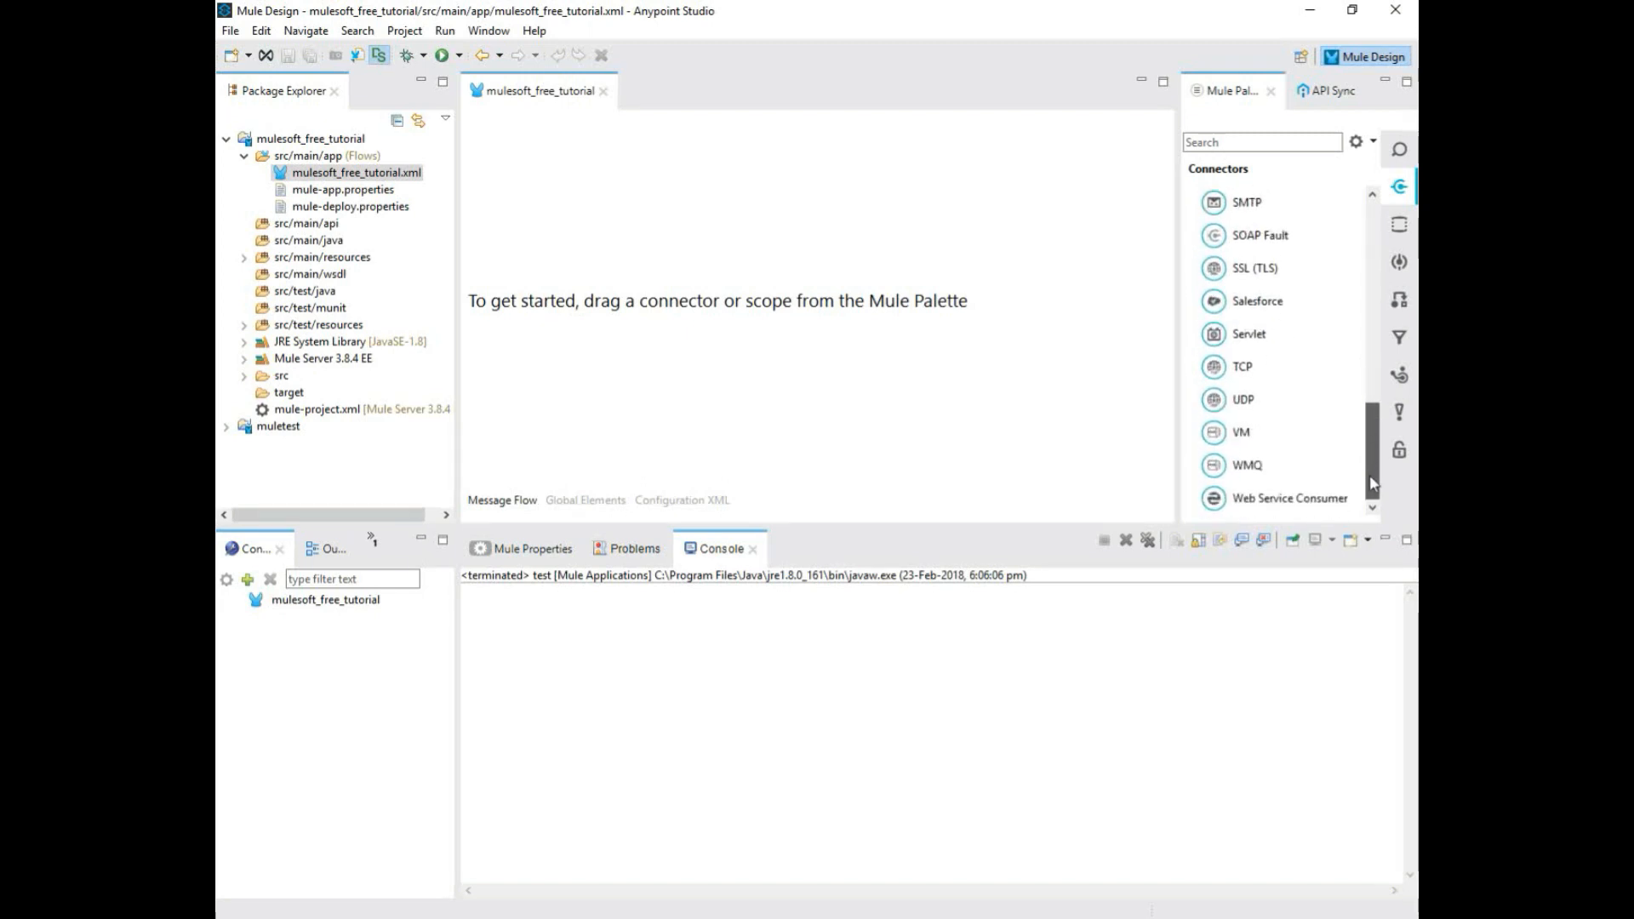
{"action": "mouse_move", "coordinate": [1253, 268]}
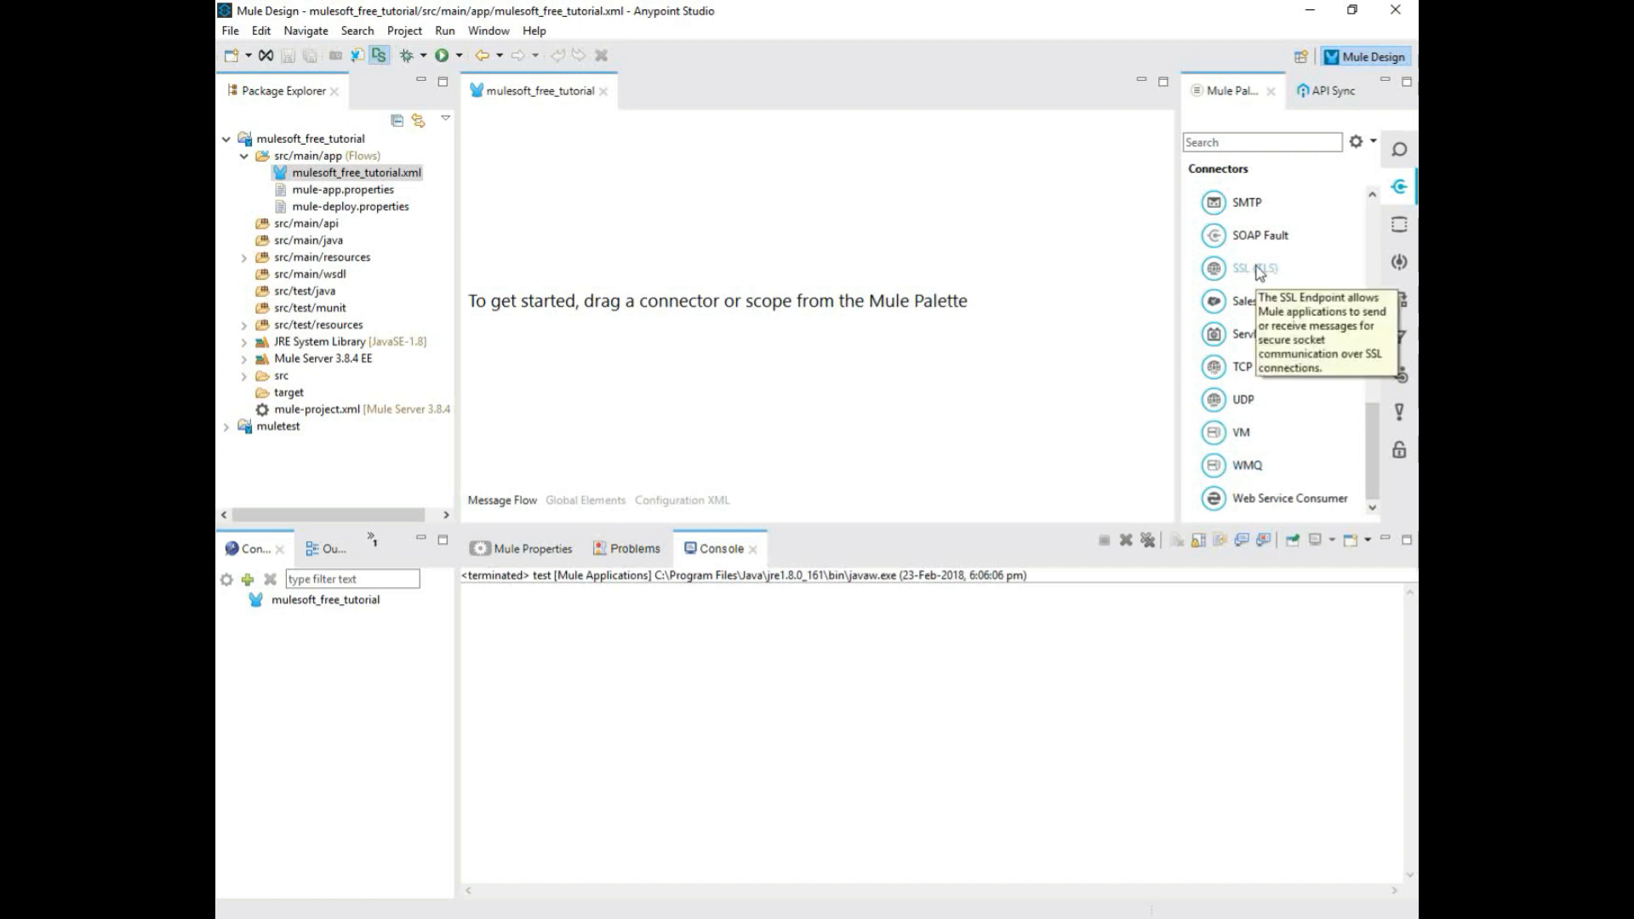
{"action": "mouse_move", "coordinate": [1267, 509]}
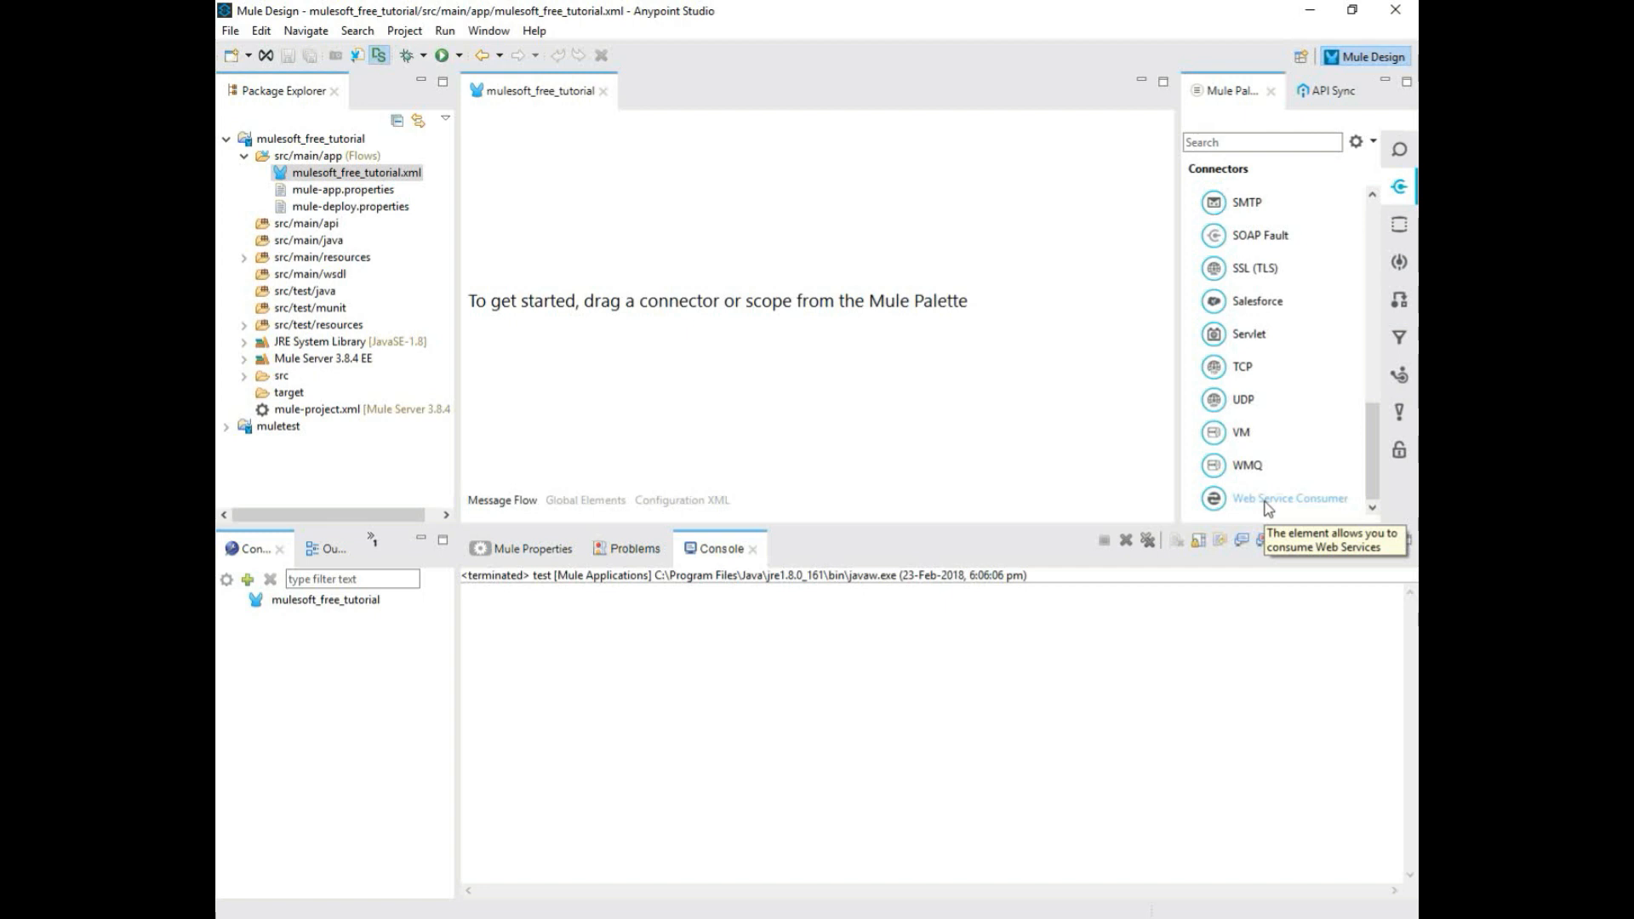
{"action": "mouse_move", "coordinate": [1264, 500]}
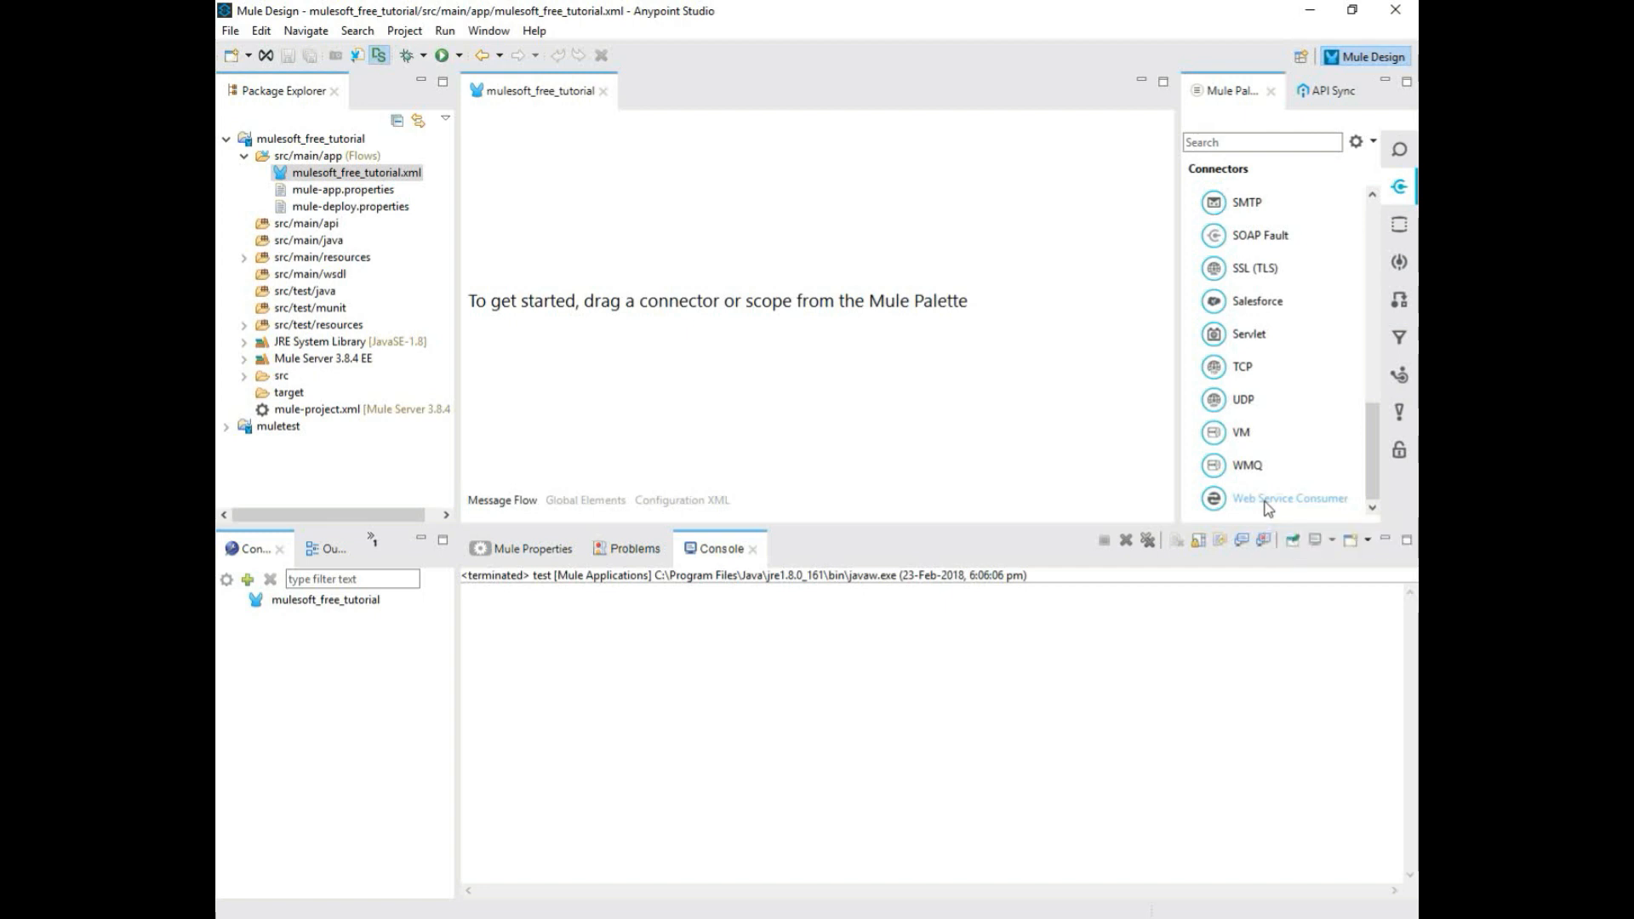
{"action": "mouse_move", "coordinate": [1402, 215]}
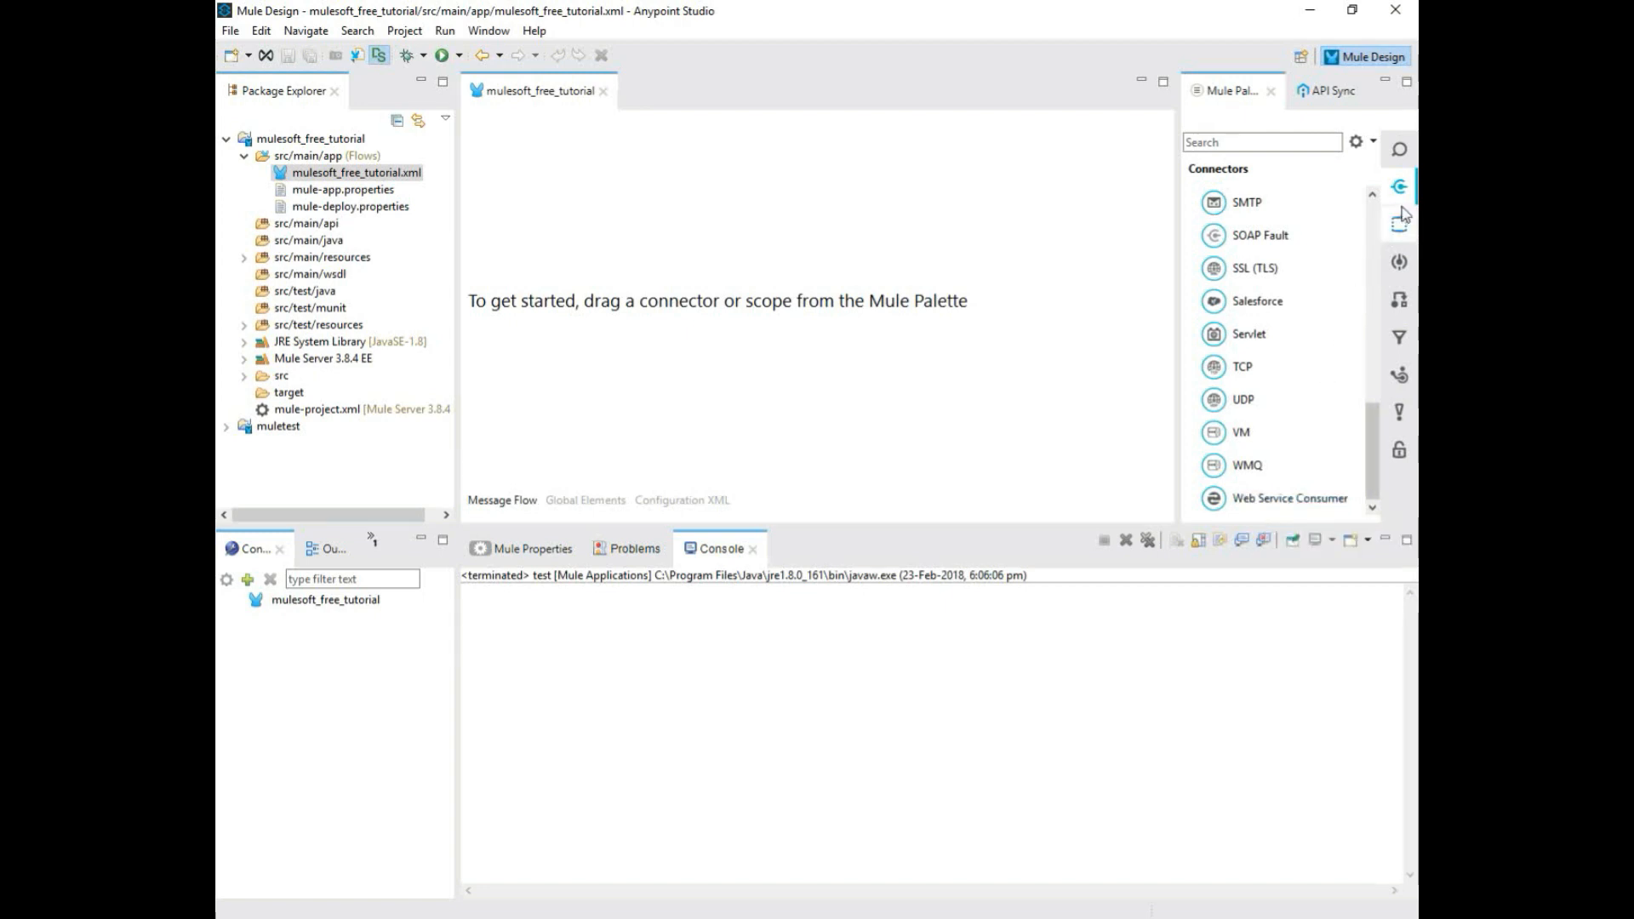
{"action": "left_click", "coordinate": [1399, 224]}
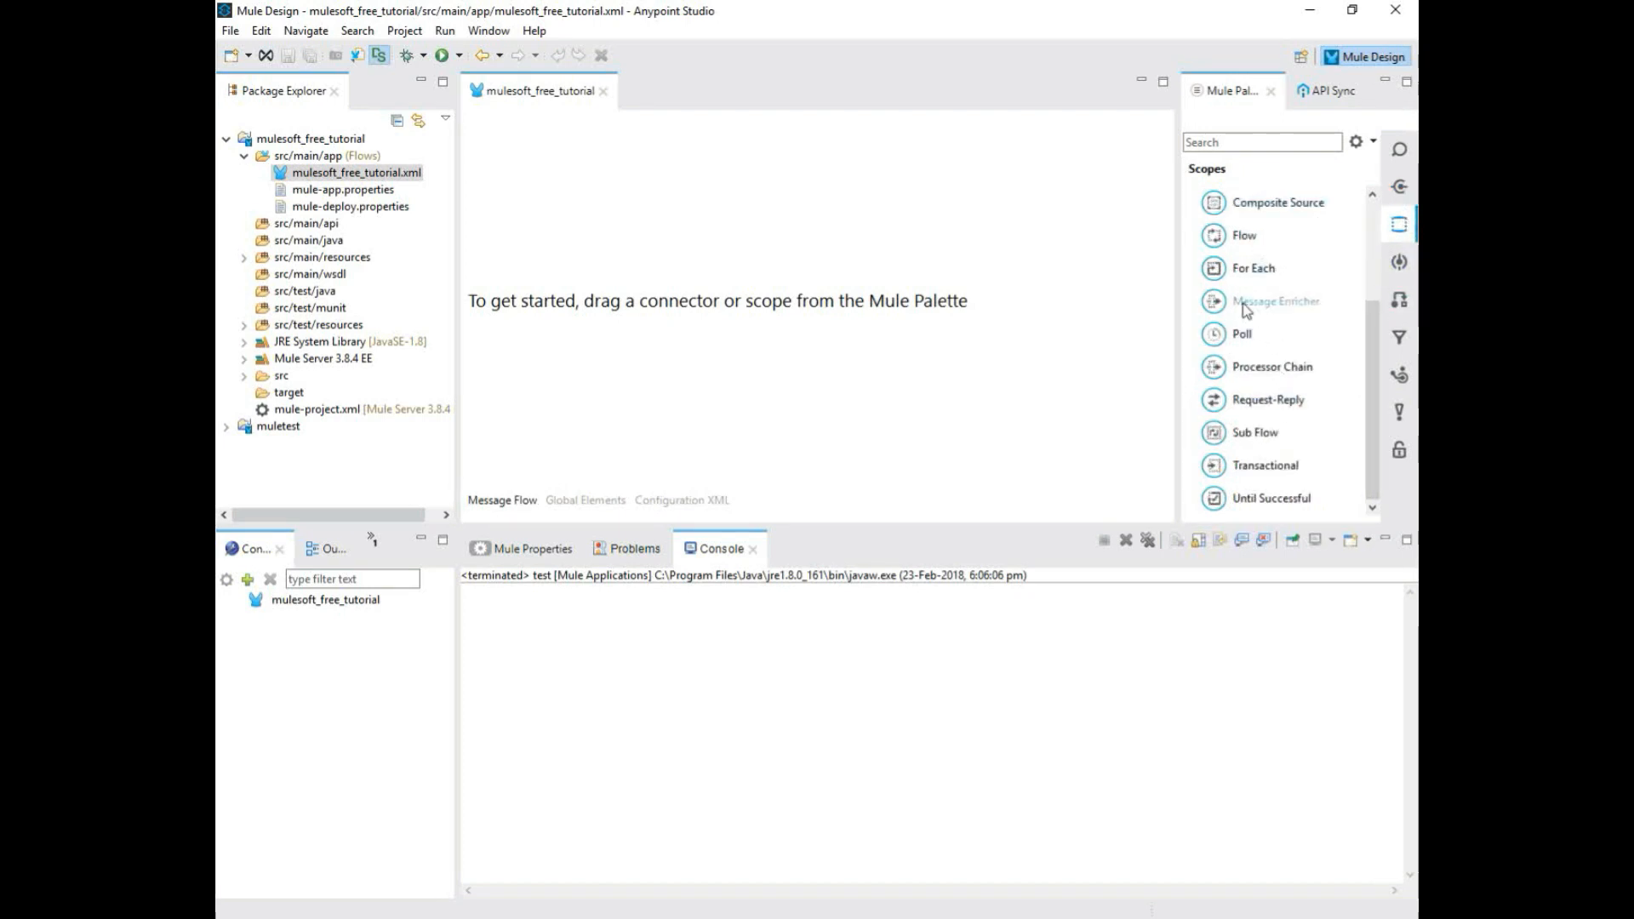
{"action": "mouse_move", "coordinate": [1272, 327]}
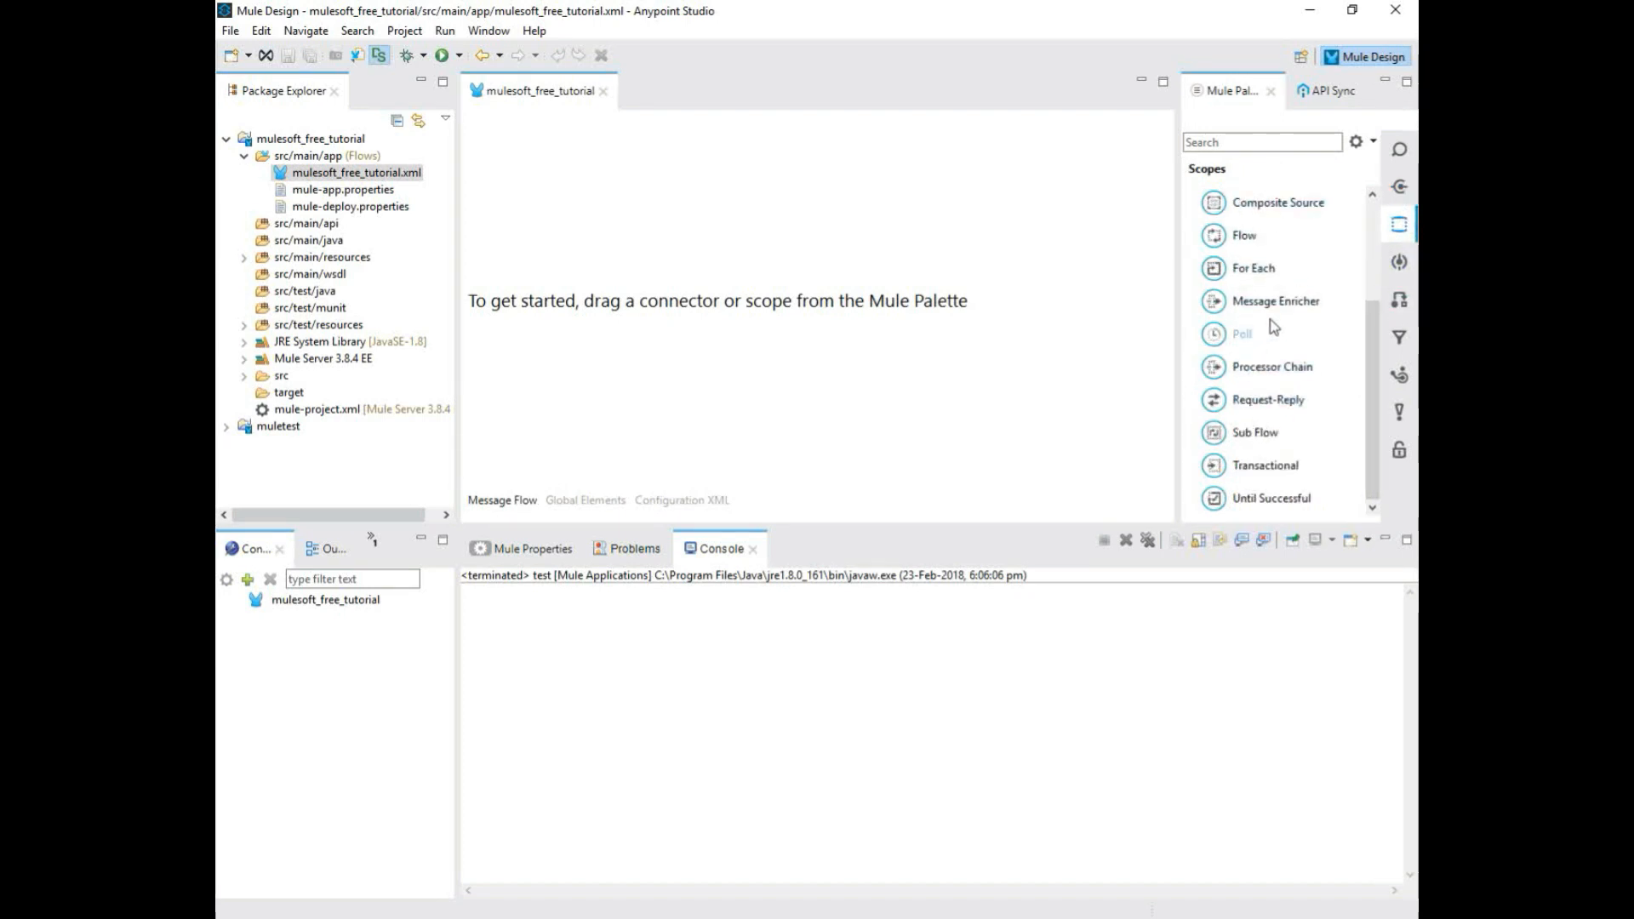
{"action": "mouse_move", "coordinate": [1242, 333]}
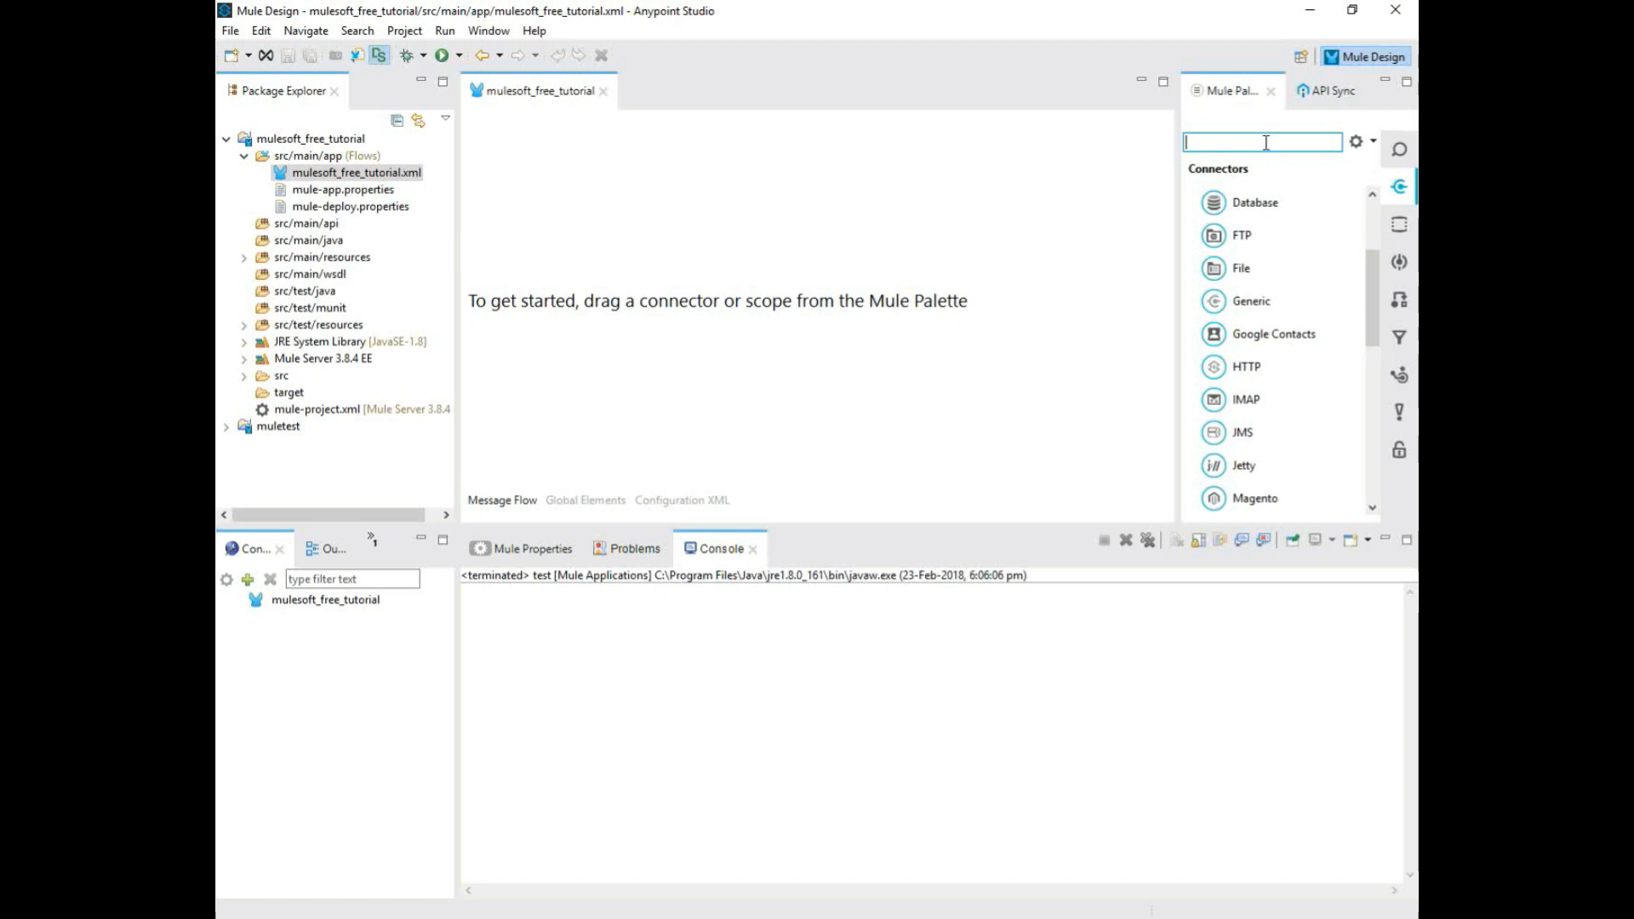
- Search the Mule Palette for 'http' to find the HTTP connector
{"action": "type", "text": "http"}
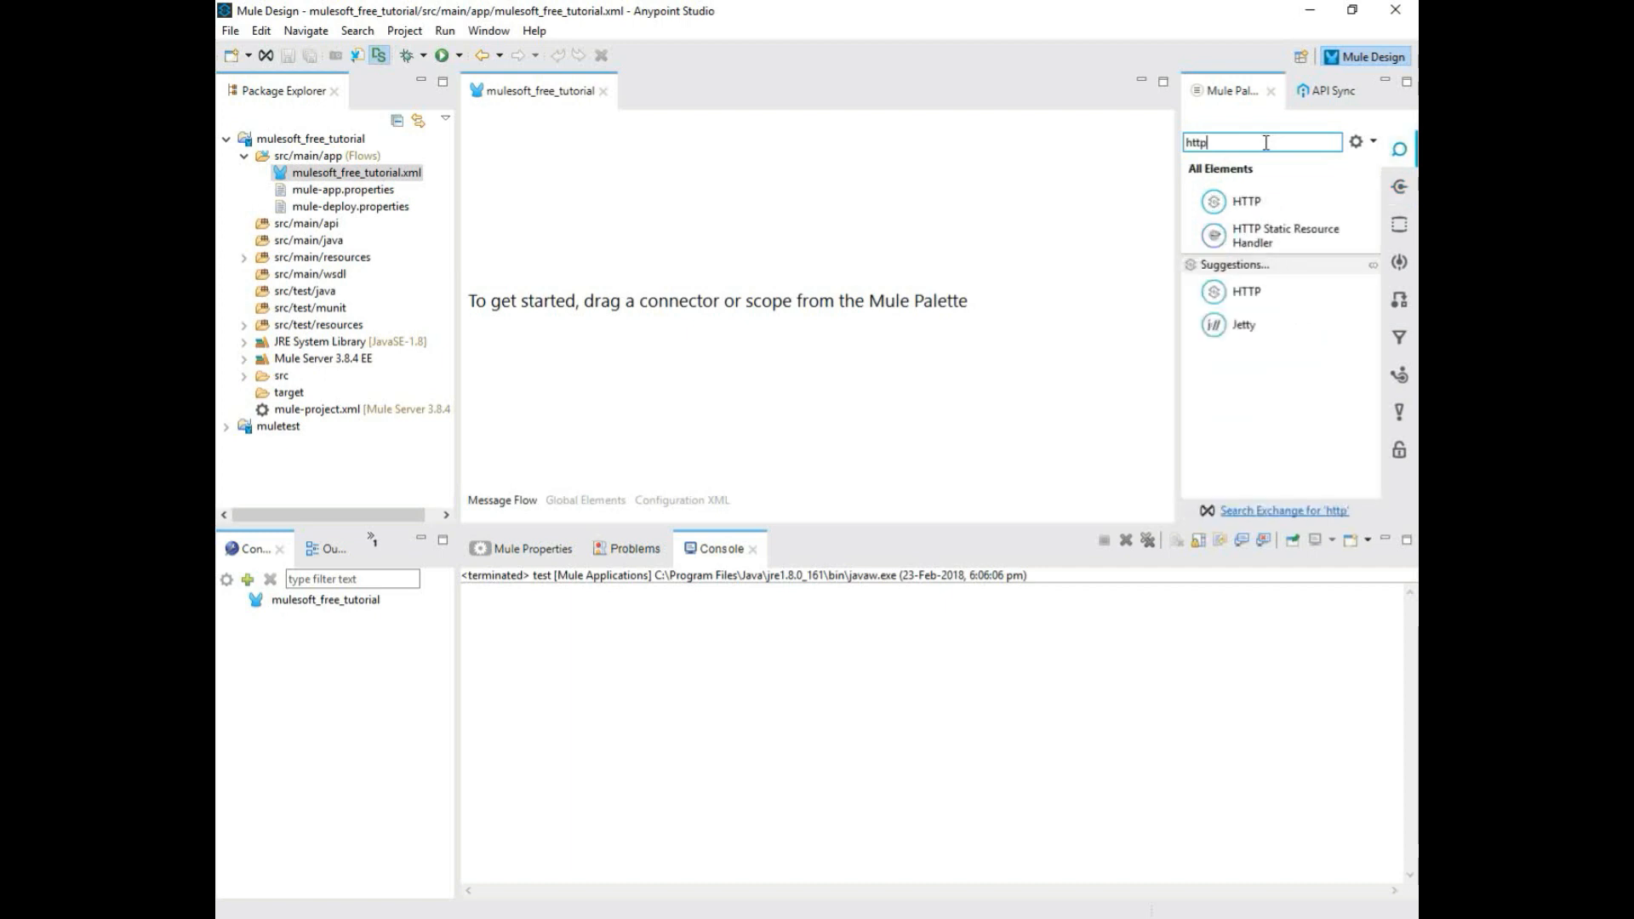
{"action": "mouse_move", "coordinate": [1246, 200]}
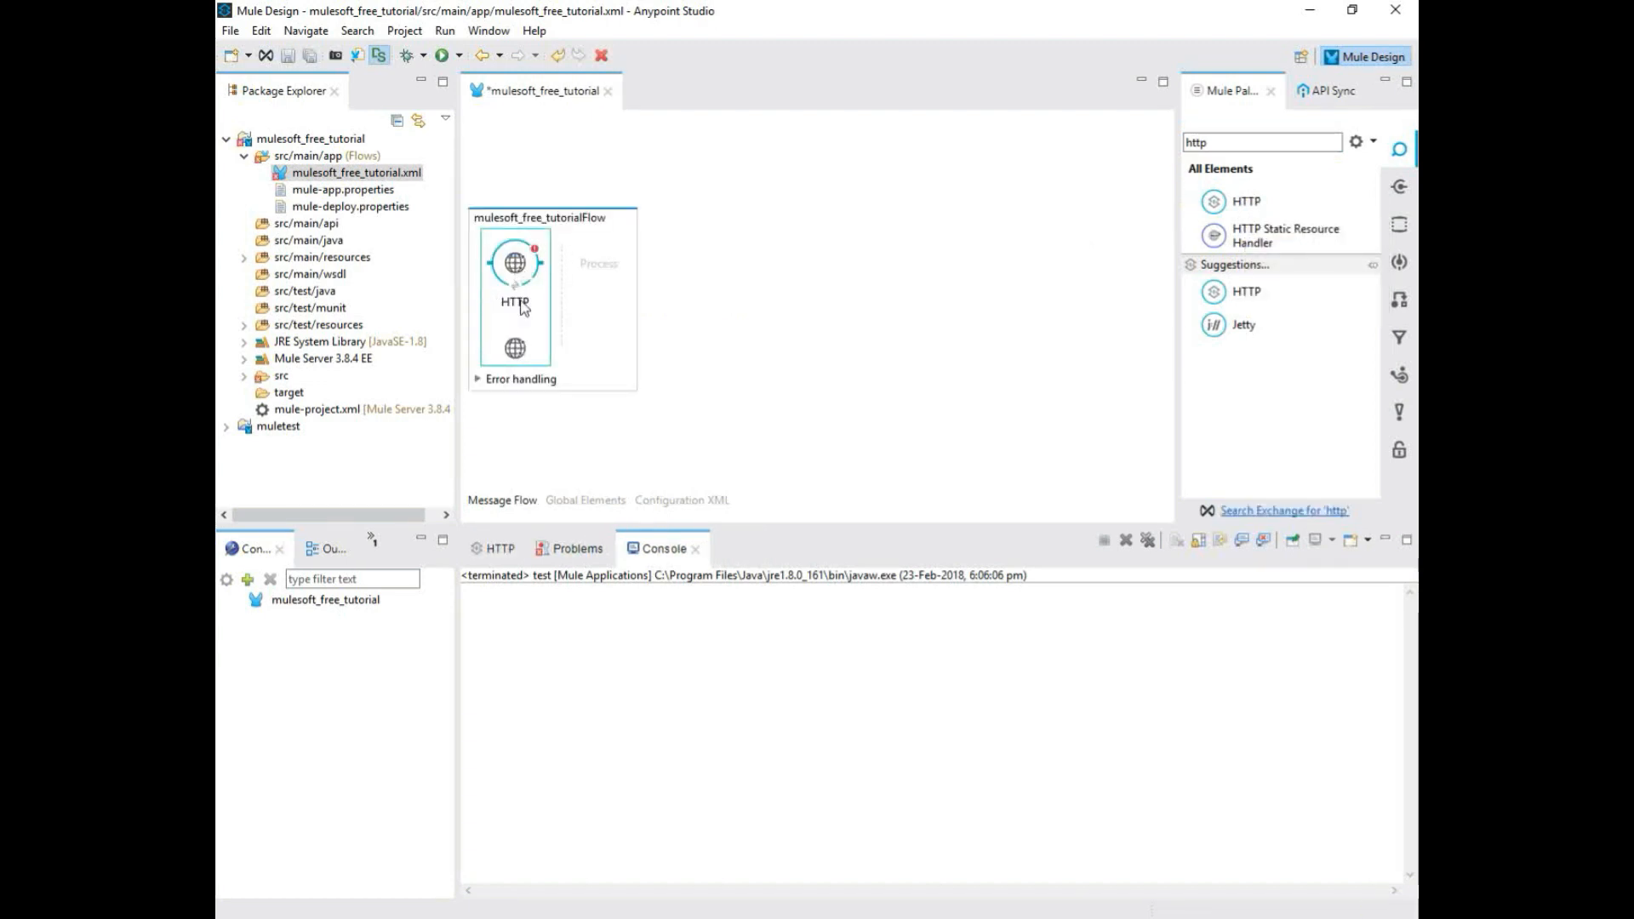
{"action": "mouse_move", "coordinate": [535, 263]}
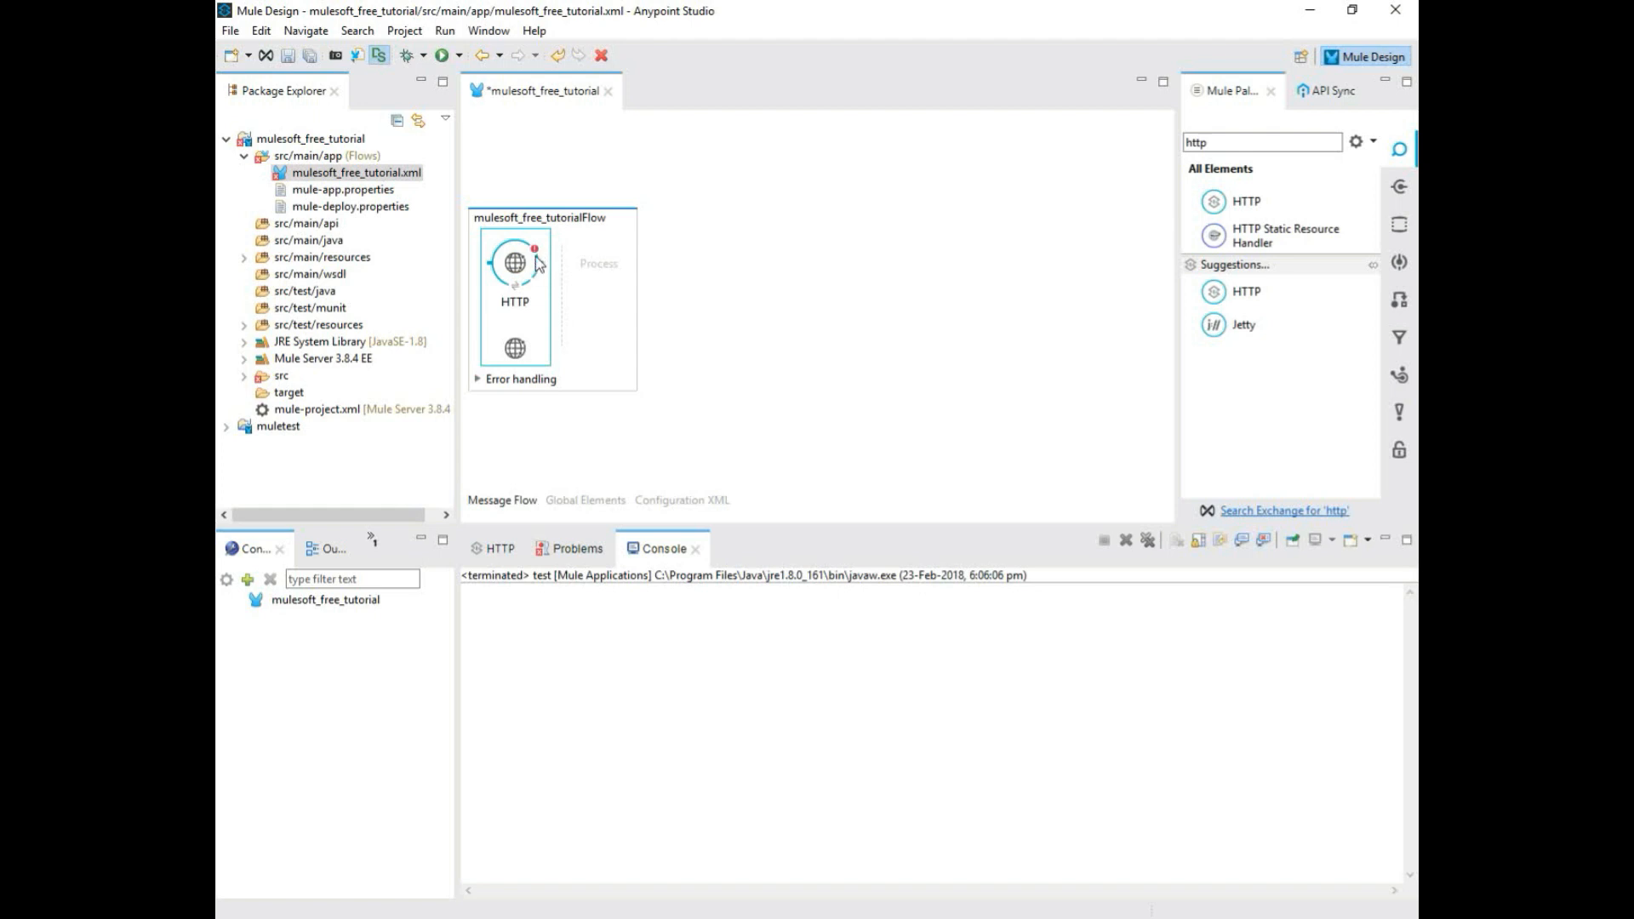
{"action": "mouse_move", "coordinate": [541, 302]}
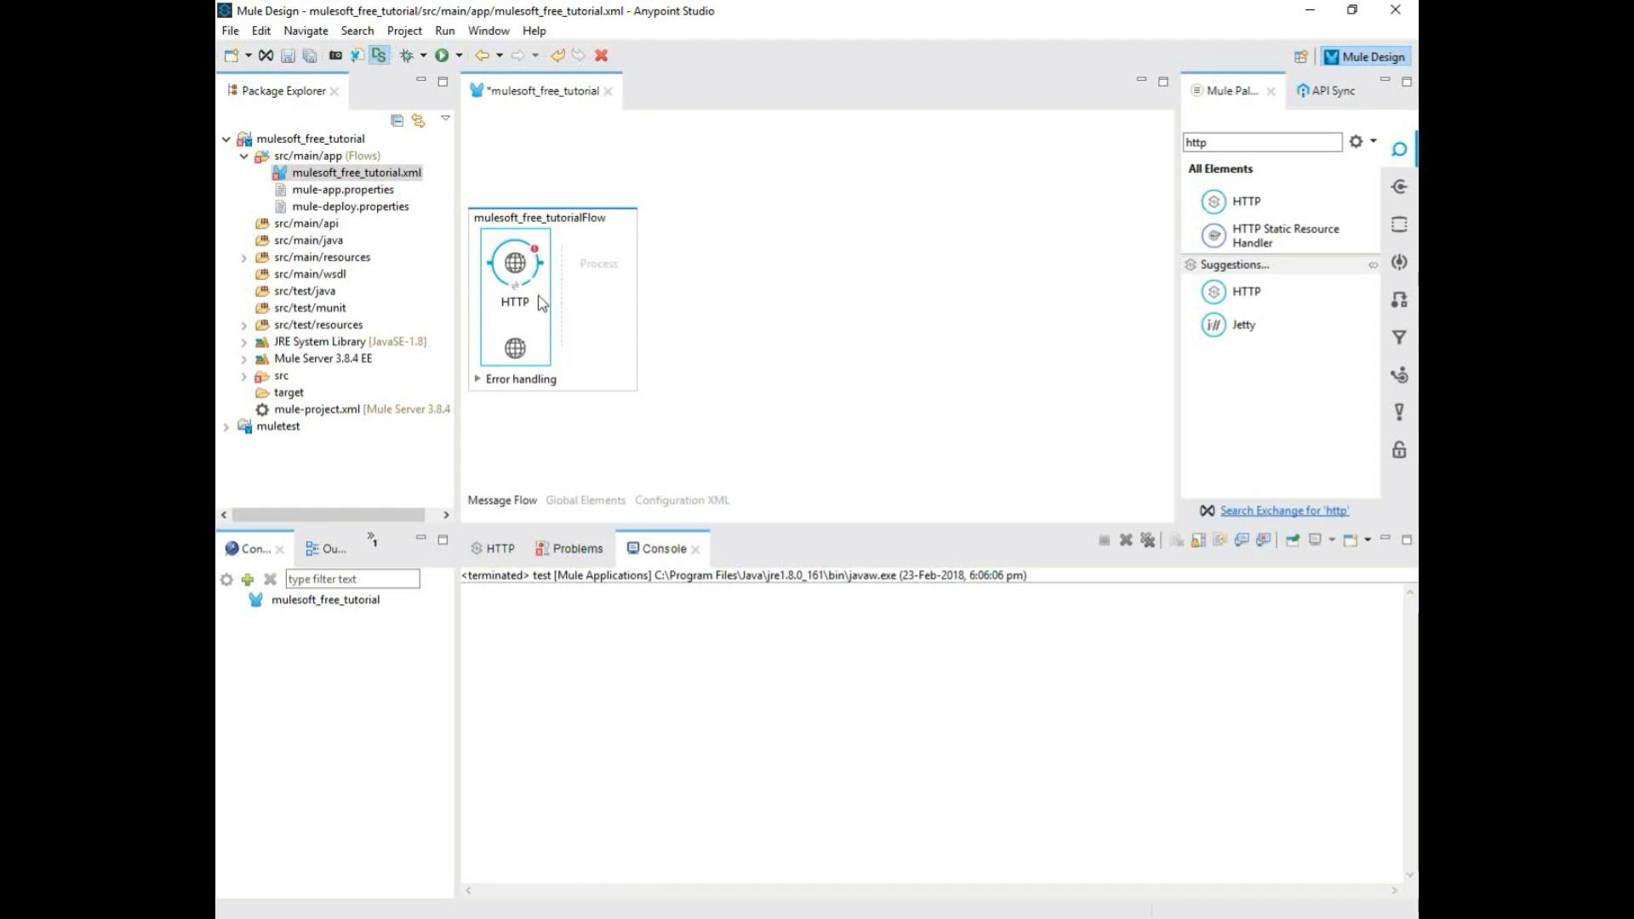
{"action": "mouse_move", "coordinate": [529, 373]}
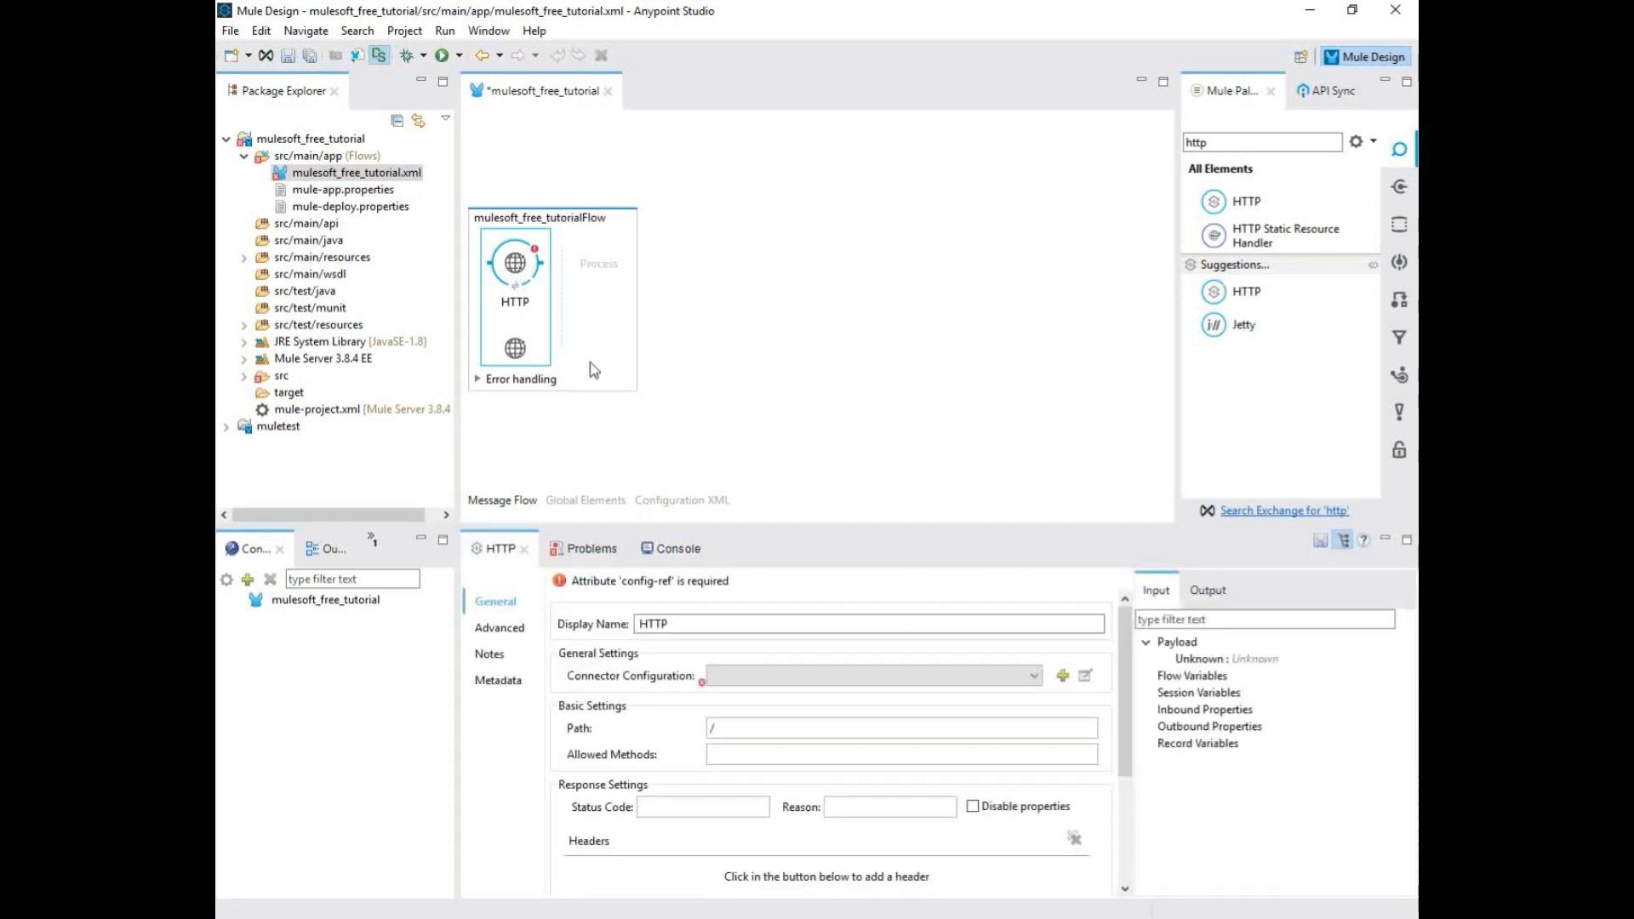
{"action": "mouse_move", "coordinate": [595, 340]}
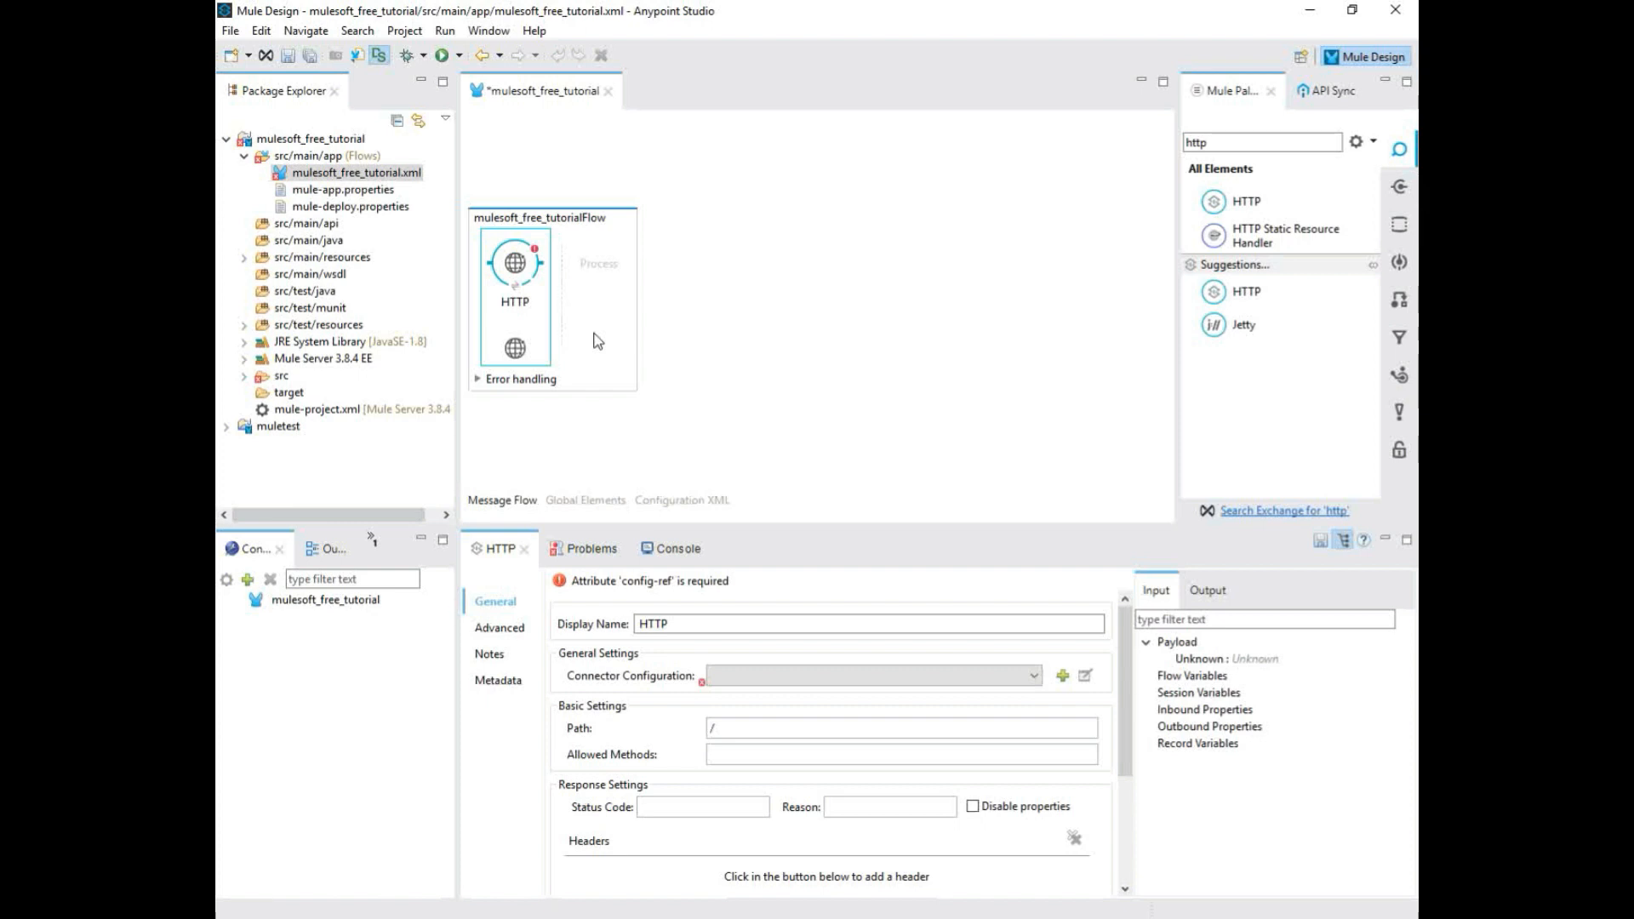
- Change the HTTP connector's Display Name to HTTP_localhost
{"action": "left_click", "coordinate": [870, 675]}
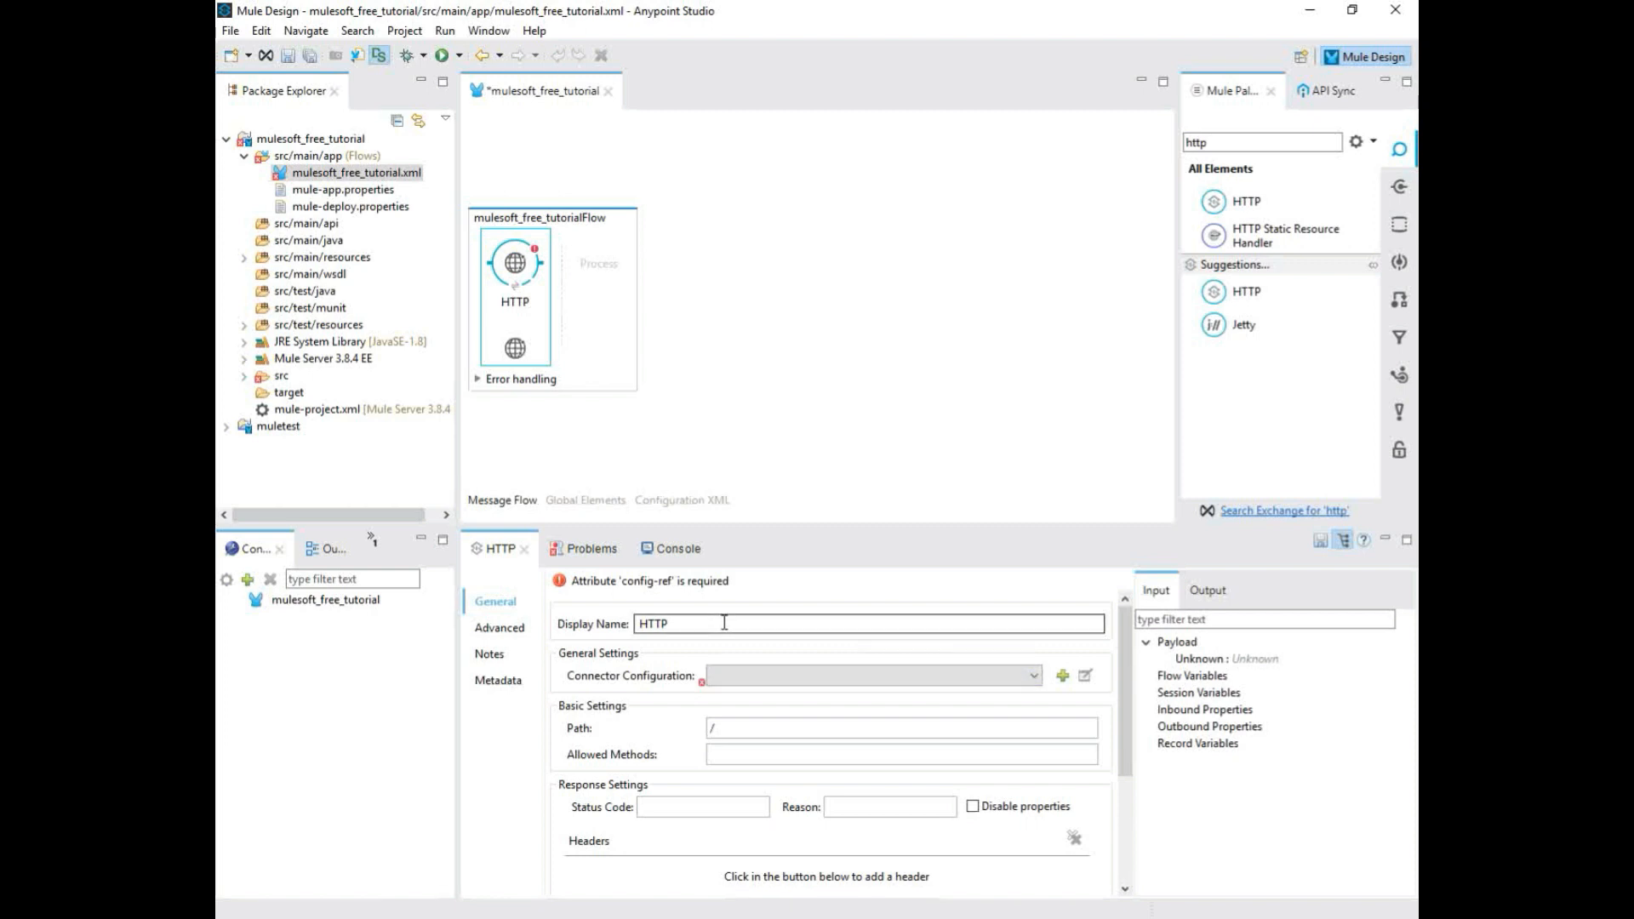
{"action": "left_click", "coordinate": [724, 623]}
{"action": "type", "text": "_"}
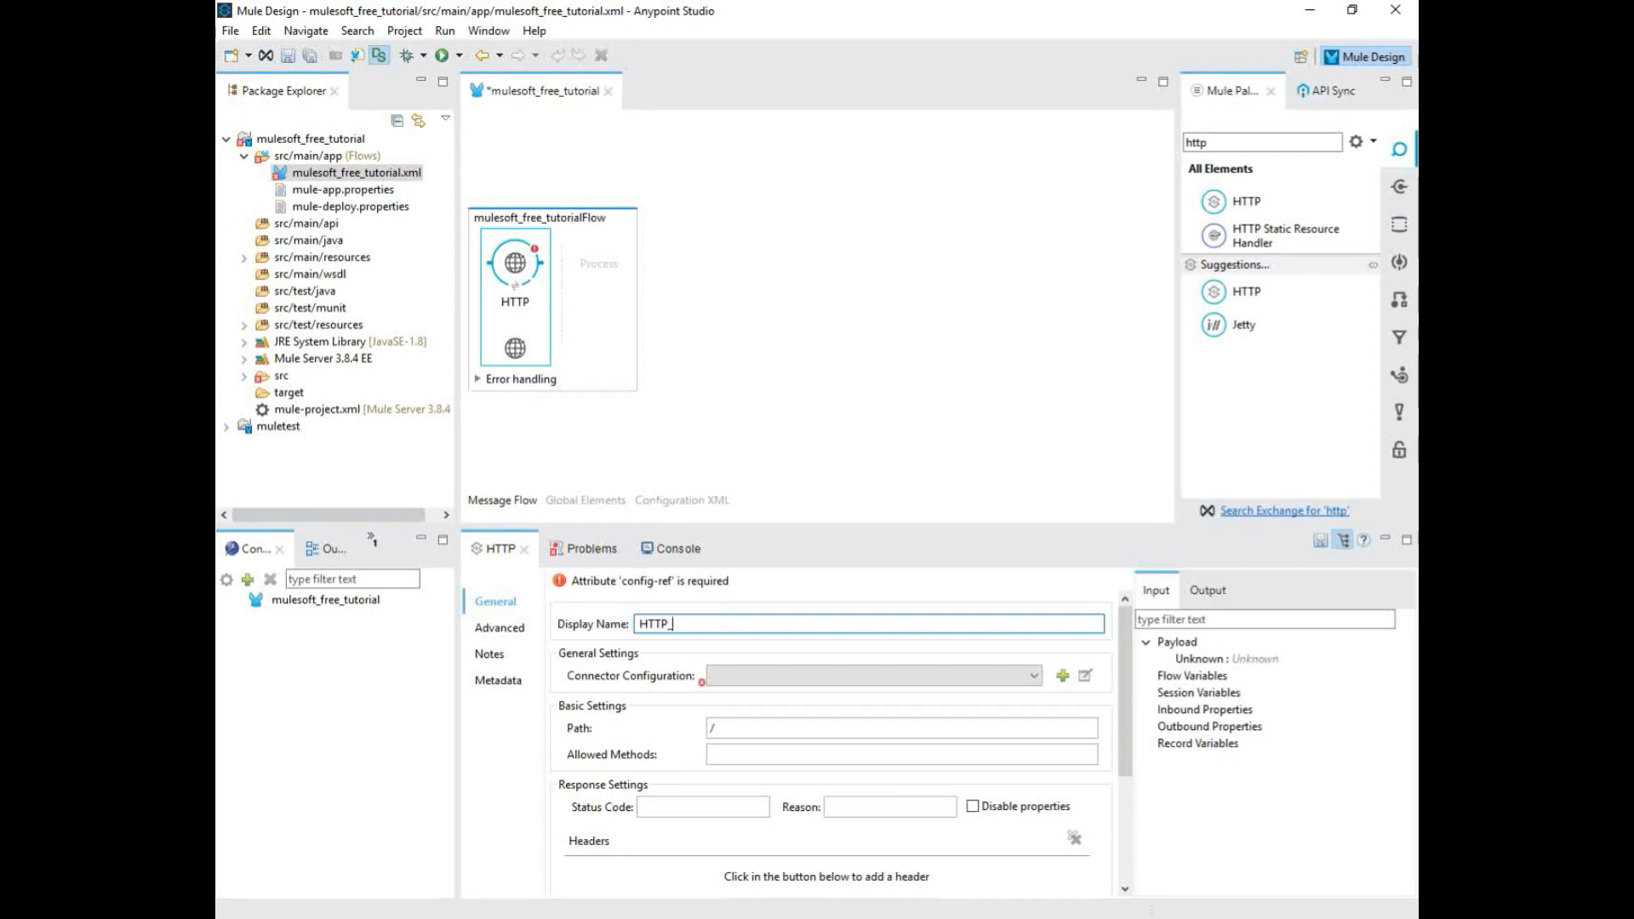
{"action": "type", "text": "local"}
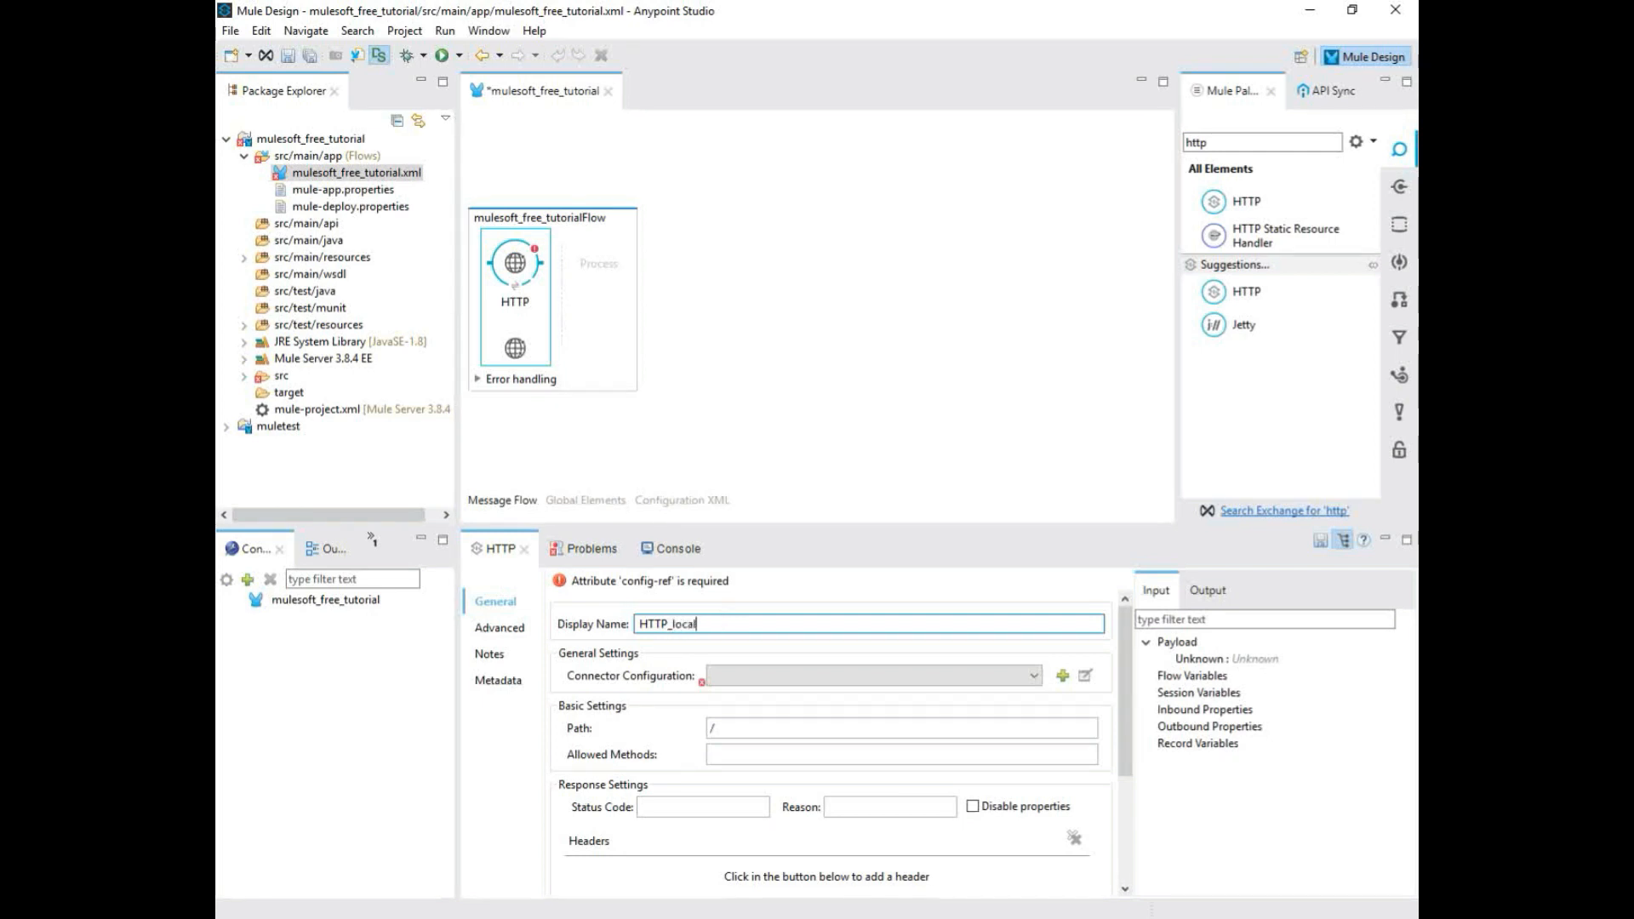
- Add a new listener configuration with All Interfaces host and port 8081
{"action": "type", "text": "host"}
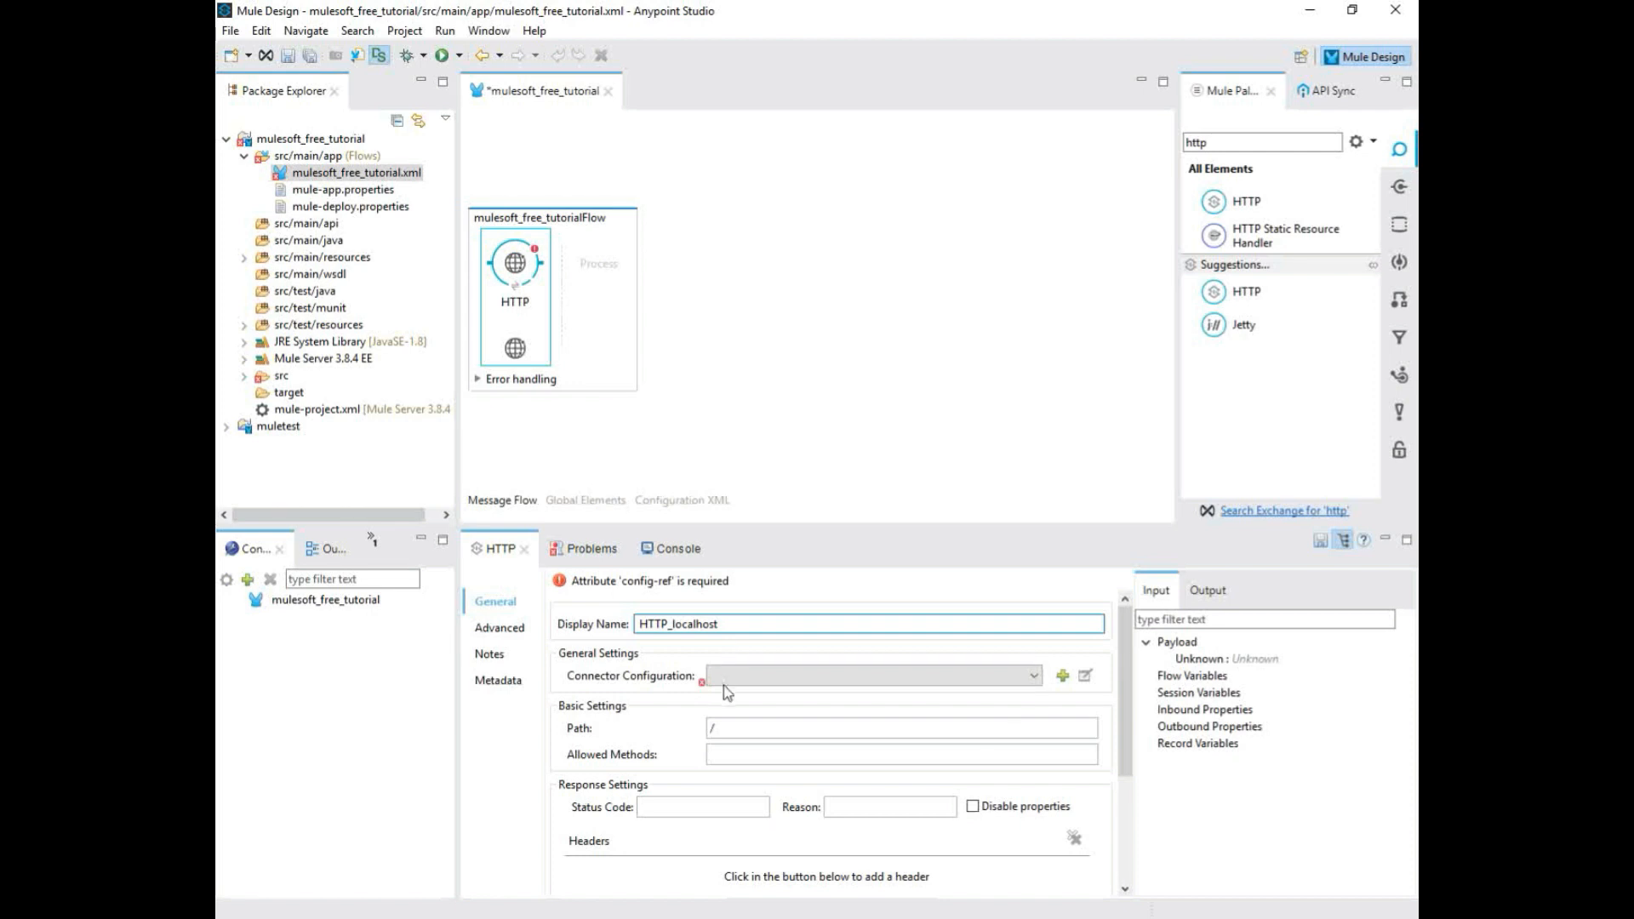
{"action": "left_click", "coordinate": [1062, 675]}
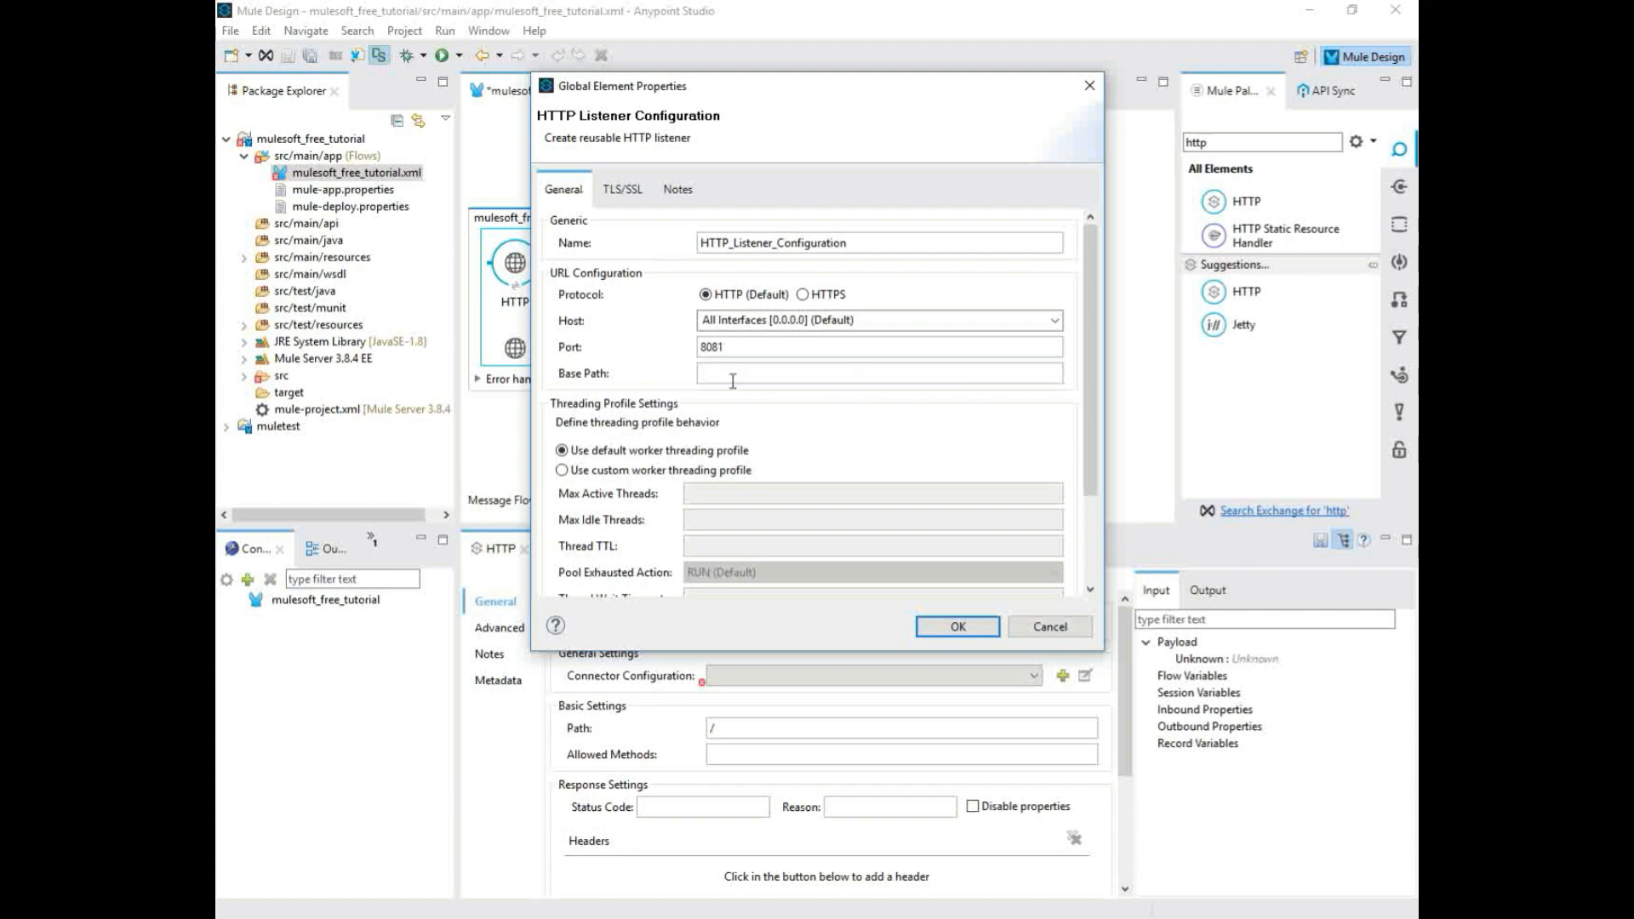
{"action": "mouse_move", "coordinate": [981, 401]}
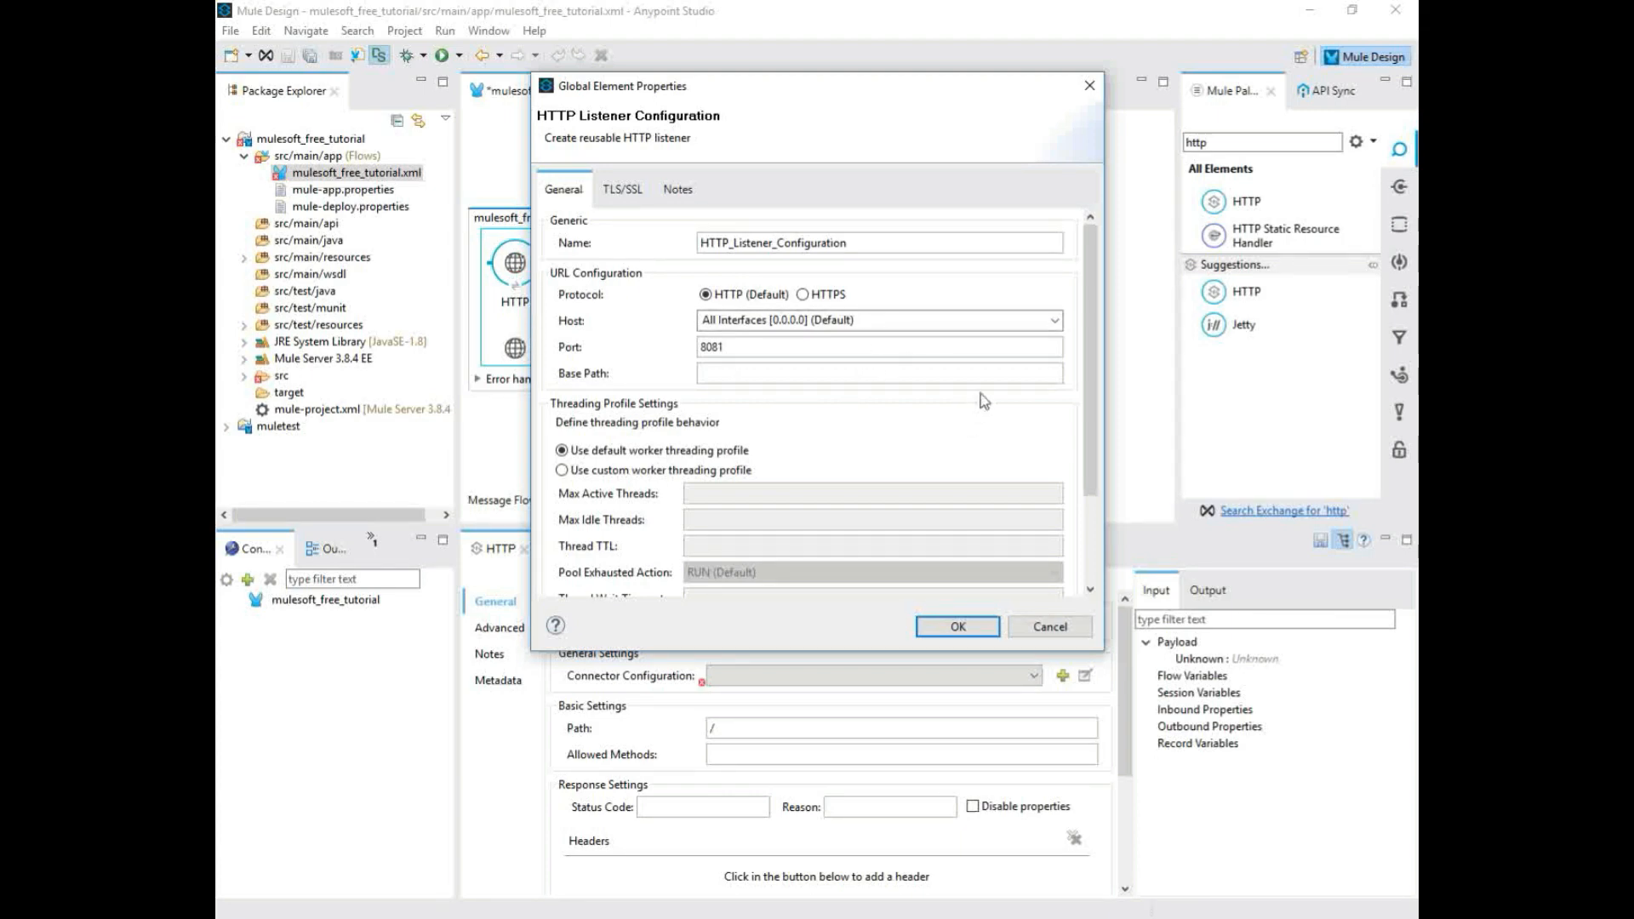
{"action": "scroll", "scroll_direction": "down", "scroll_amount": 3}
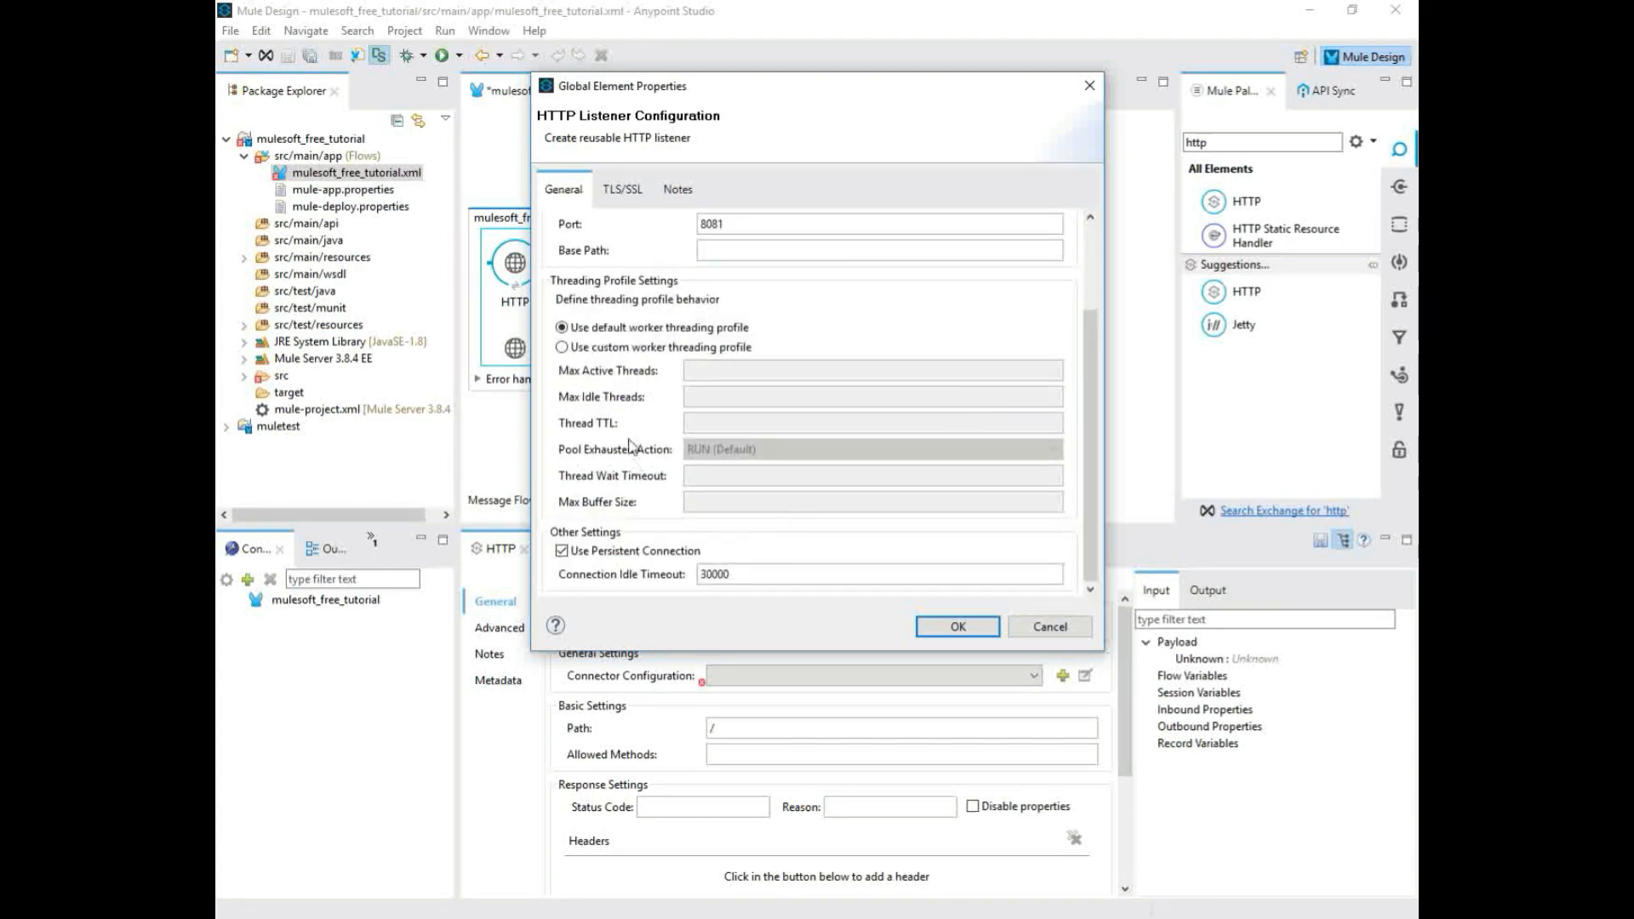
{"action": "mouse_move", "coordinate": [758, 427]}
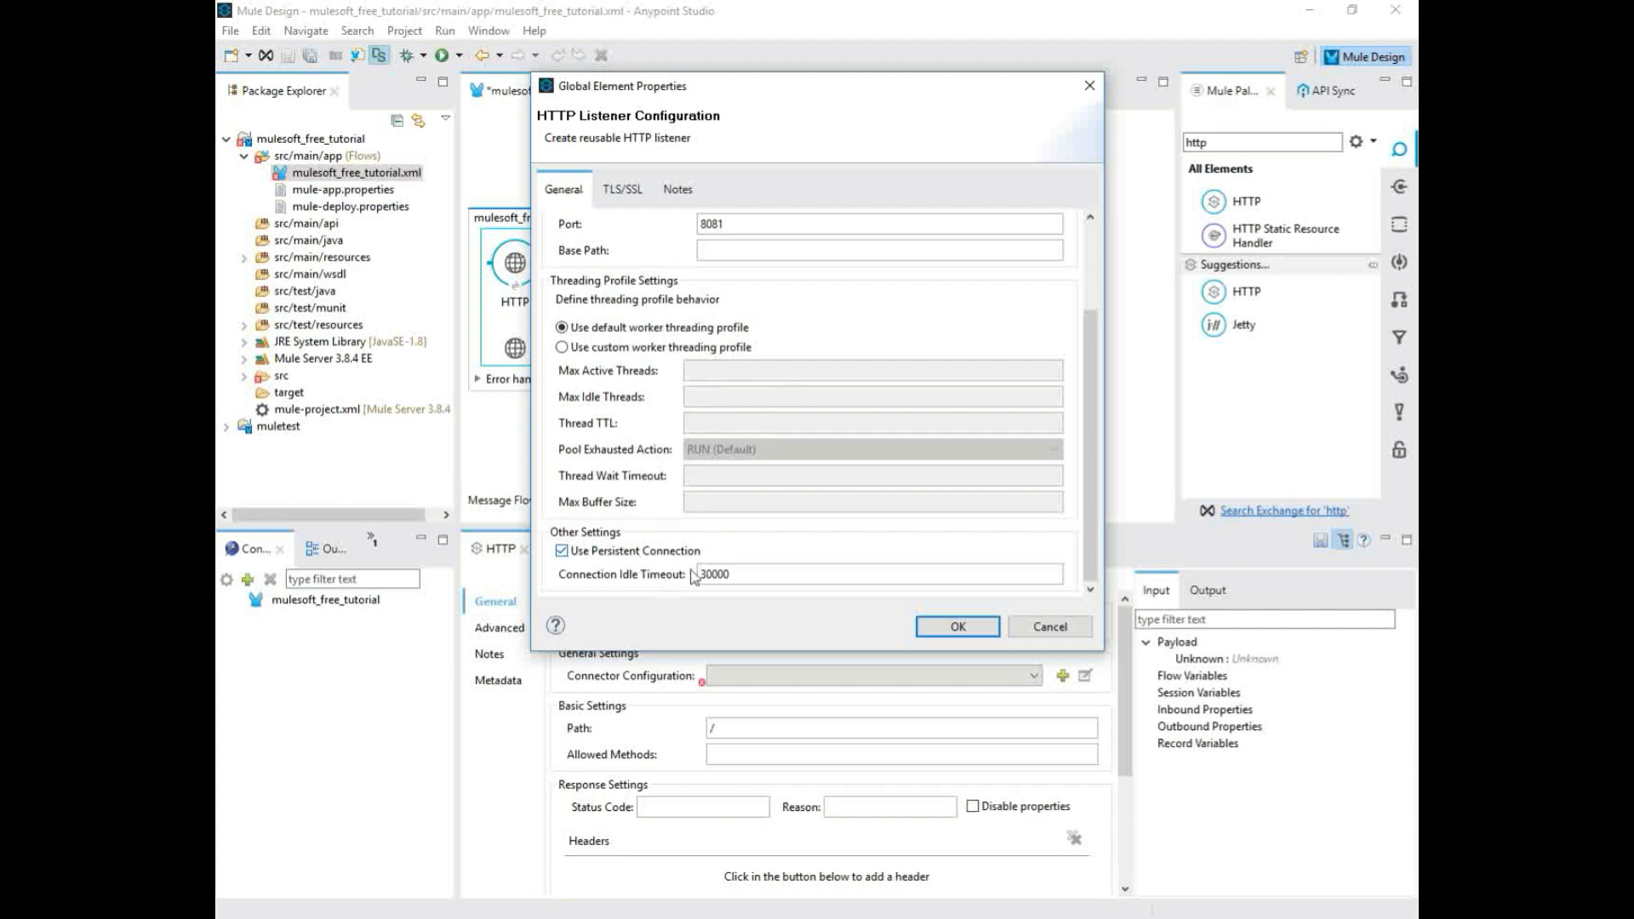
{"action": "mouse_move", "coordinate": [675, 593]}
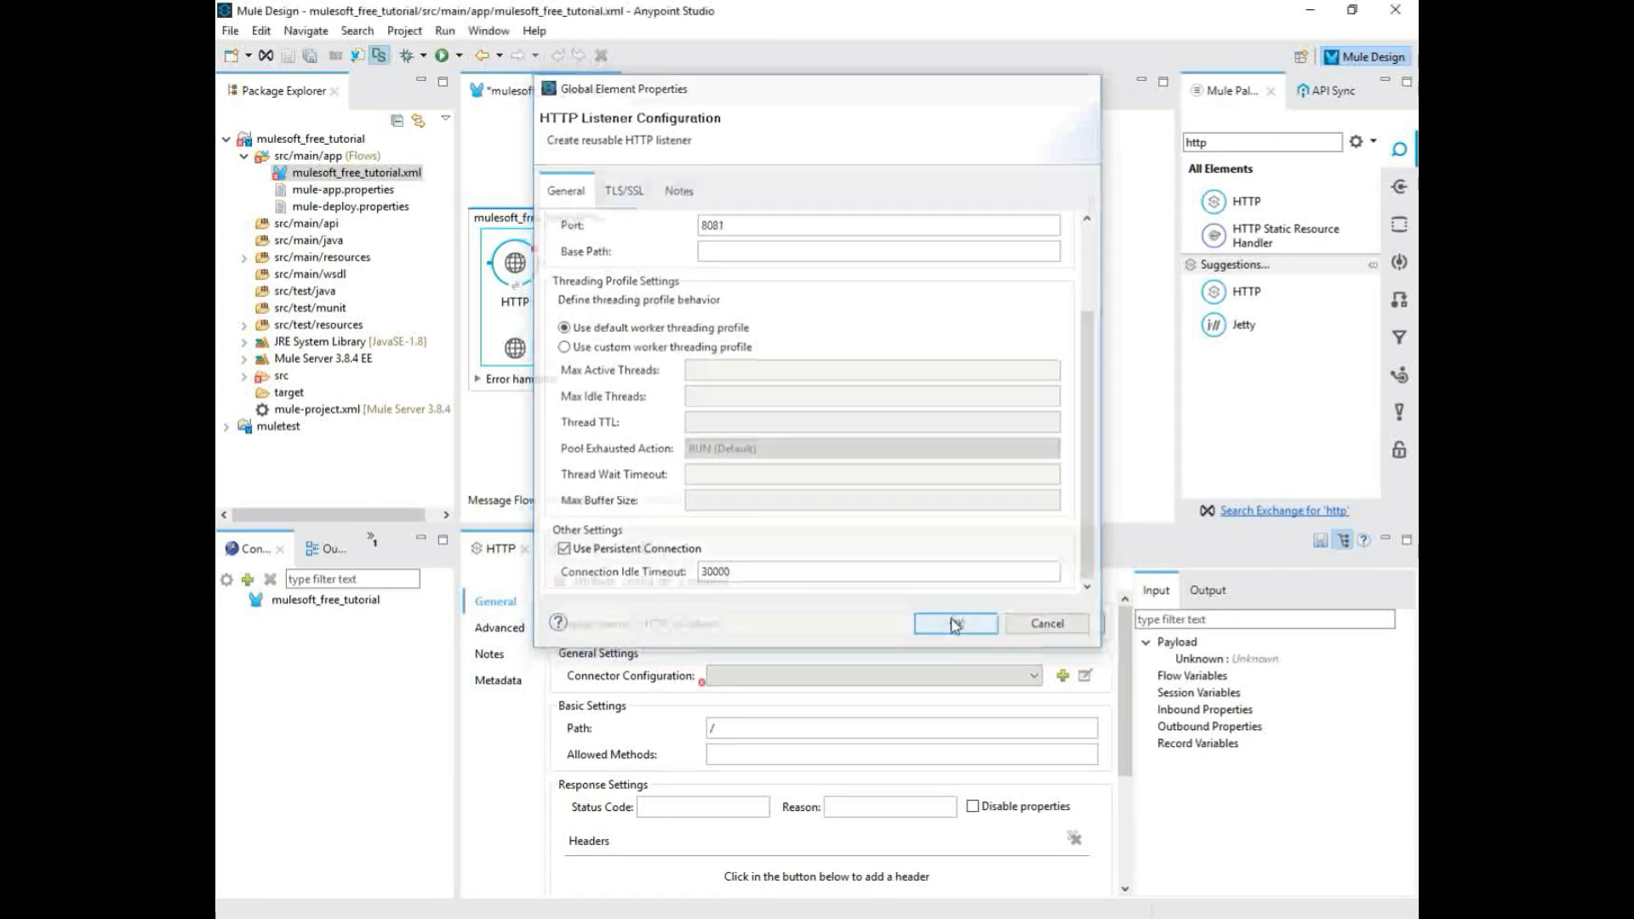
{"action": "left_click", "coordinate": [952, 623]}
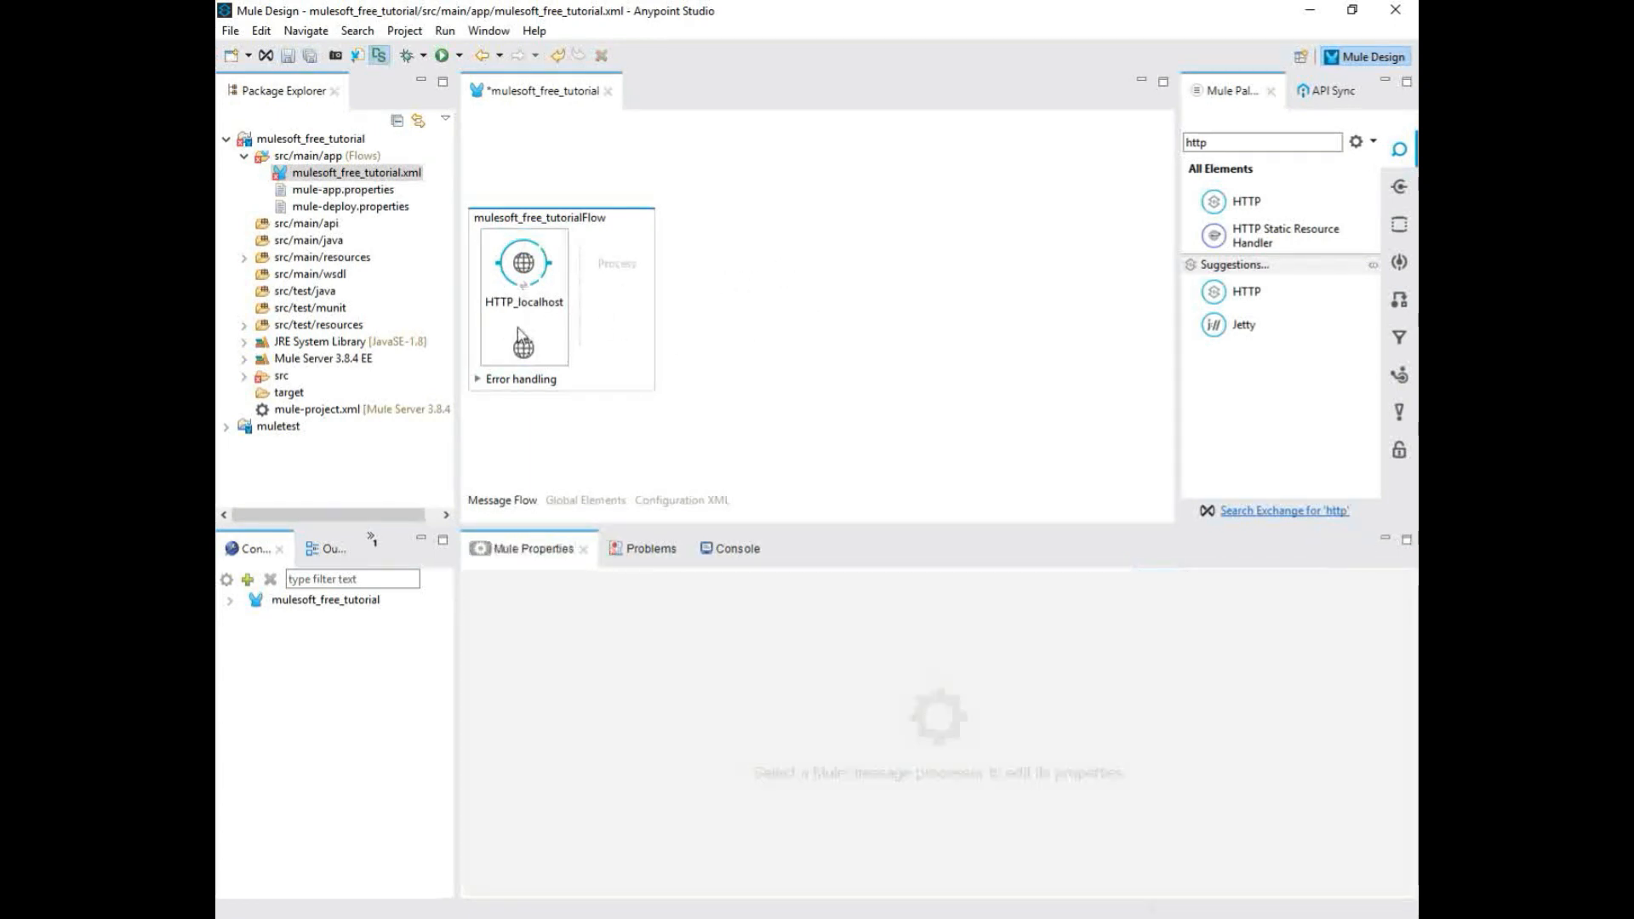
- Enter /GetMulerequest as the HTTP_localhost listener's Path
{"action": "left_click", "coordinate": [523, 261]}
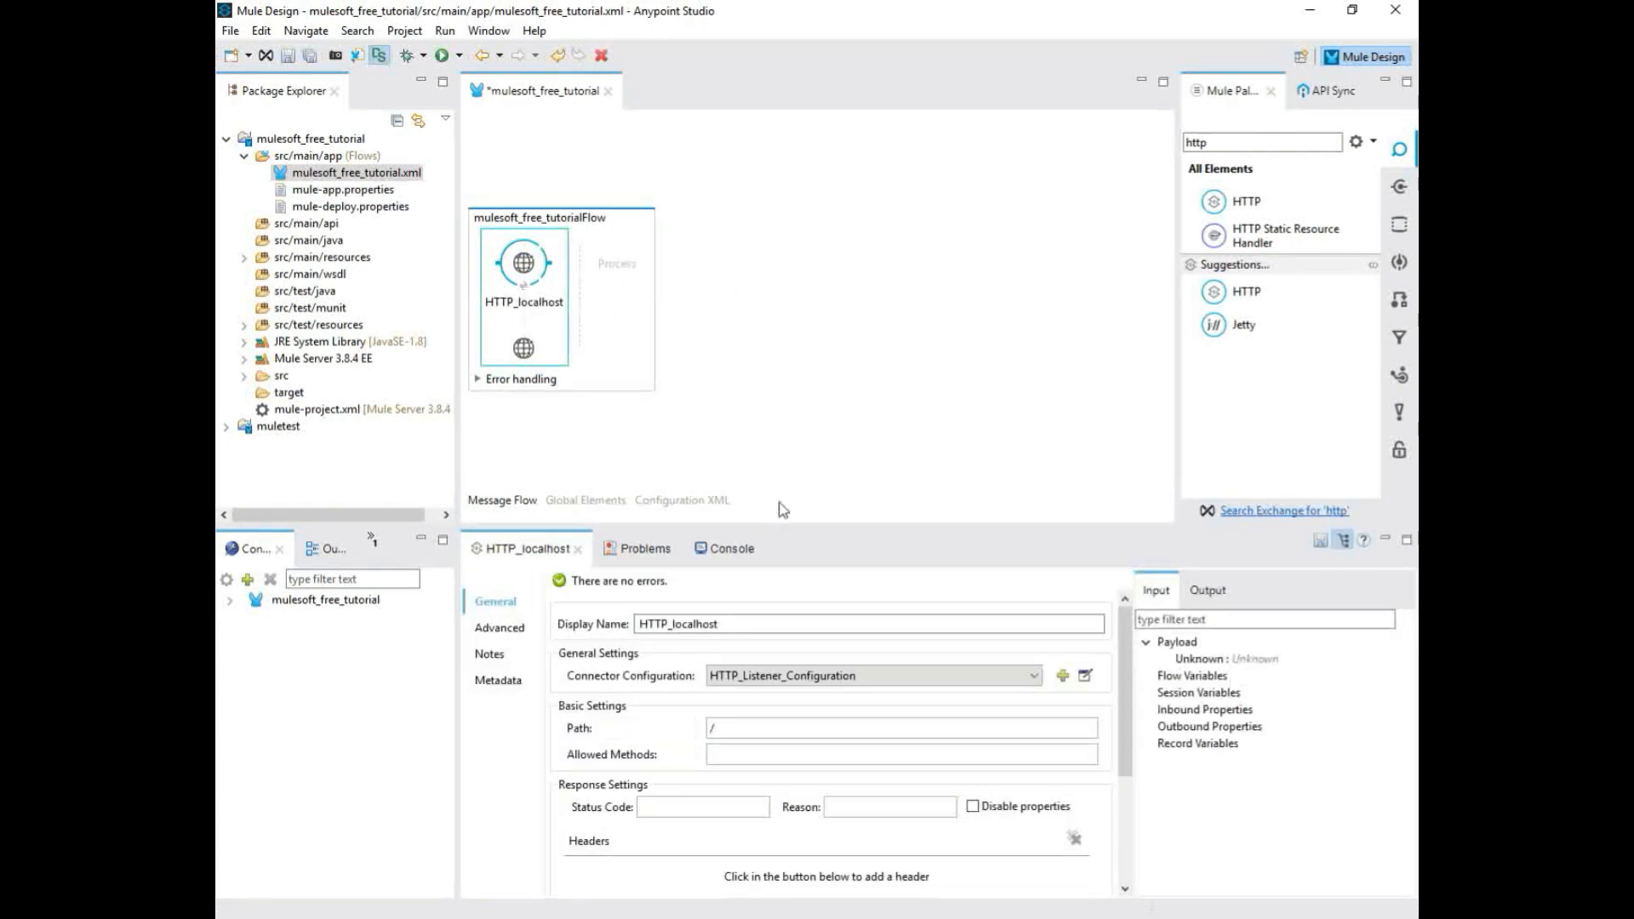
{"action": "left_click", "coordinate": [896, 728]}
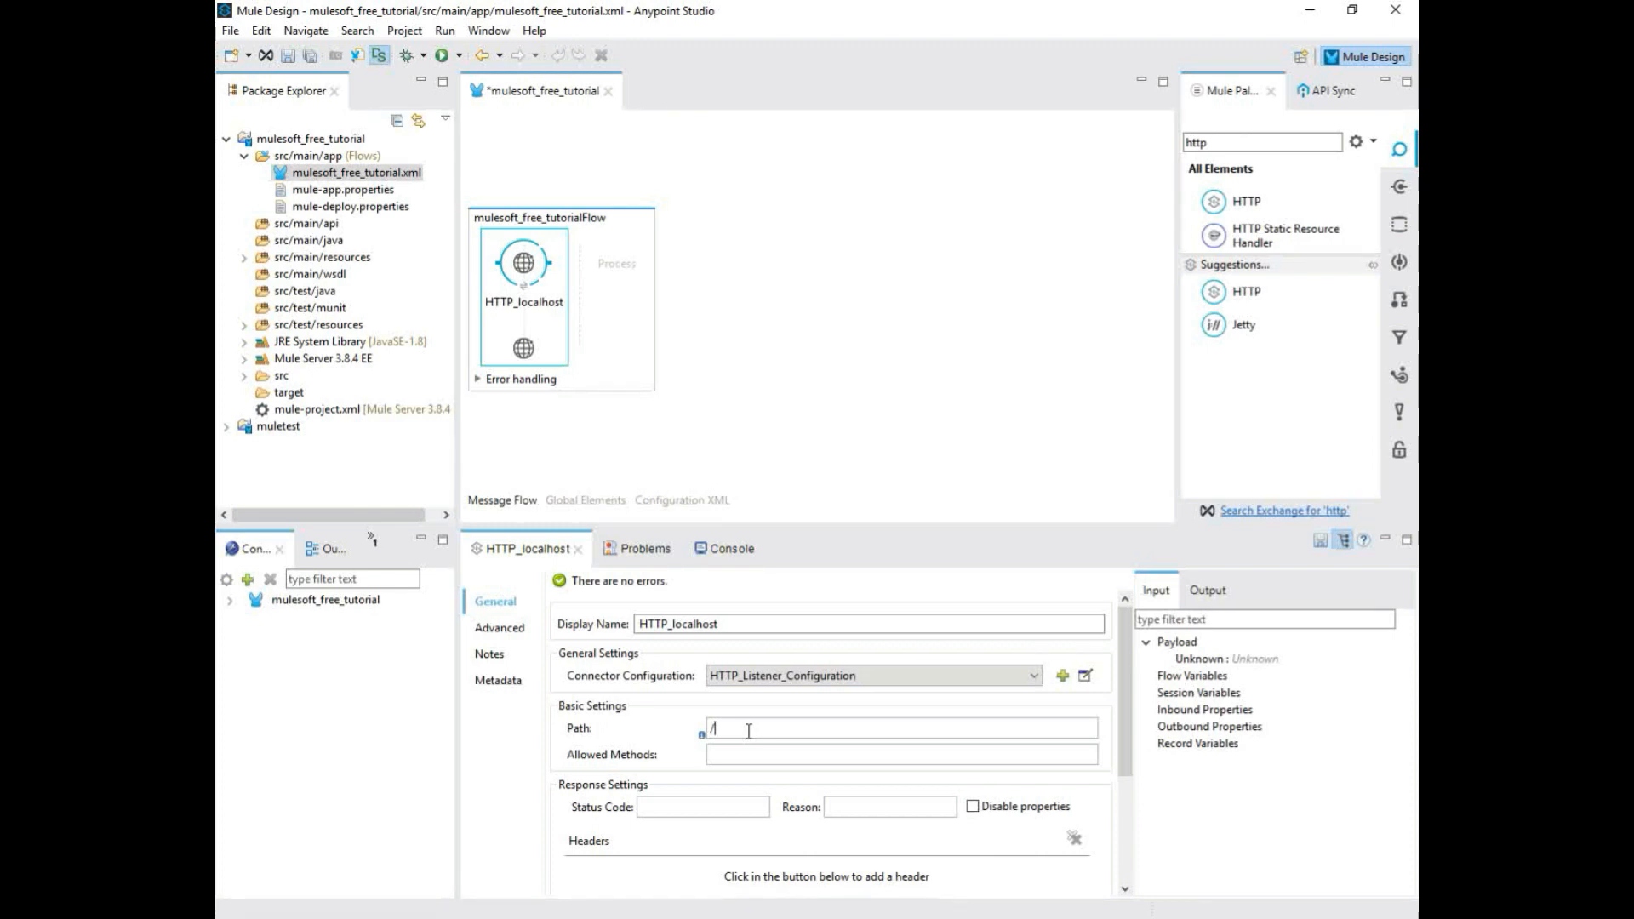
{"action": "type", "text": "GetM"}
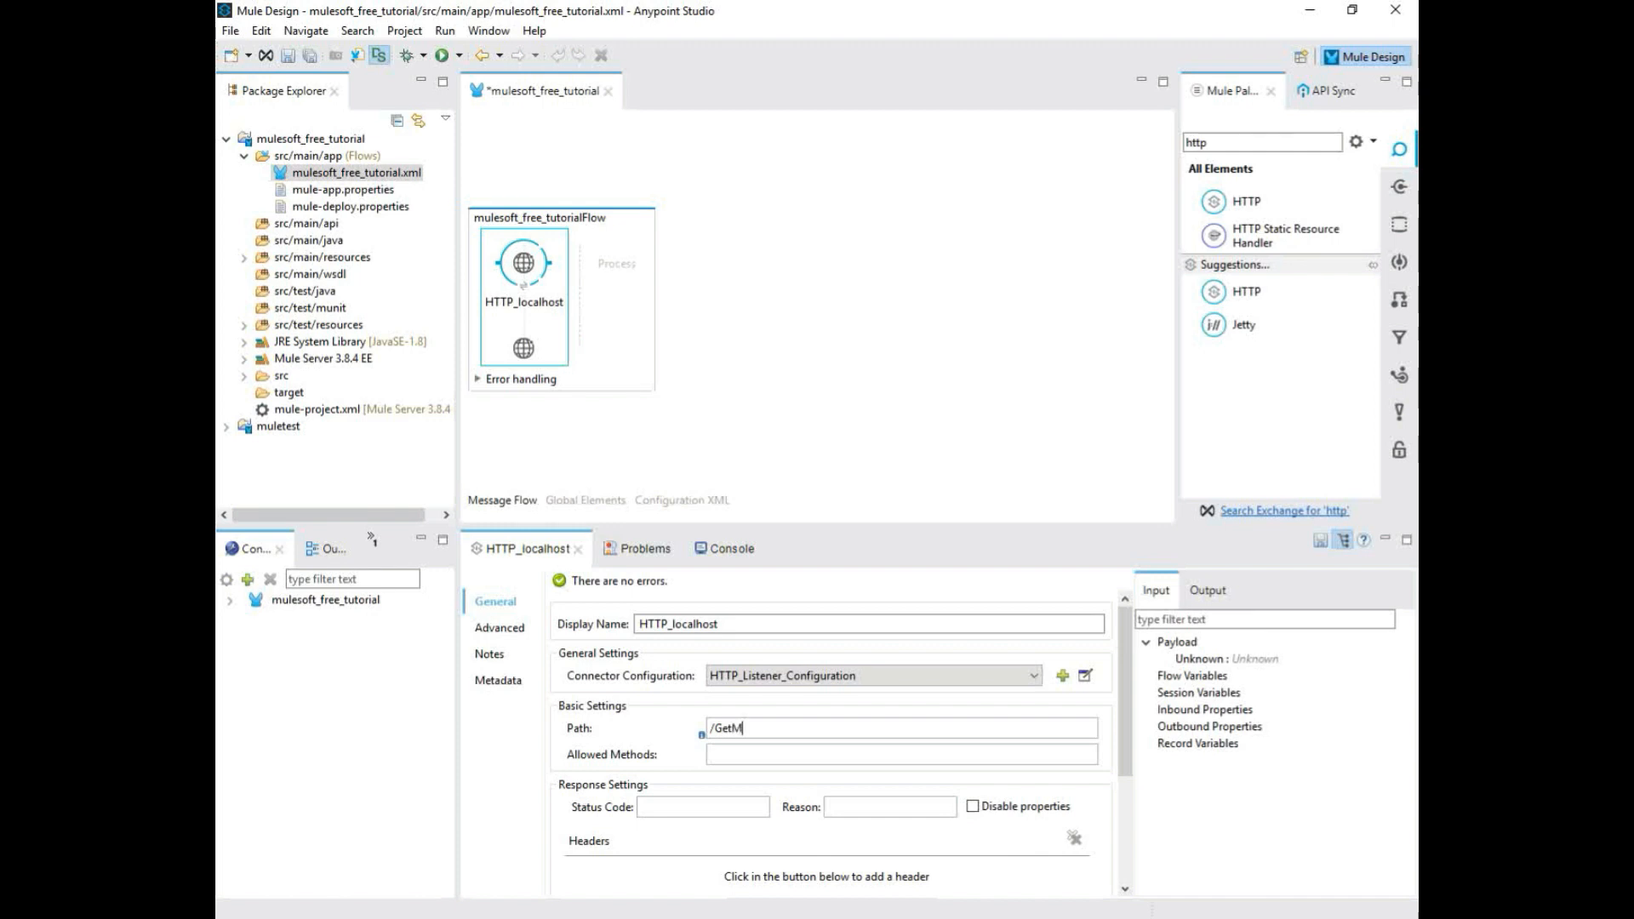
{"action": "type", "text": "ulere"}
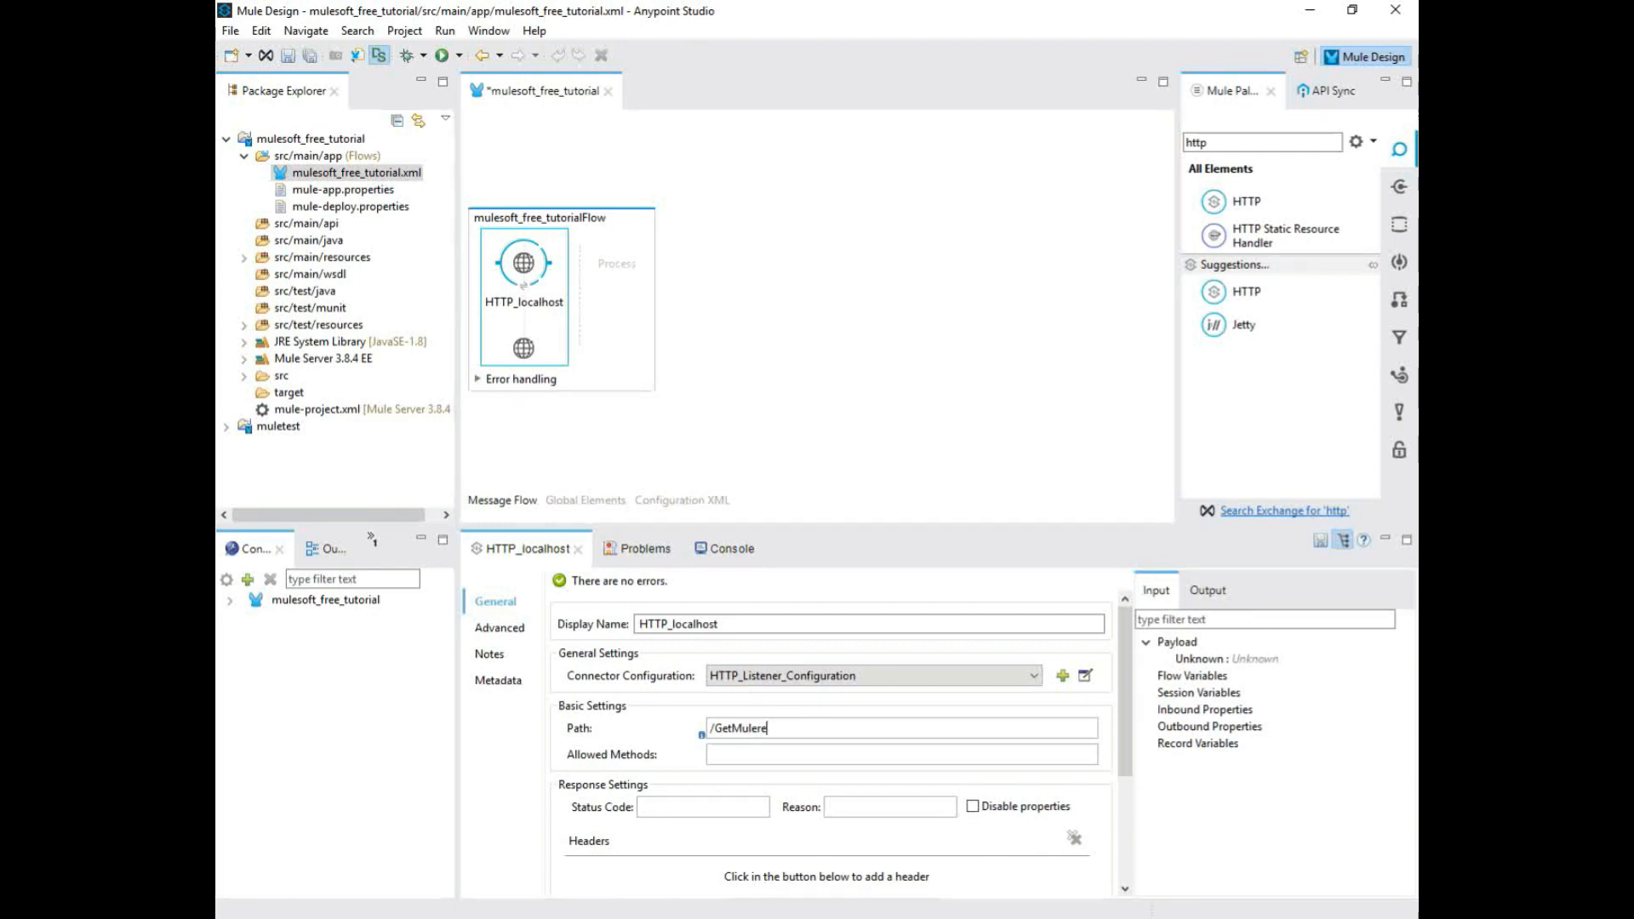
{"action": "type", "text": "request"}
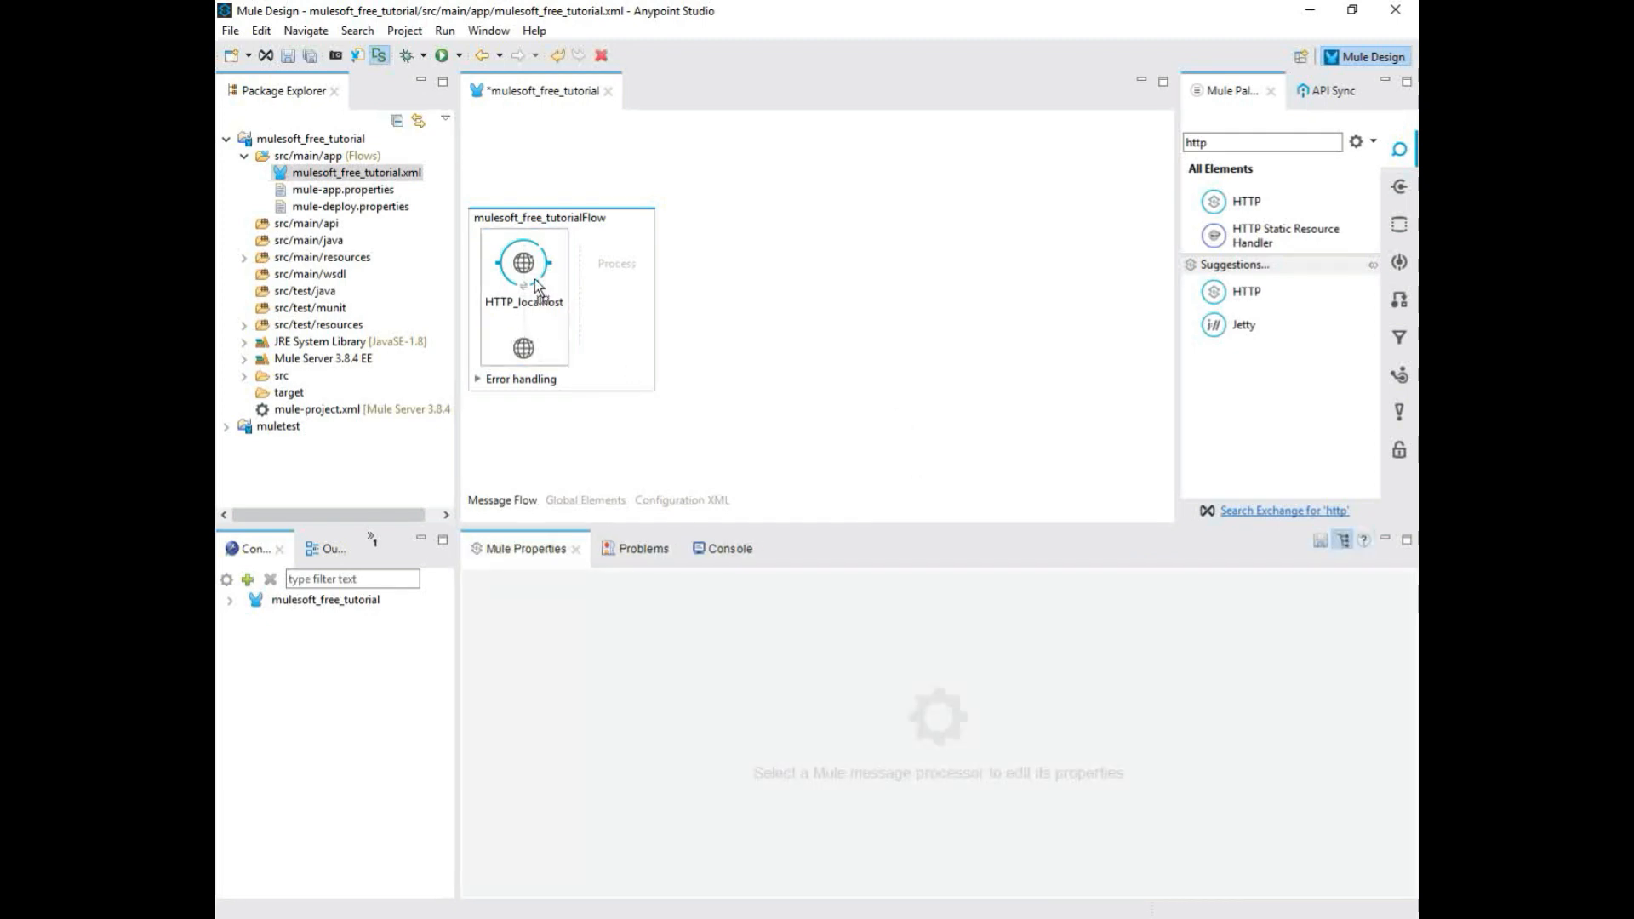
{"action": "left_click", "coordinate": [524, 263]}
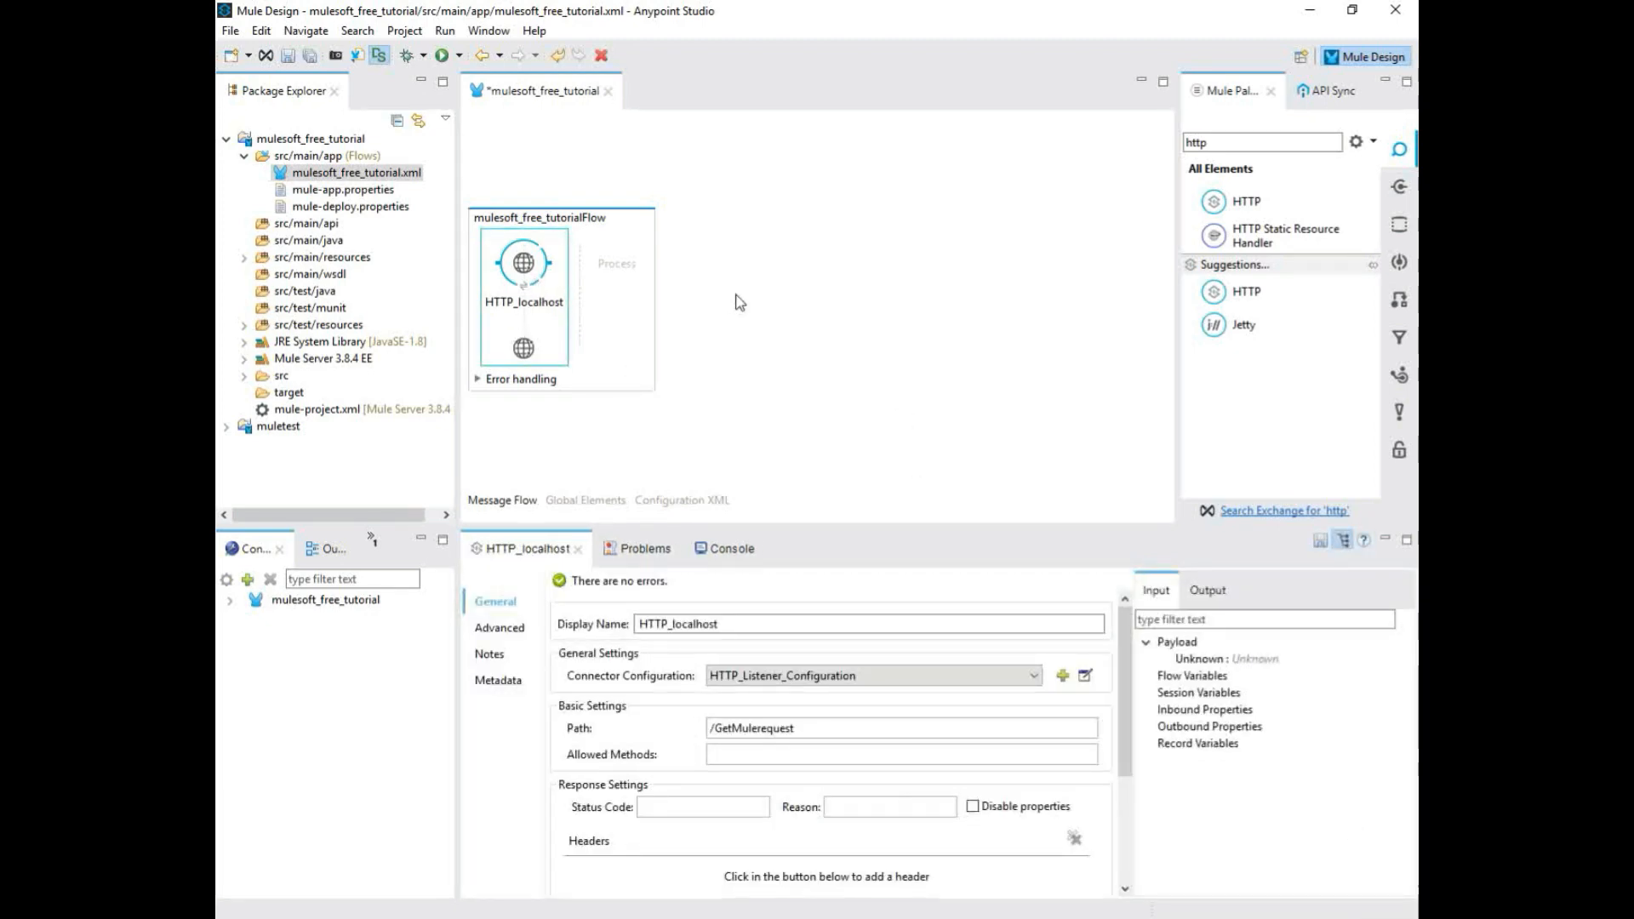
{"action": "left_click", "coordinate": [1262, 142]}
{"action": "type", "text": "s"}
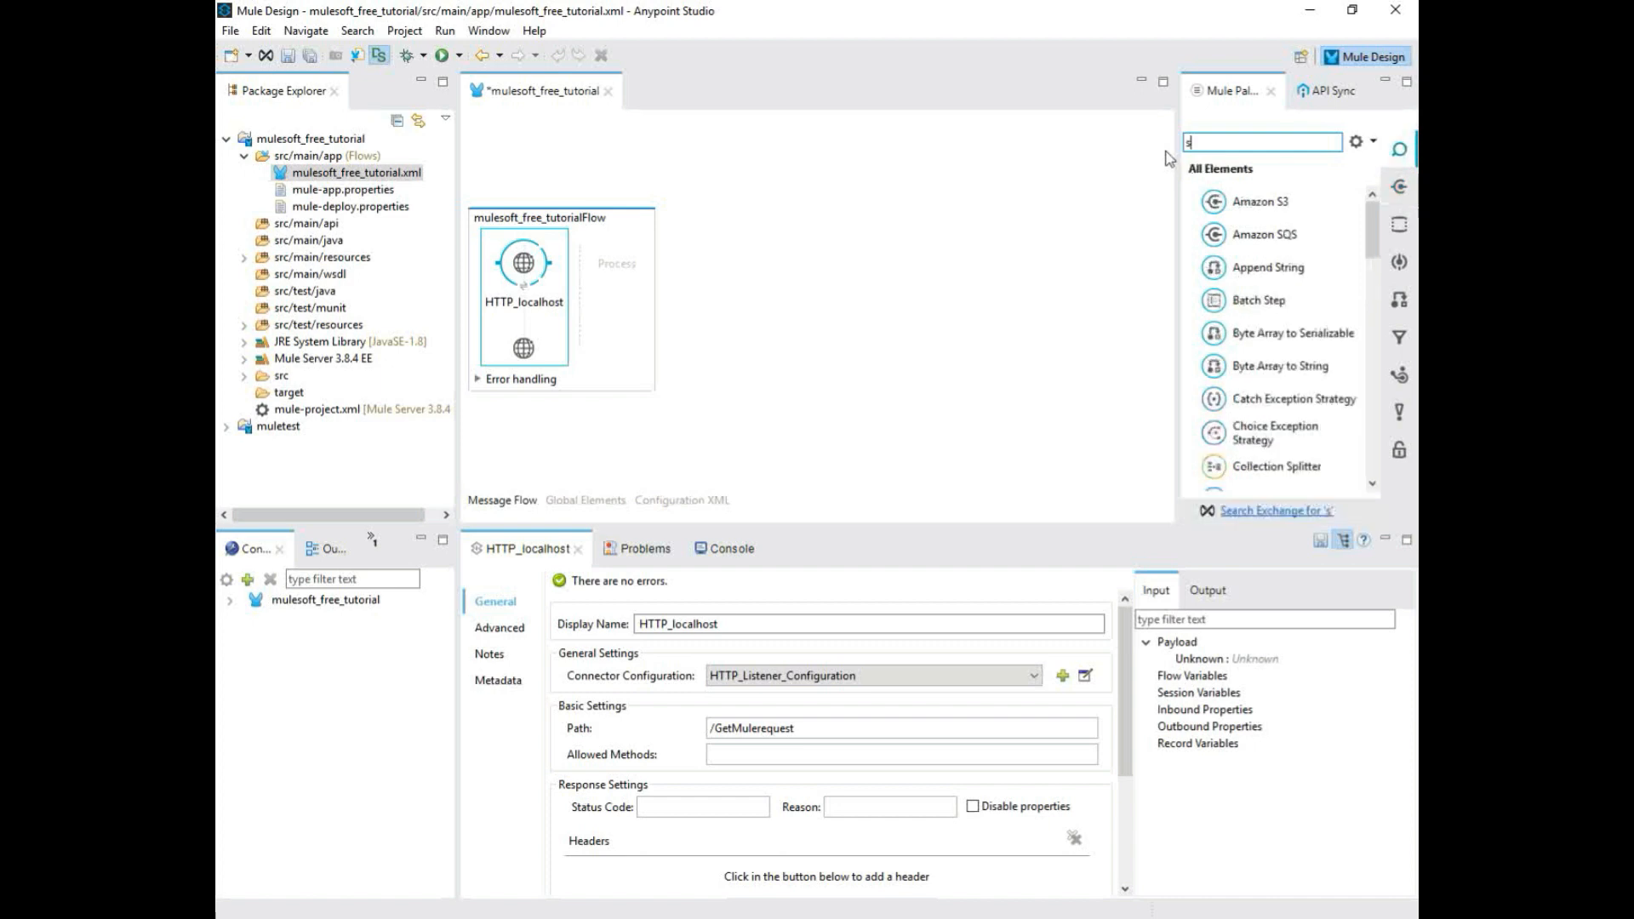
- Add a Set Payload step with value 'Welcome to The Mulesoft Tutorial'
{"action": "type", "text": "et"}
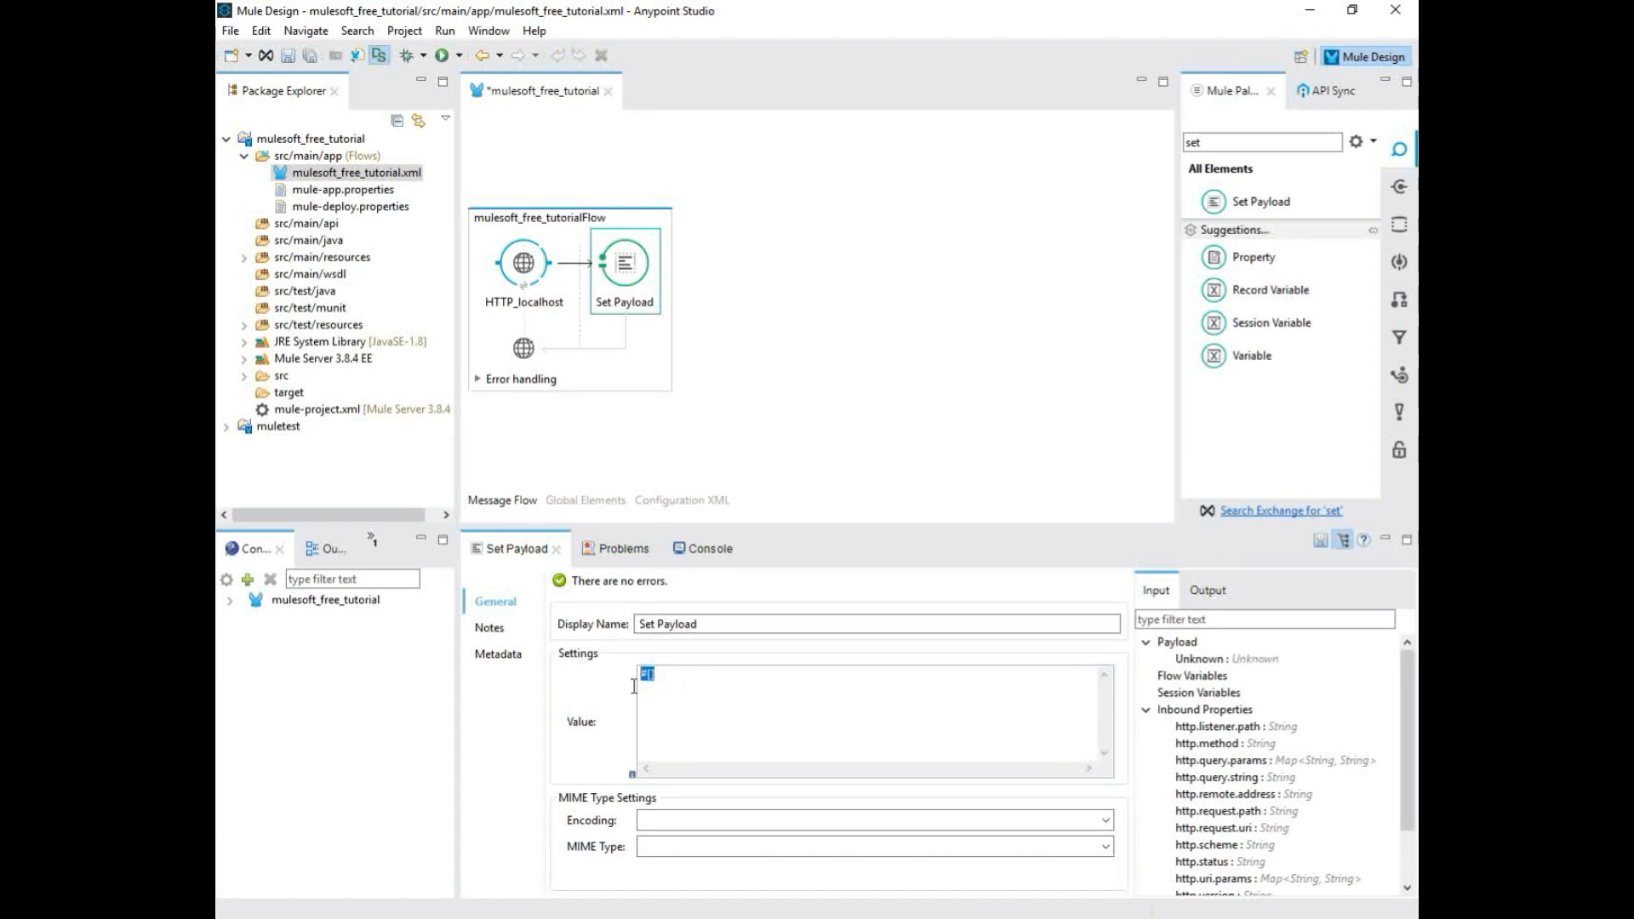
{"action": "type", "text": "Welco"}
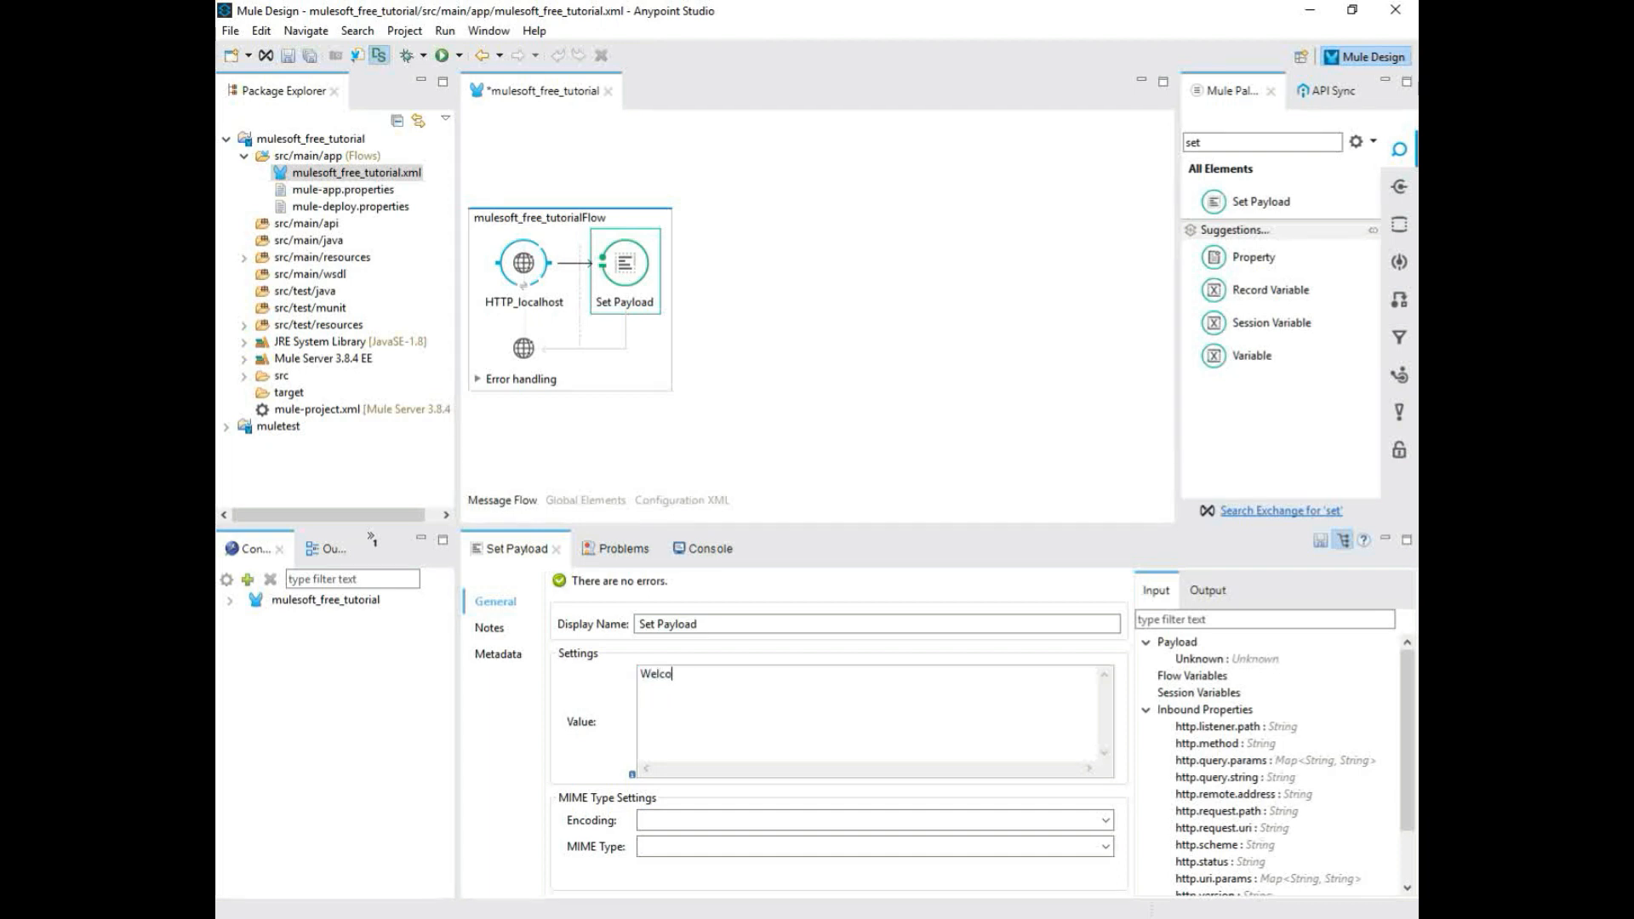
{"action": "type", "text": "me t"}
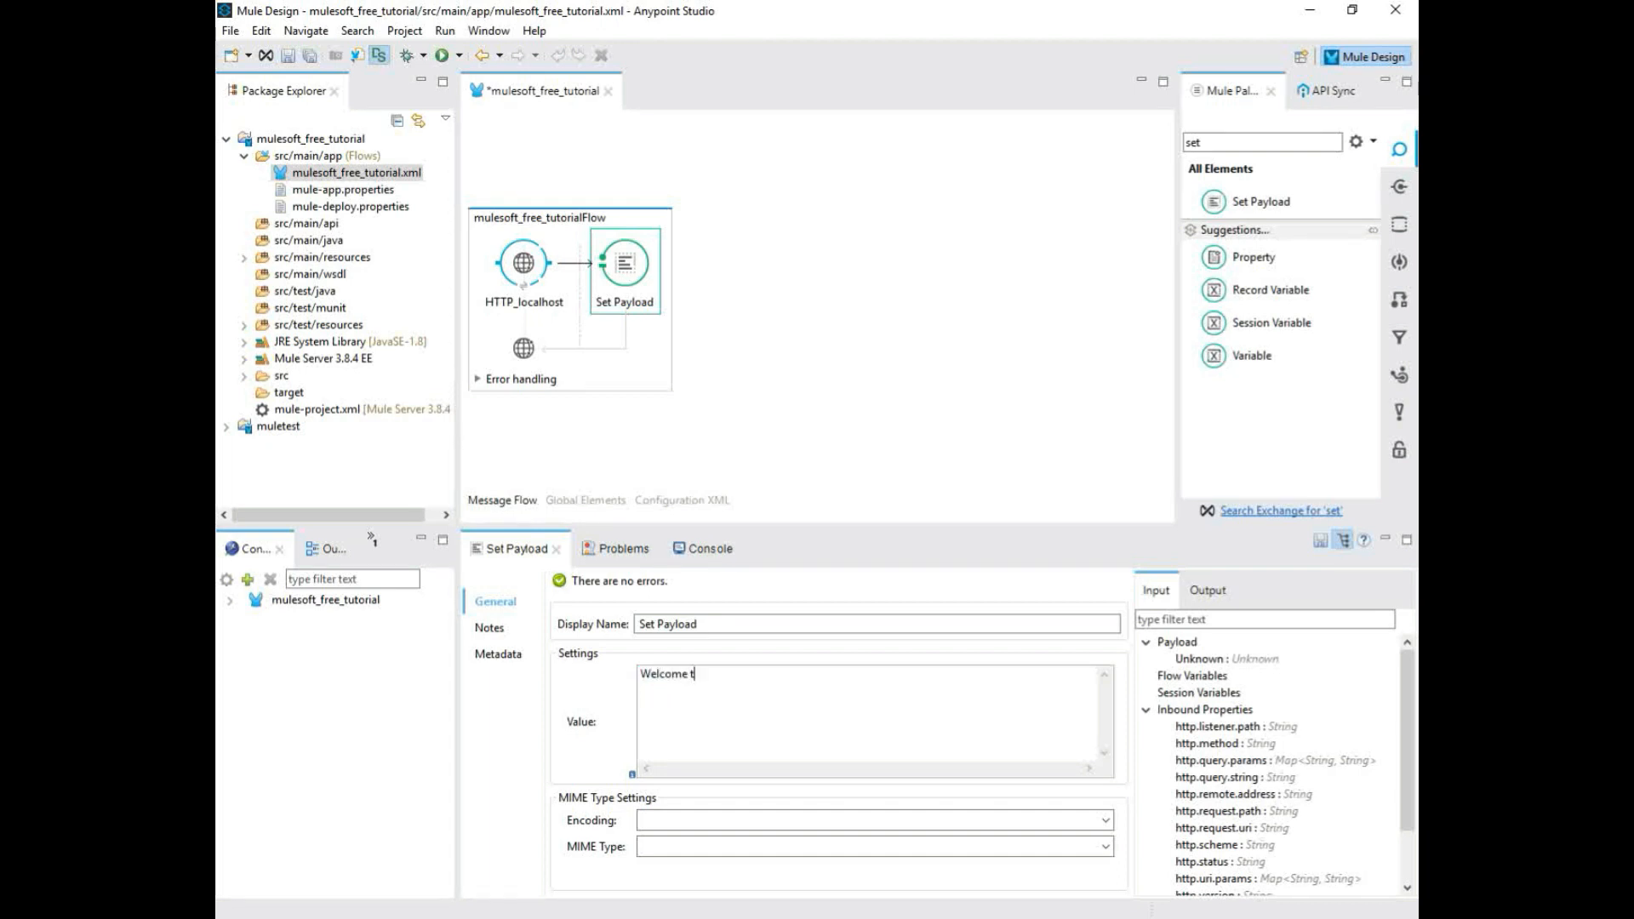
{"action": "type", "text": "o Th"}
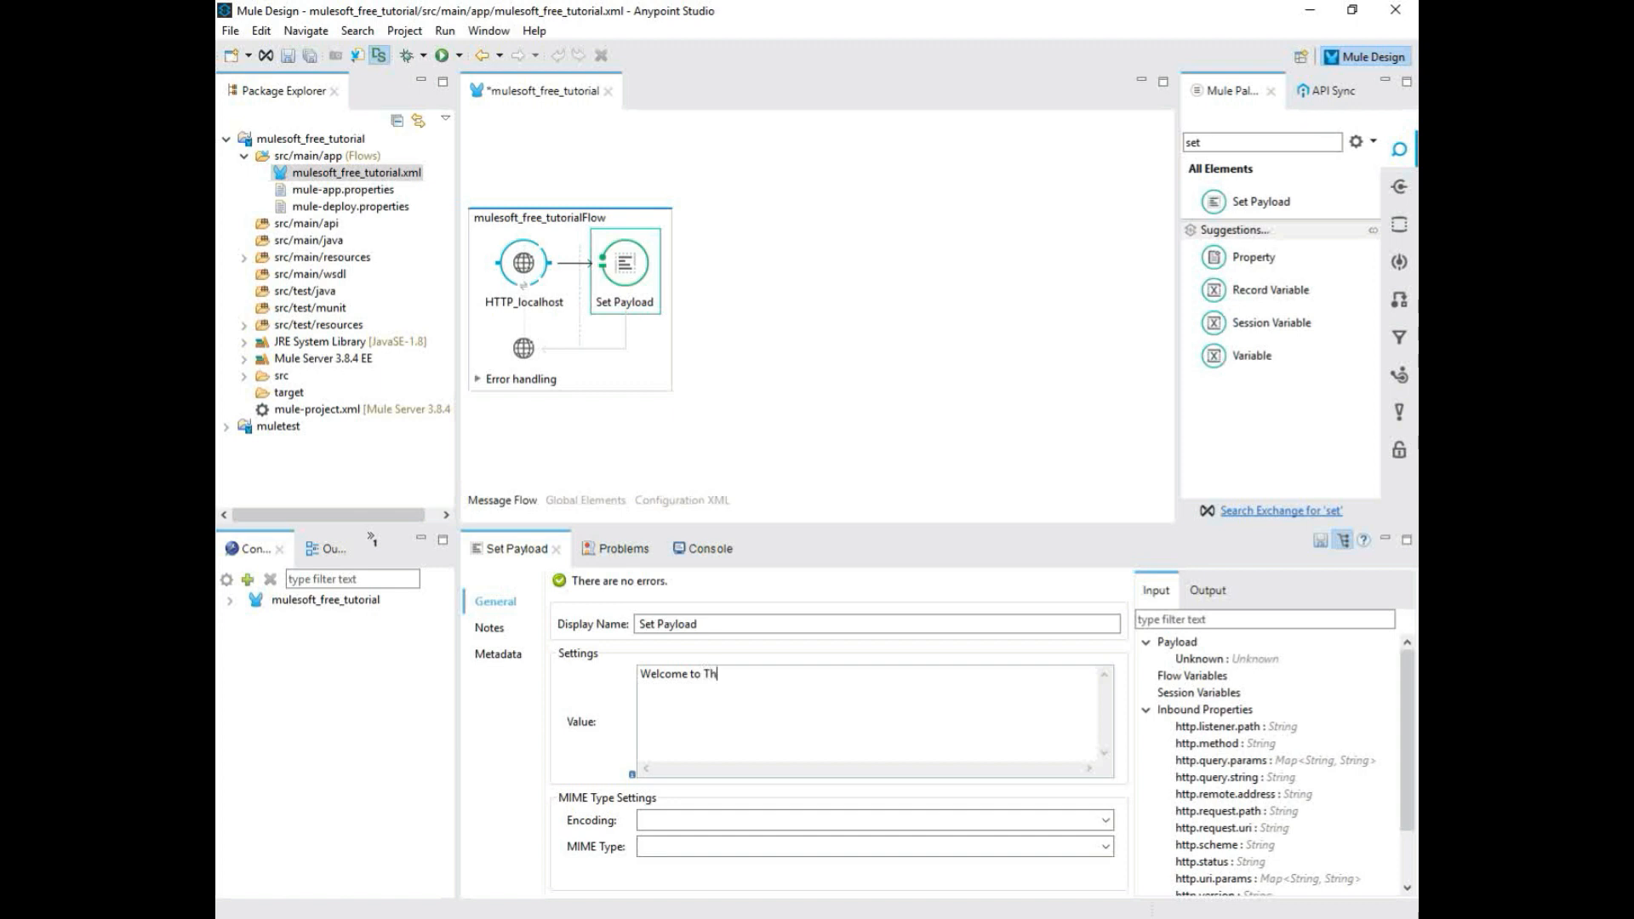
{"action": "type", "text": "e Mules"}
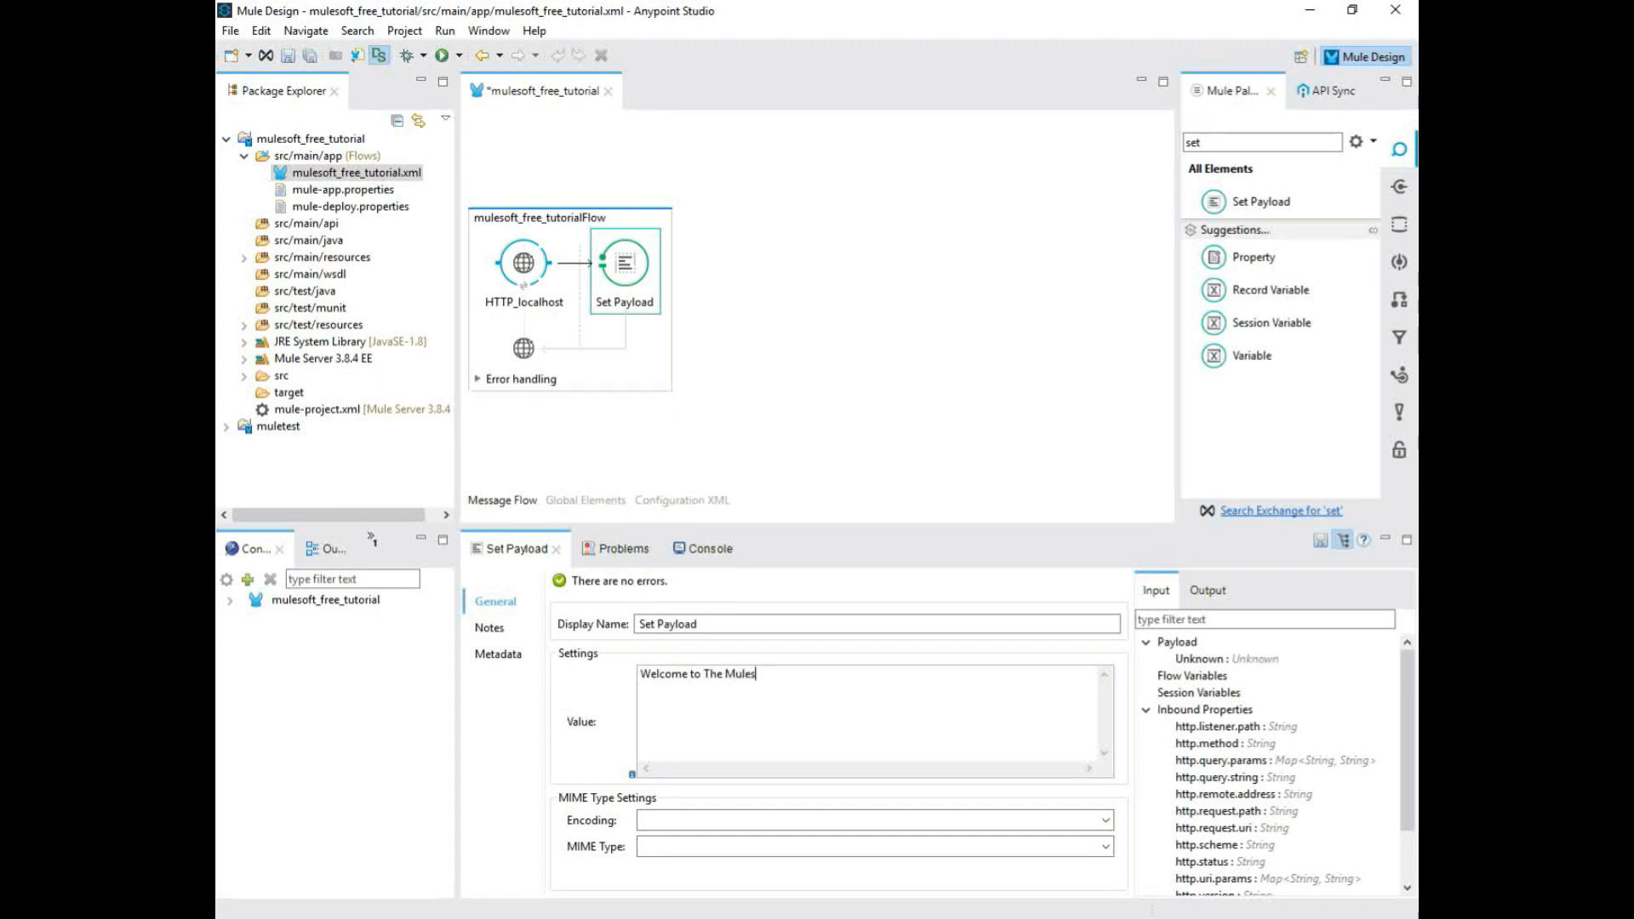
{"action": "type", "text": "soft Tutorial"}
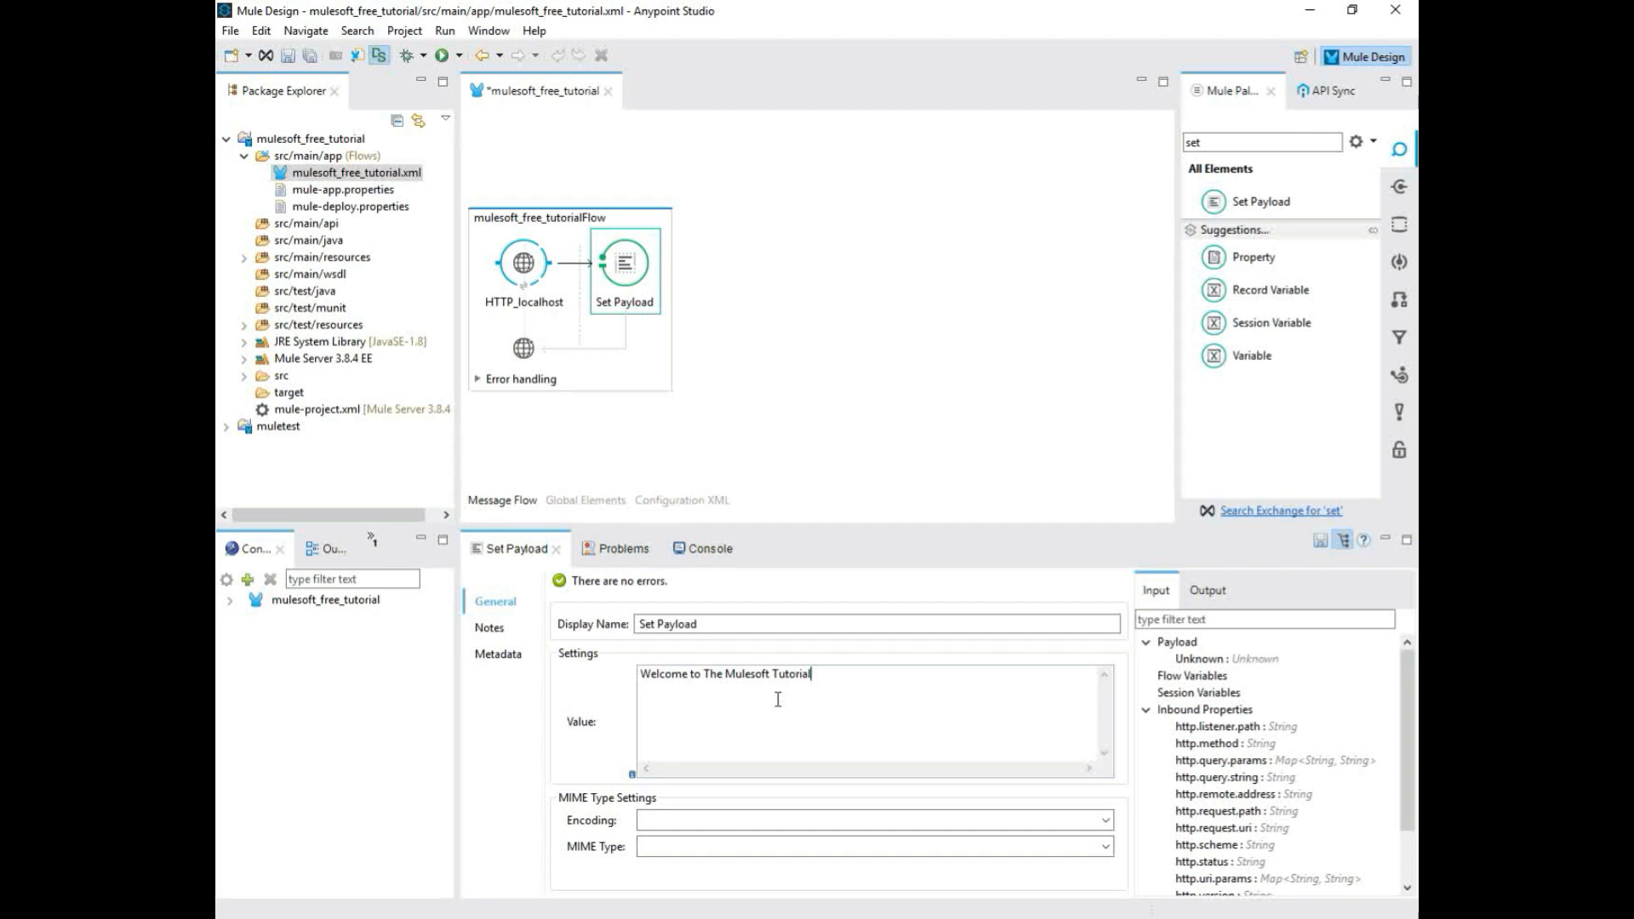
- Rename the payload step to 'Set Payload_Mulesoft Tutorial'
{"action": "left_click", "coordinate": [733, 623]}
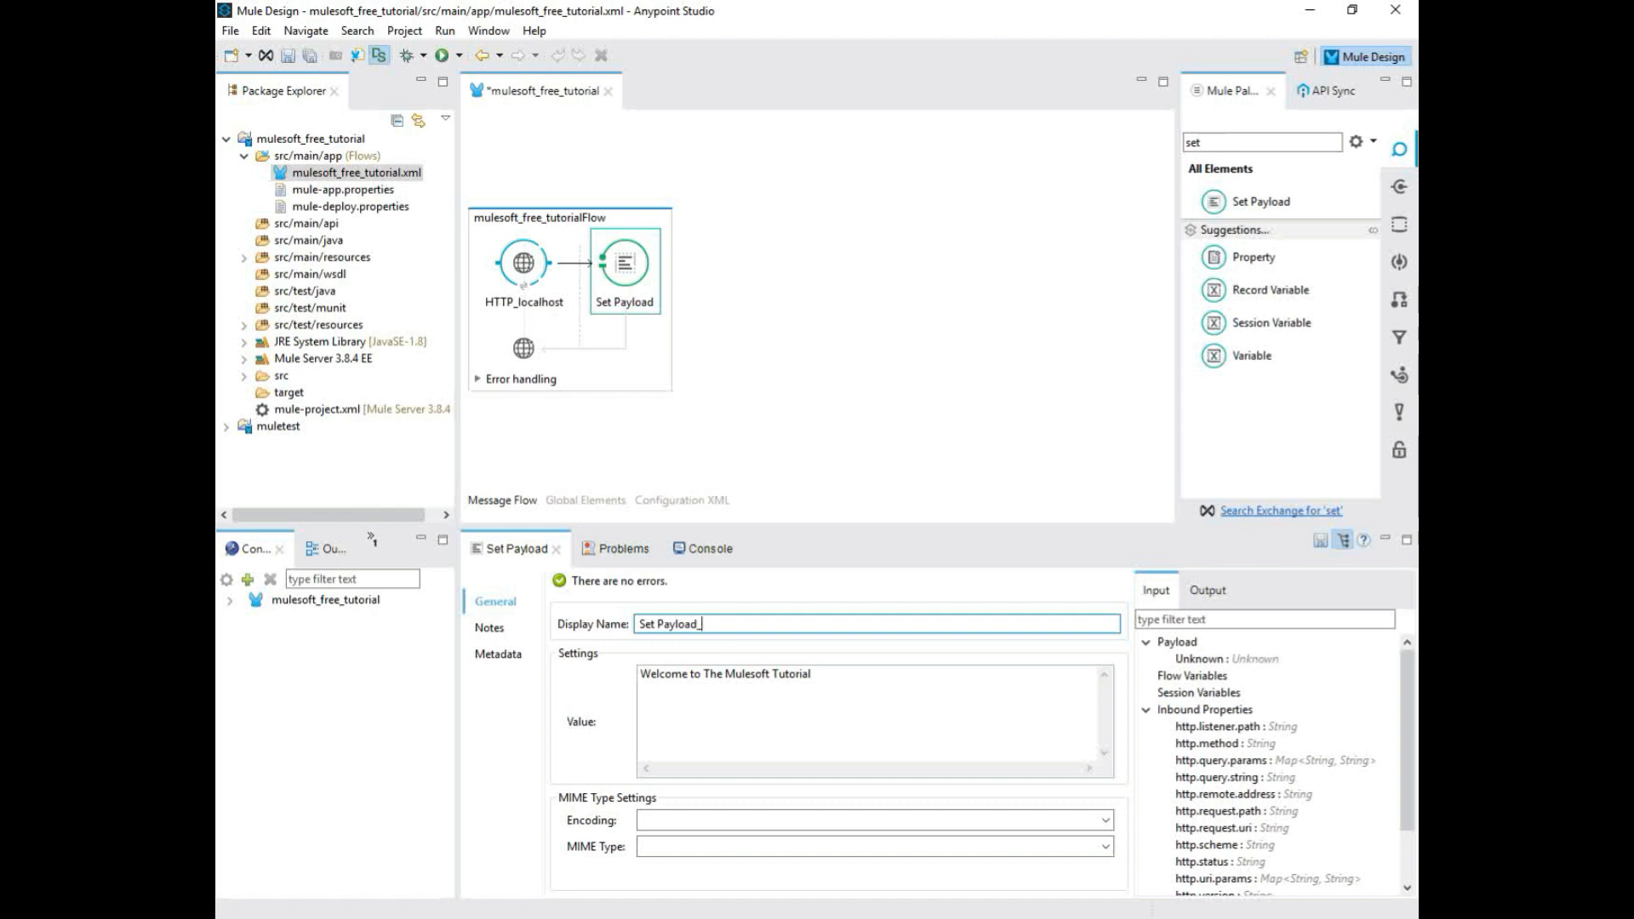
{"action": "type", "text": "_Muleso"}
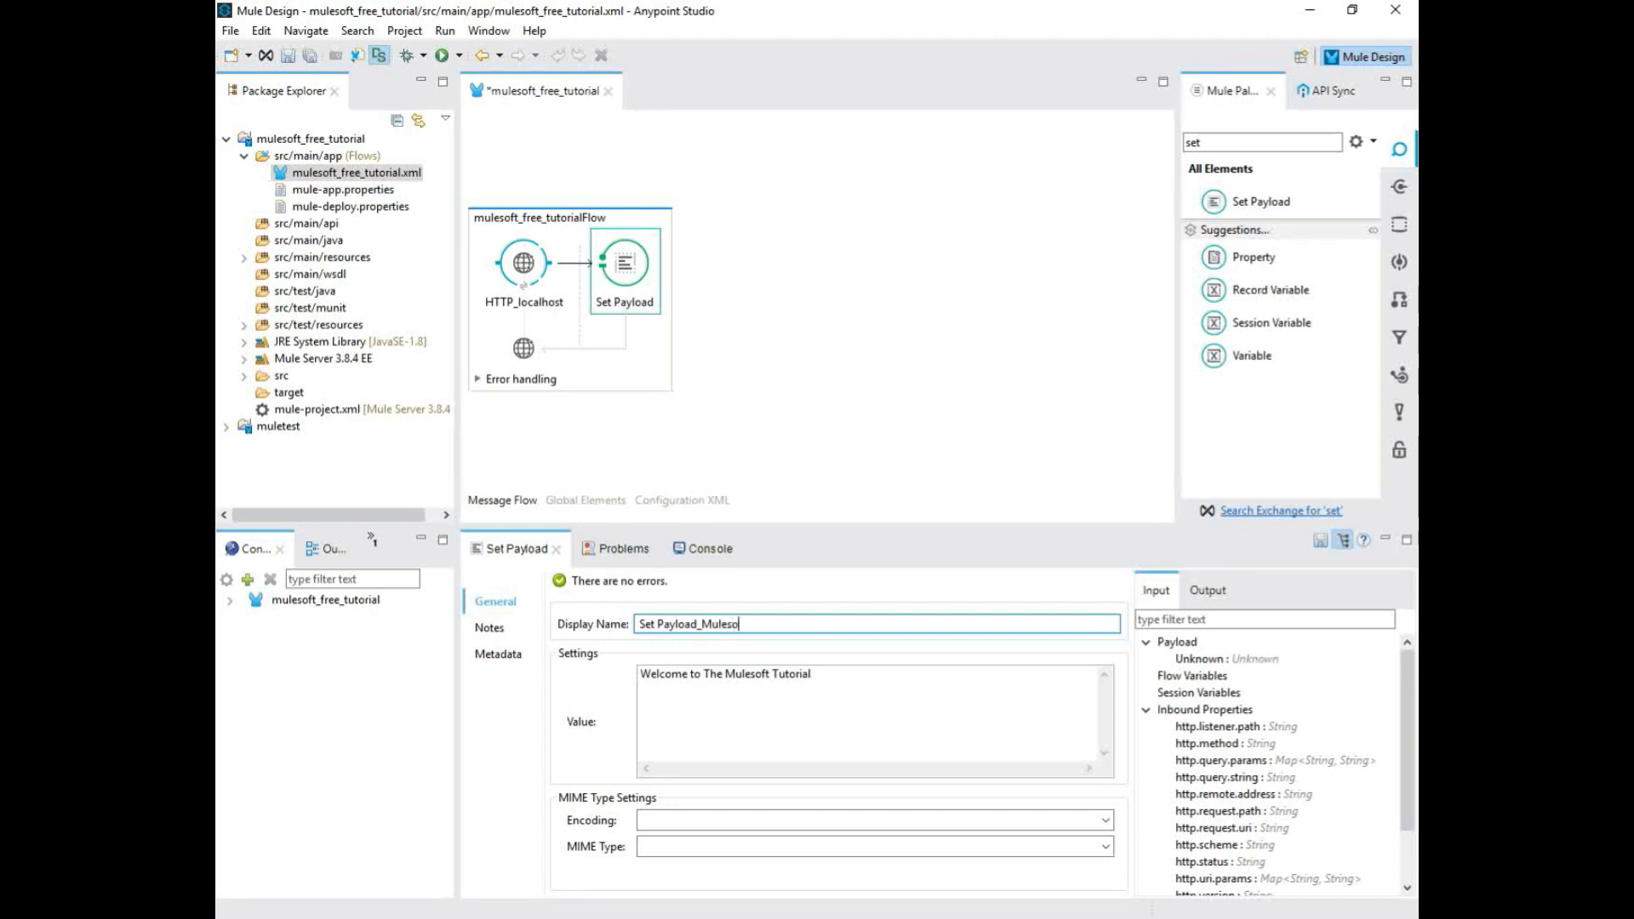
{"action": "type", "text": "Tutorial"}
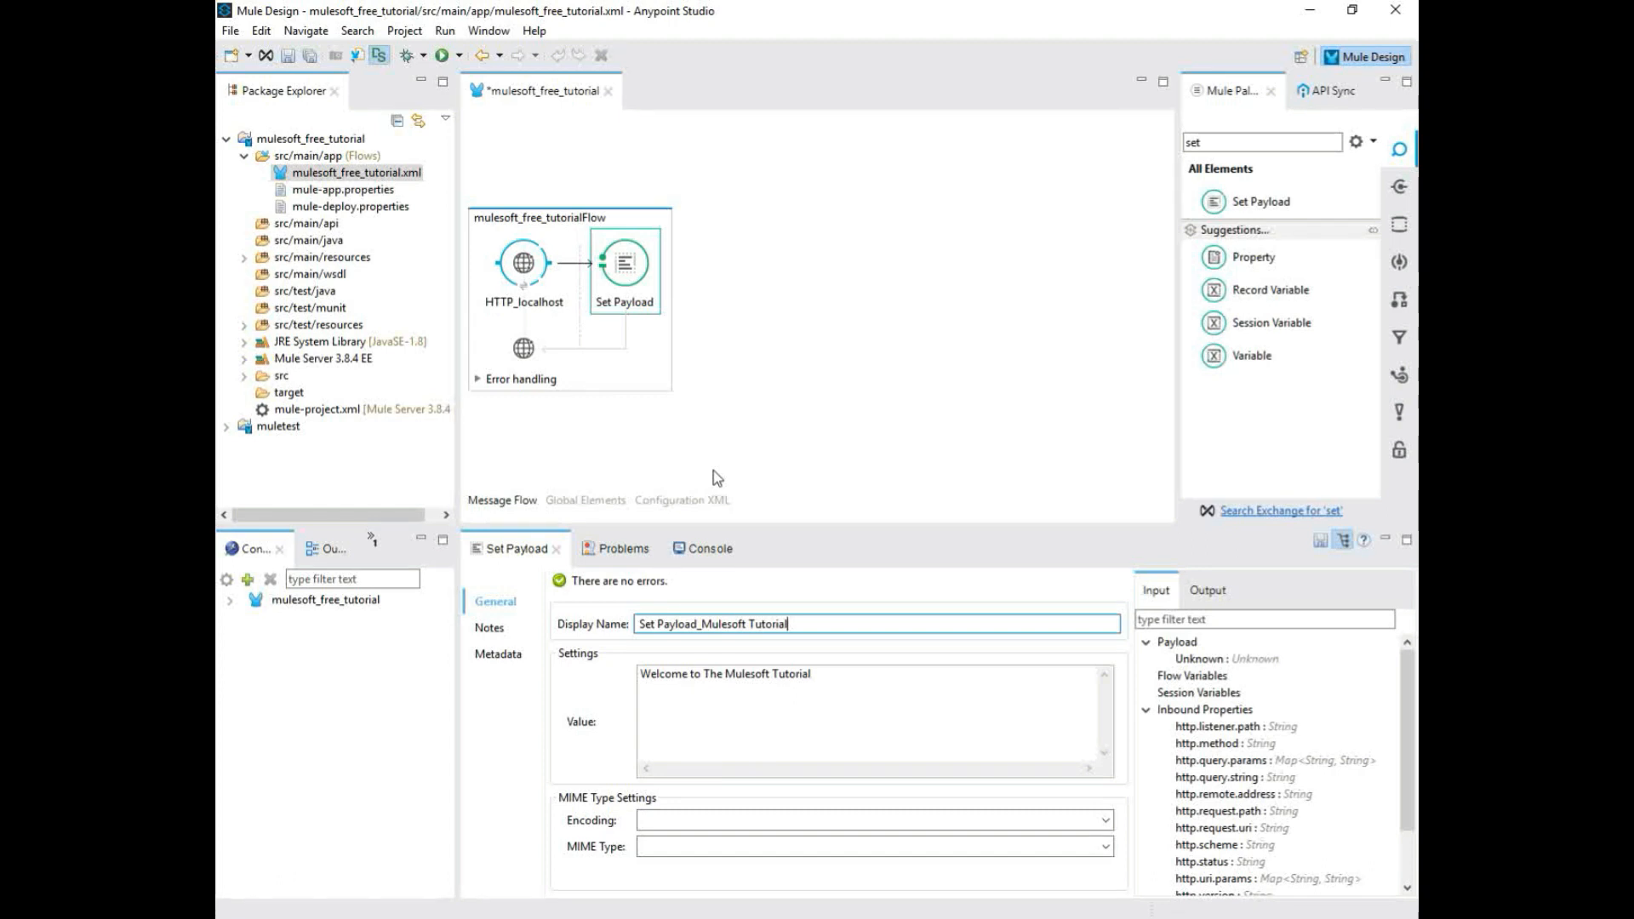
{"action": "mouse_move", "coordinate": [766, 425]}
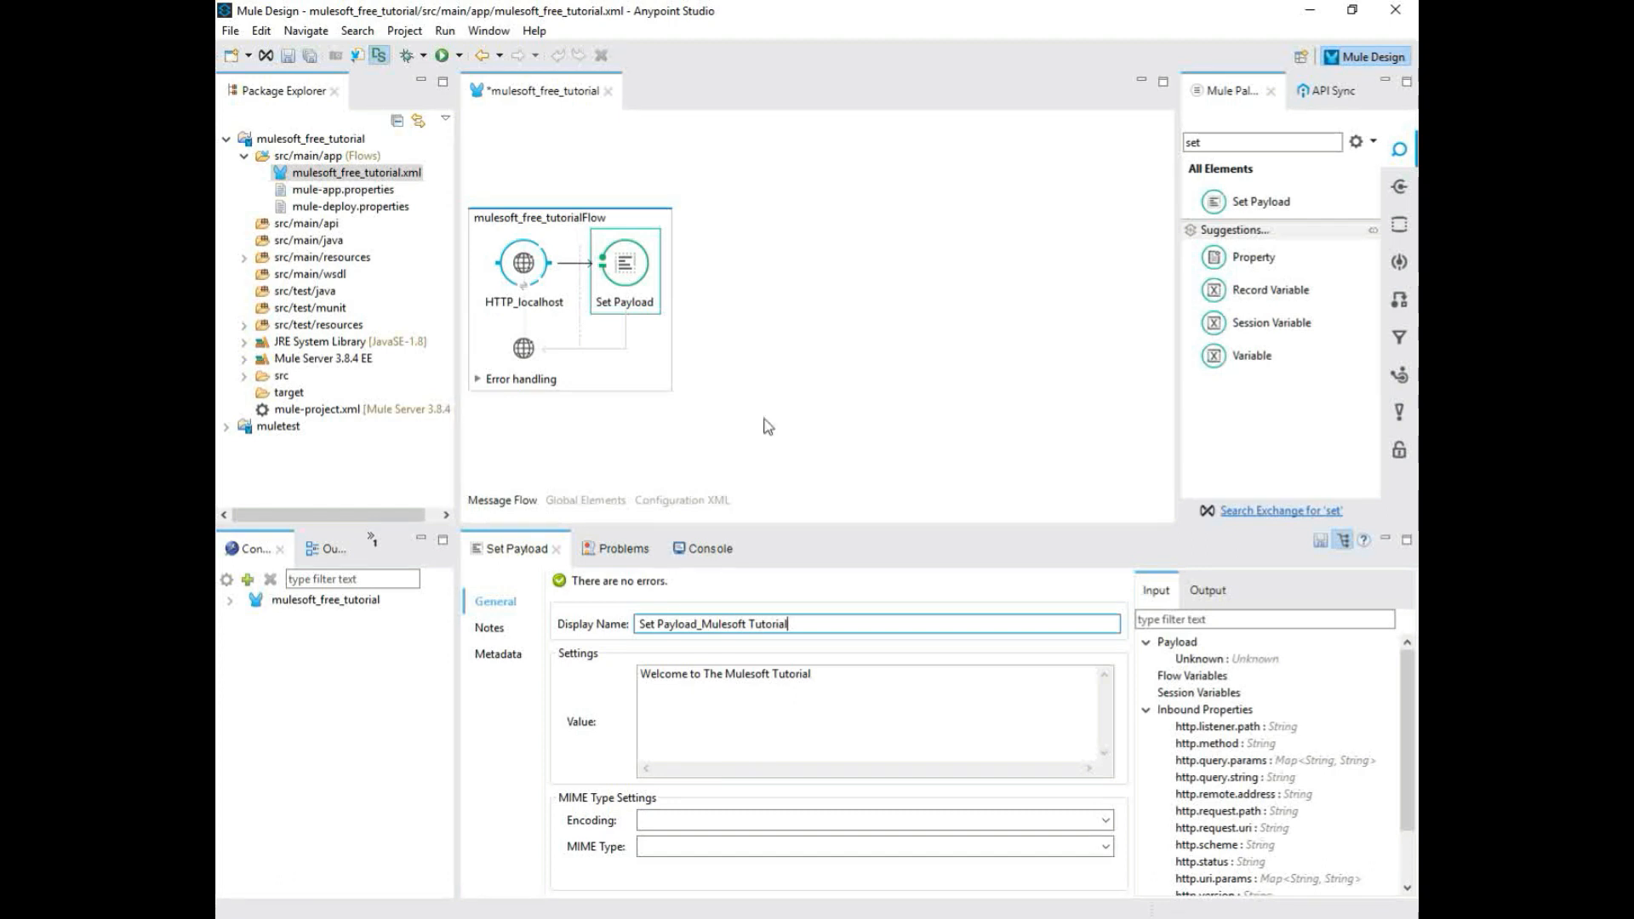
- Apply the payload step's new name and place a Logger in the Response area
{"action": "left_click", "coordinate": [813, 438]}
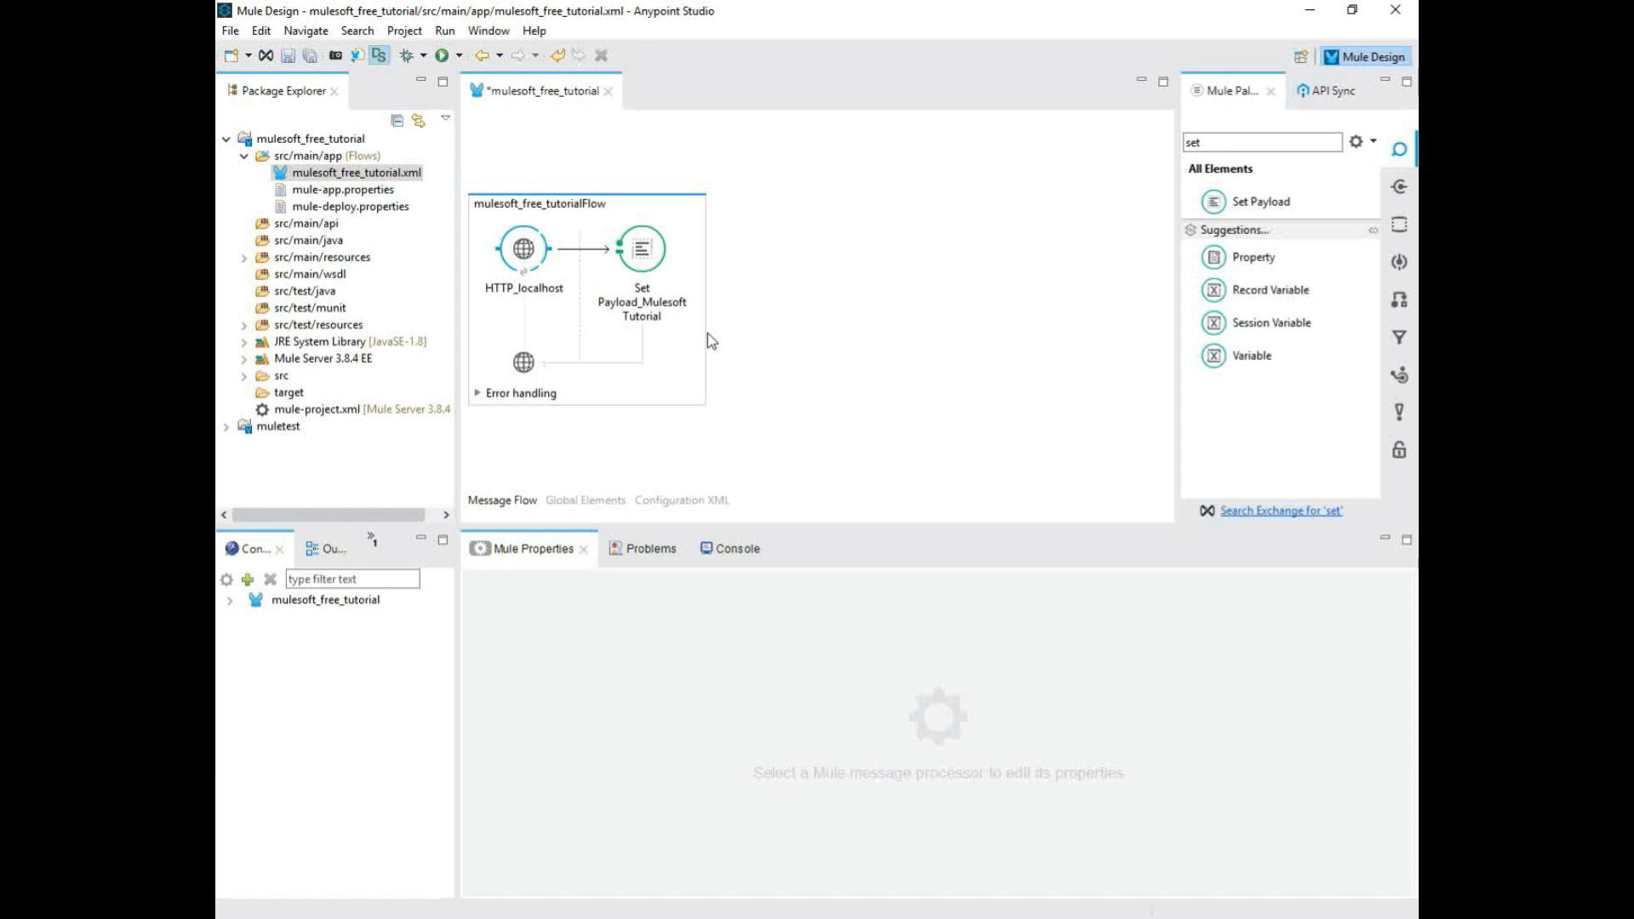
{"action": "left_click", "coordinate": [641, 247]}
{"action": "type", "text": "logge"}
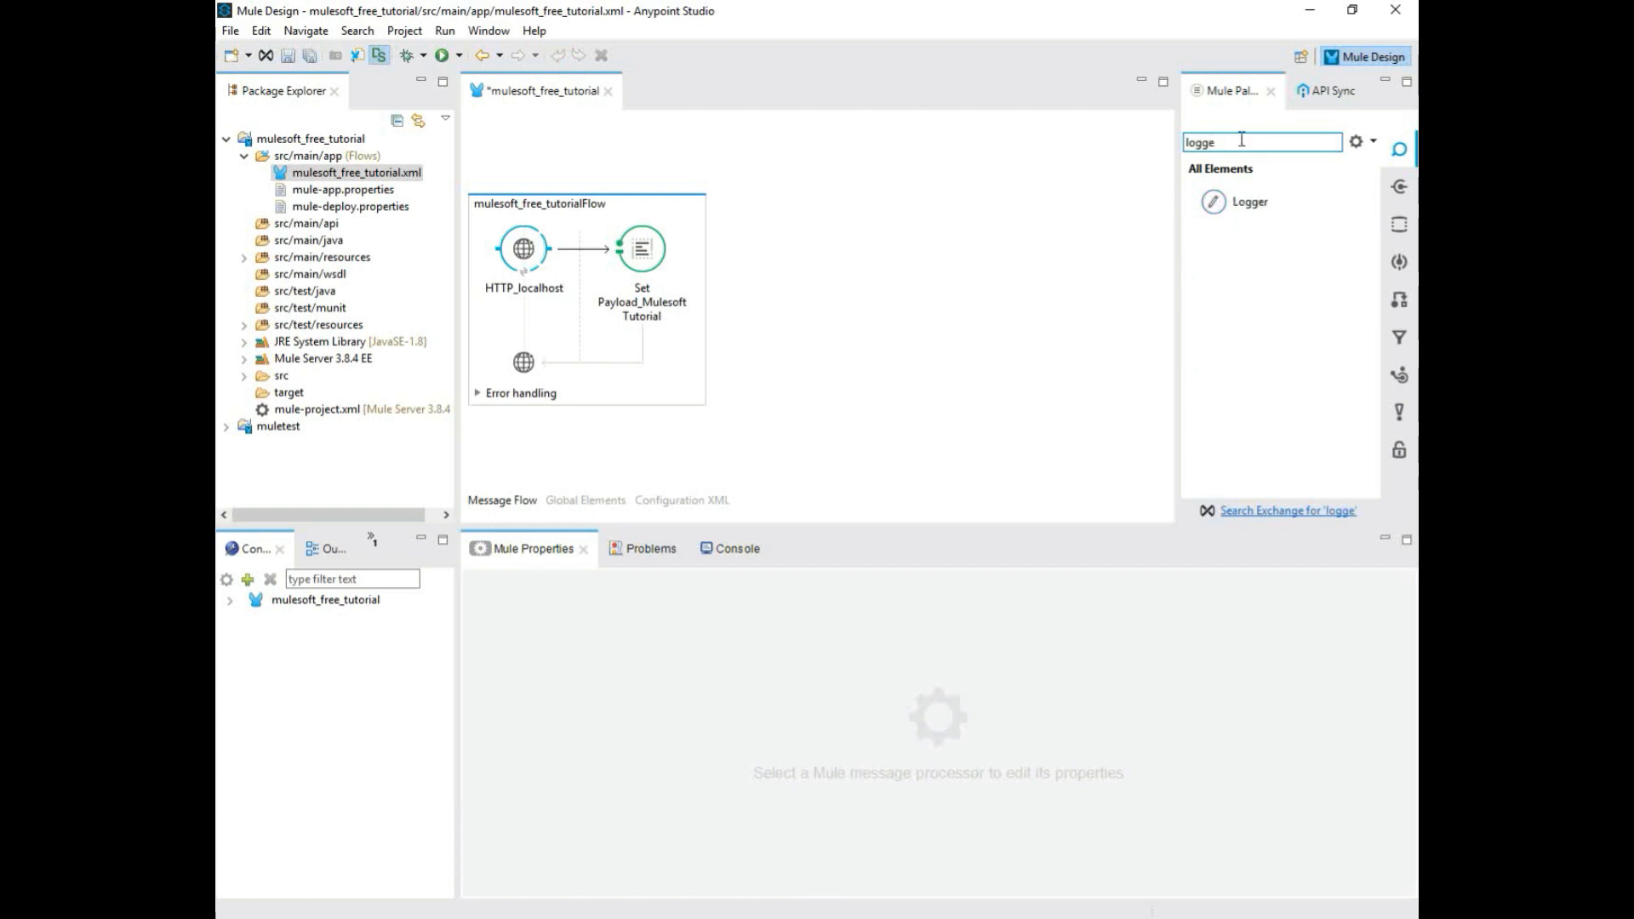
{"action": "mouse_move", "coordinate": [1250, 202]}
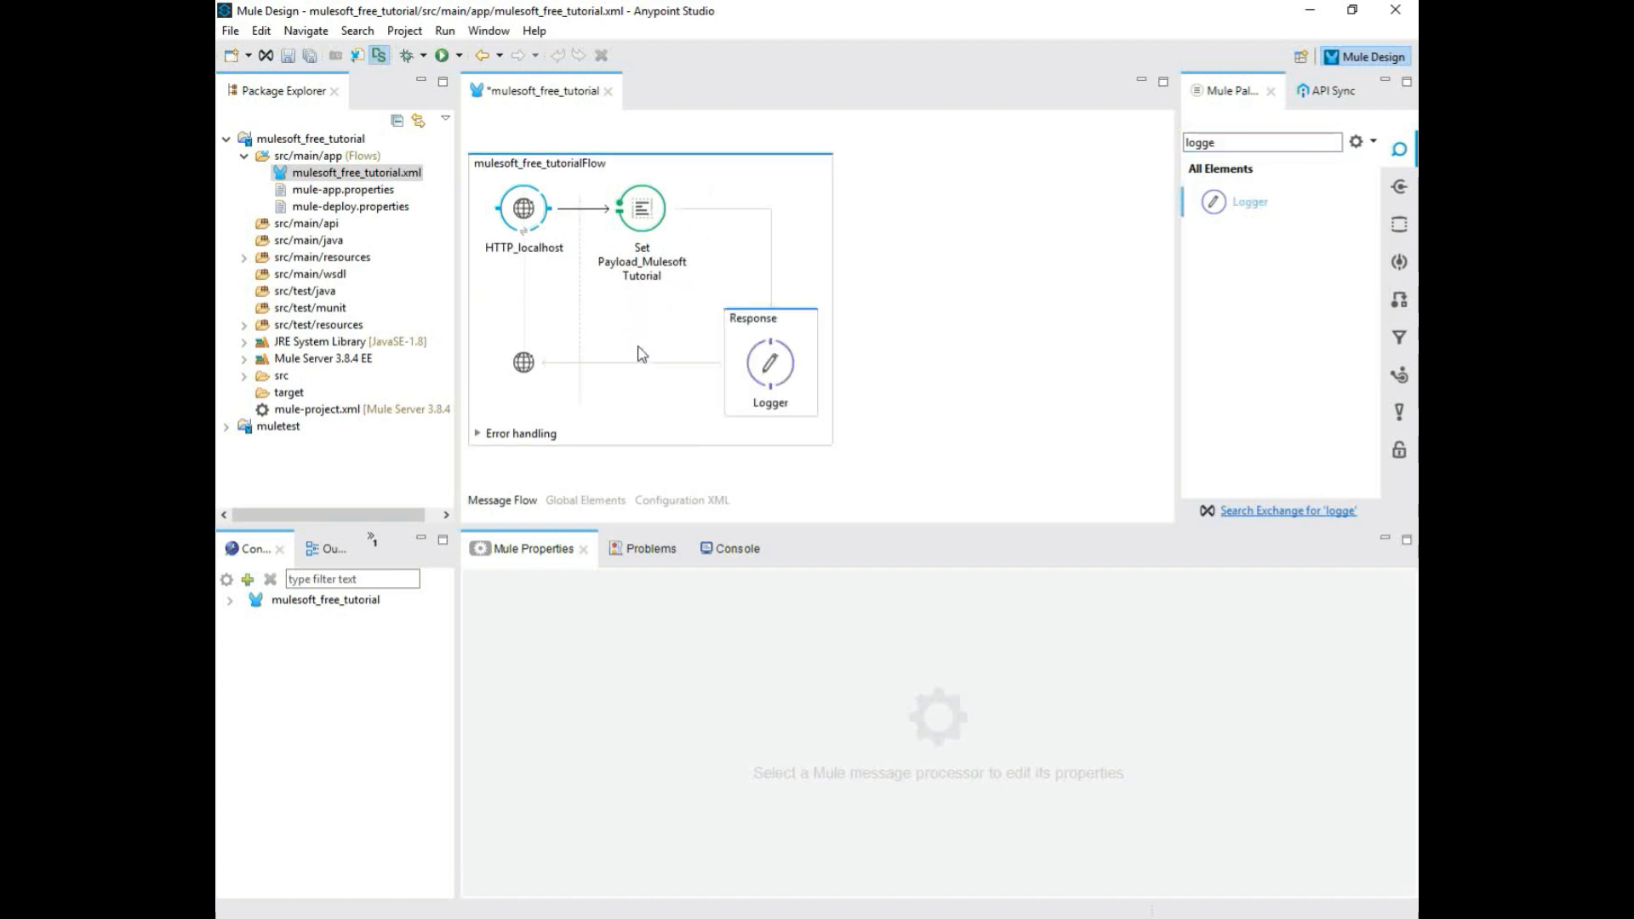
- Open the Logger's Mule Properties and leave its level at INFO (Default)
{"action": "left_click", "coordinate": [770, 363]}
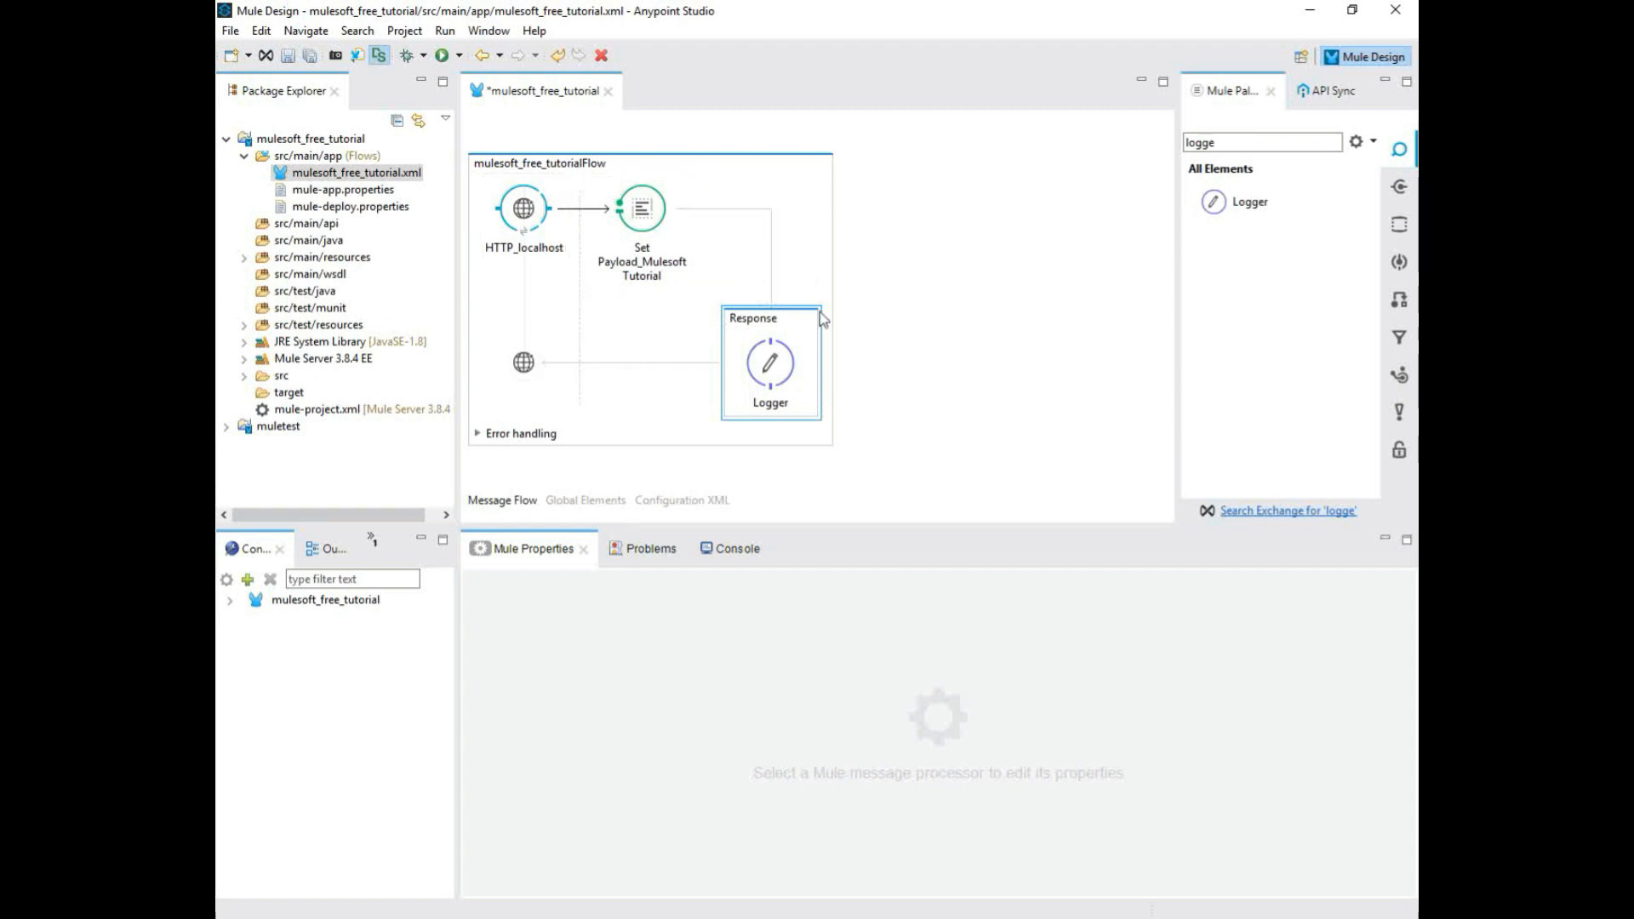
{"action": "left_click", "coordinate": [770, 365]}
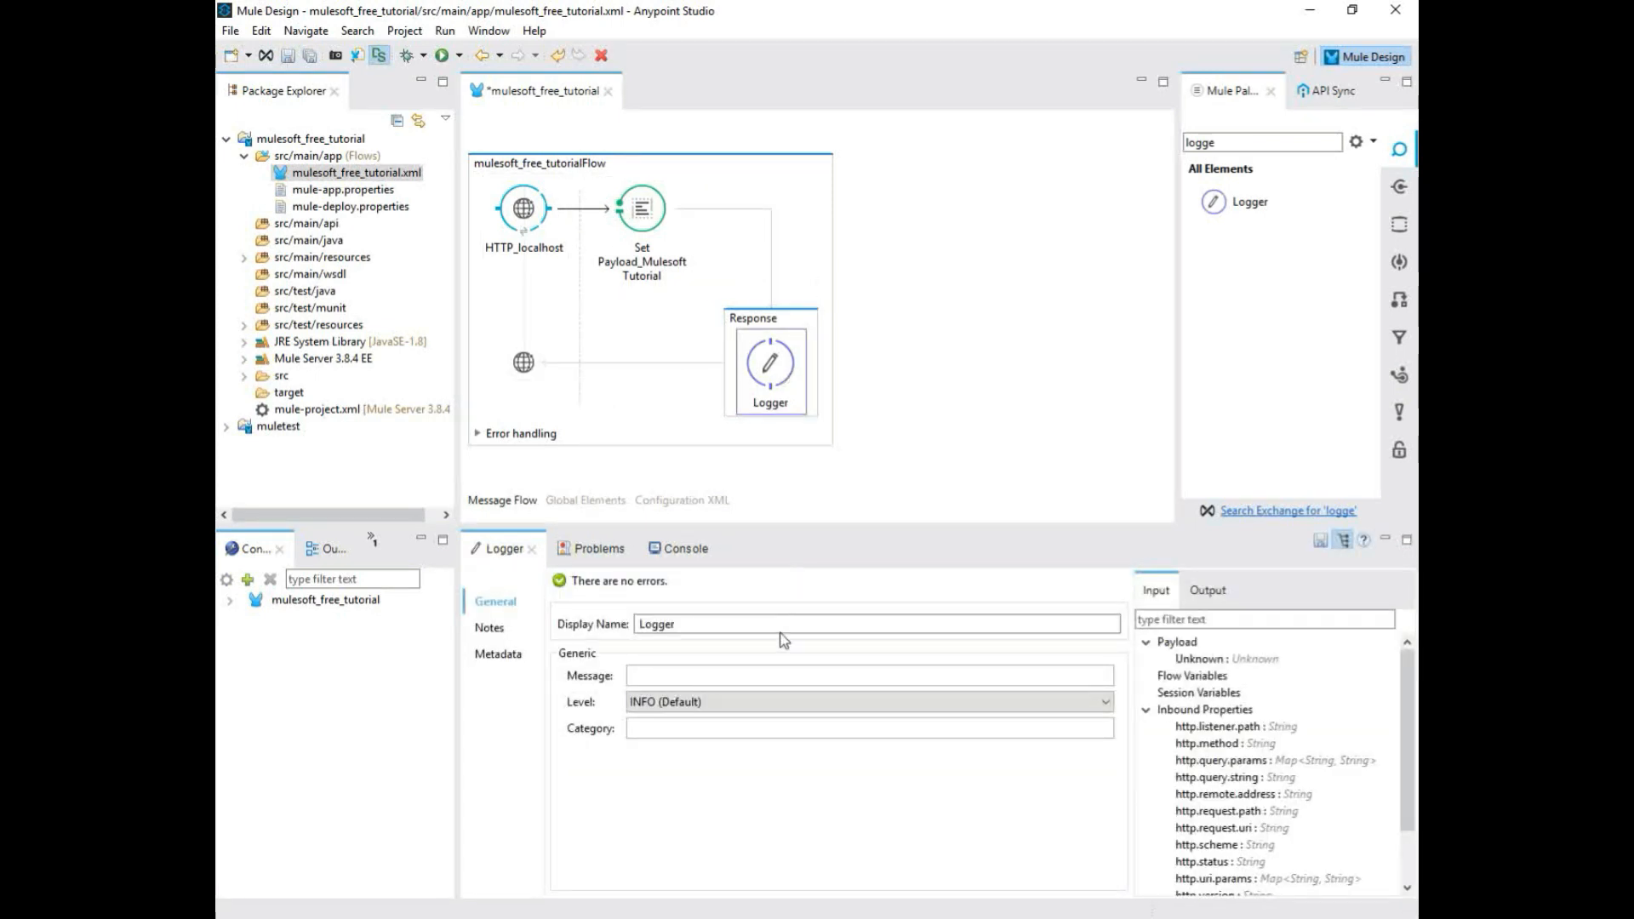
{"action": "left_click", "coordinate": [730, 623]}
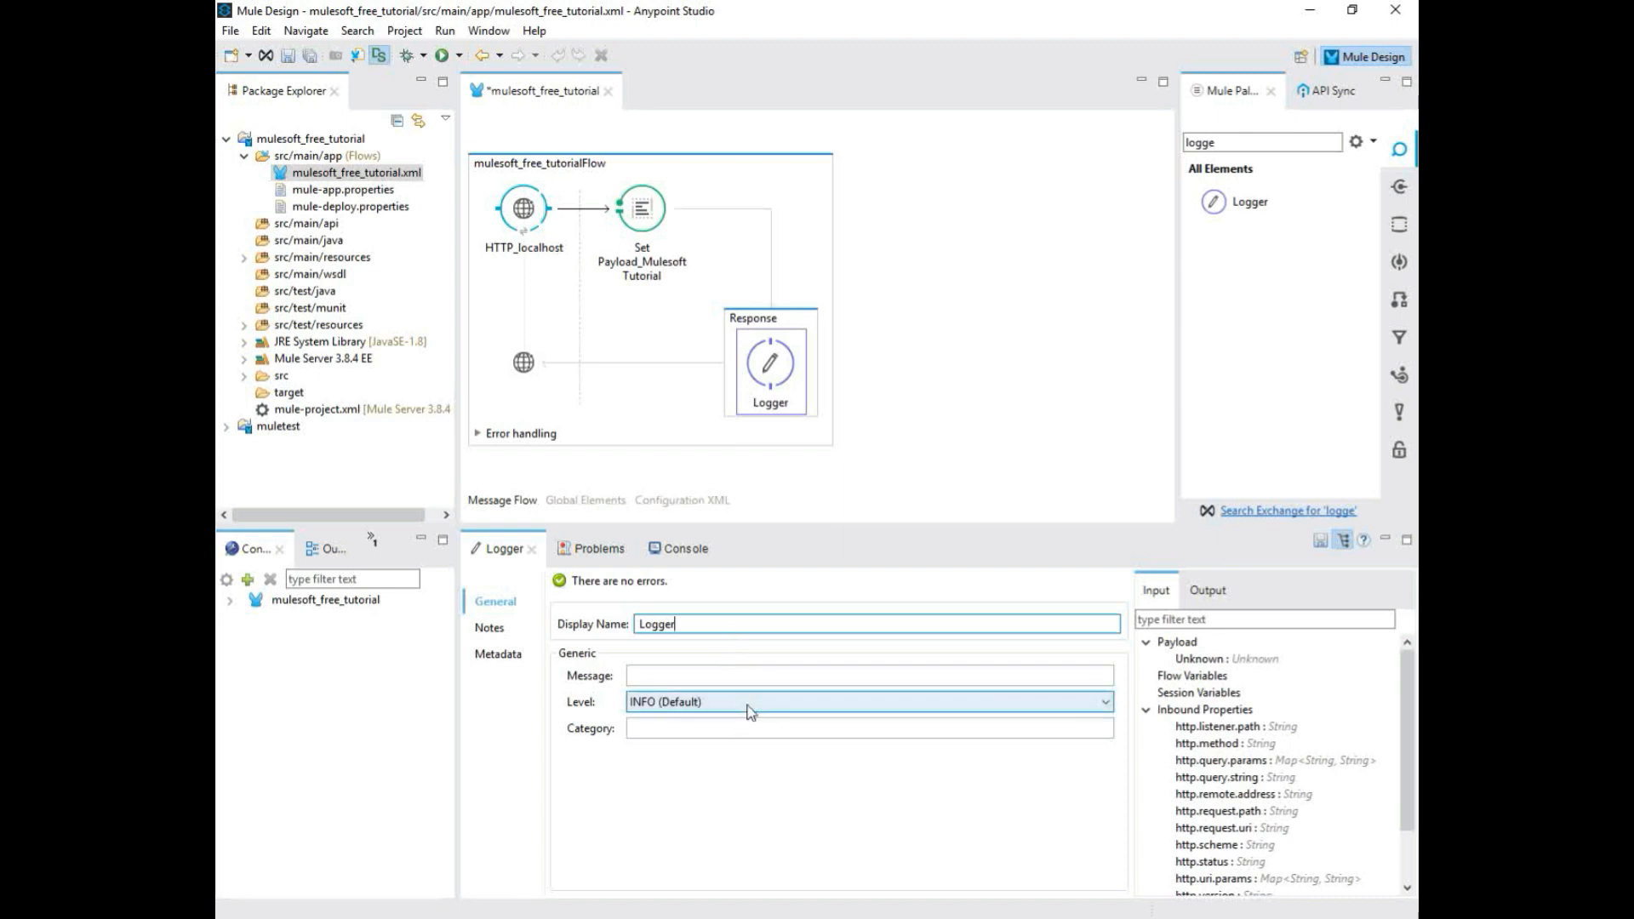
{"action": "left_click", "coordinate": [869, 701]}
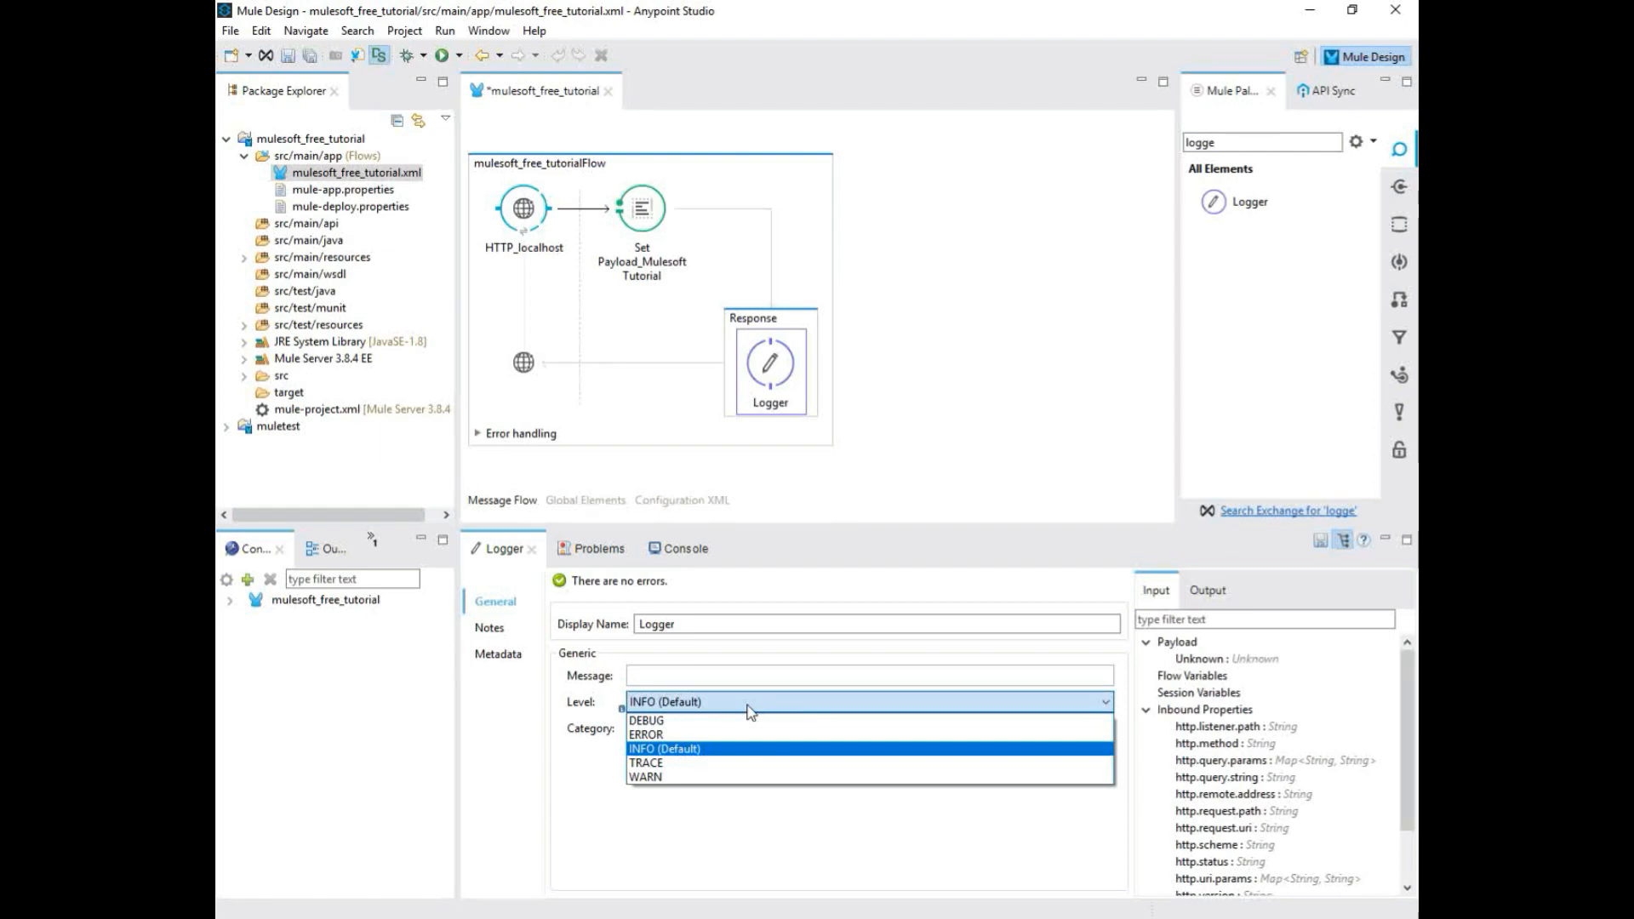
{"action": "mouse_move", "coordinate": [675, 733]}
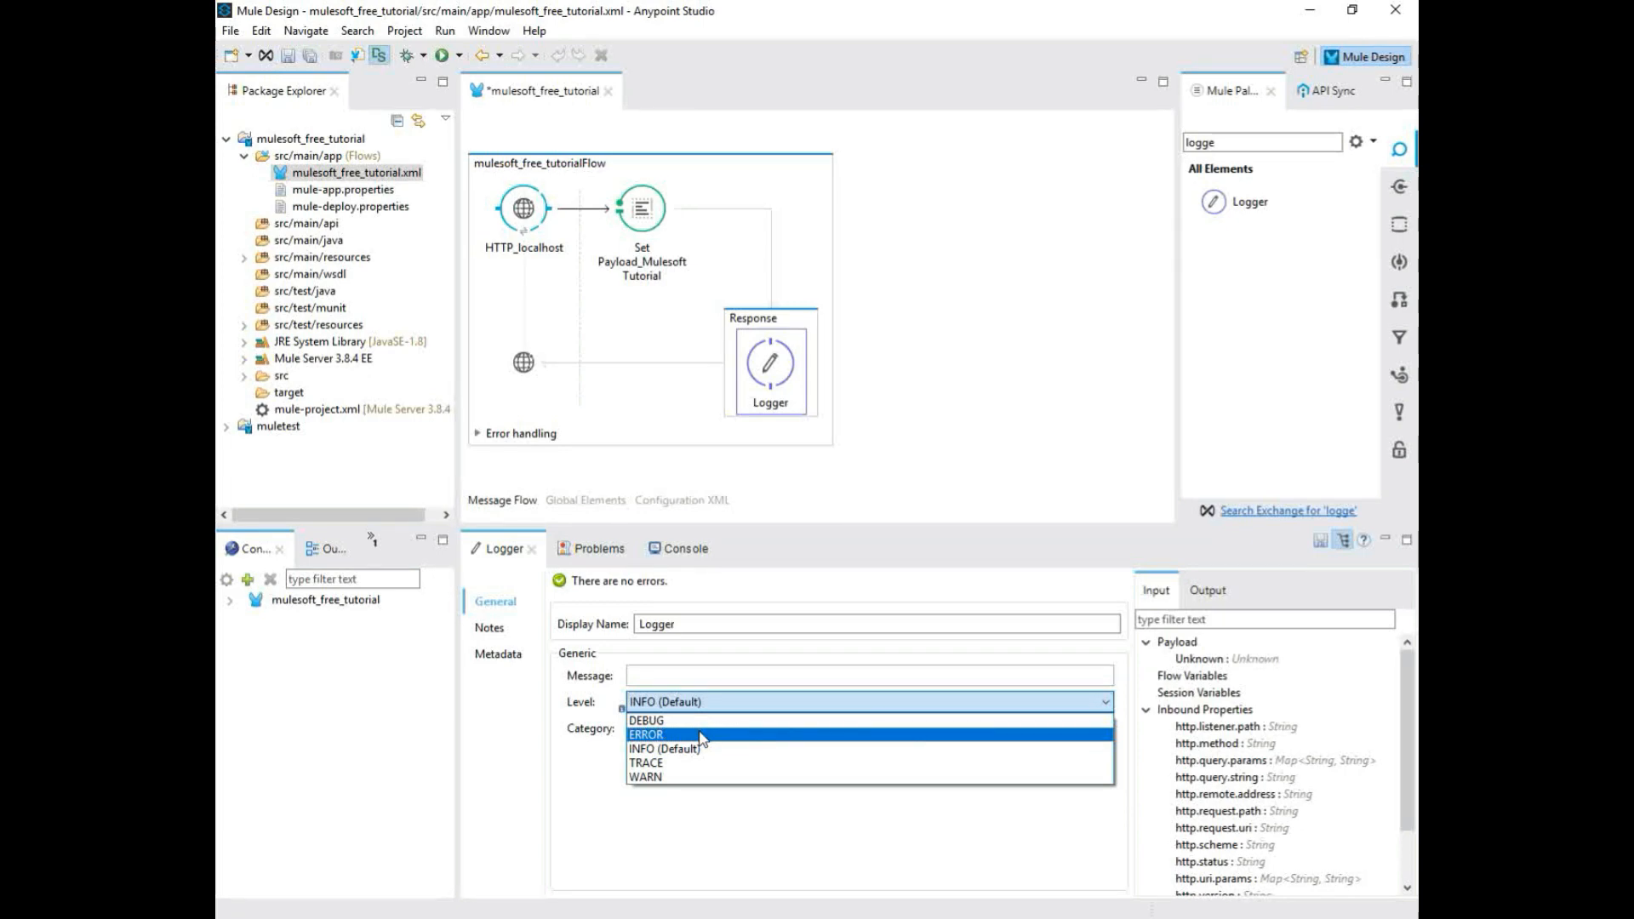
{"action": "left_click", "coordinate": [664, 748]}
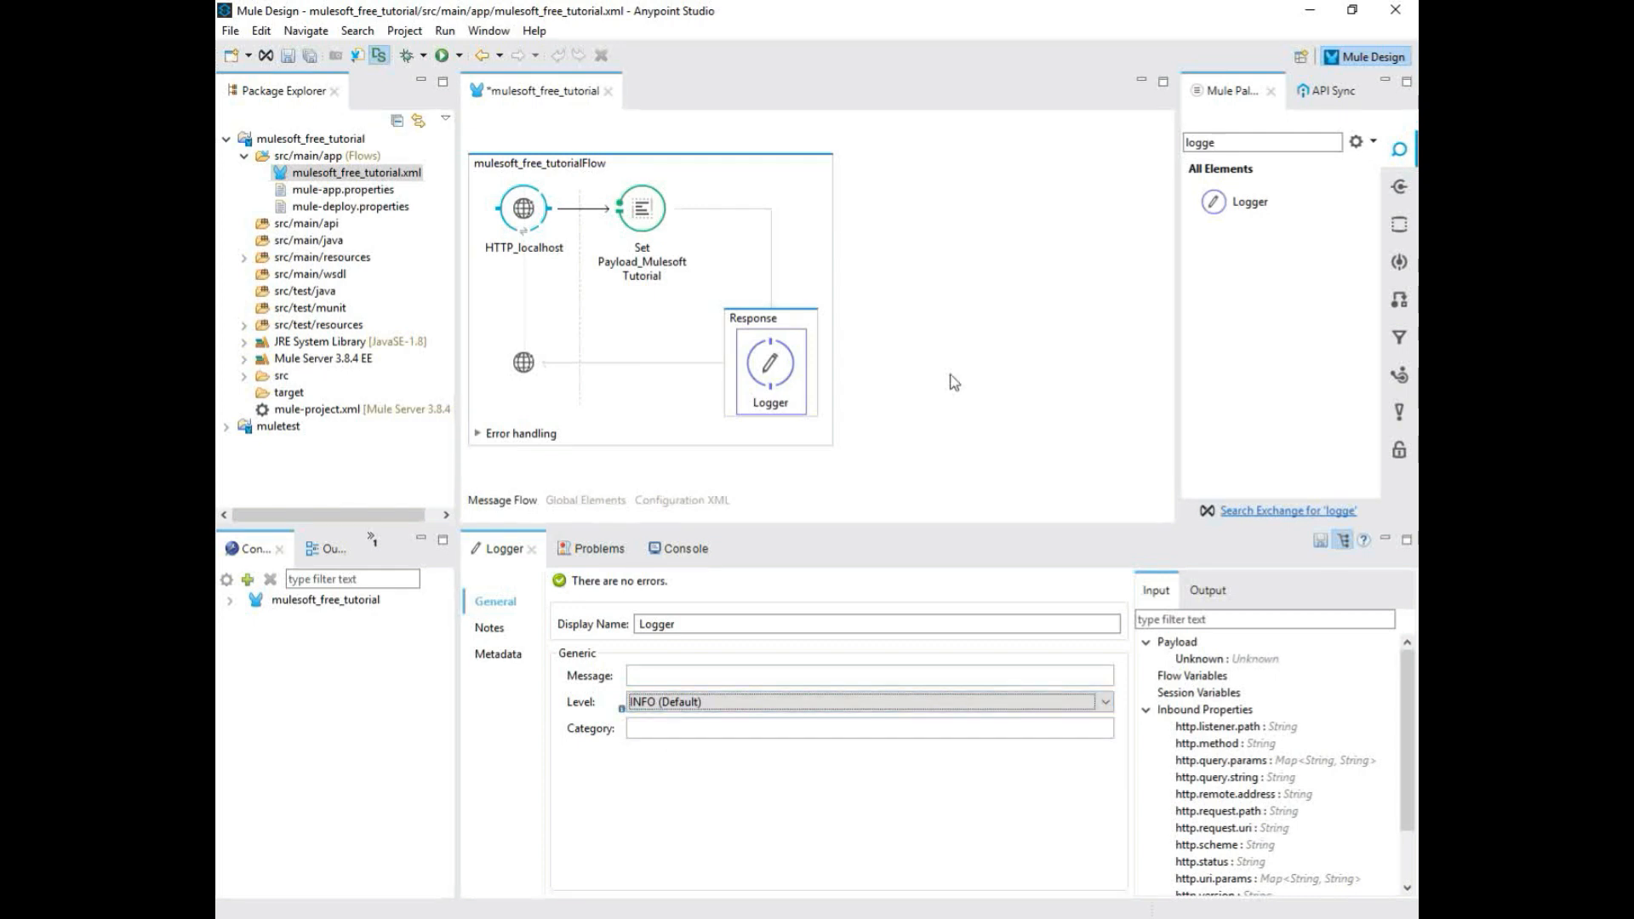
{"action": "mouse_move", "coordinate": [971, 312]}
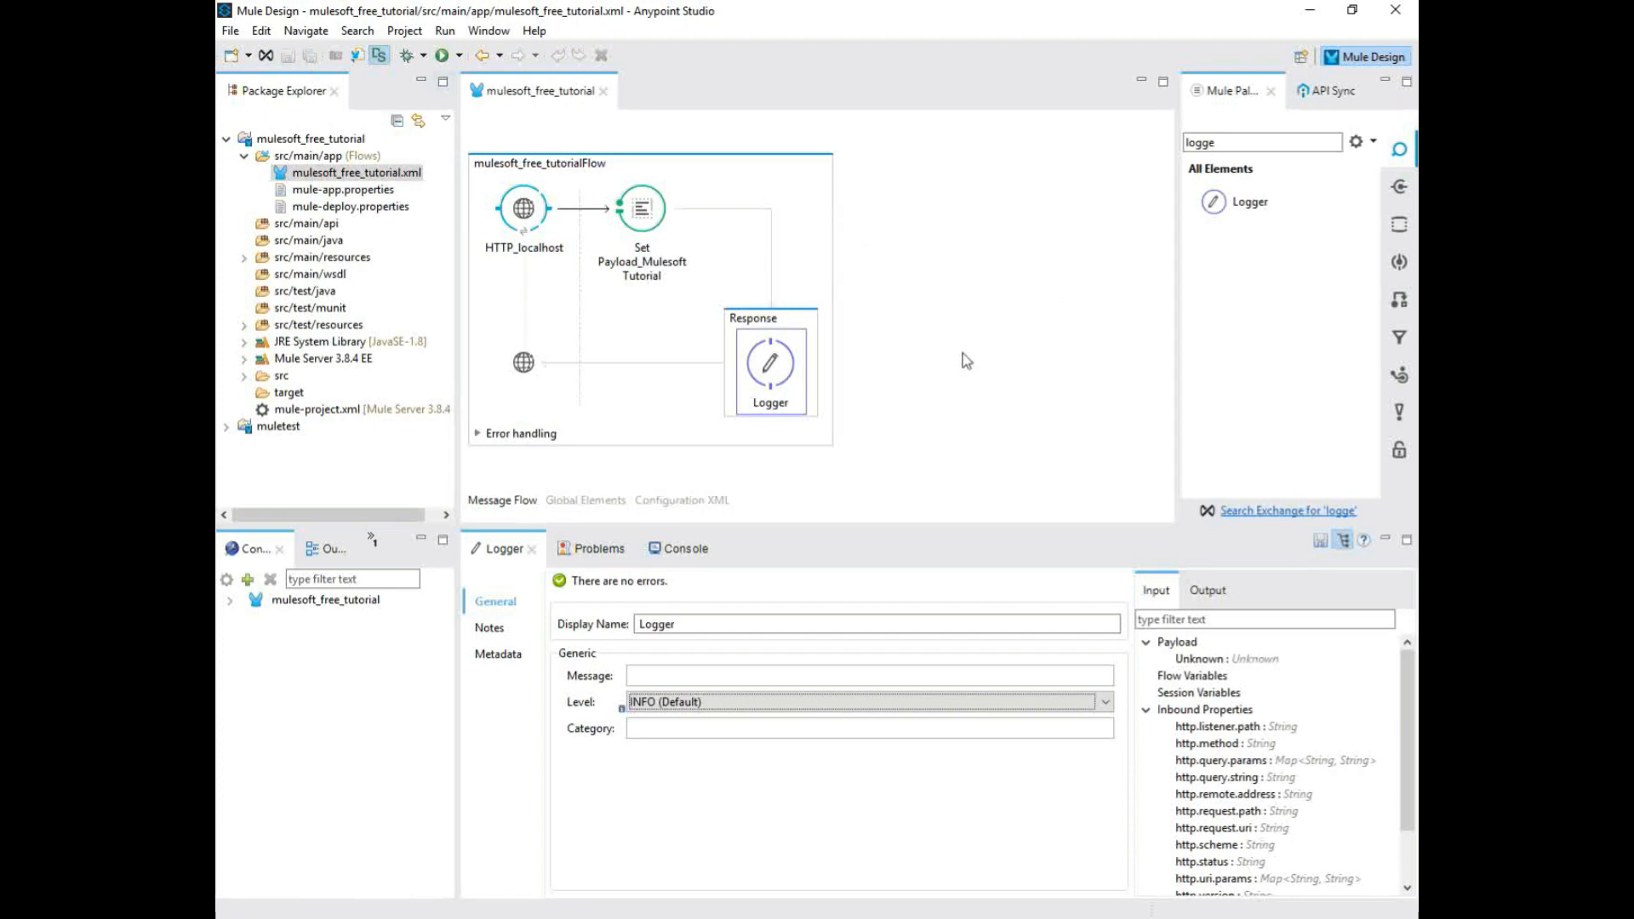
- Run mulesoft_free_tutorial as a Mule Application and follow the Console output
{"action": "right_click", "coordinate": [310, 138]}
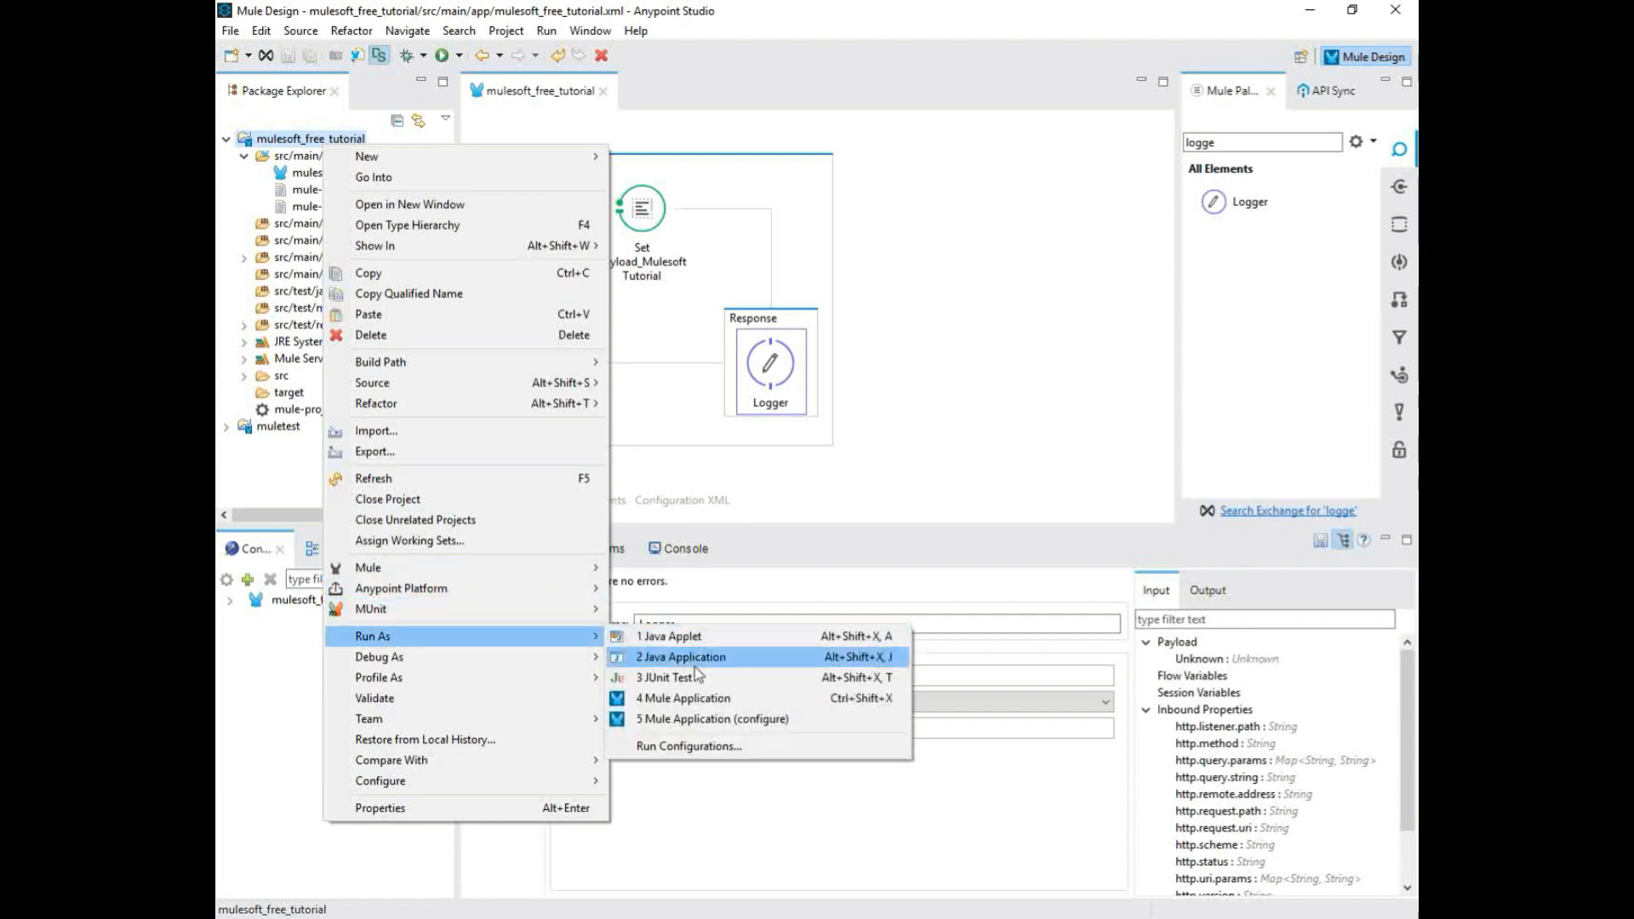
{"action": "left_click", "coordinate": [684, 697]}
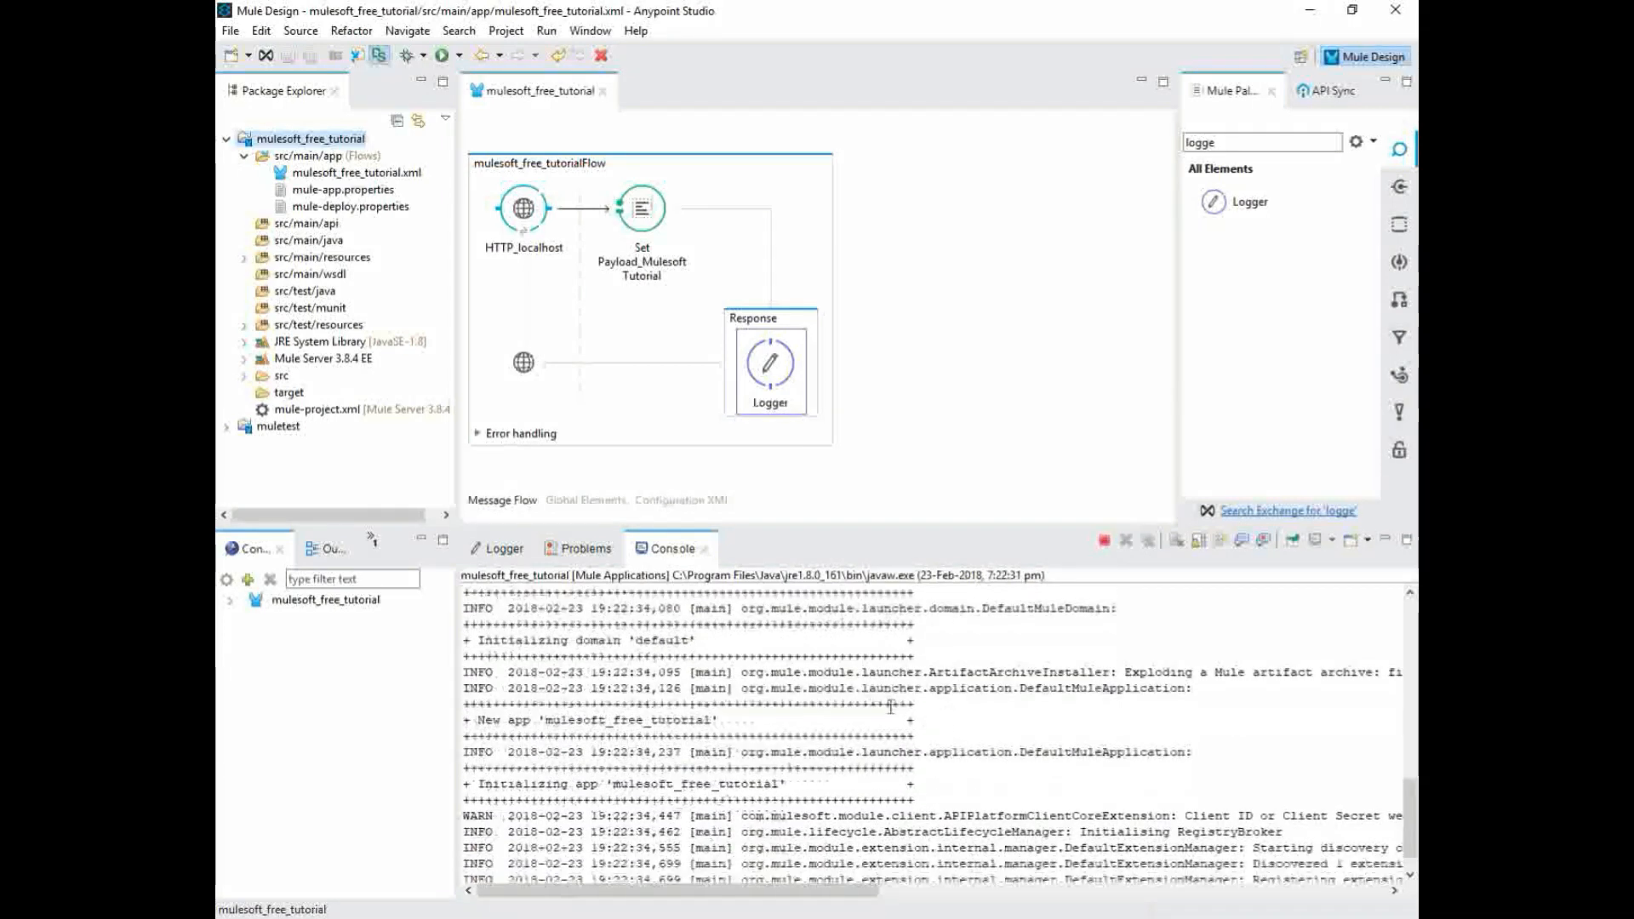
{"action": "scroll", "scroll_direction": "down", "scroll_amount": 3}
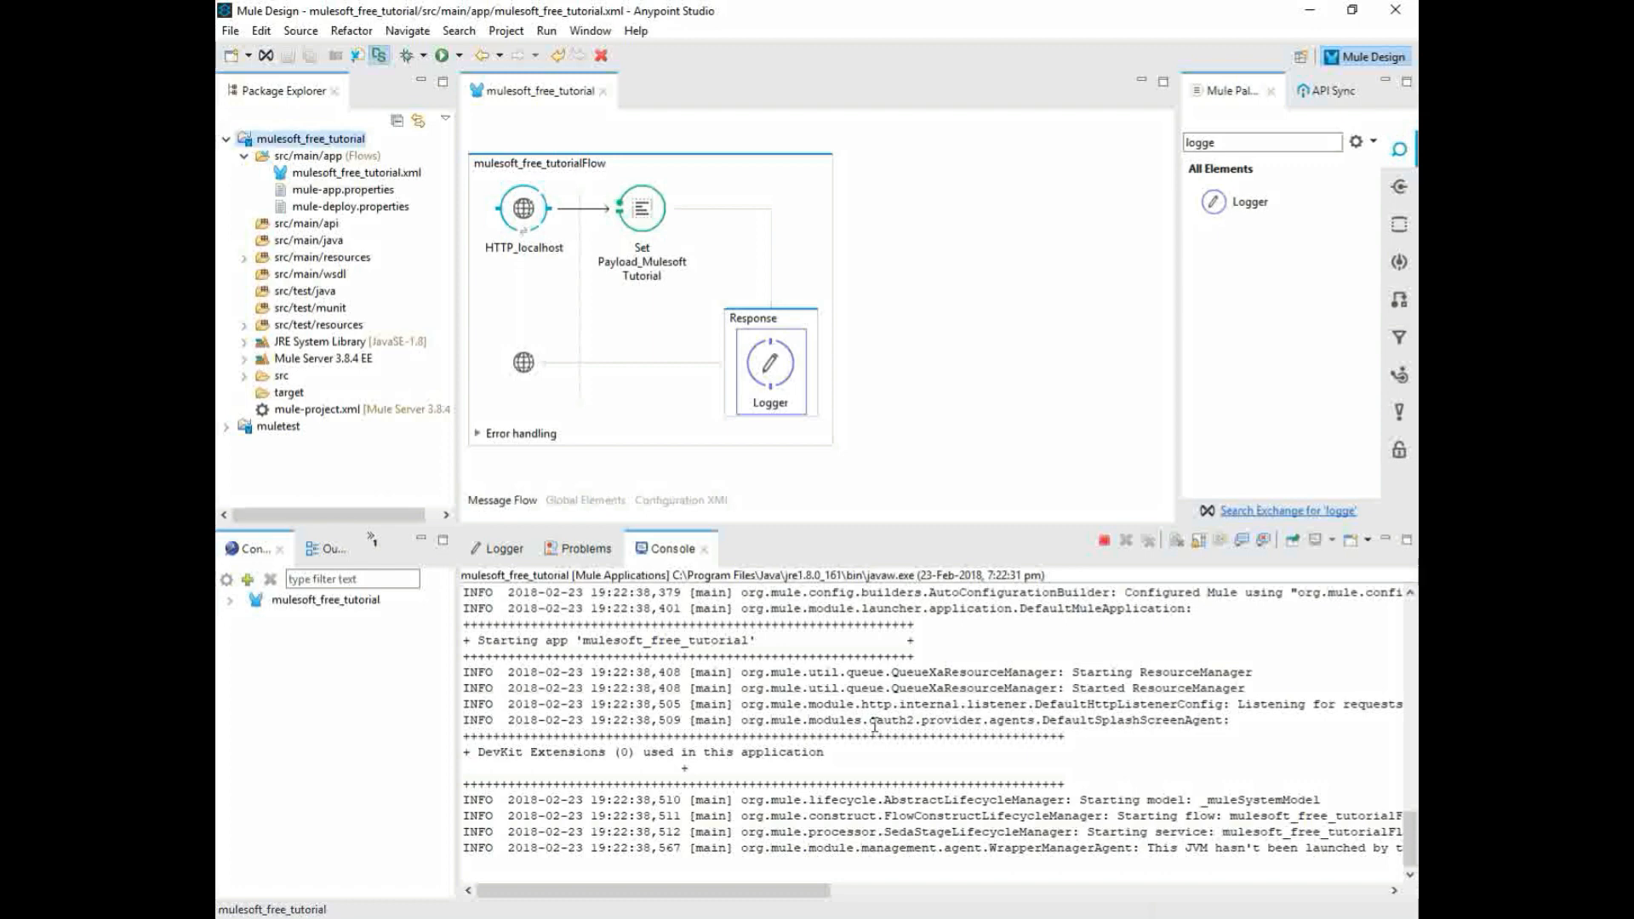
{"action": "scroll", "scroll_direction": "down", "scroll_amount": 3}
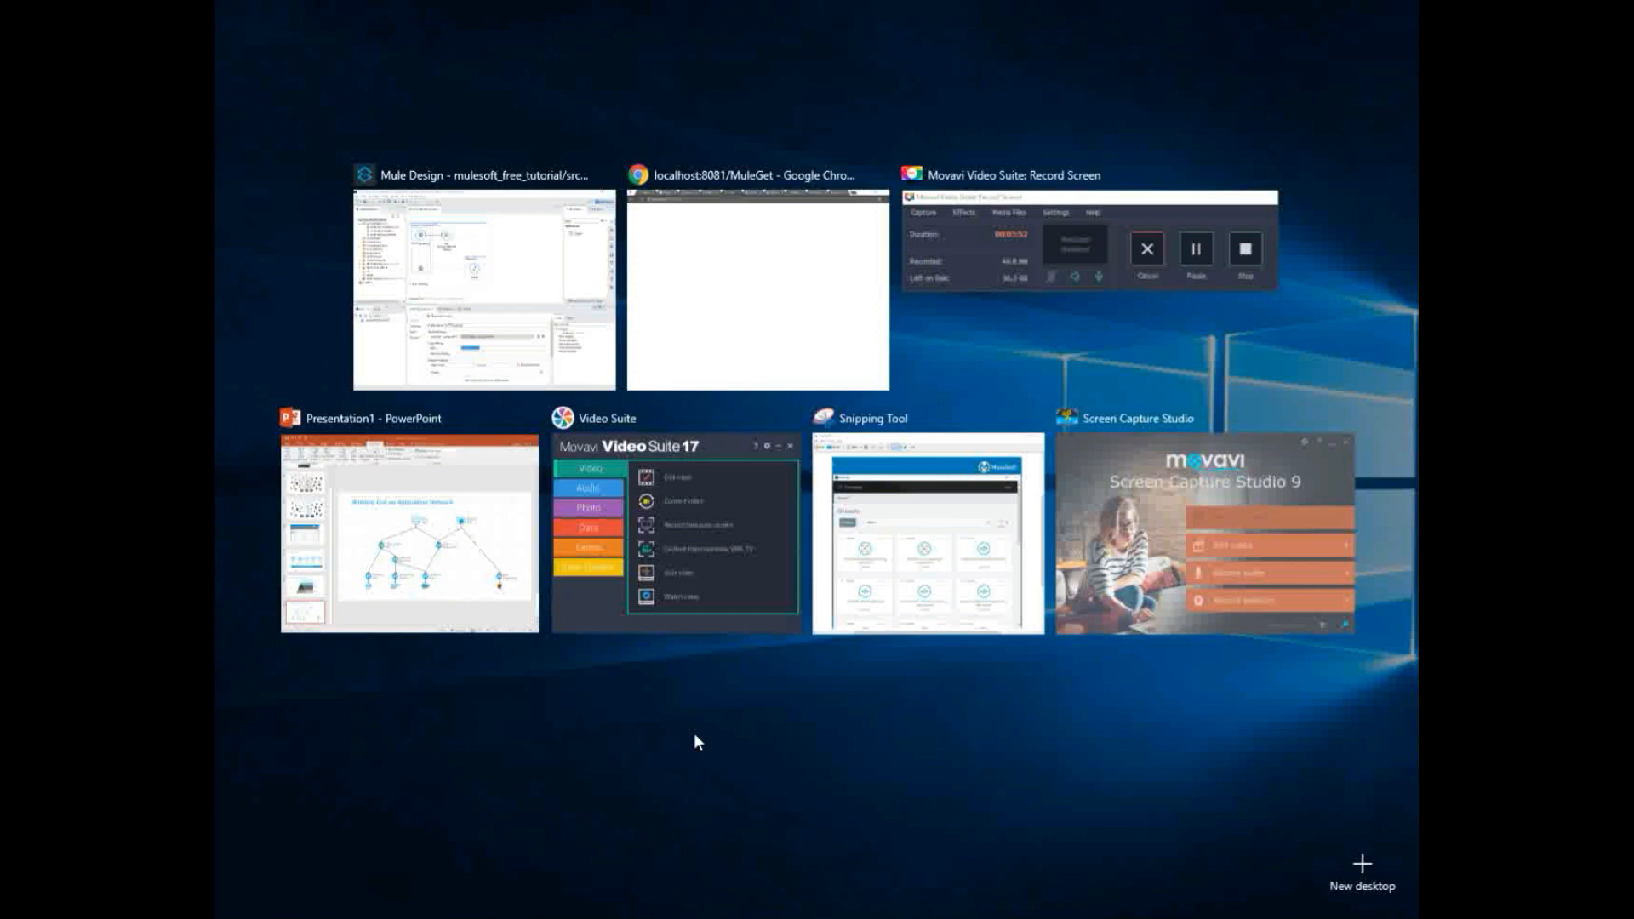
- Switch to Chrome showing localhost:8081/GetMulerequest with 'Welcome to The Mulesoft Tutorial'
{"action": "left_click", "coordinate": [482, 289]}
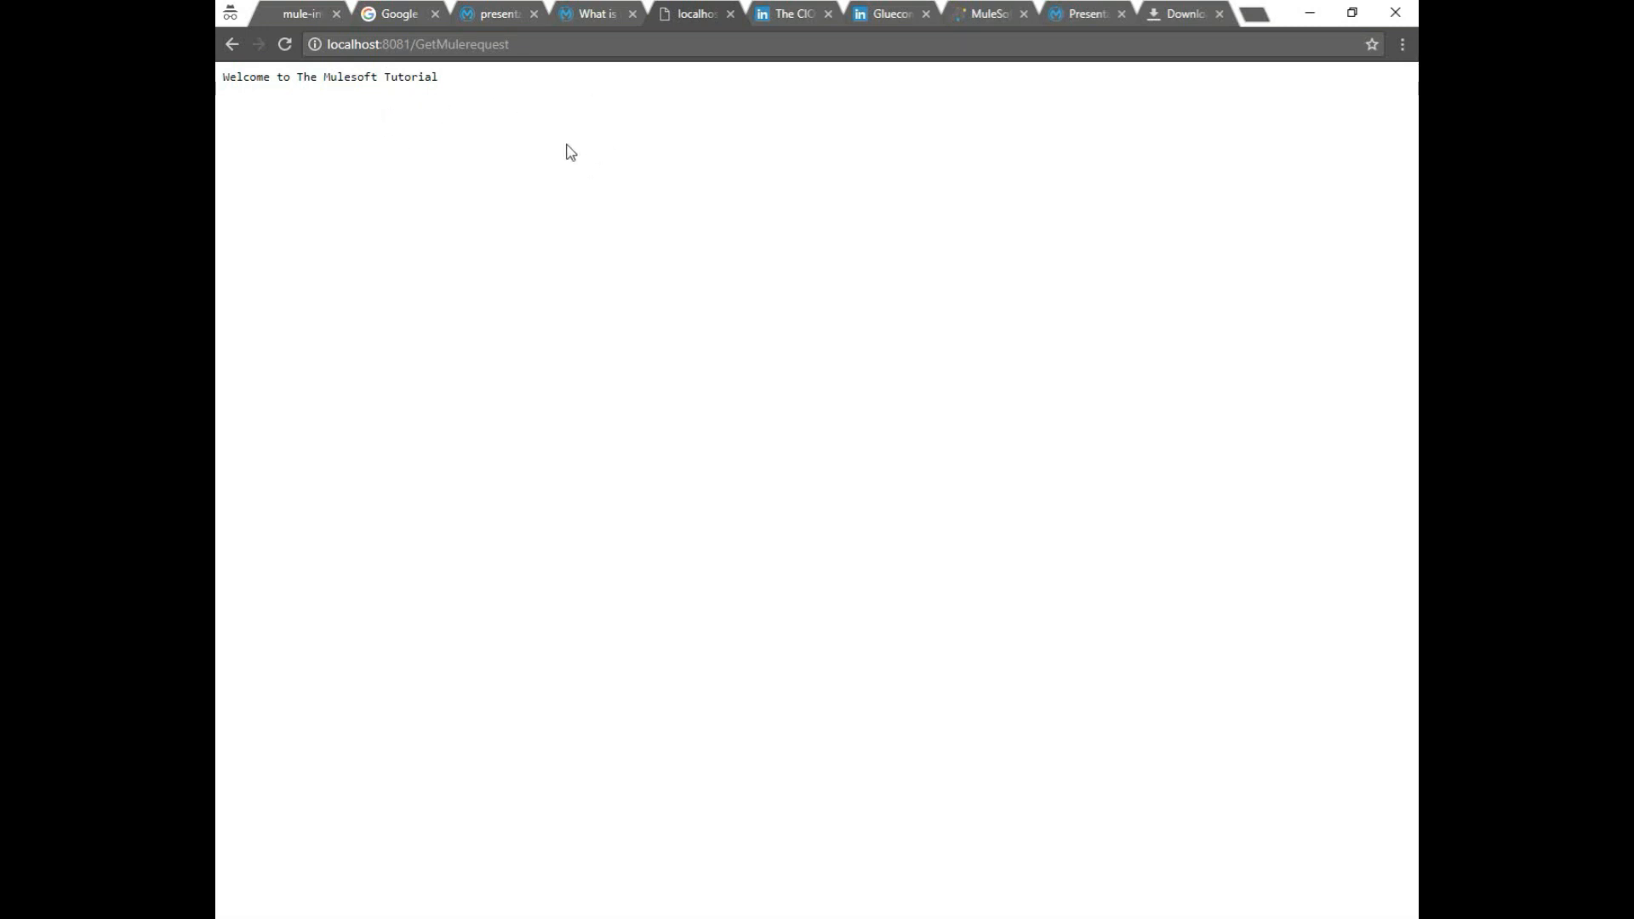
{"action": "mouse_move", "coordinate": [888, 758]}
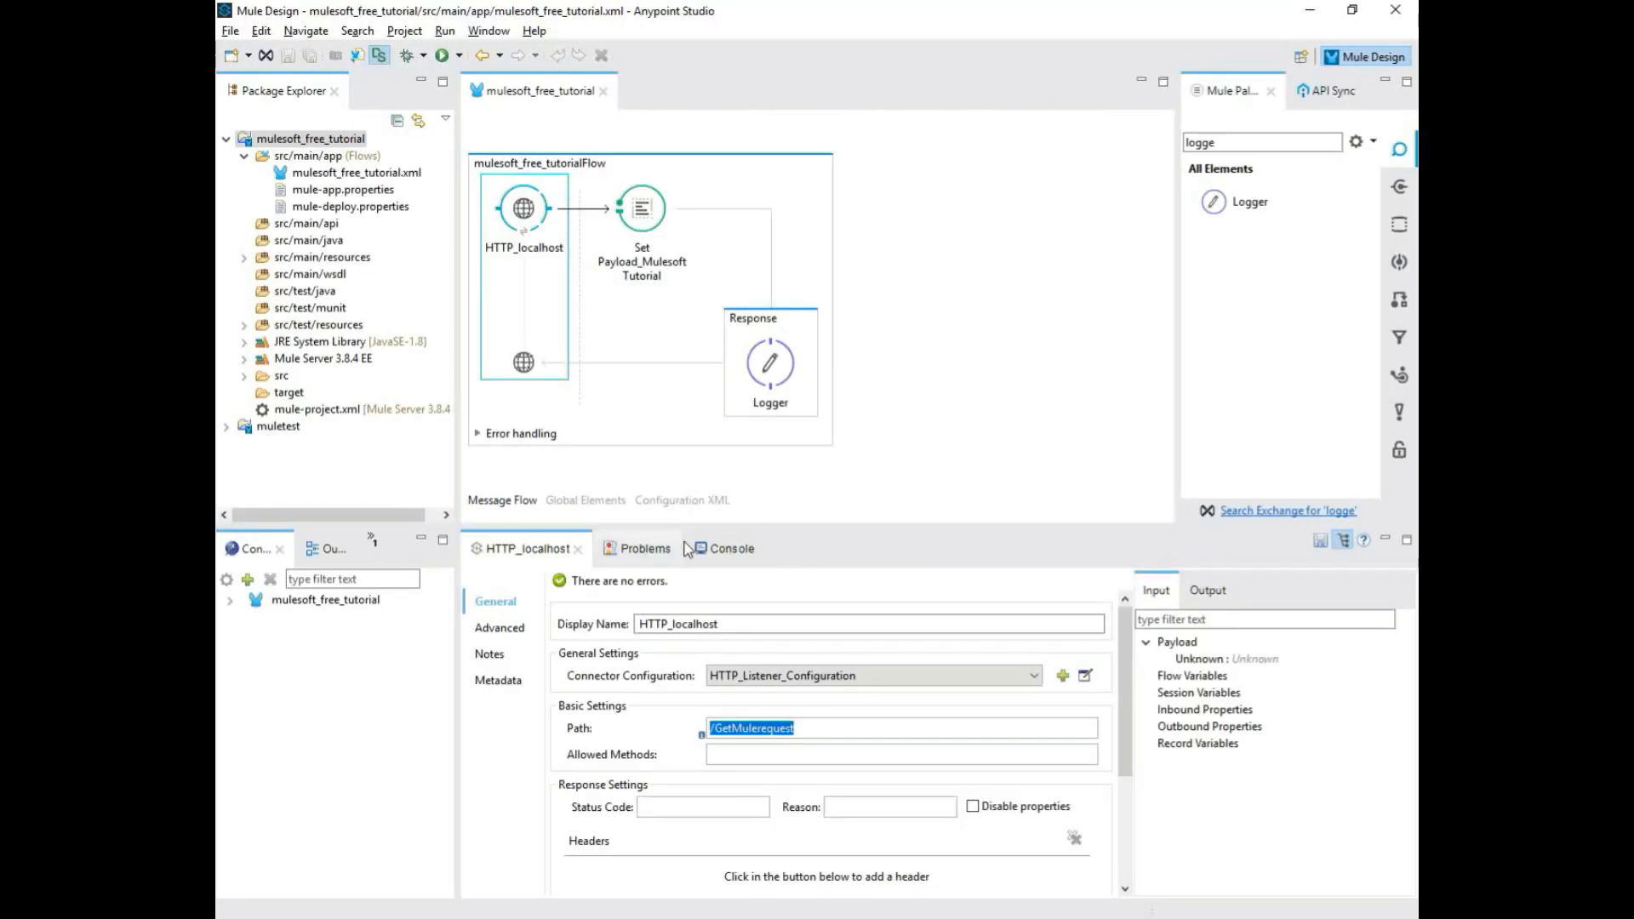
- Review the Console's logged /GetMulerequest details, highlighting the browser version and request properties
{"action": "left_click", "coordinate": [718, 548]}
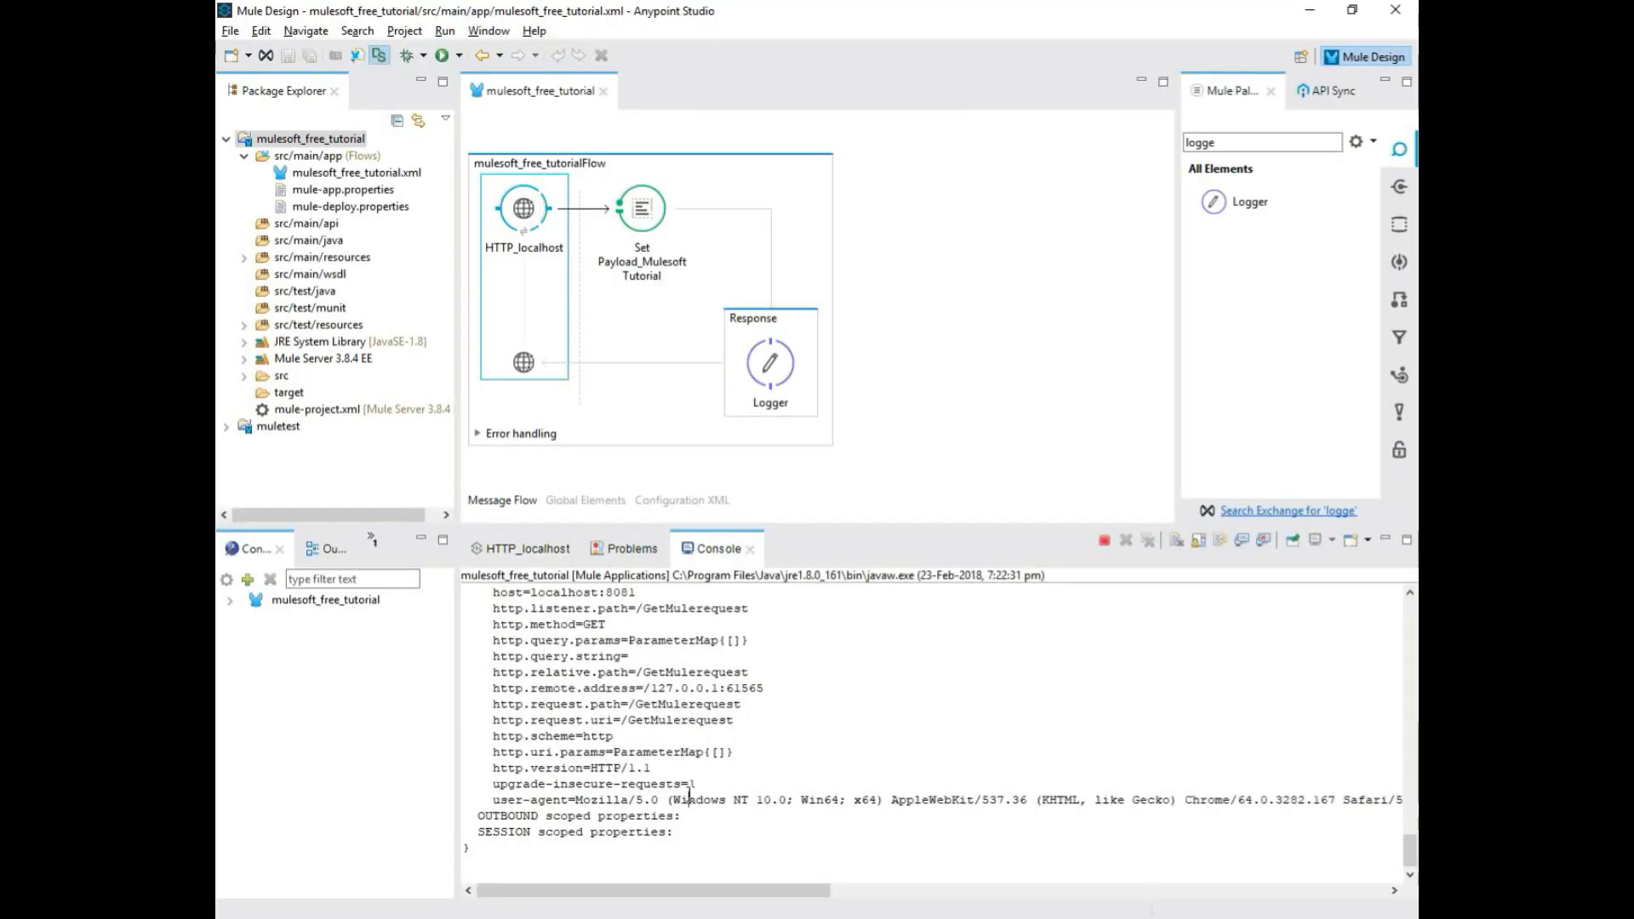
{"action": "scroll", "scroll_direction": "up", "scroll_amount": 3}
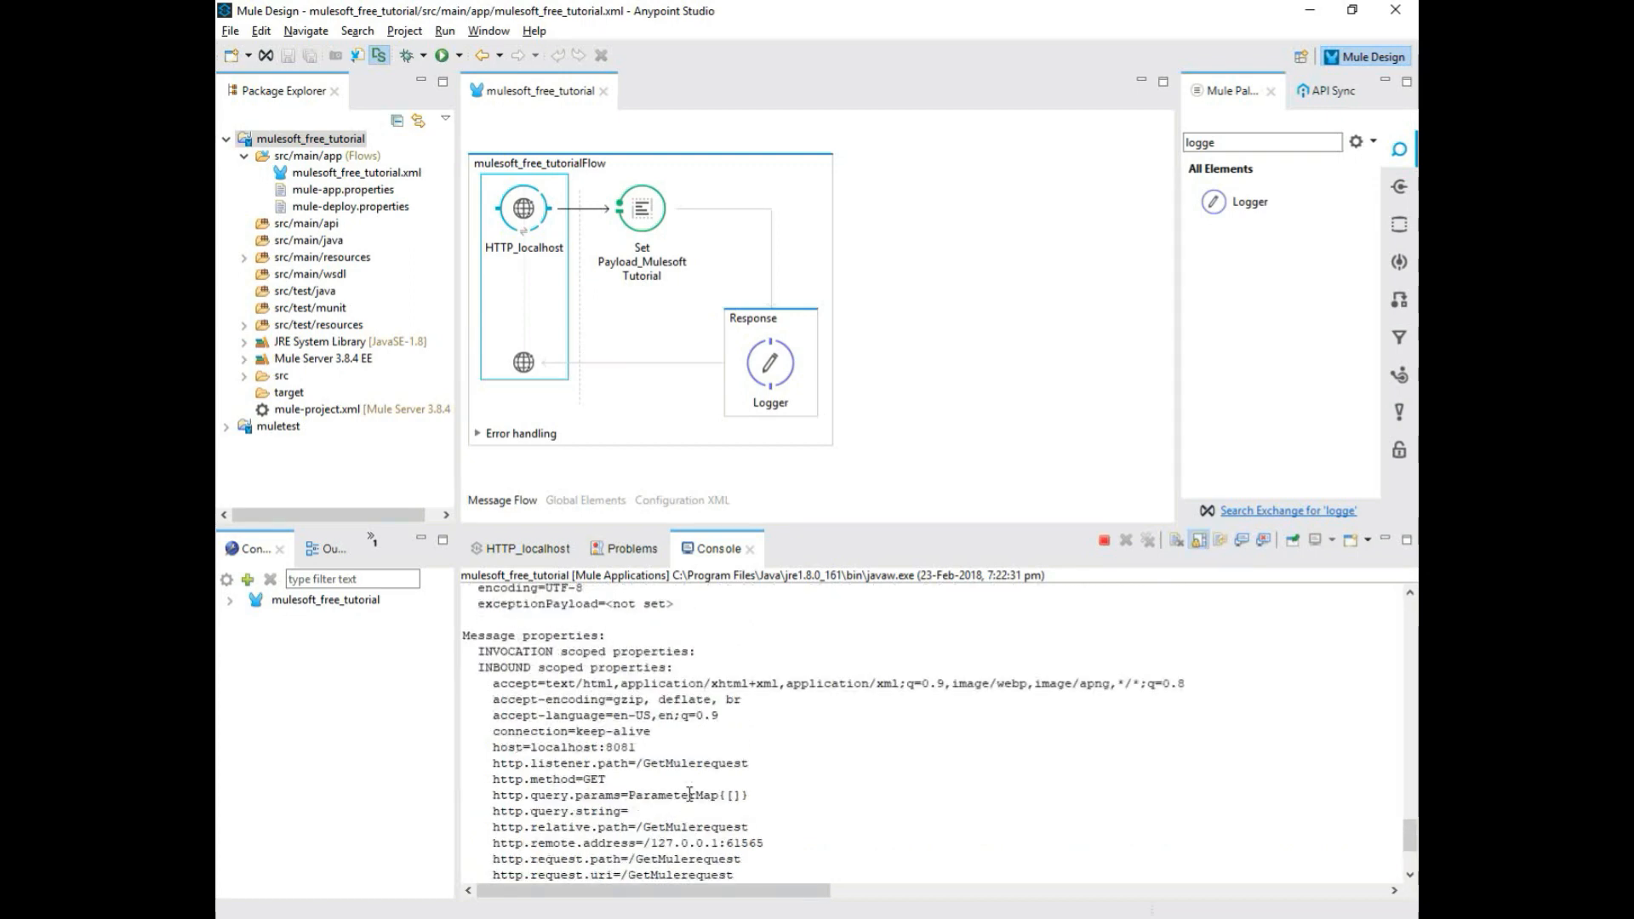
{"action": "scroll", "scroll_direction": "up", "scroll_amount": 3}
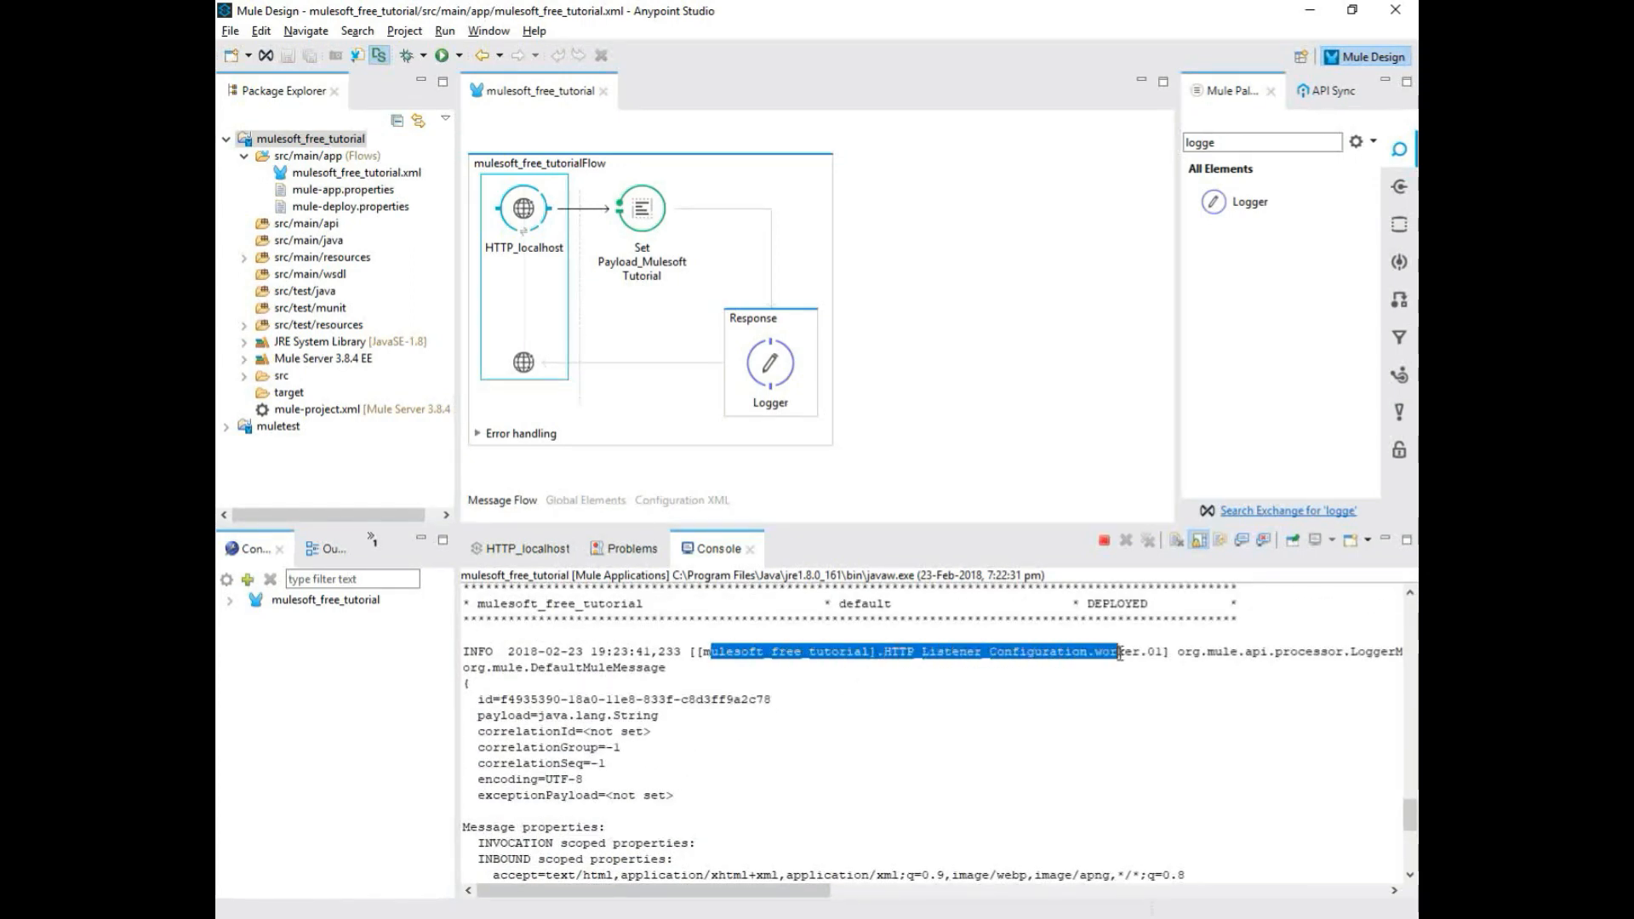
{"action": "scroll", "scroll_direction": "down", "scroll_amount": 3}
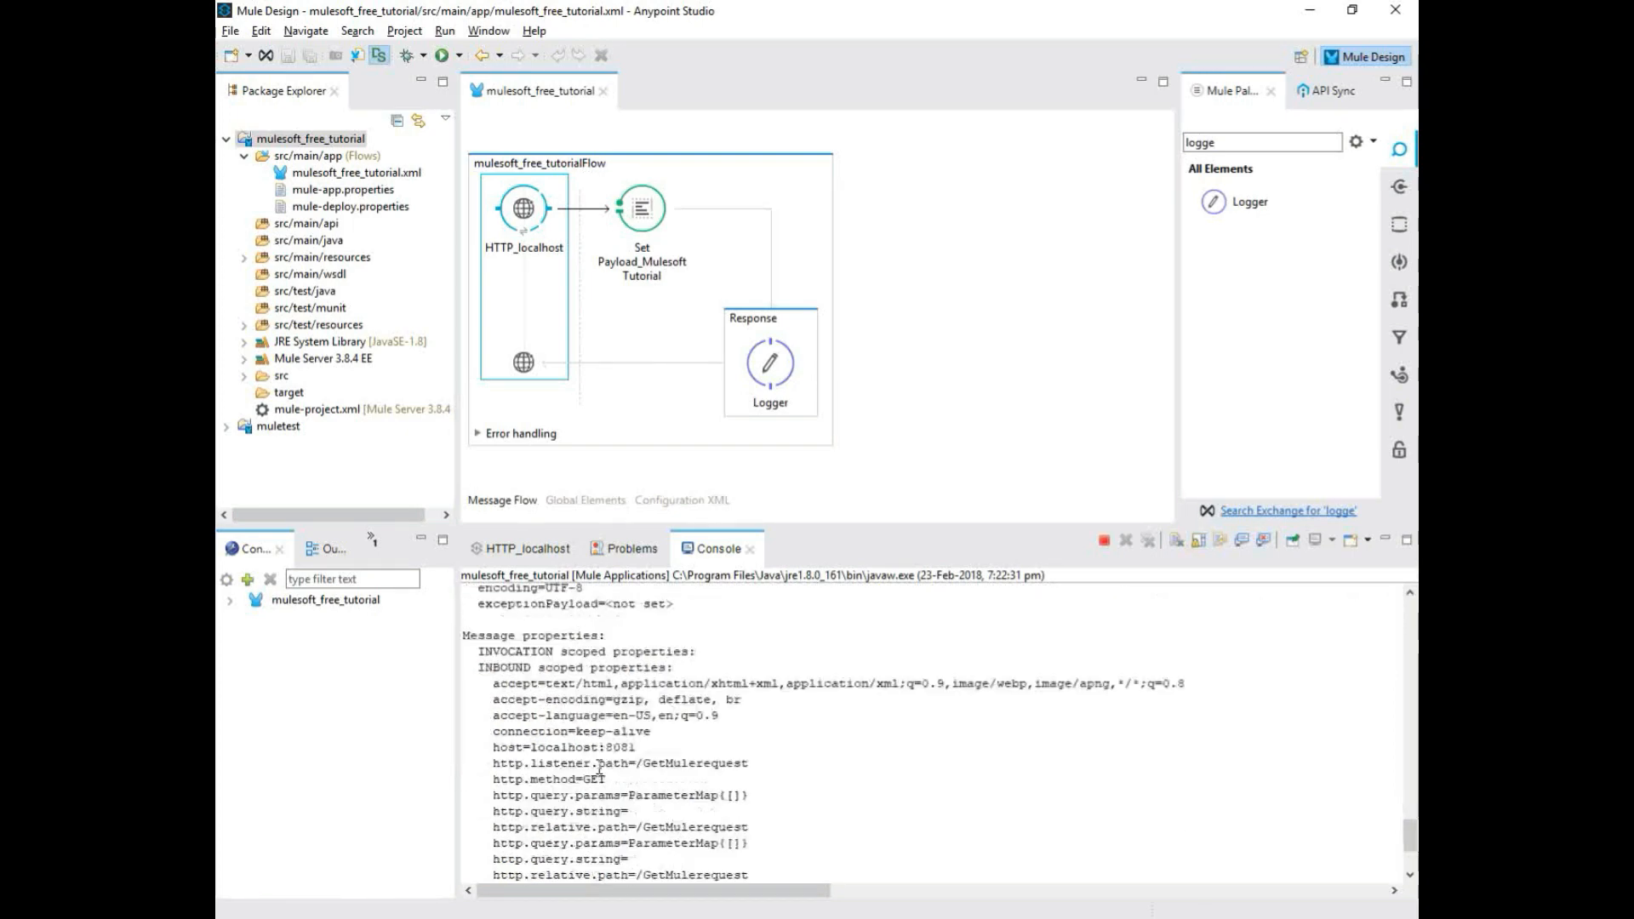
{"action": "scroll", "scroll_direction": "down", "scroll_amount": 3}
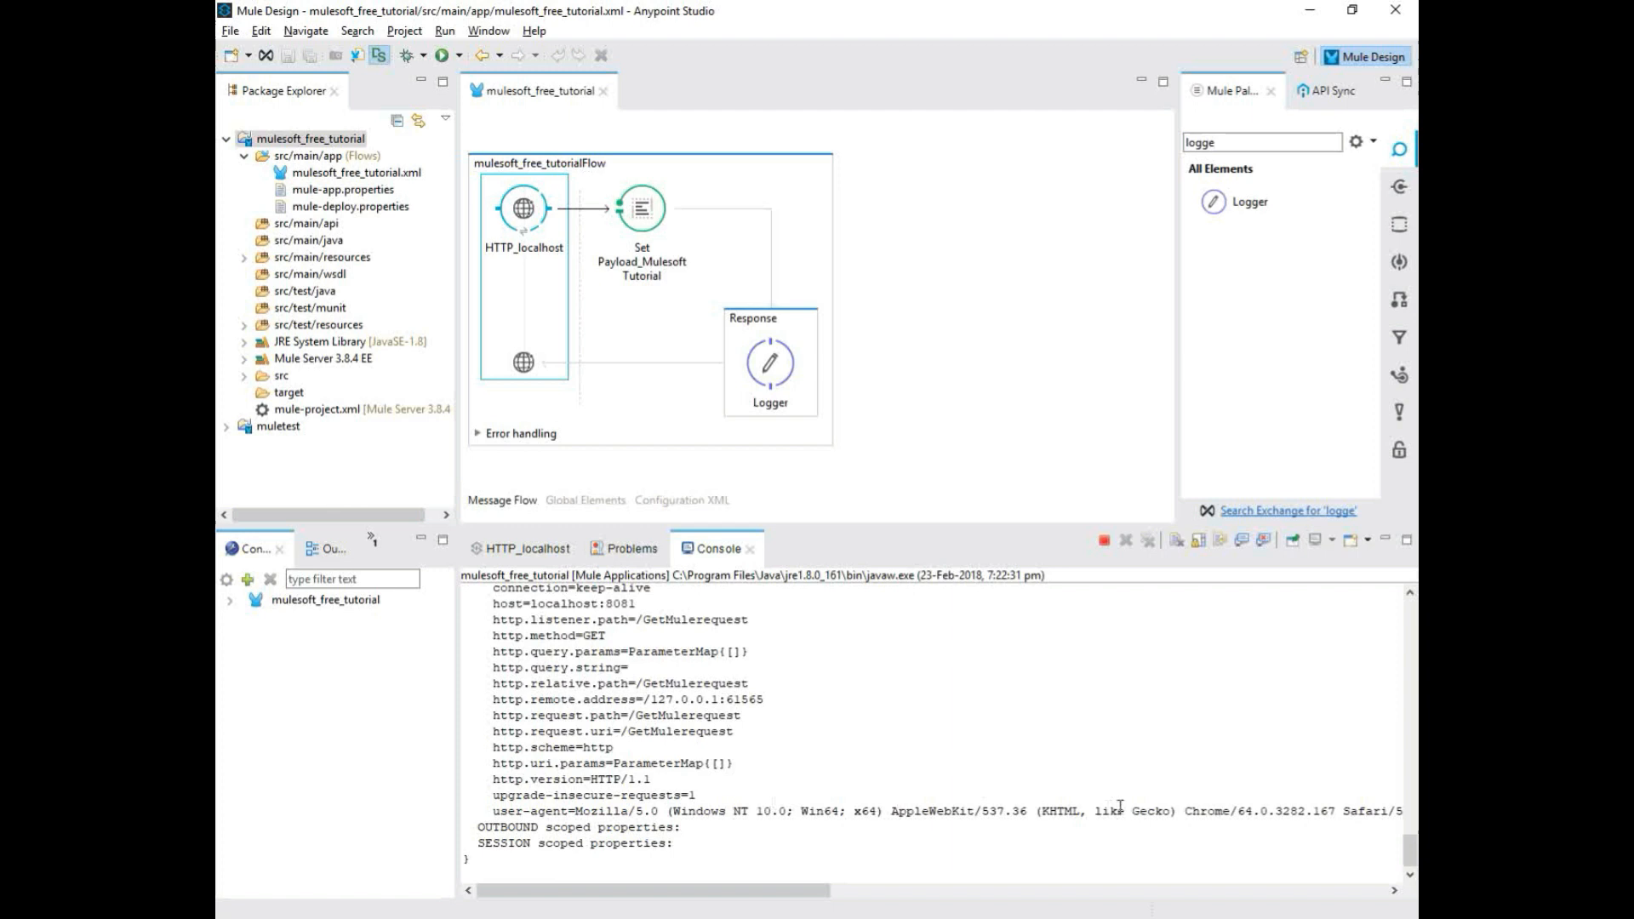
{"action": "double_click", "coordinate": [1195, 811]}
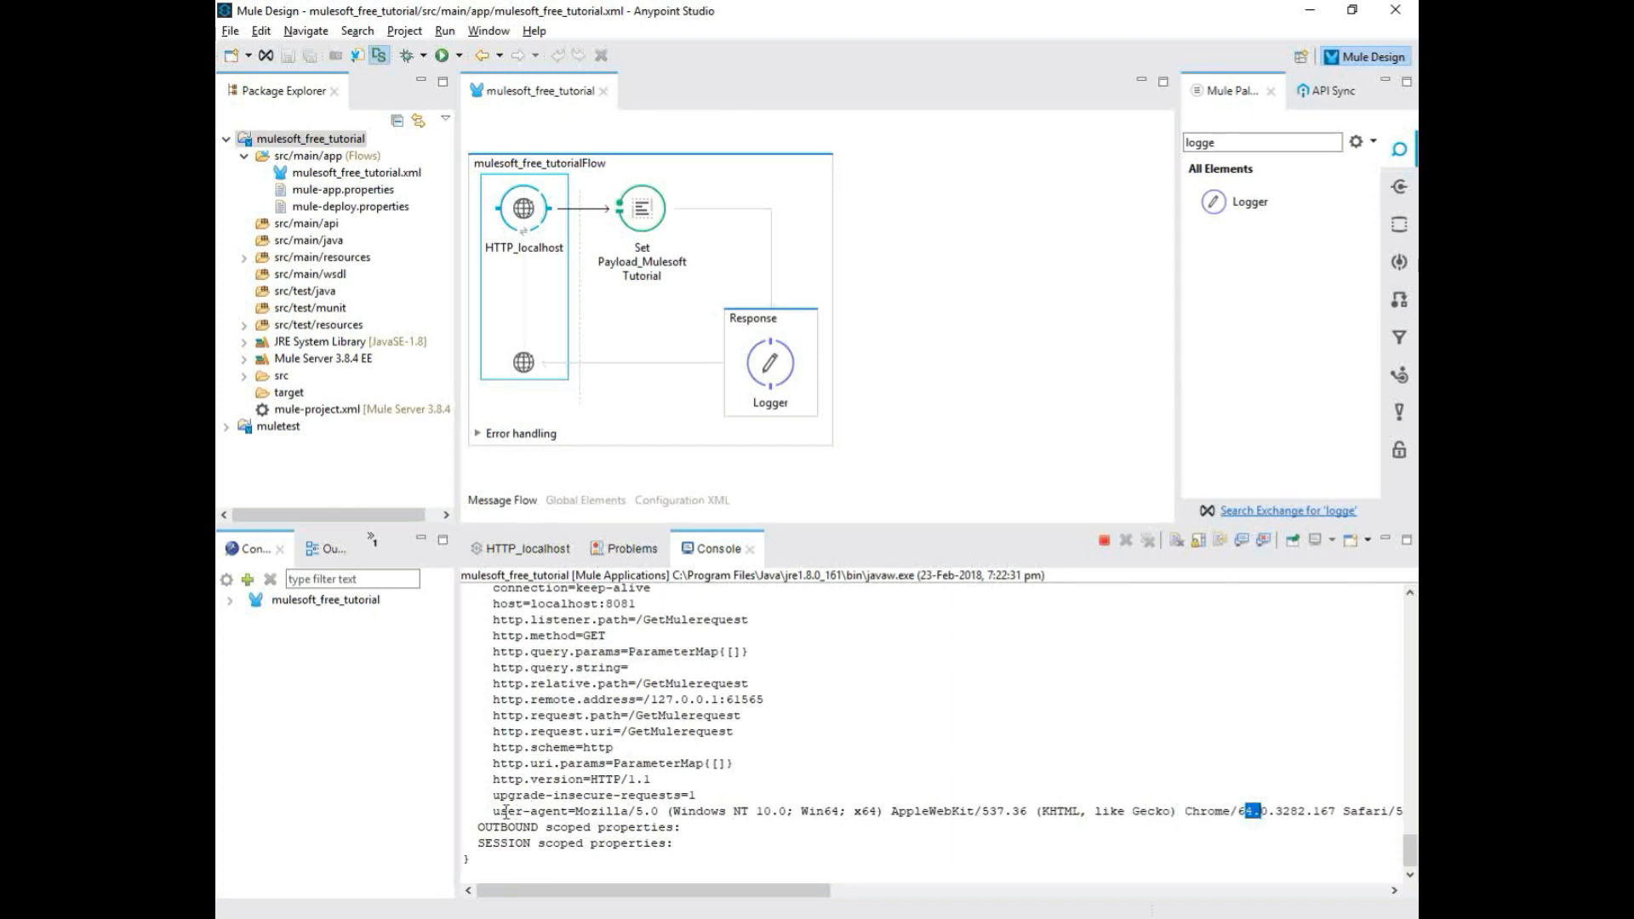
{"action": "double_click", "coordinate": [626, 827]}
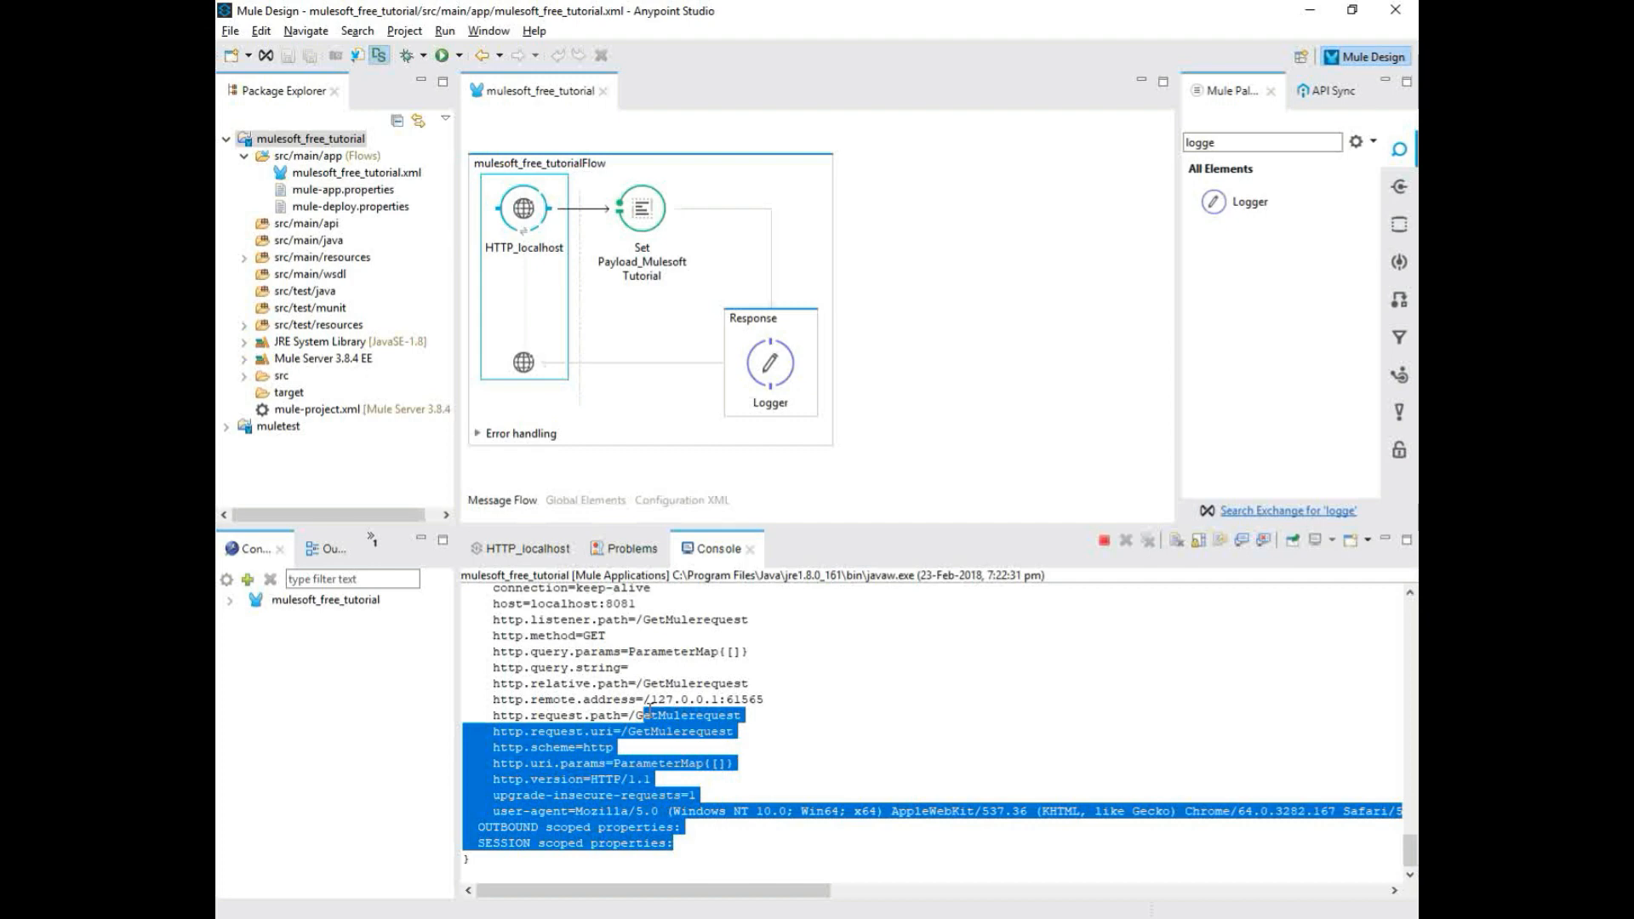
{"action": "scroll", "scroll_direction": "up", "scroll_amount": 3}
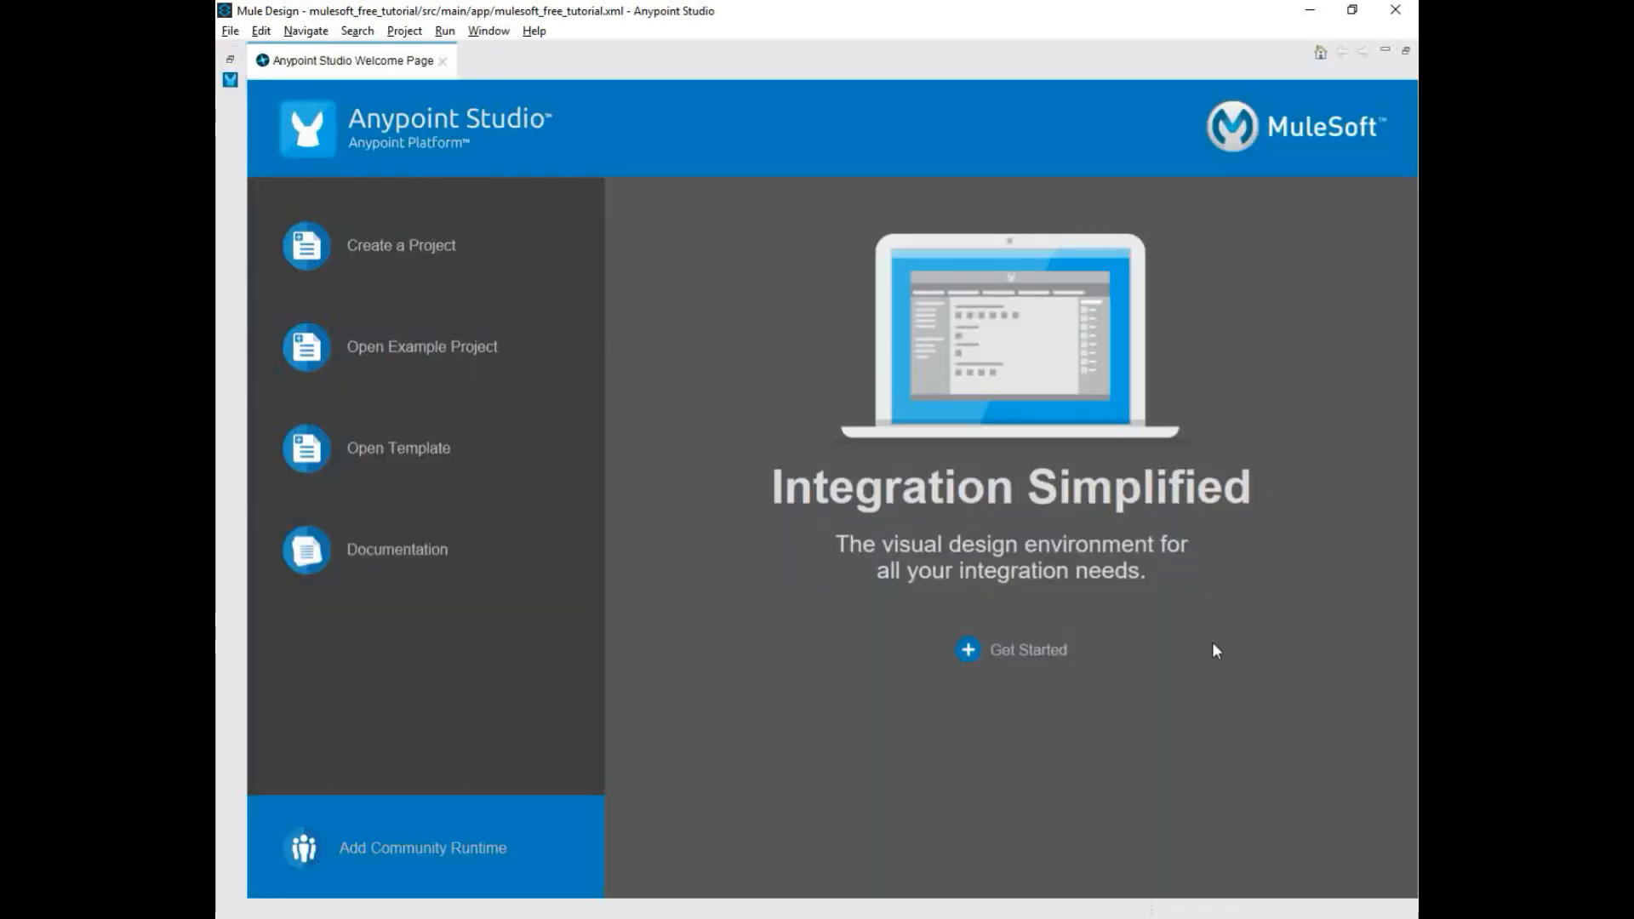
{"action": "mouse_move", "coordinate": [1175, 762]}
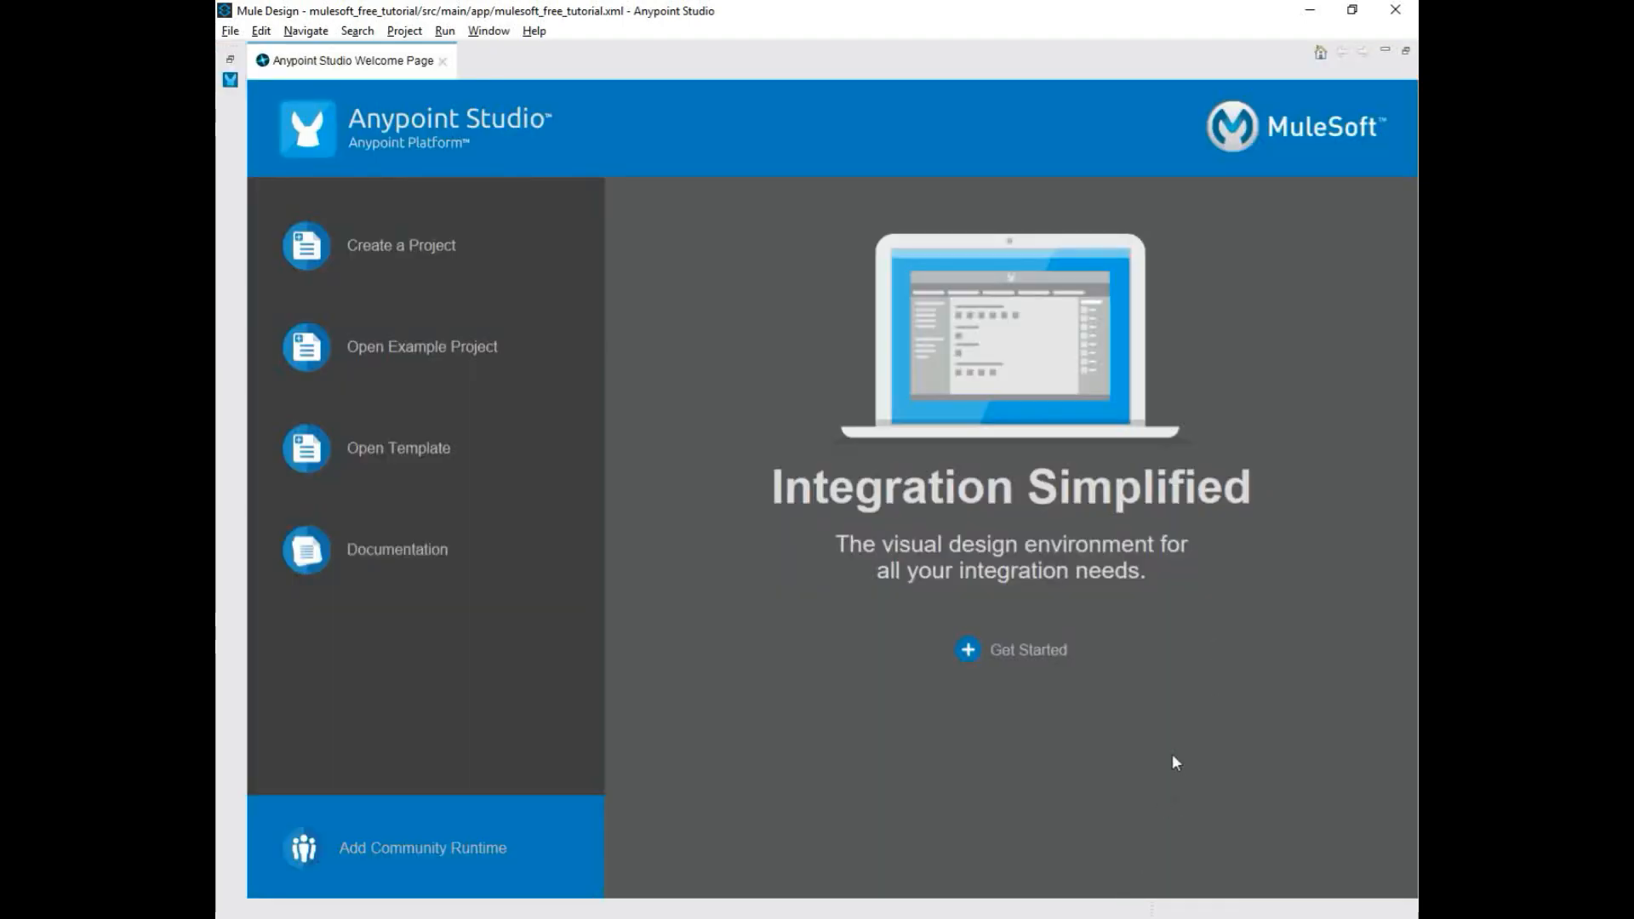
{"action": "mouse_move", "coordinate": [1193, 700]}
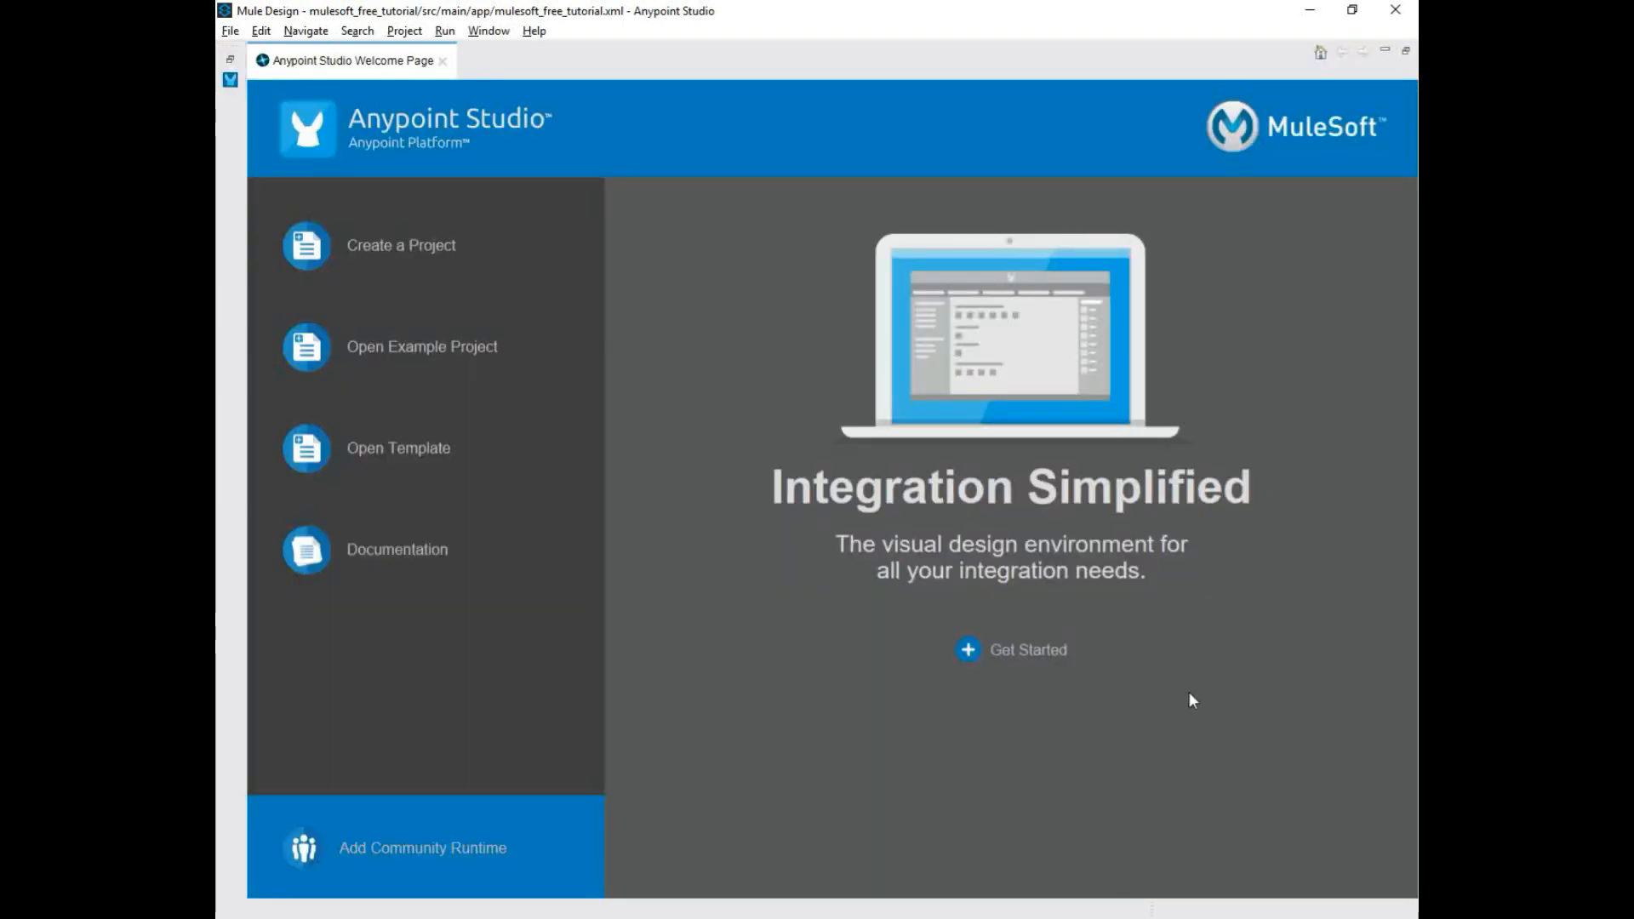